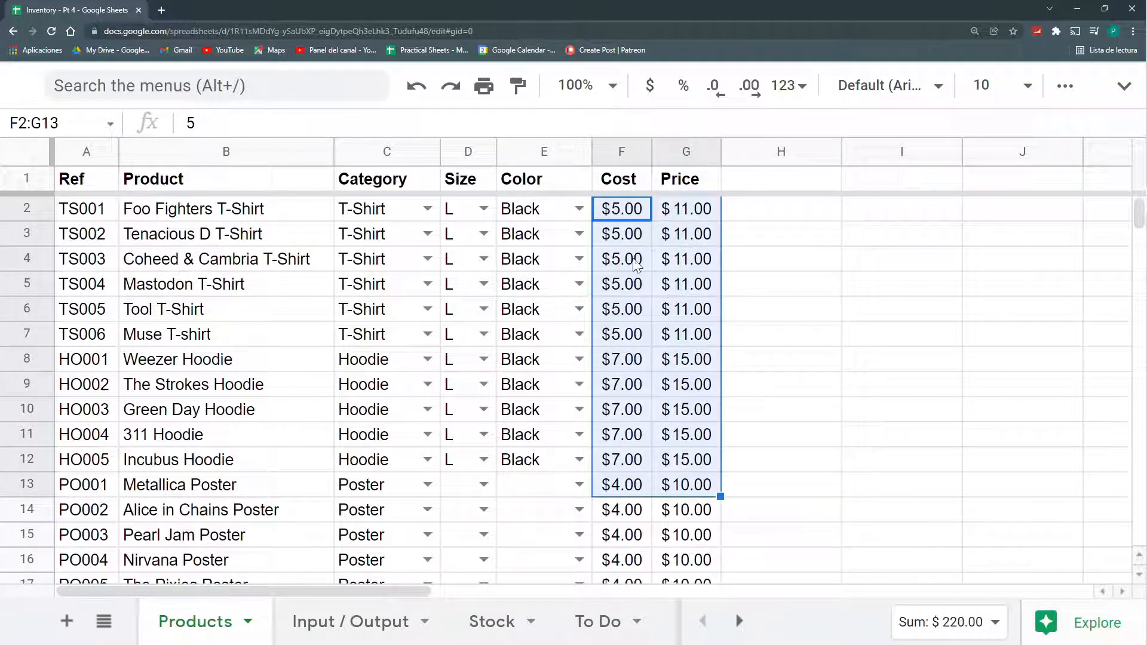
Inspect the Tenacious D T-Shirt output row and its current price on Input / Output.
click(350, 621)
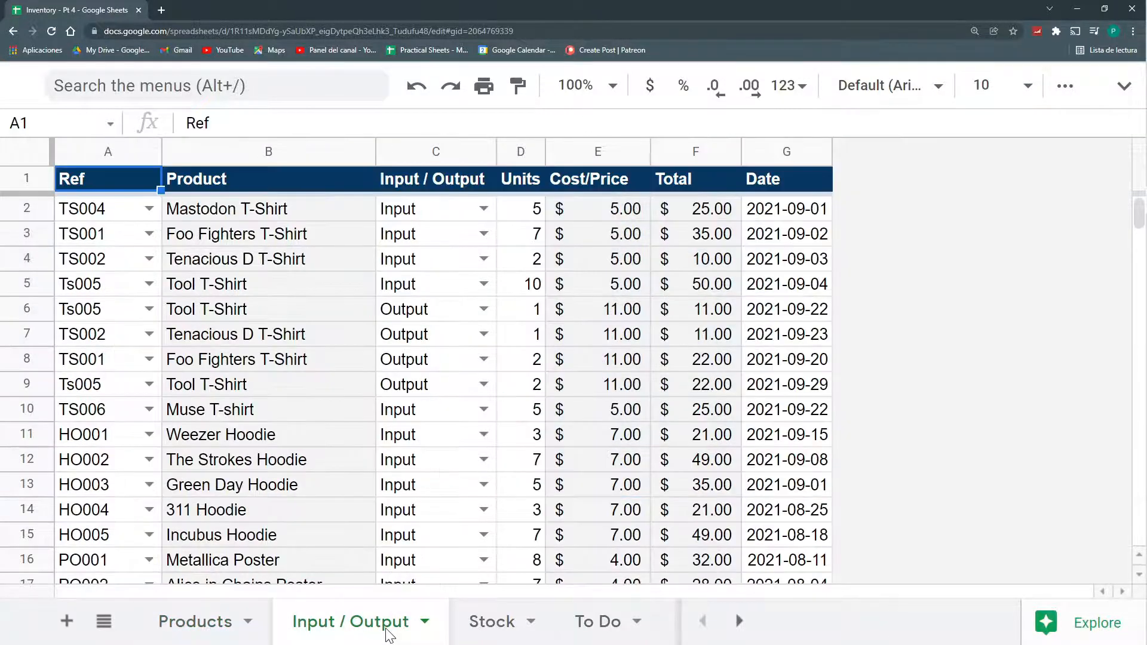
click(598, 208)
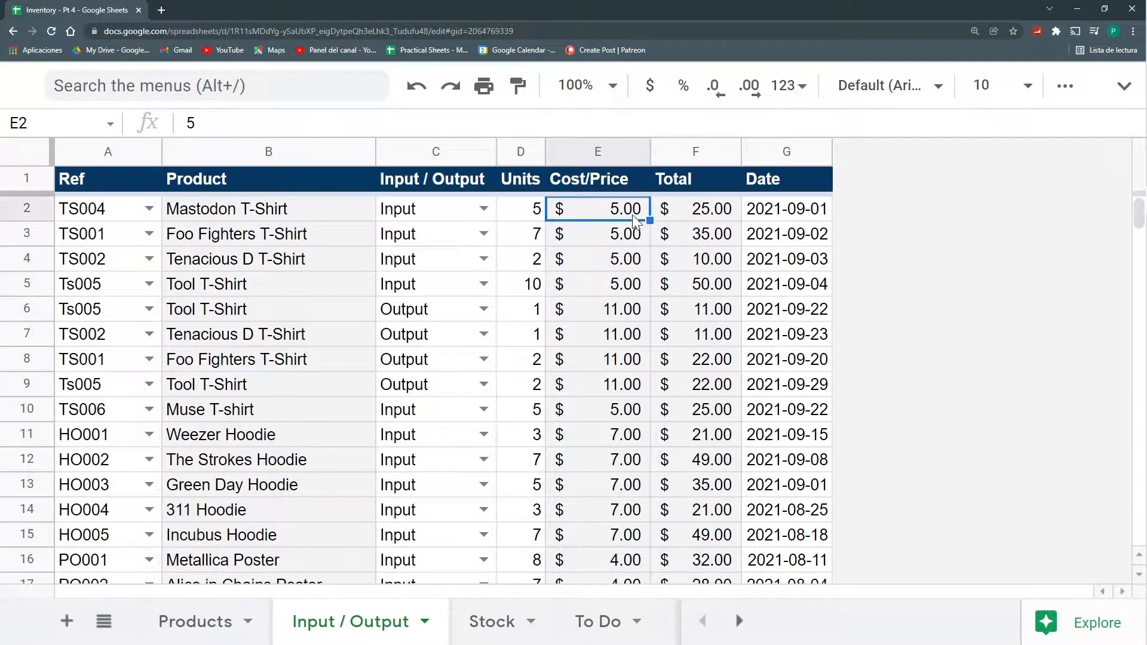
click(597, 258)
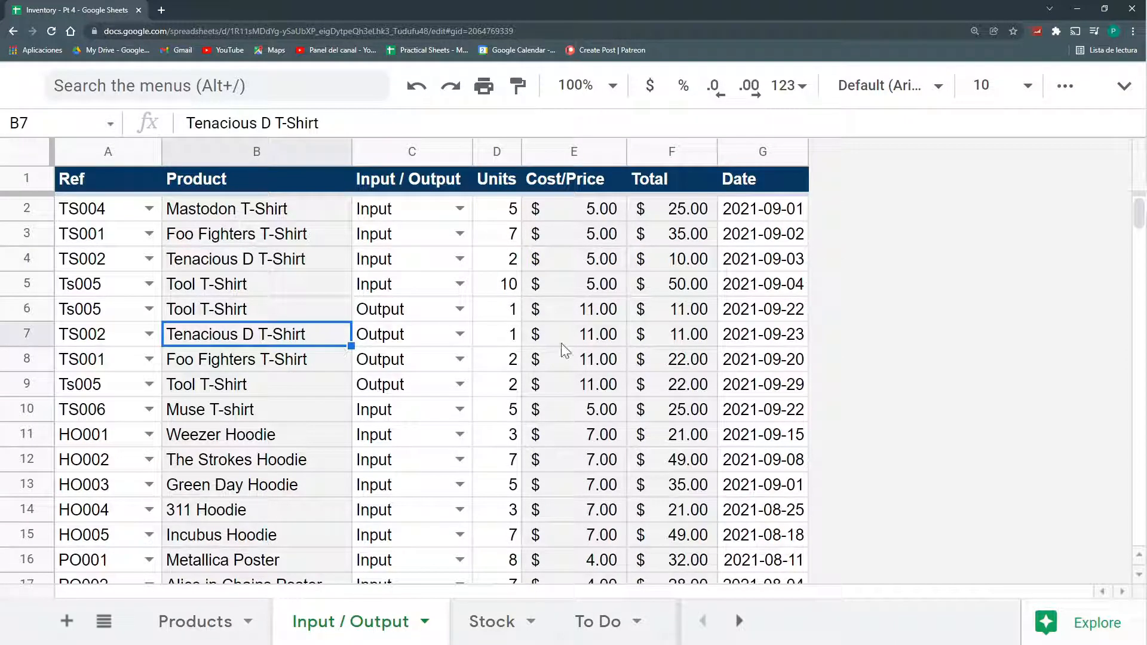
click(574, 333)
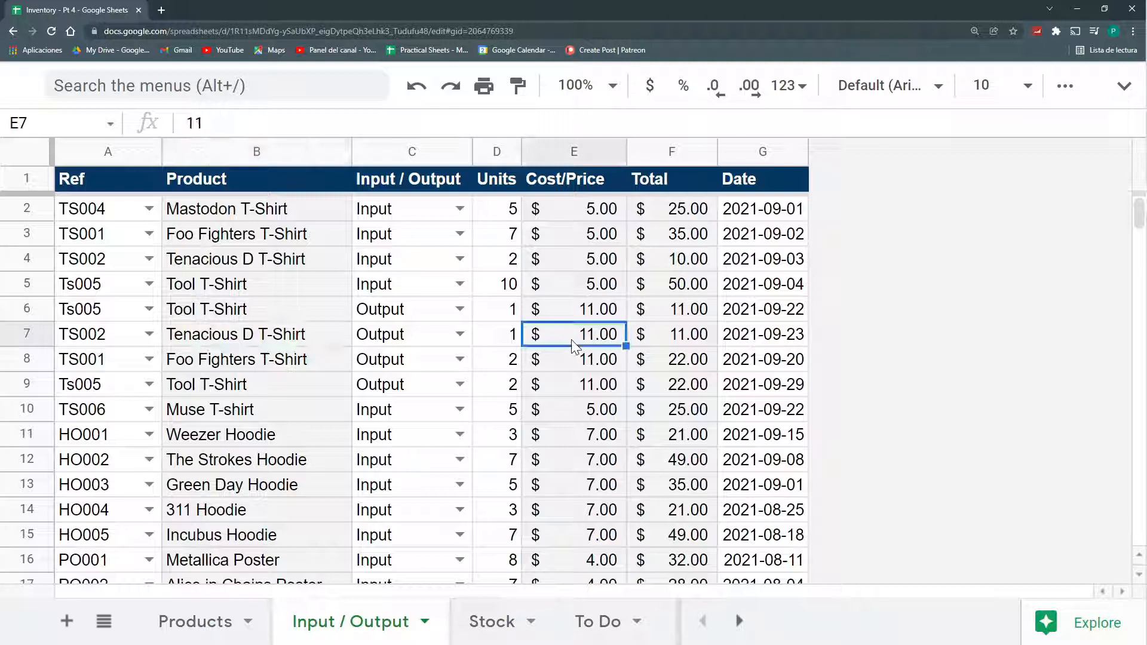
mouse_move(600, 322)
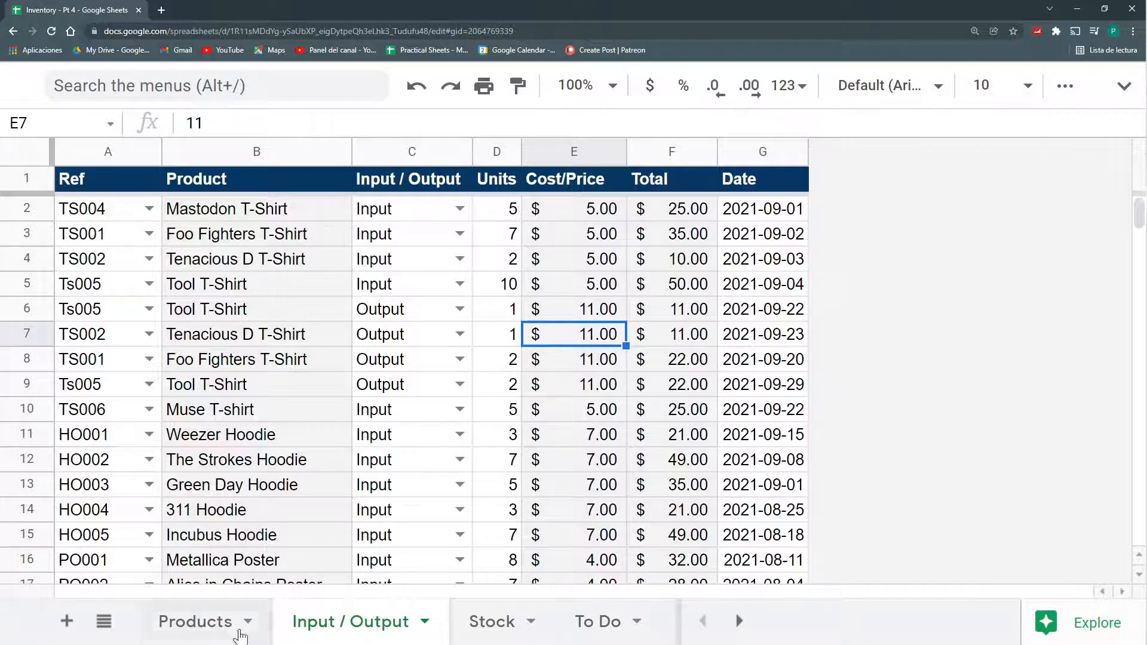
Change the Tenacious D T-Shirt price on Products to 13 and confirm E7 shows 13.00.
click(195, 621)
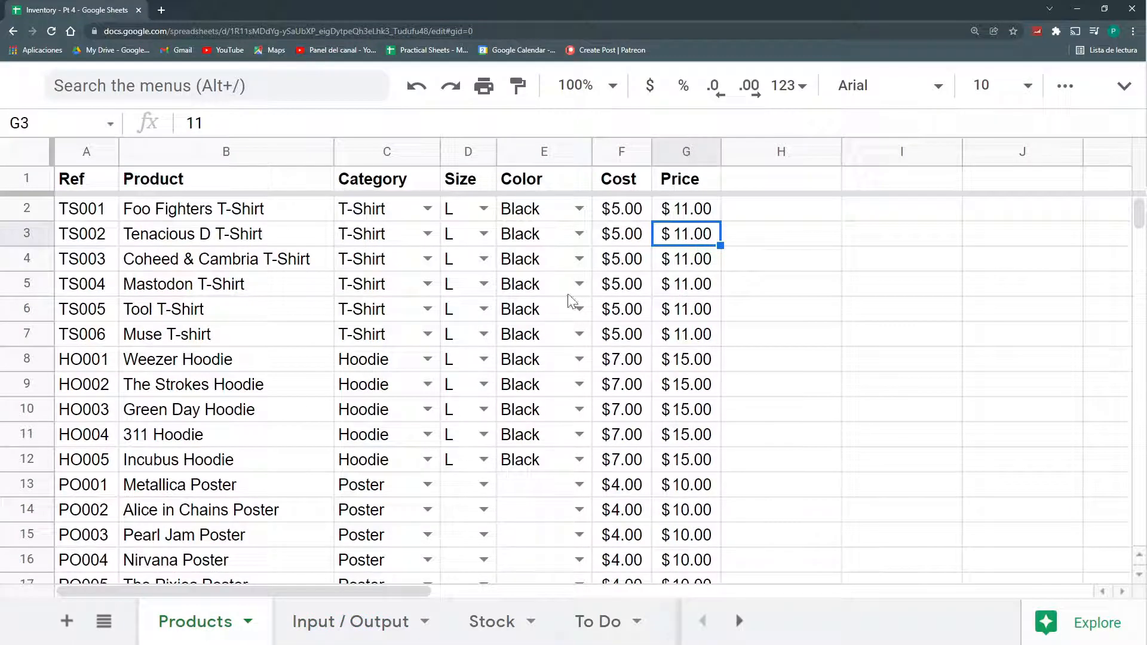
text(13)
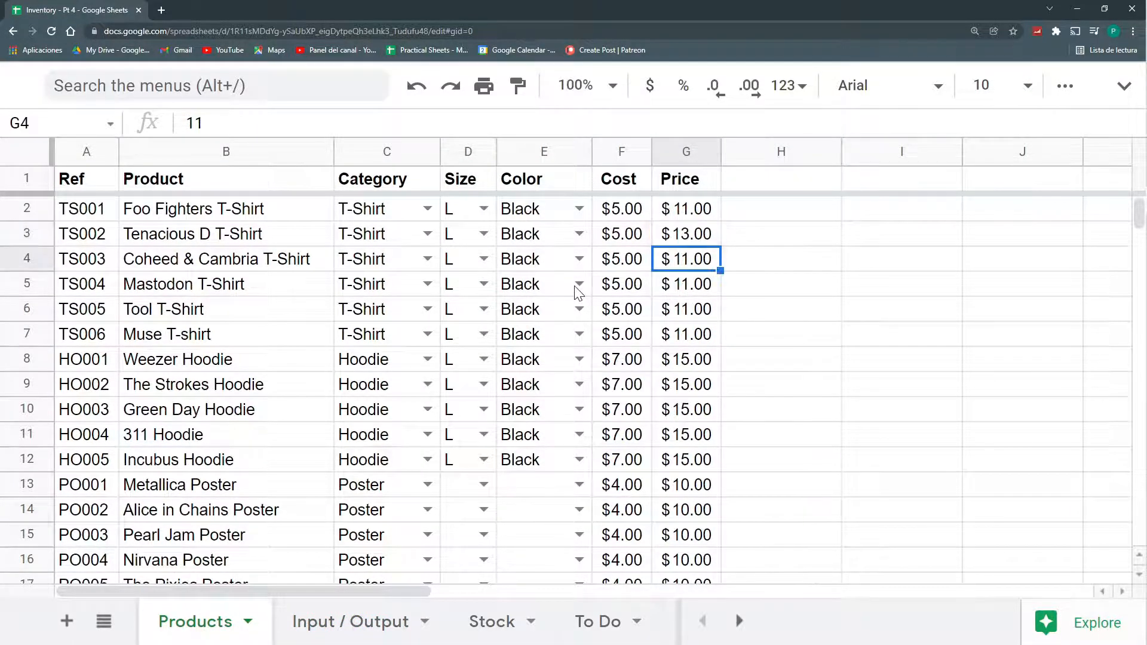
click(350, 622)
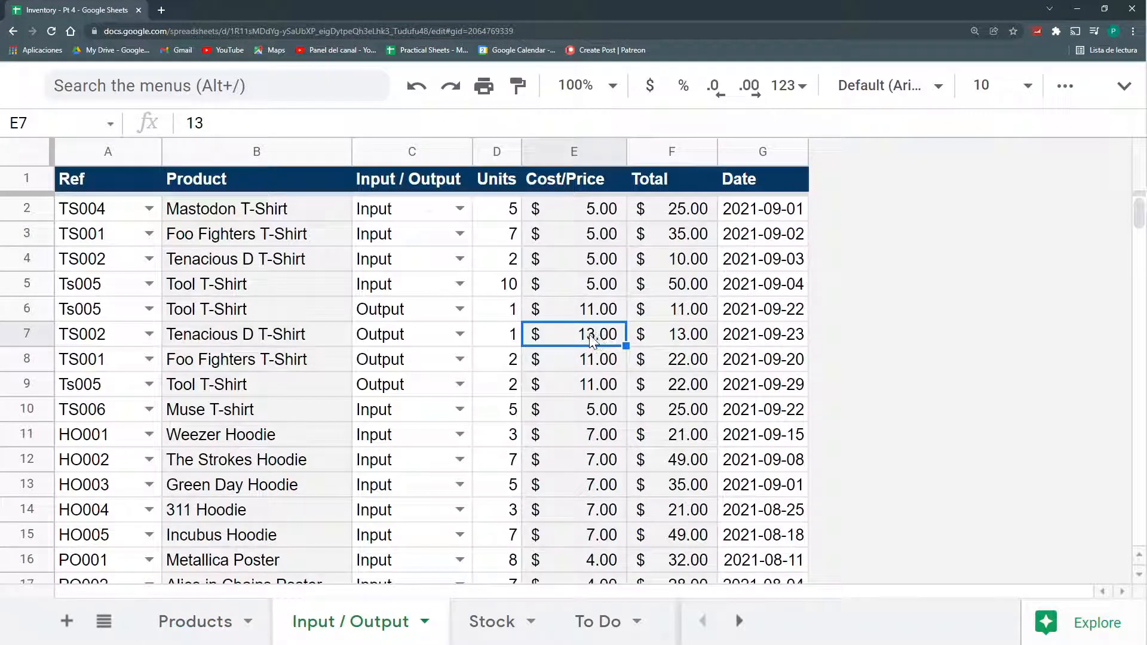
mouse_move(602, 349)
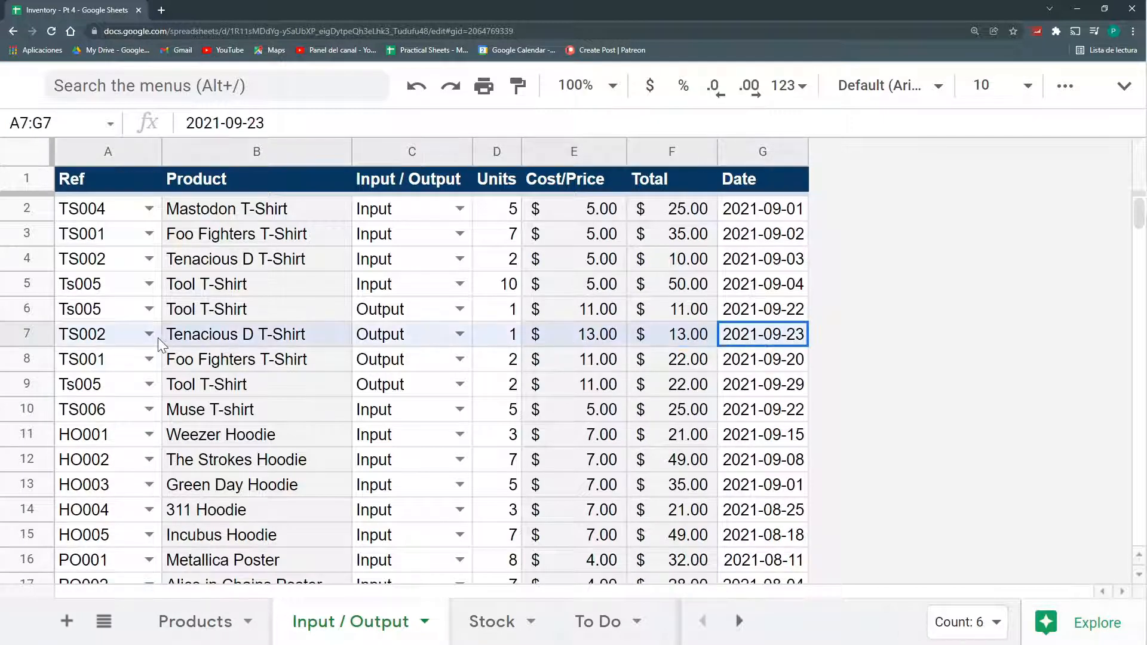
click(151, 335)
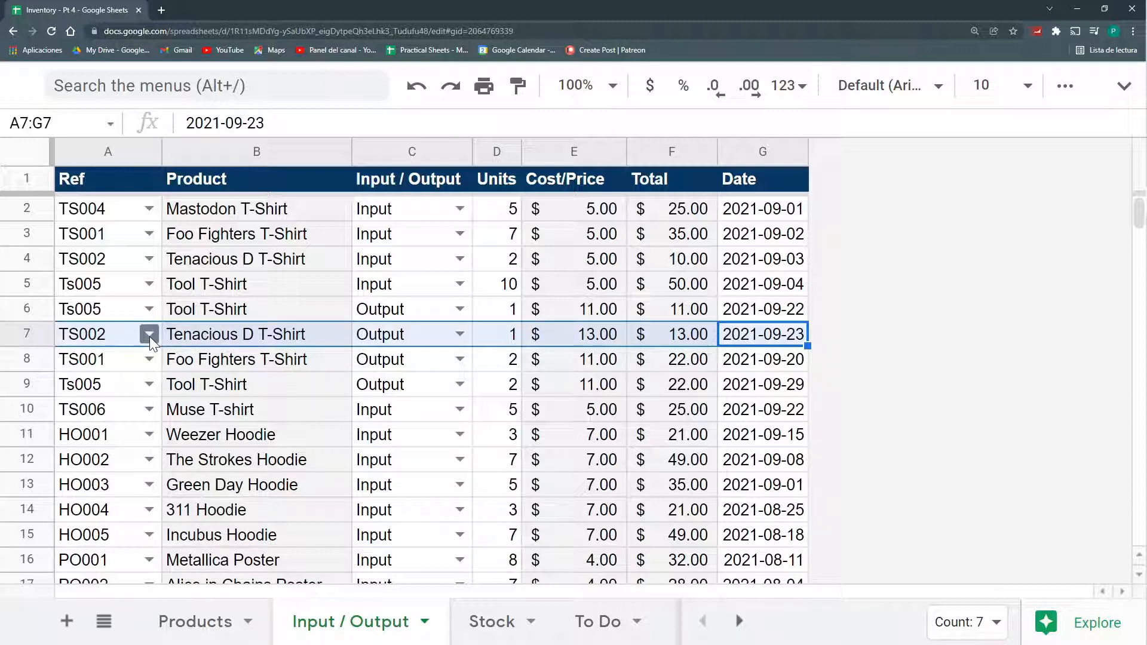
click(574, 178)
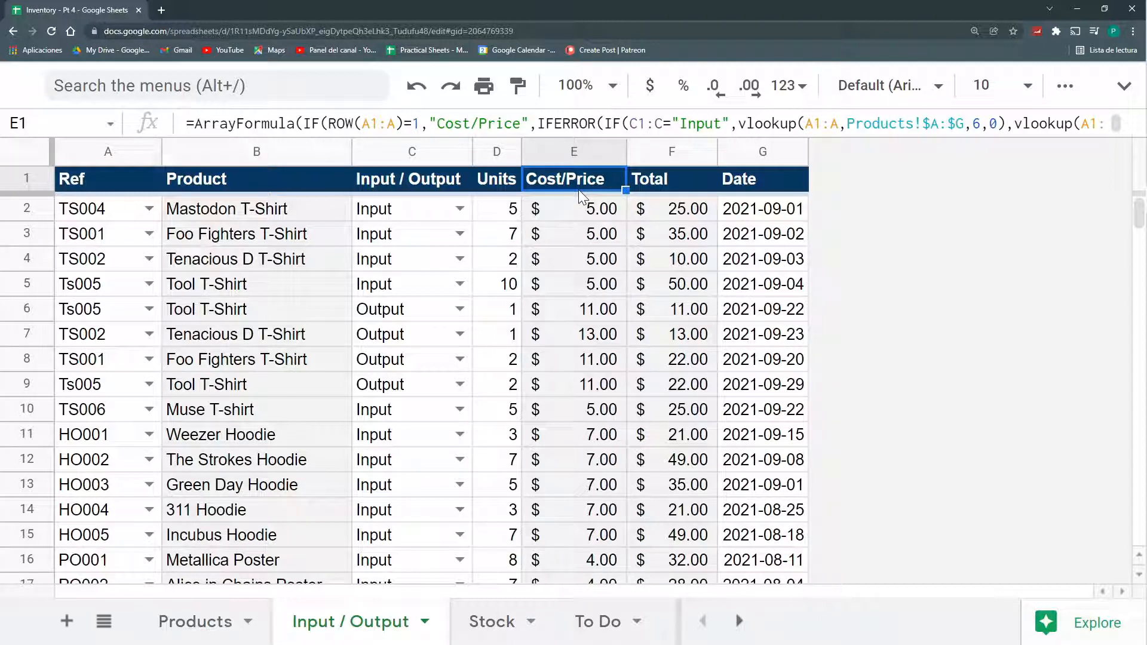
mouse_move(585, 247)
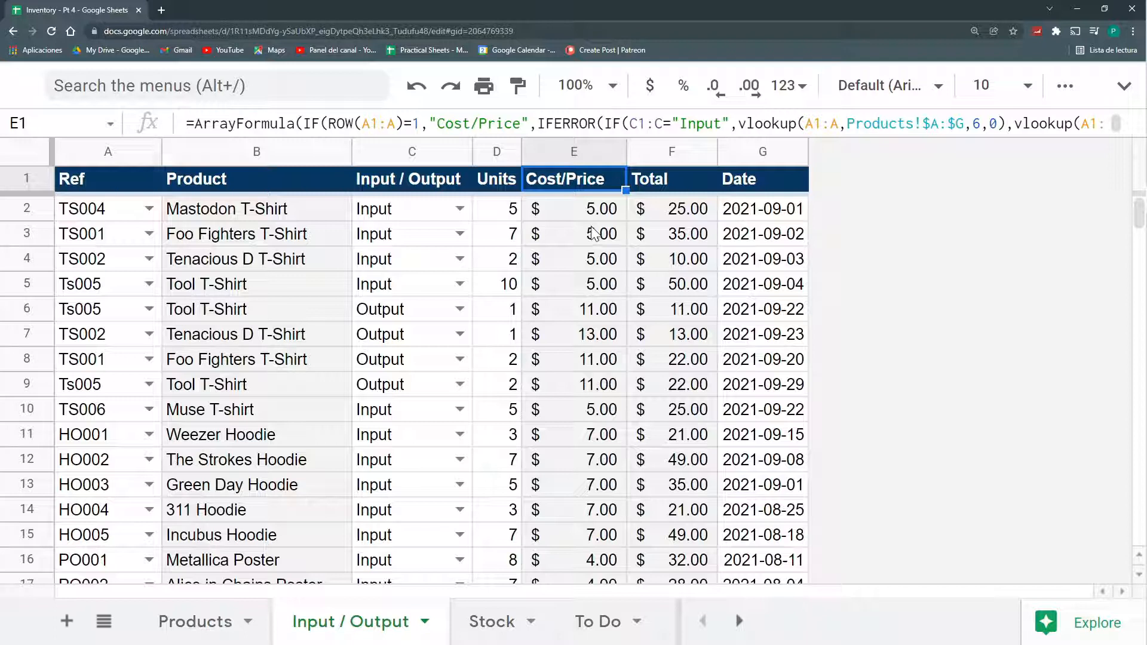
click(574, 285)
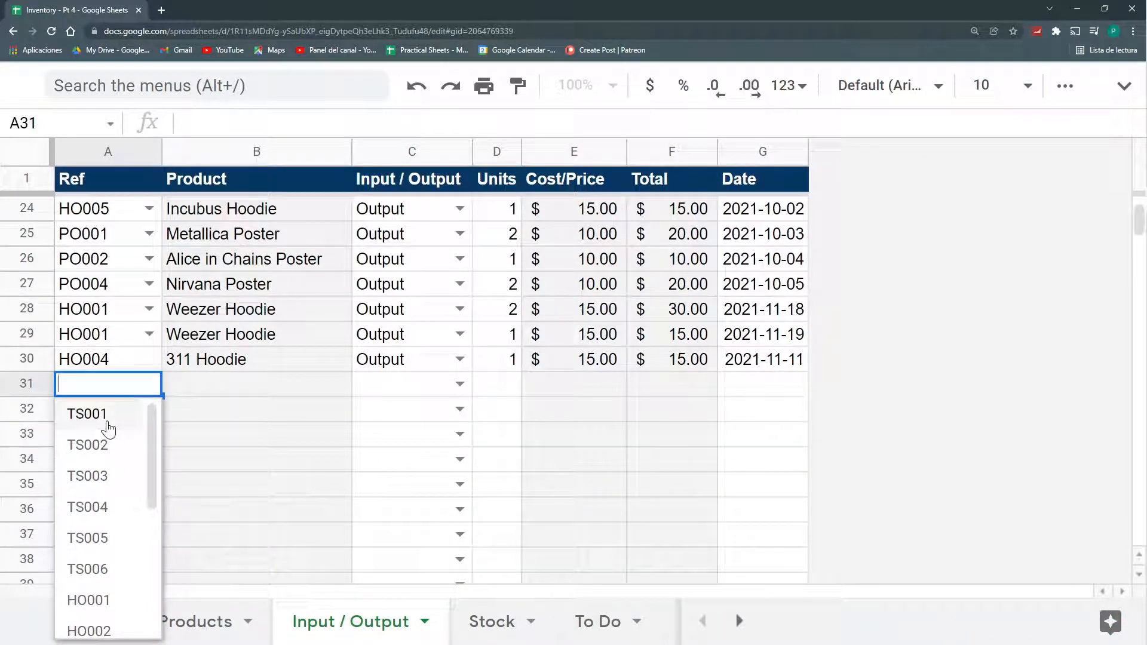
Choose TS004 for row 31 and confirm its 11.00 cost matches the Products sheet.
click(87, 506)
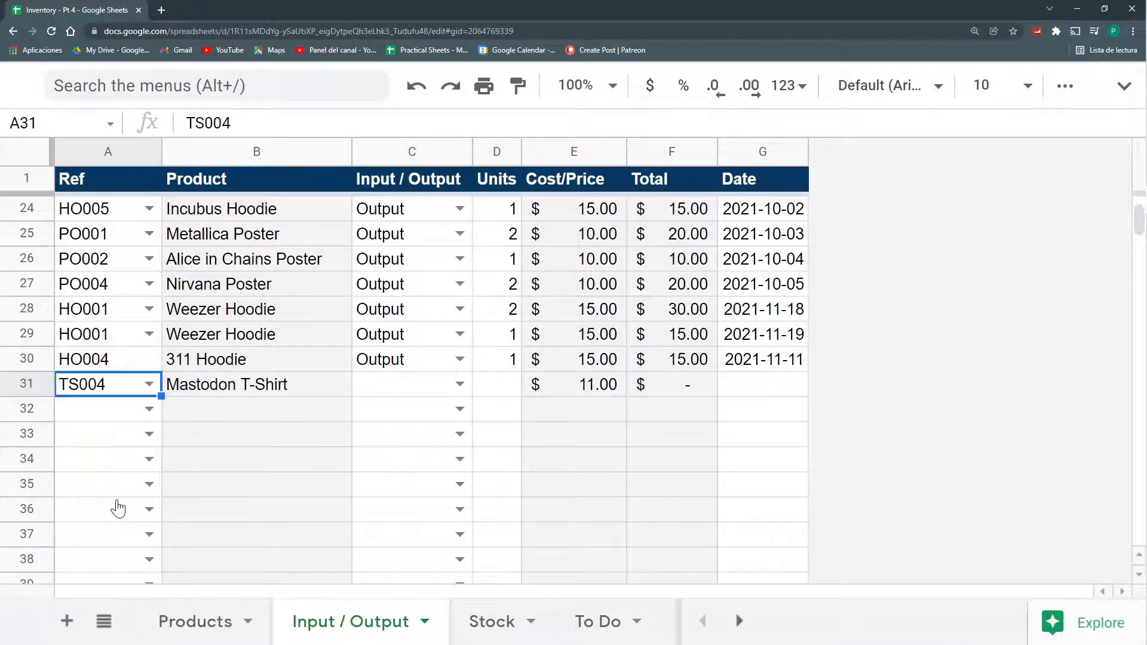
mouse_move(128, 416)
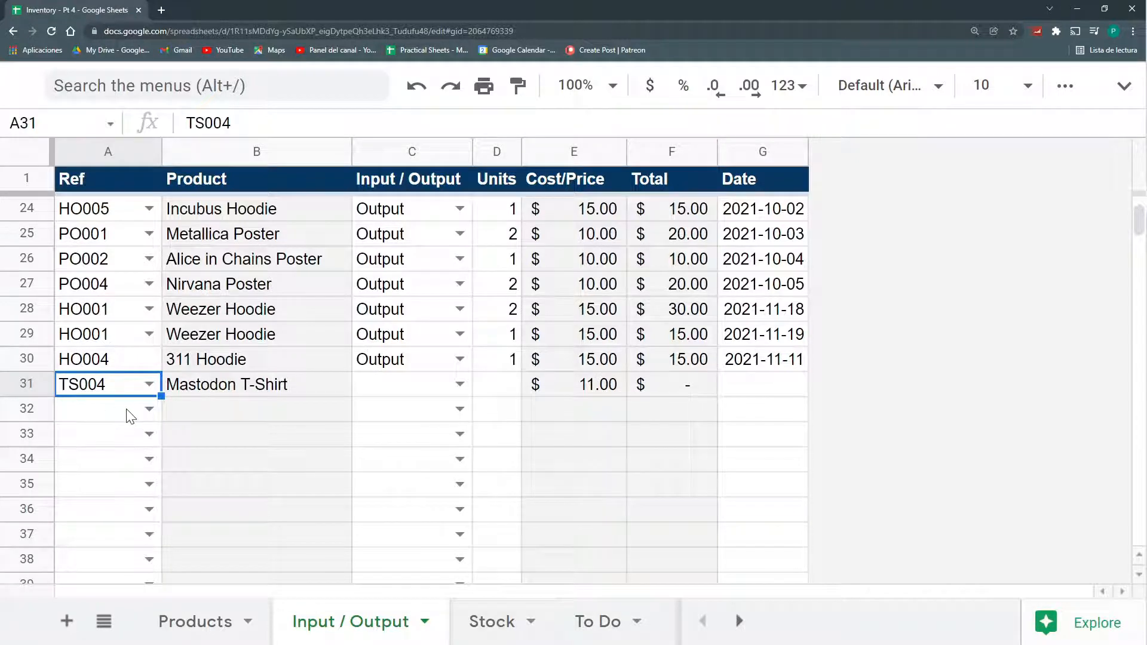
click(573, 383)
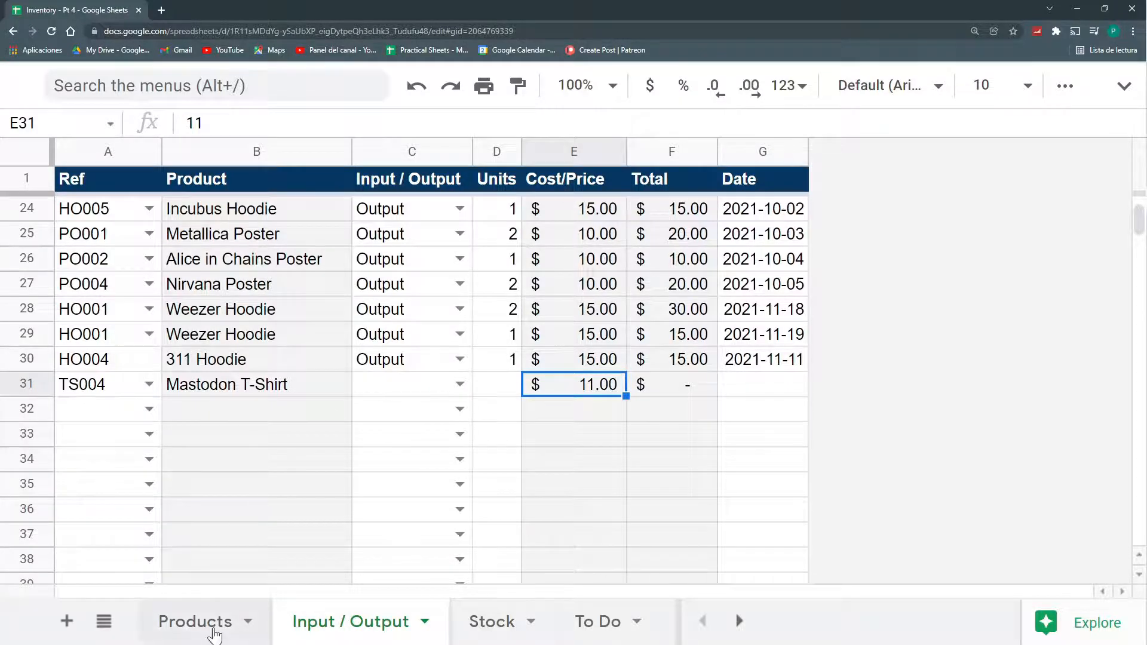
click(194, 622)
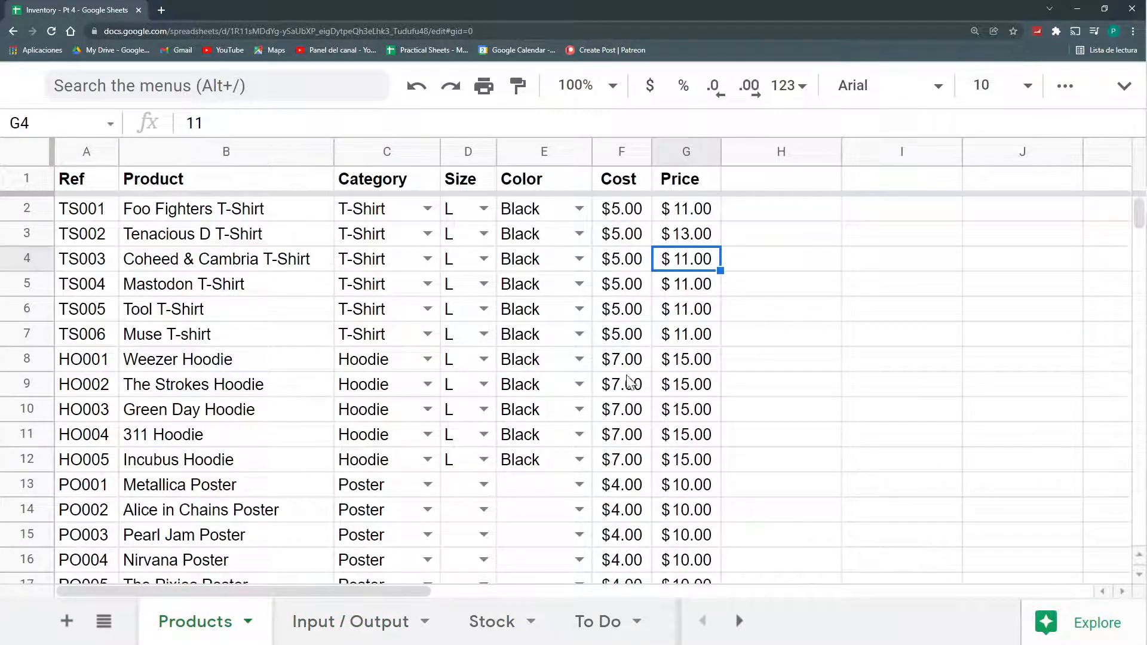
click(350, 622)
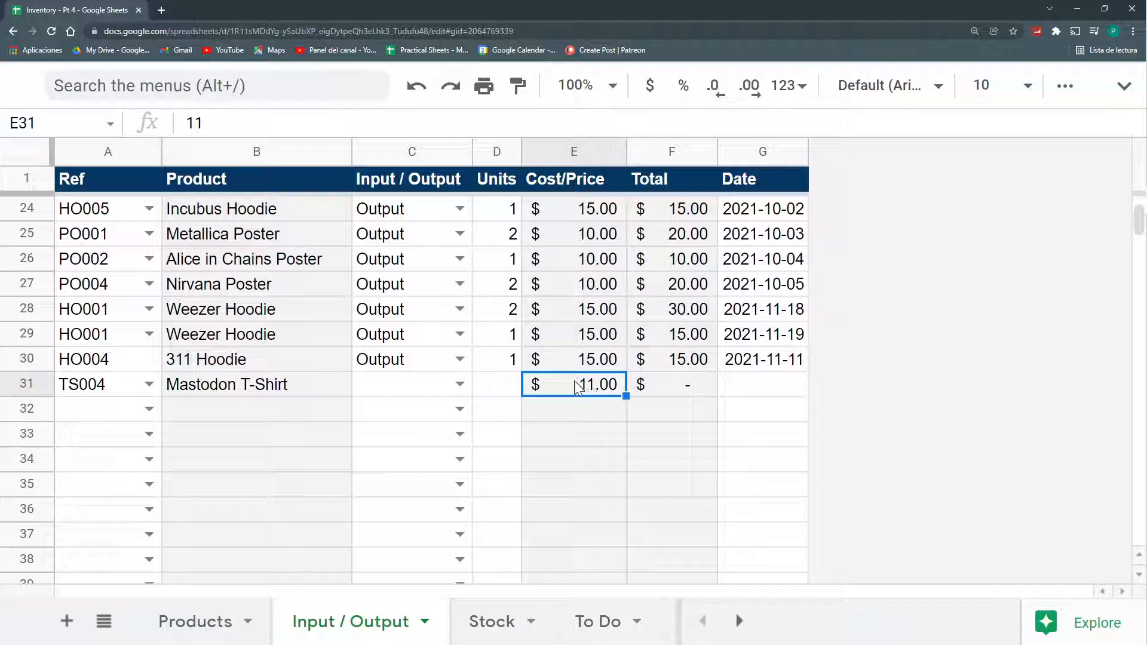
mouse_move(572, 395)
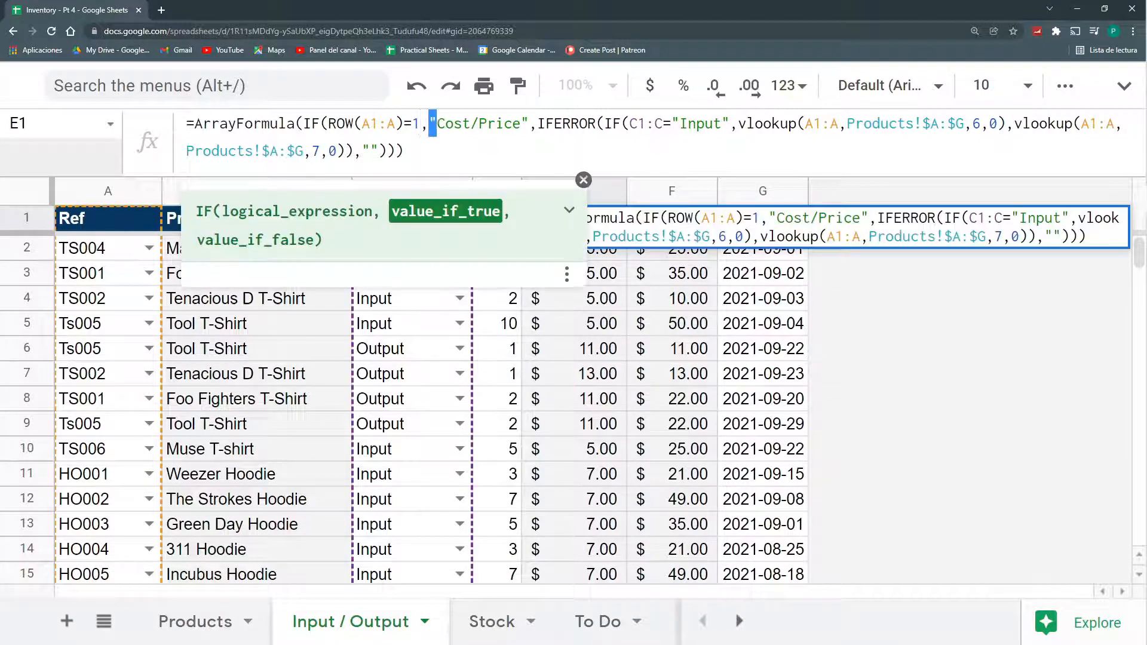
click(583, 180)
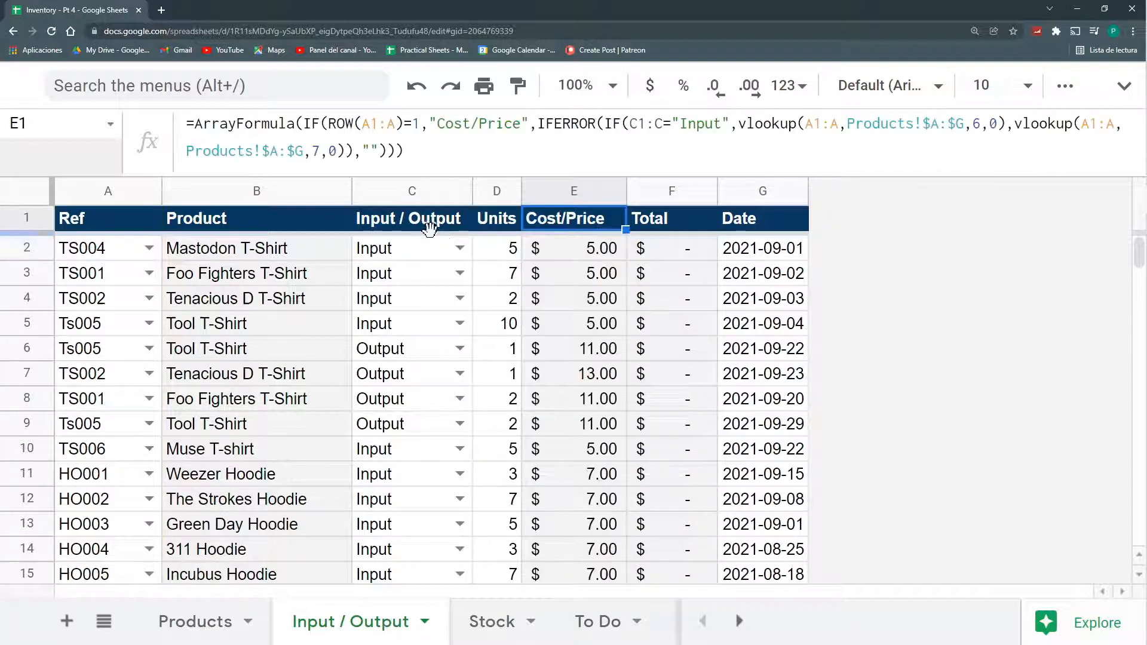
scroll(down, 3)
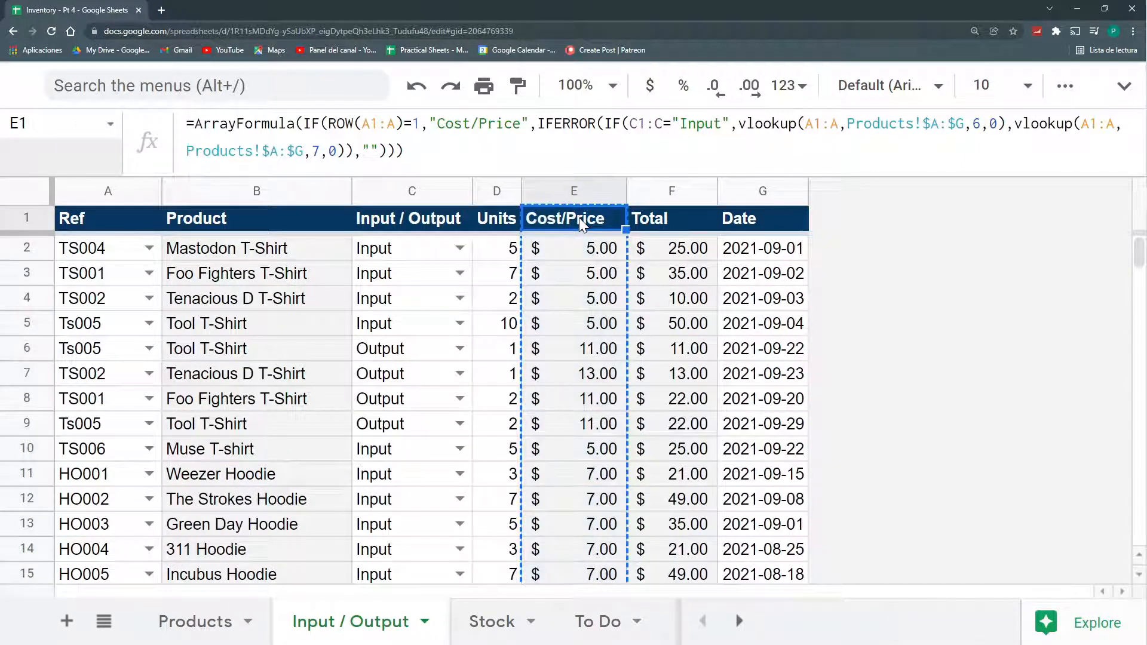
click(574, 324)
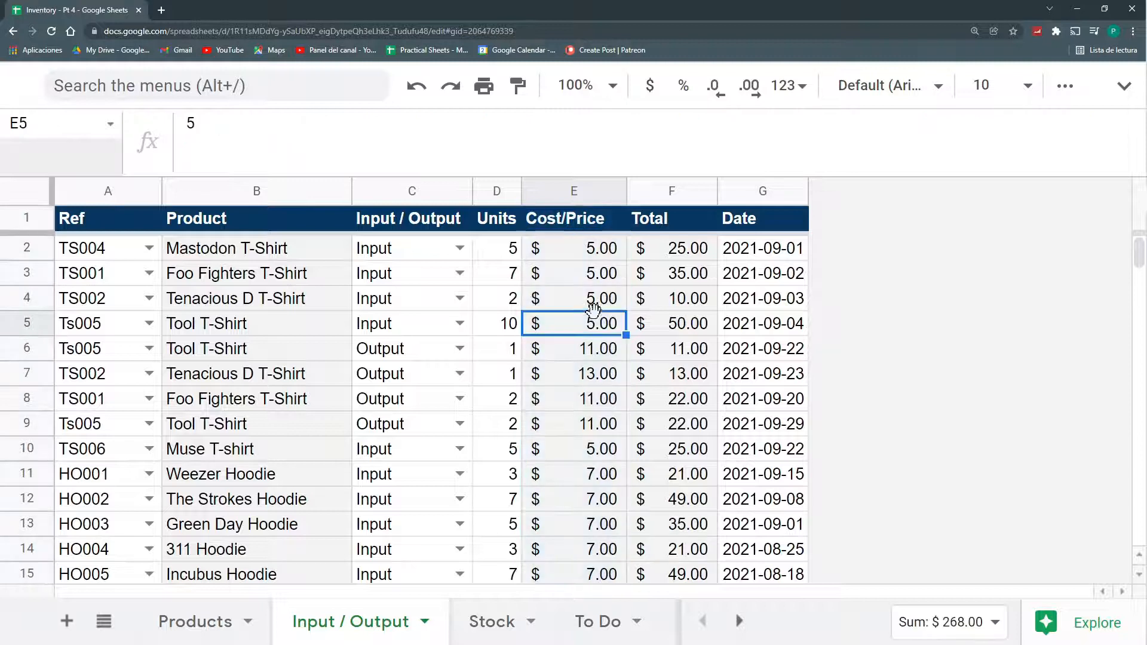
scroll(down, 3)
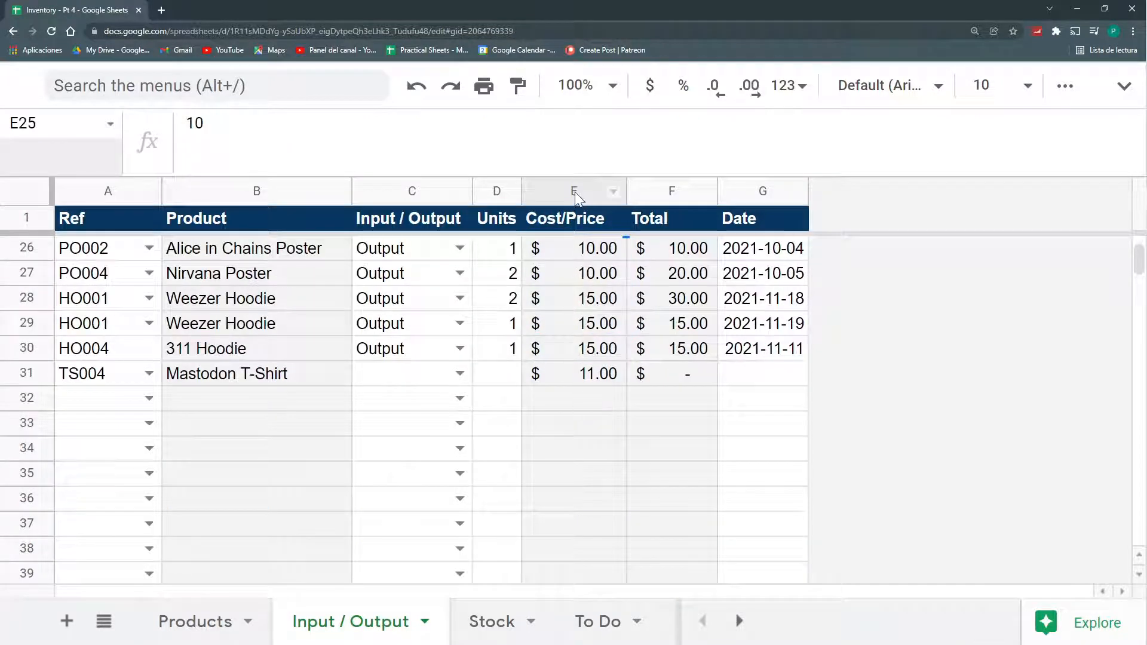
scroll(up, 3)
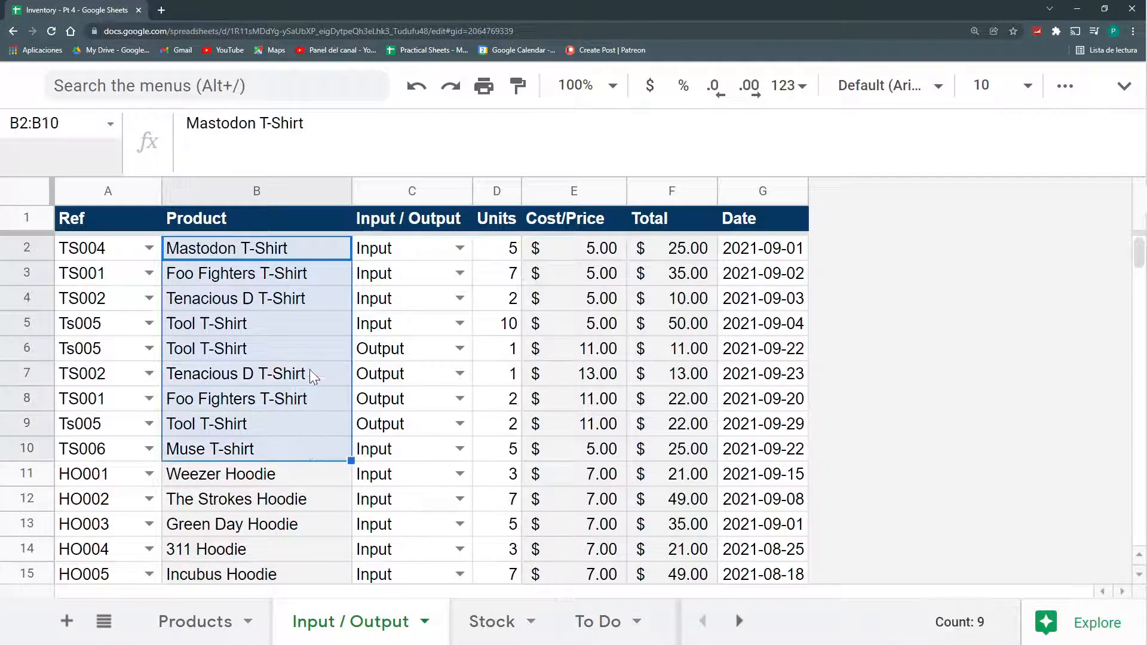
mouse_move(315, 263)
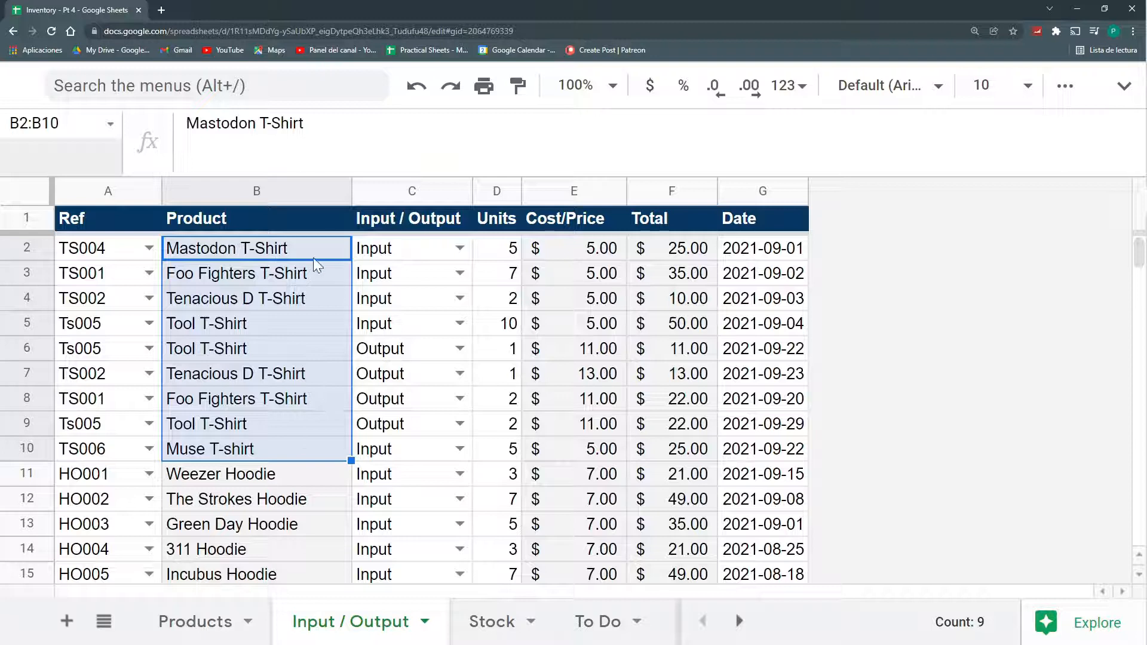
mouse_move(613, 258)
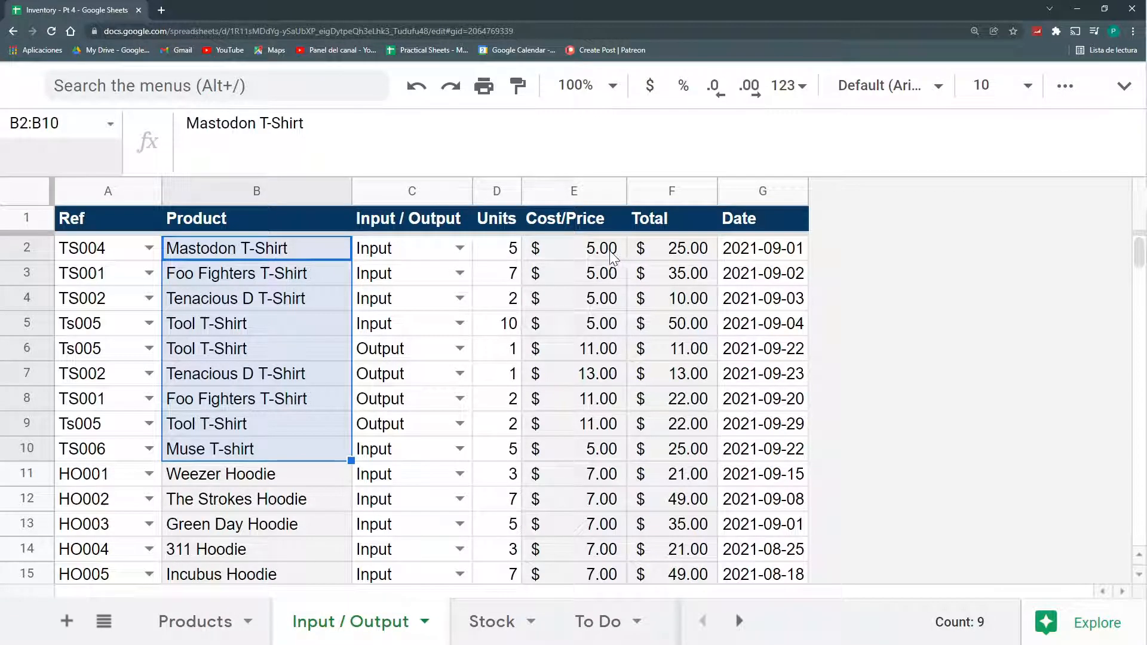
click(574, 248)
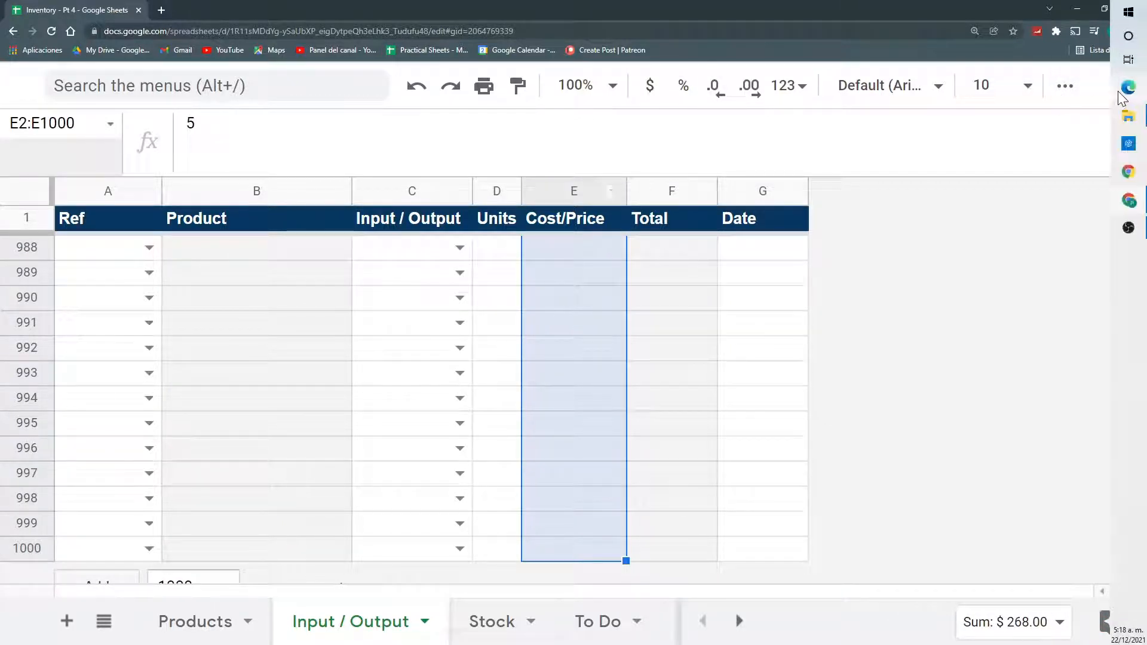
click(1065, 86)
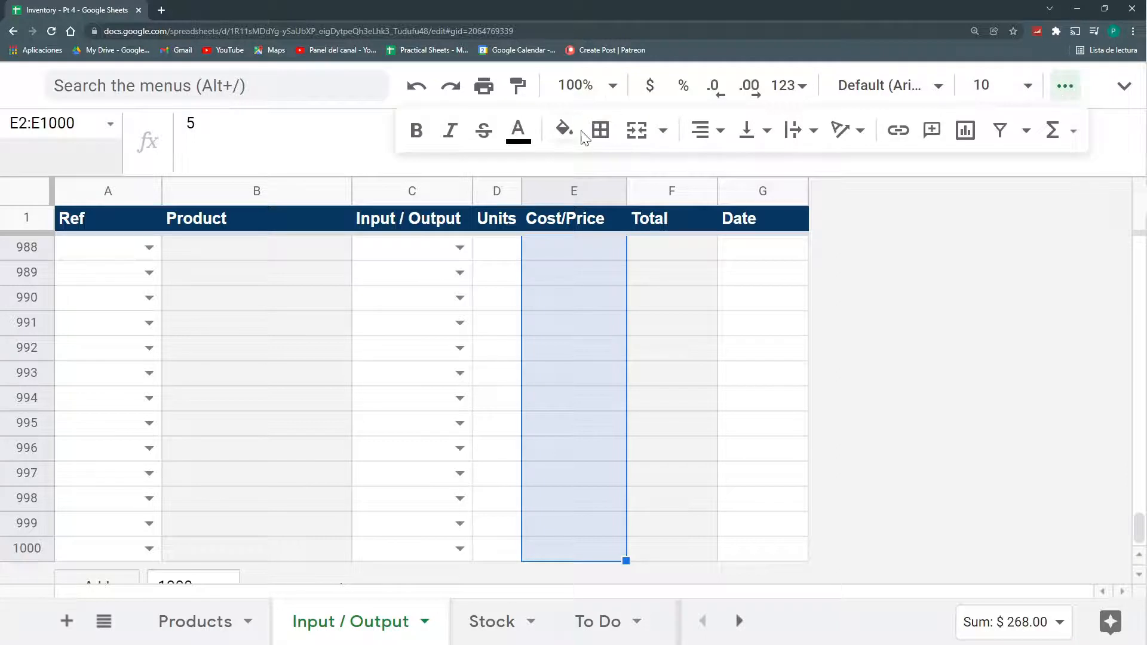
click(563, 131)
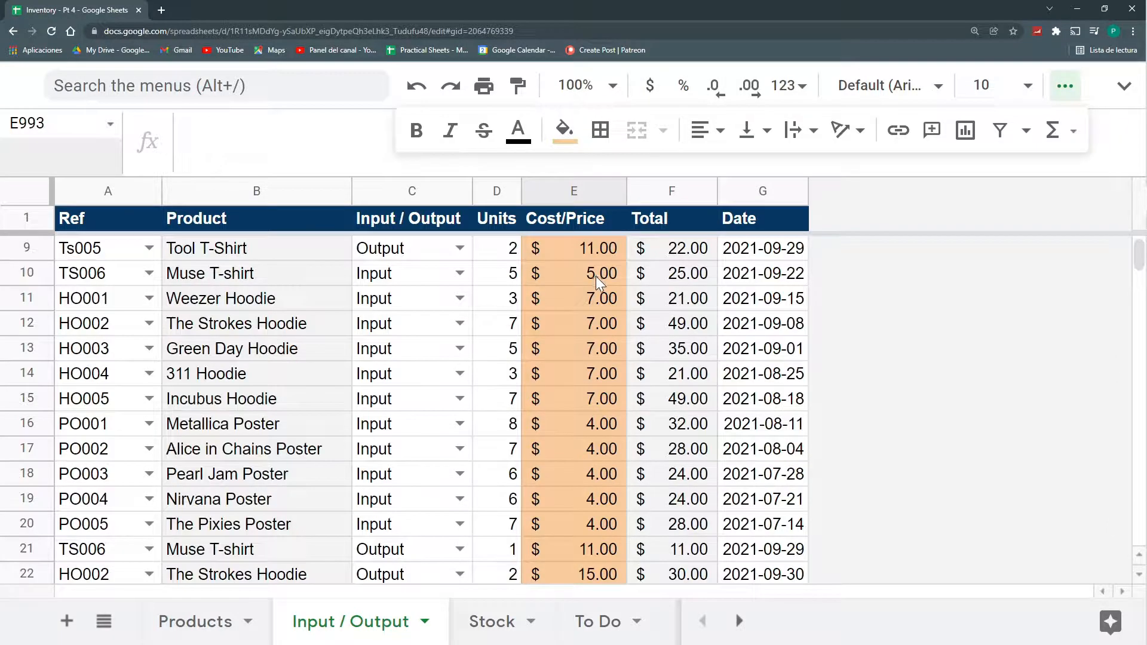
scroll(down, 3)
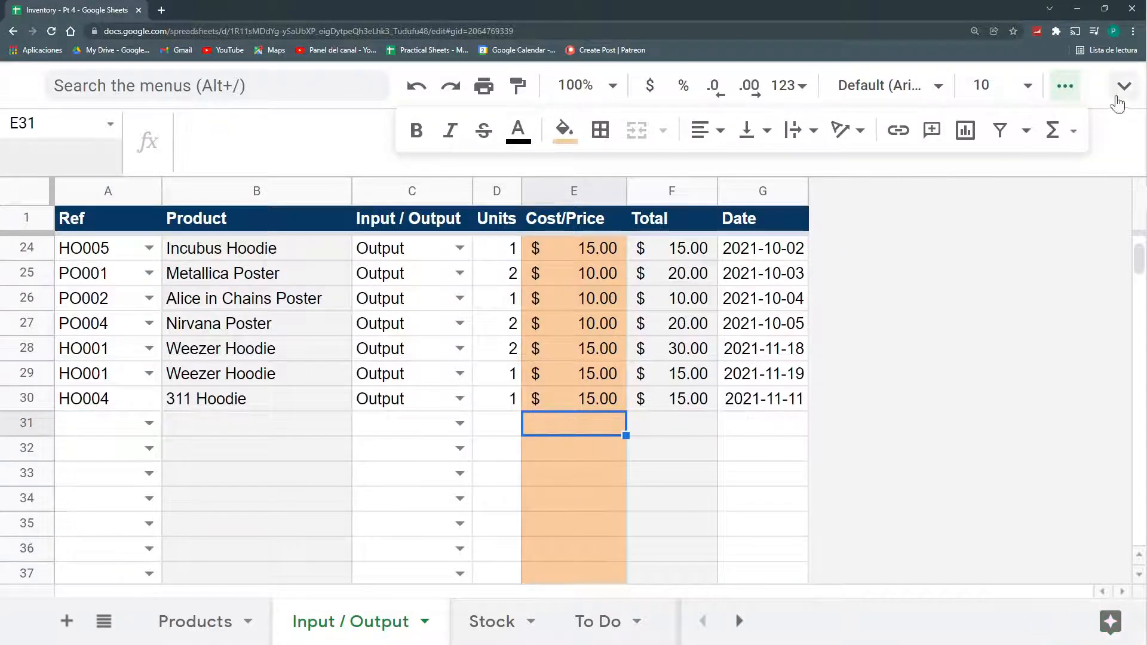
Open the bound Apps Script project and declare an empty function setPrice().
click(514, 119)
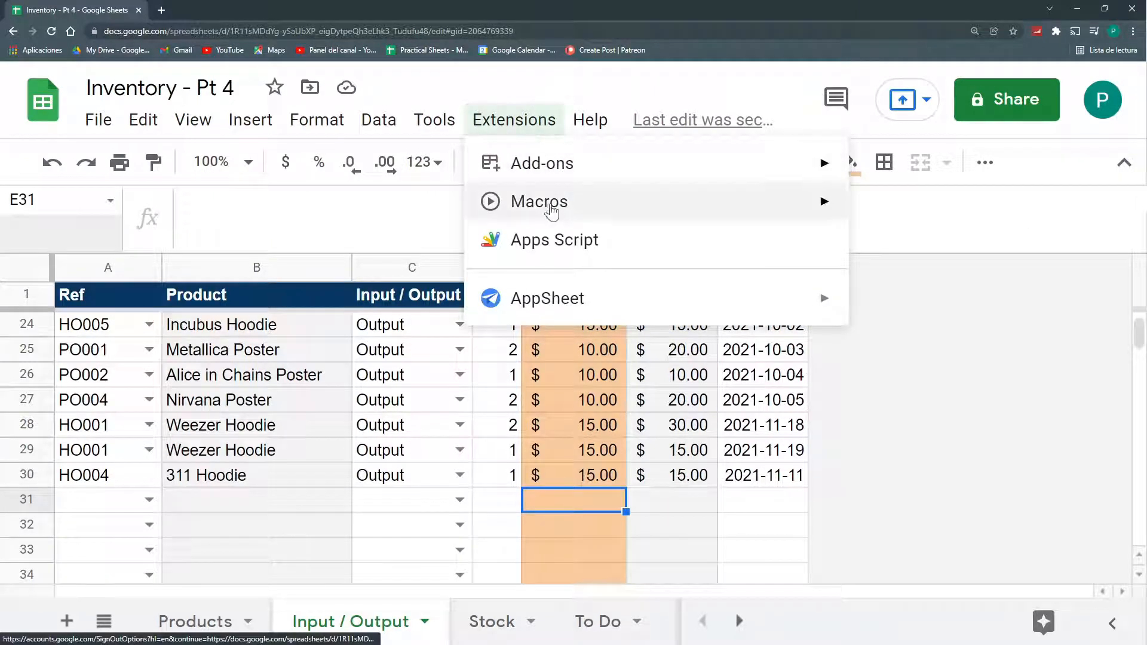
click(553, 239)
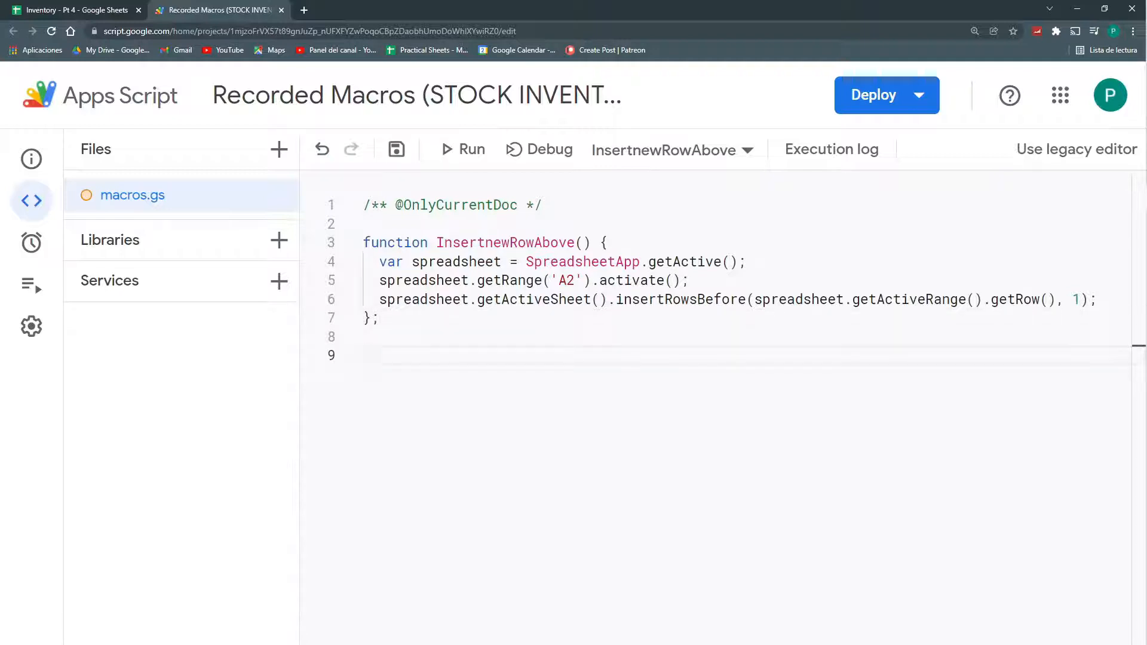
text(function)
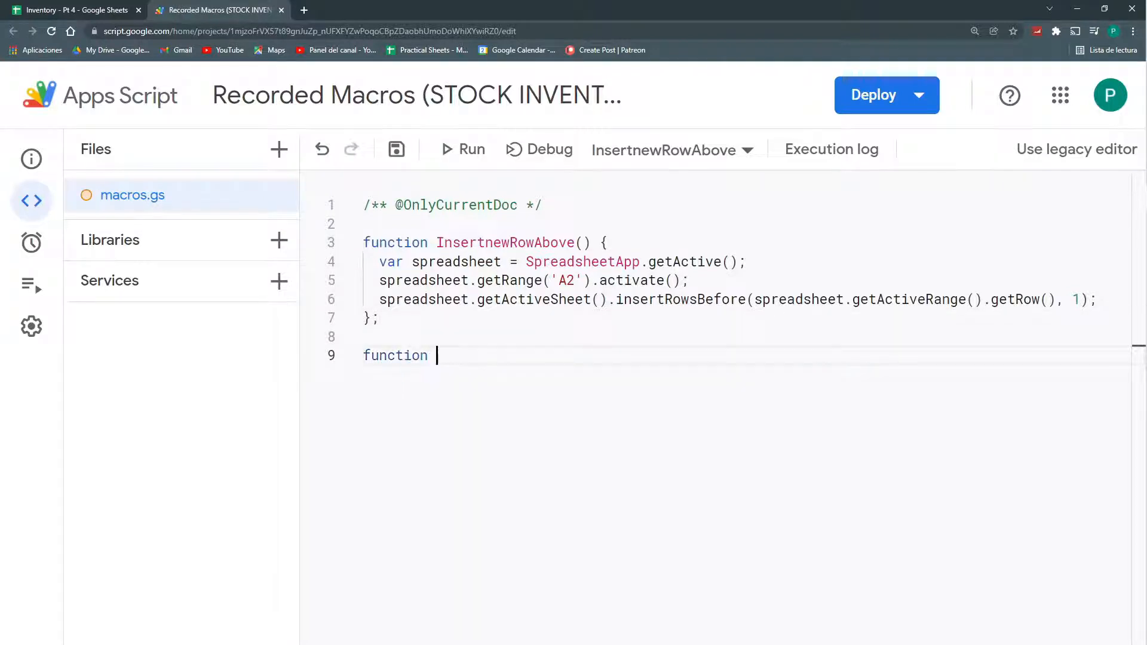
text(se)
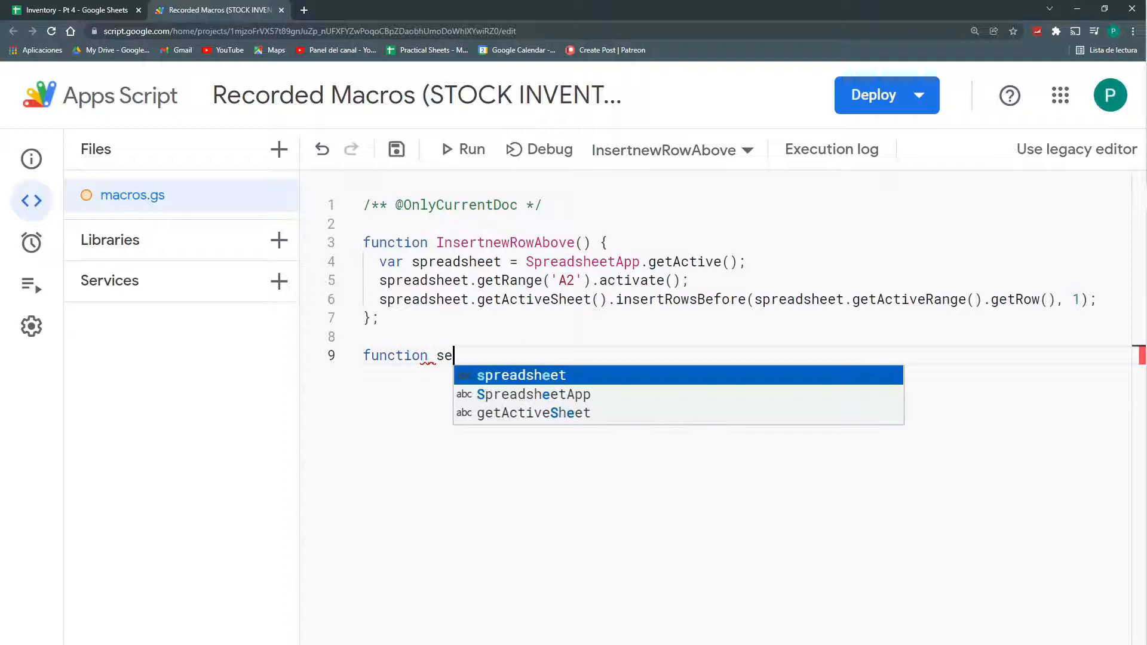
text(tP)
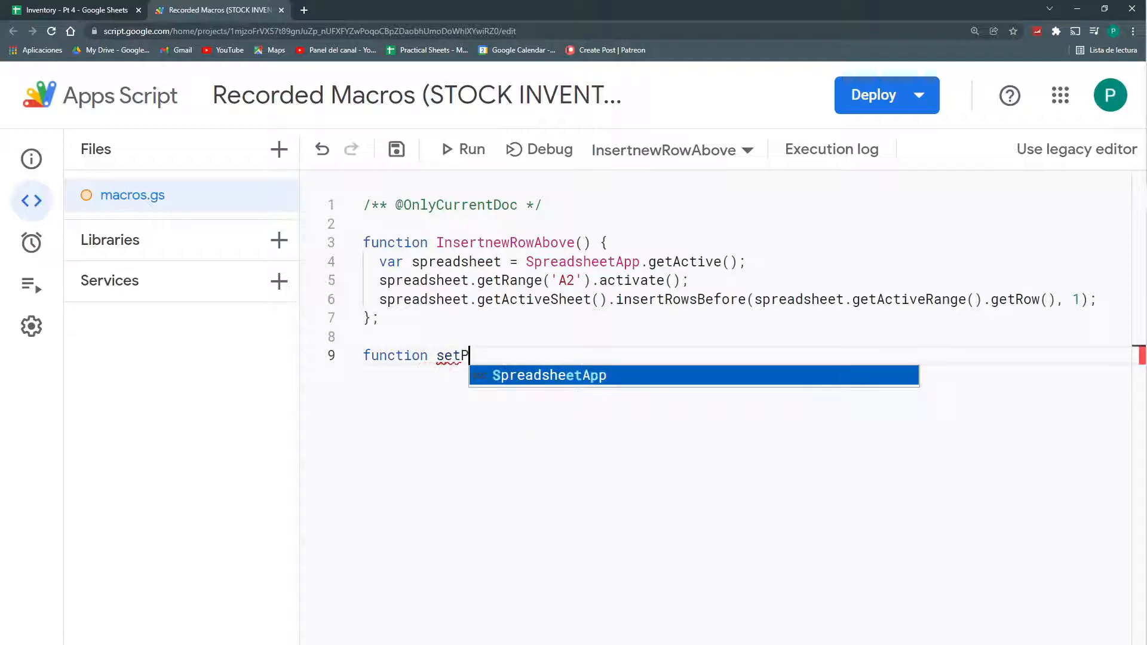
text(rice(){)
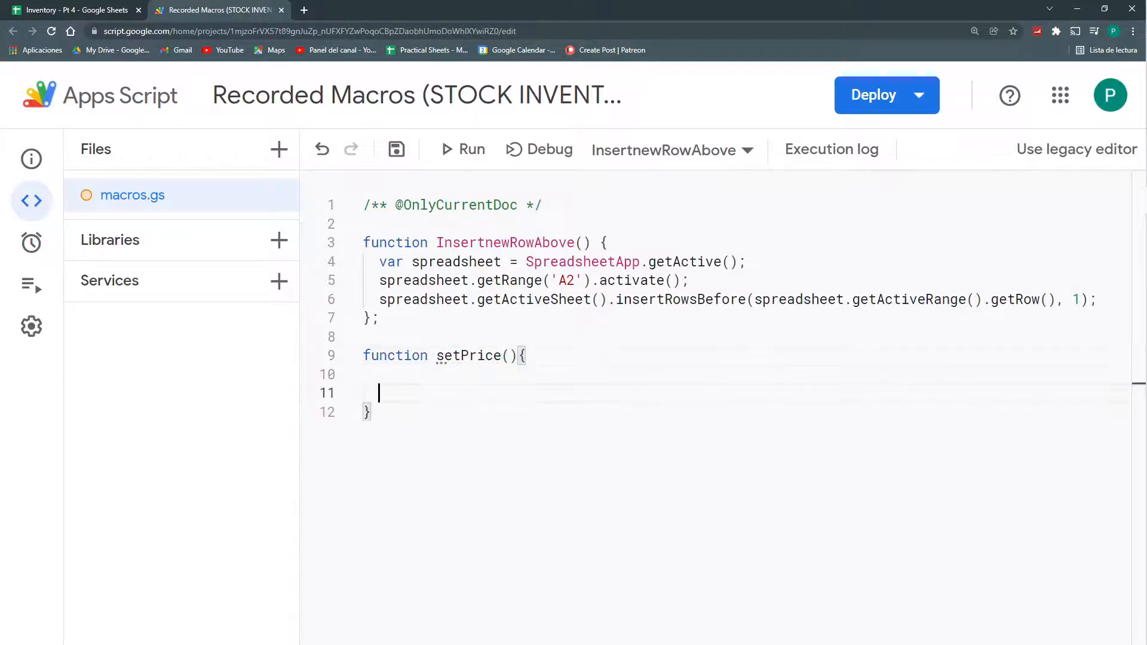
Glance at the spreadsheet's product cells before writing the function body.
click(73, 9)
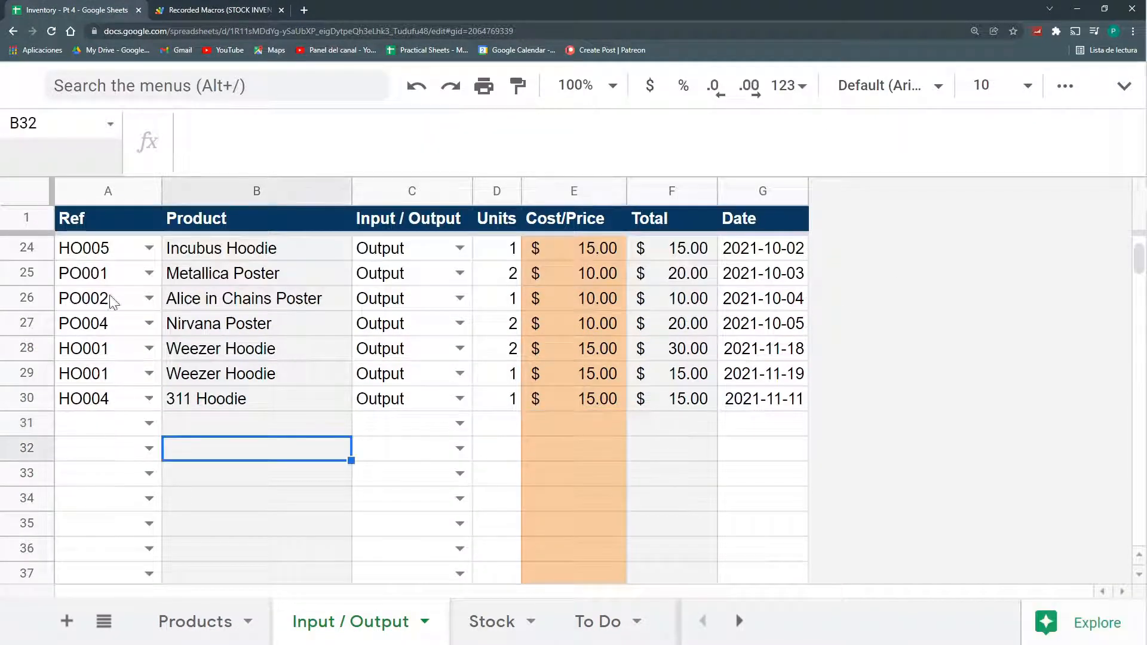
click(255, 399)
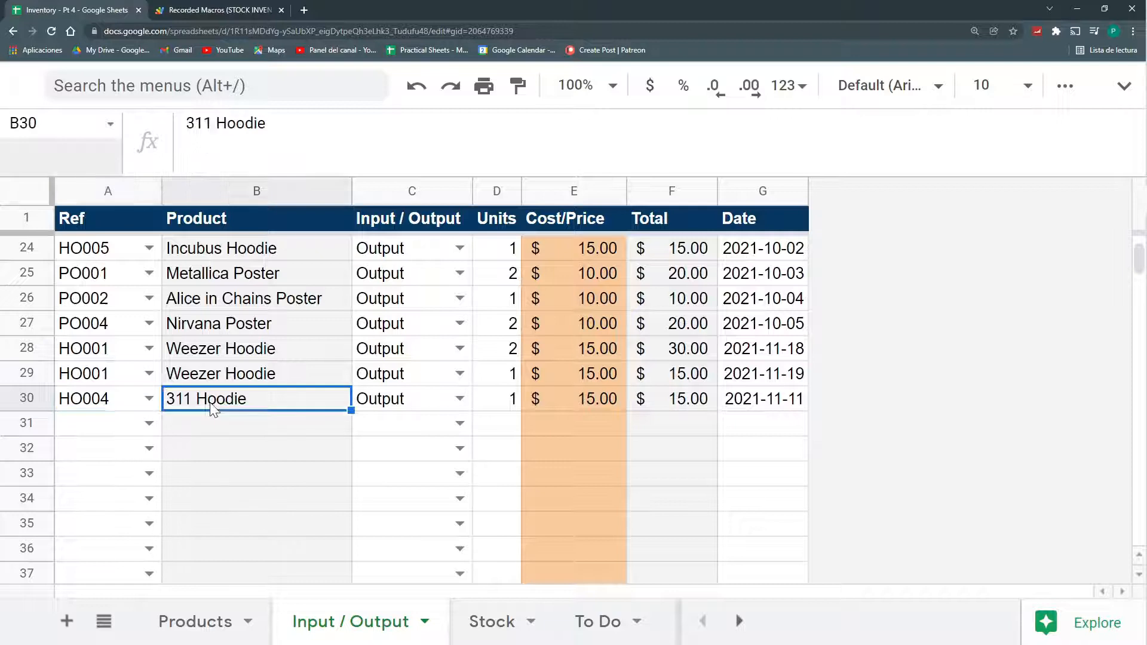
mouse_move(149, 423)
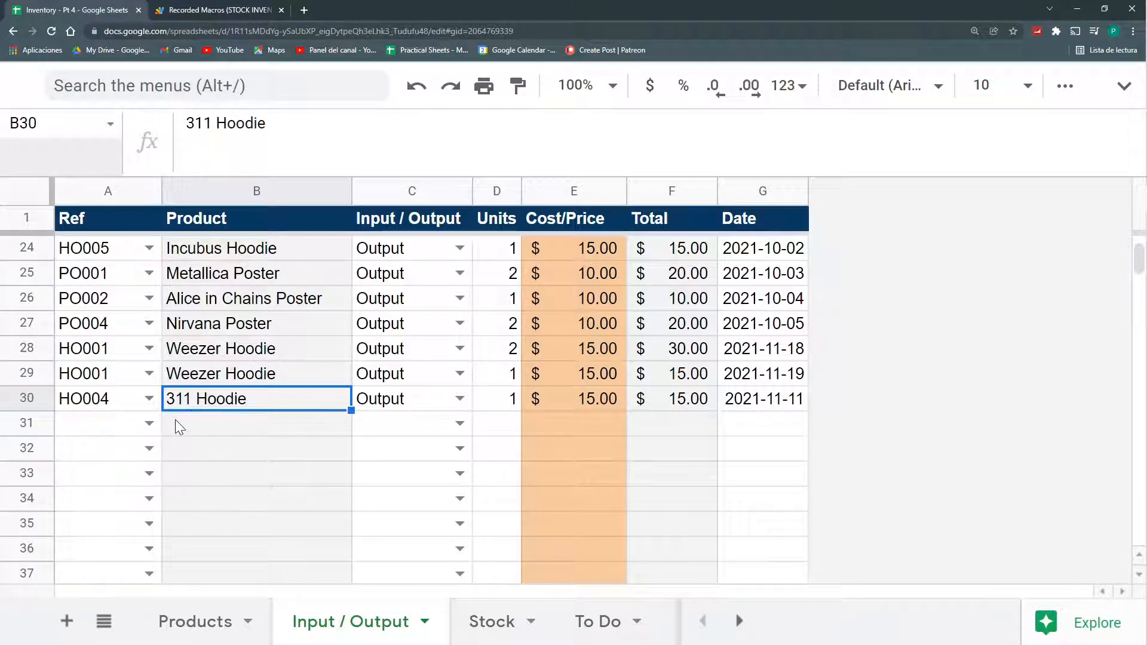
click(148, 421)
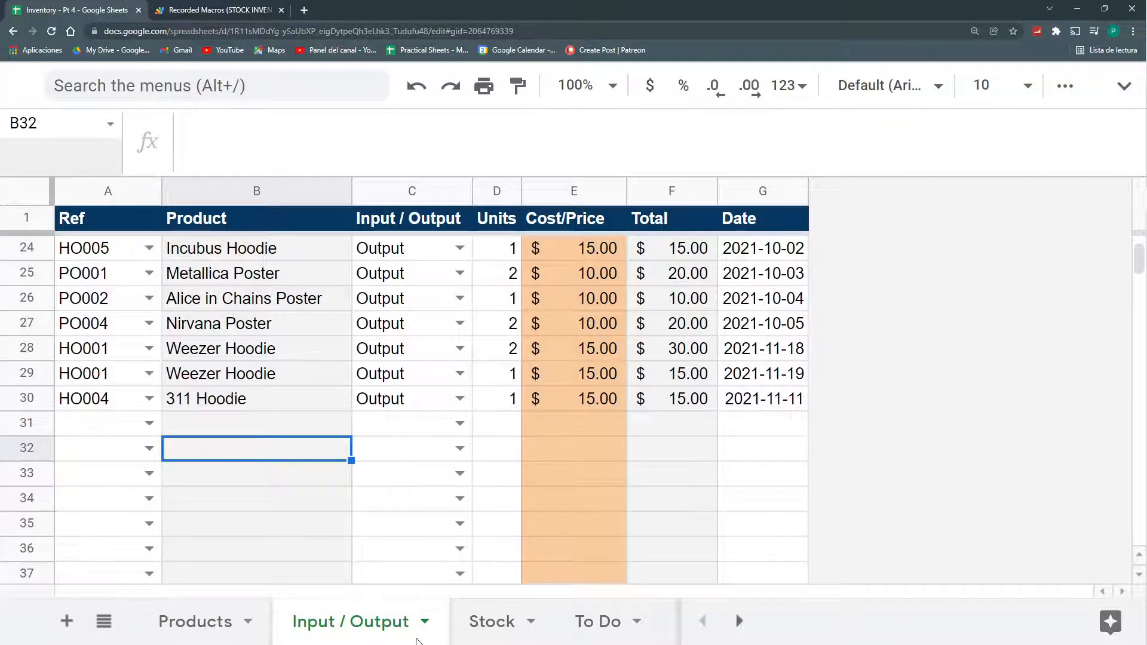
click(217, 9)
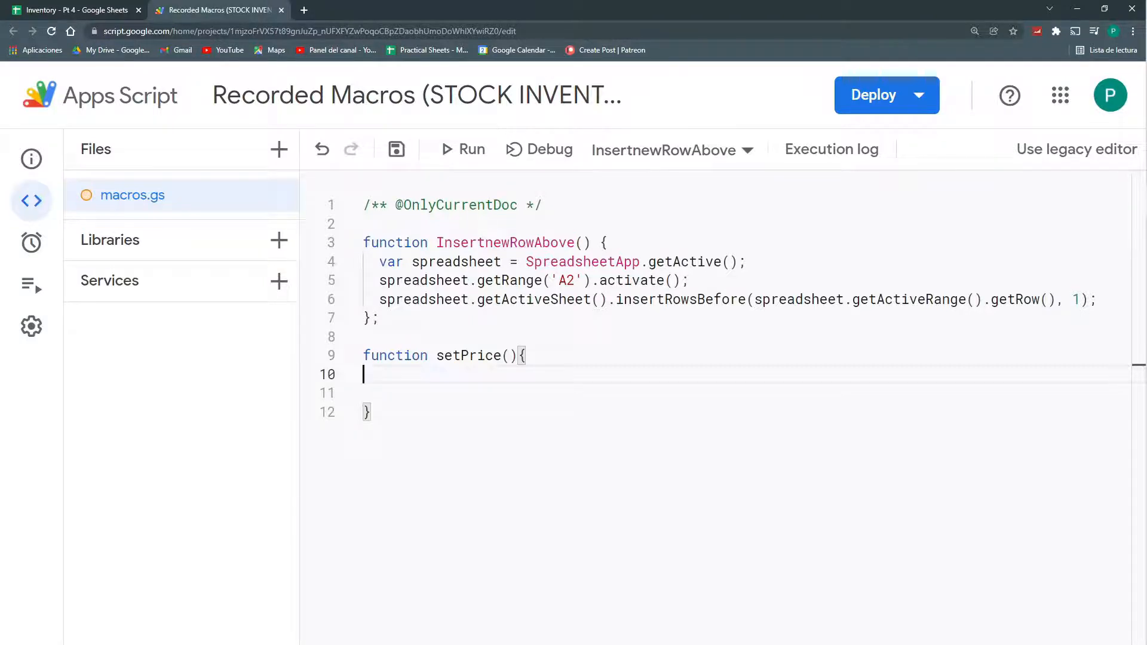
Add var ws=SpreadsheetApp.getActiveSheet() and begin var activeCell from ws.getActiveRange().
text(SpreadsheetApp)
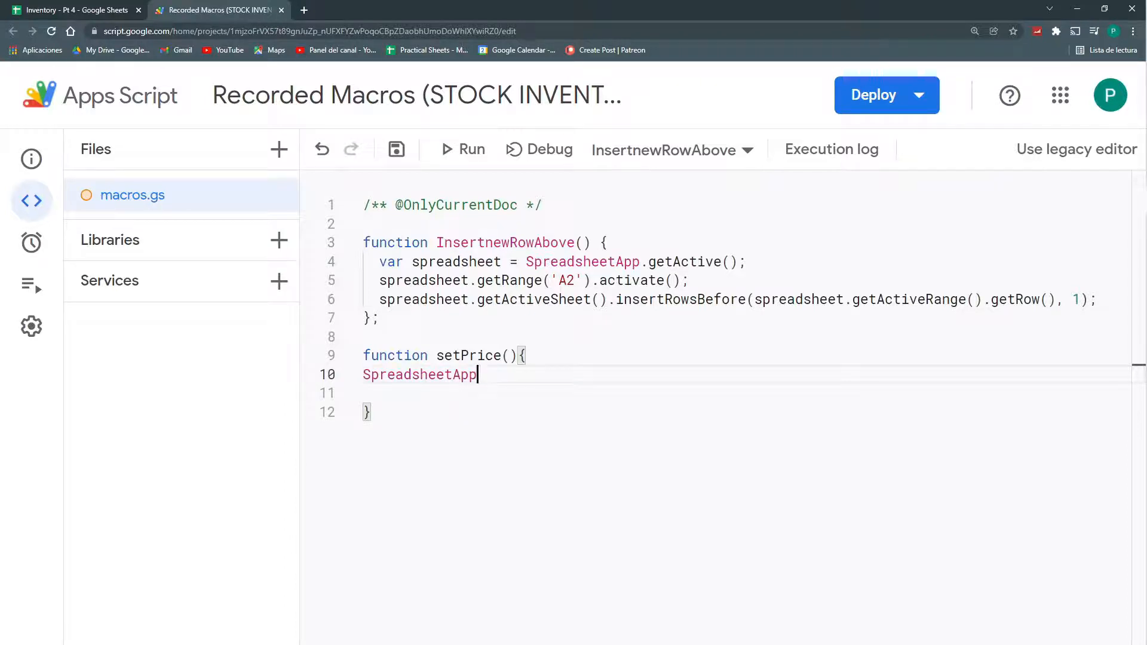
text(.getActiveSheet)
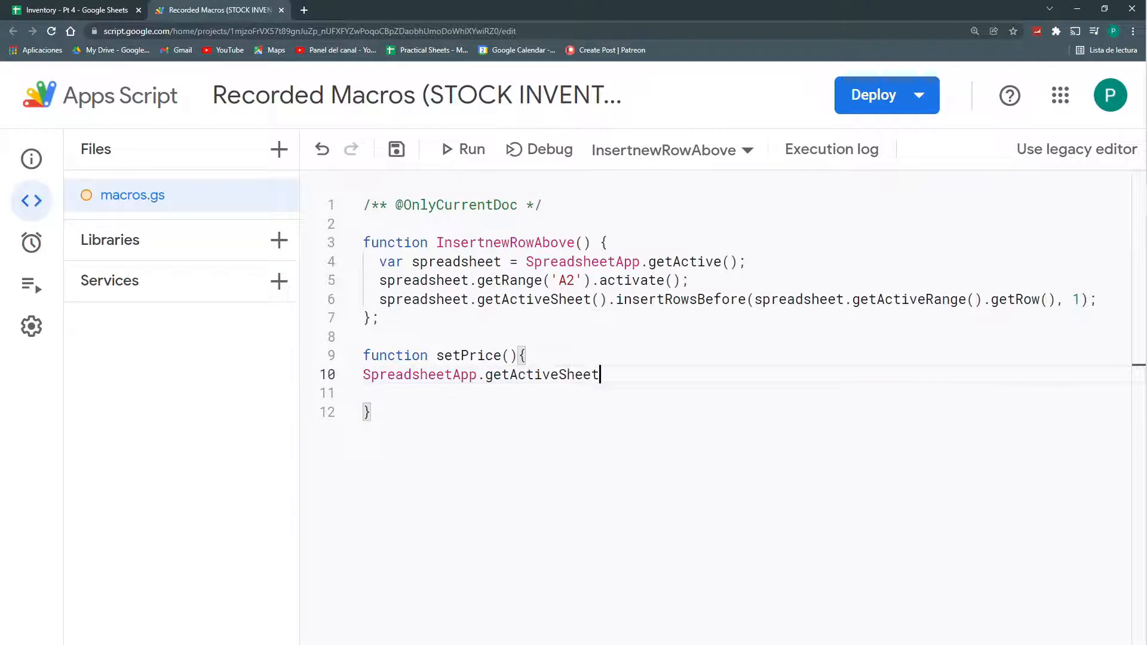
text(())
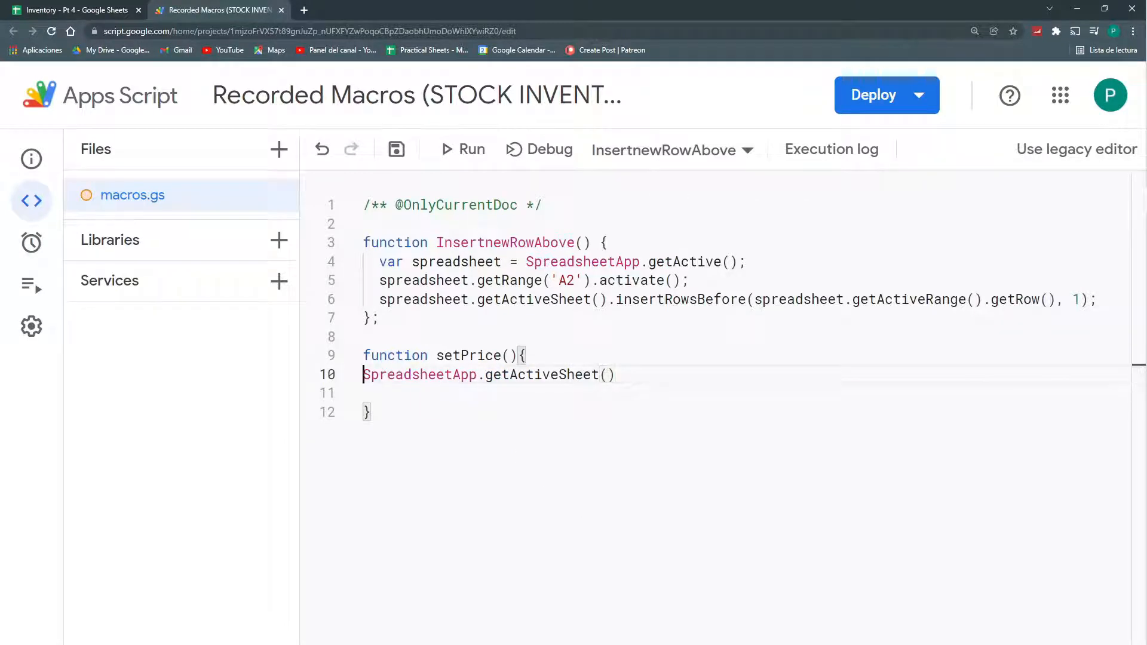
text(var ws=)
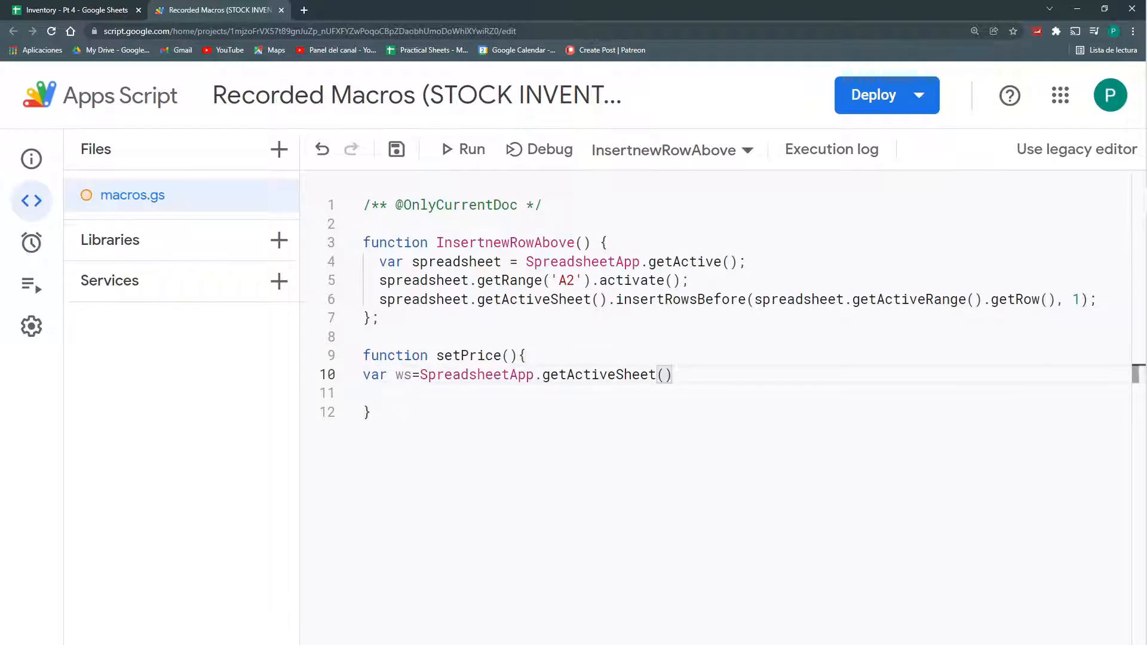
text(ws.getActiveRange)
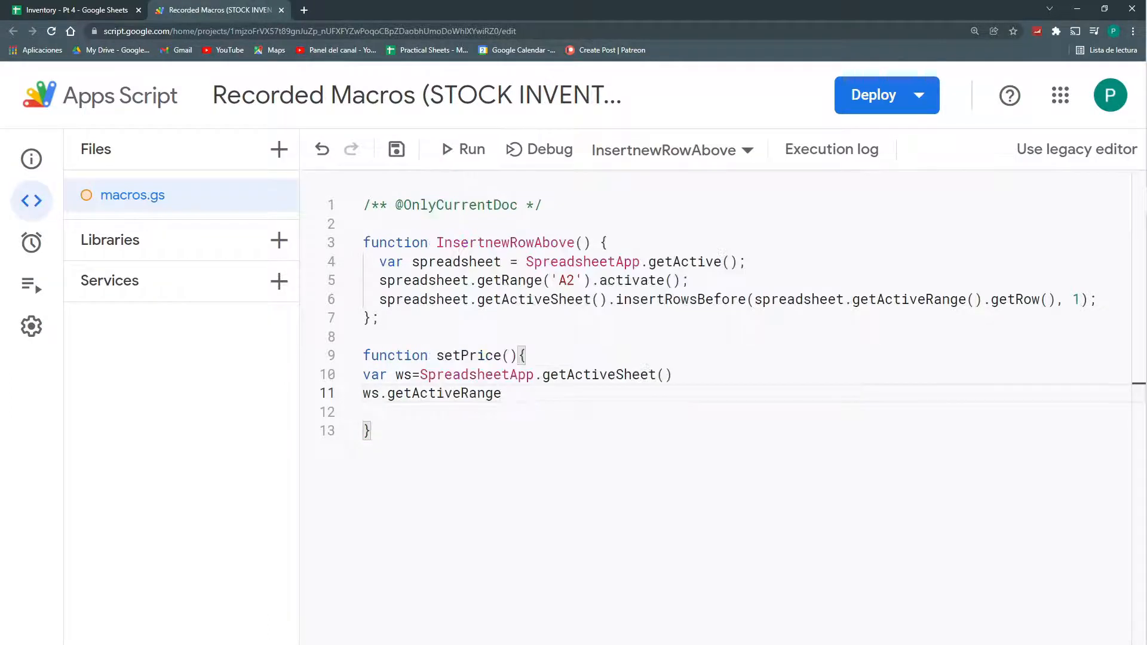
text(();)
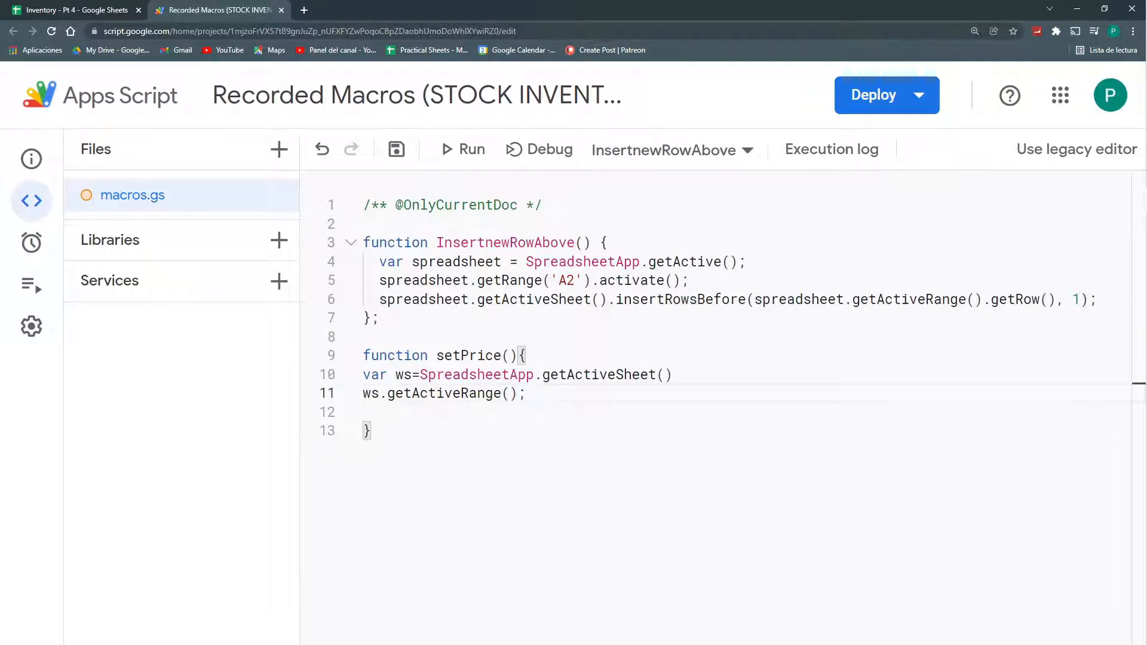
text(var)
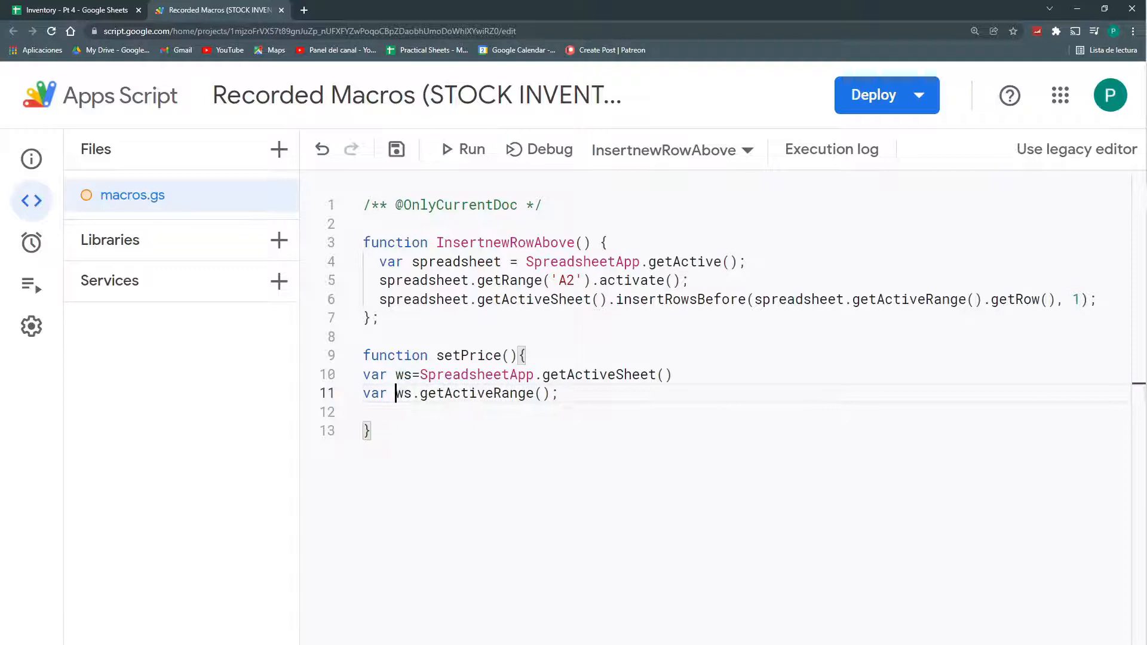
text(activeCell)
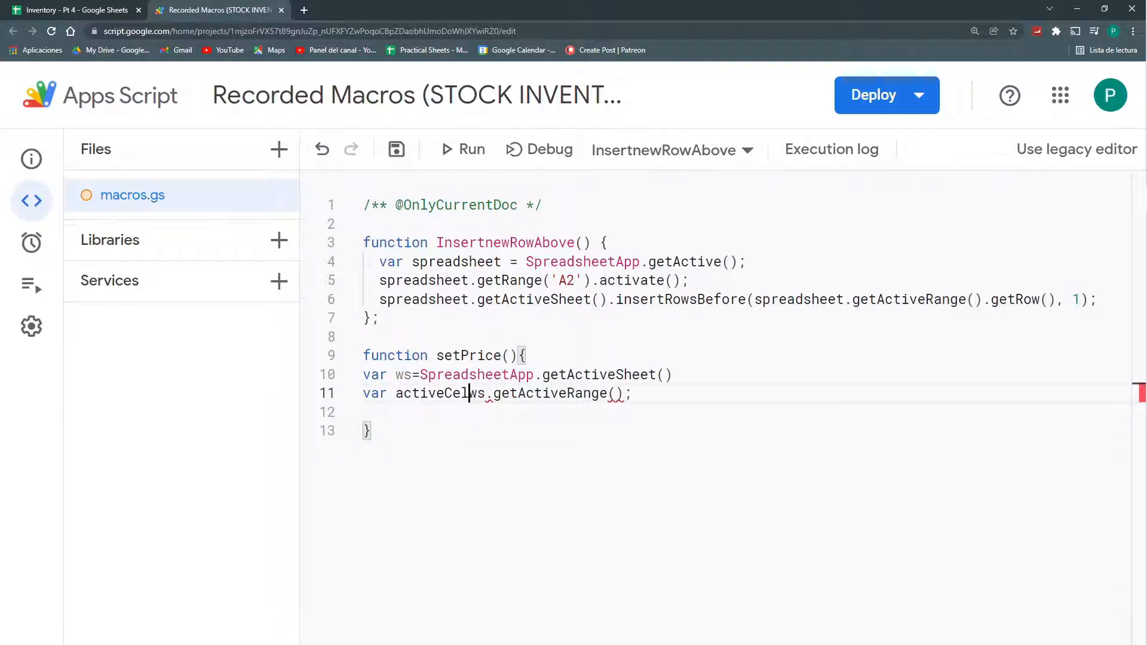
Add a var activeSheet line reading the active cell's sheet name.
click(73, 10)
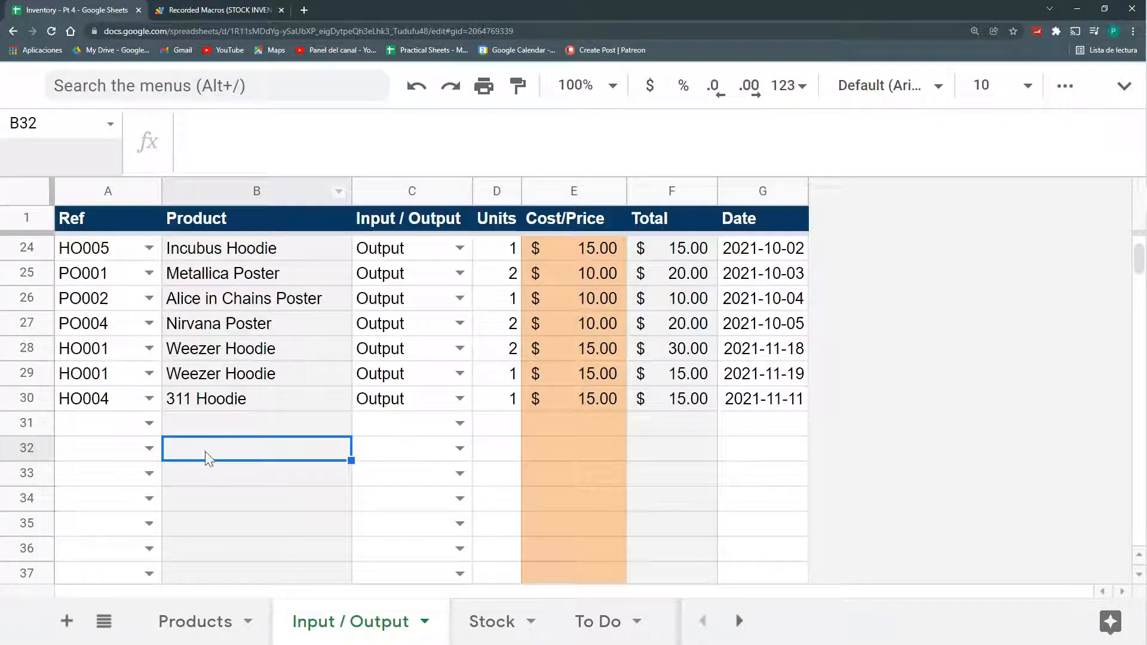
mouse_move(103, 204)
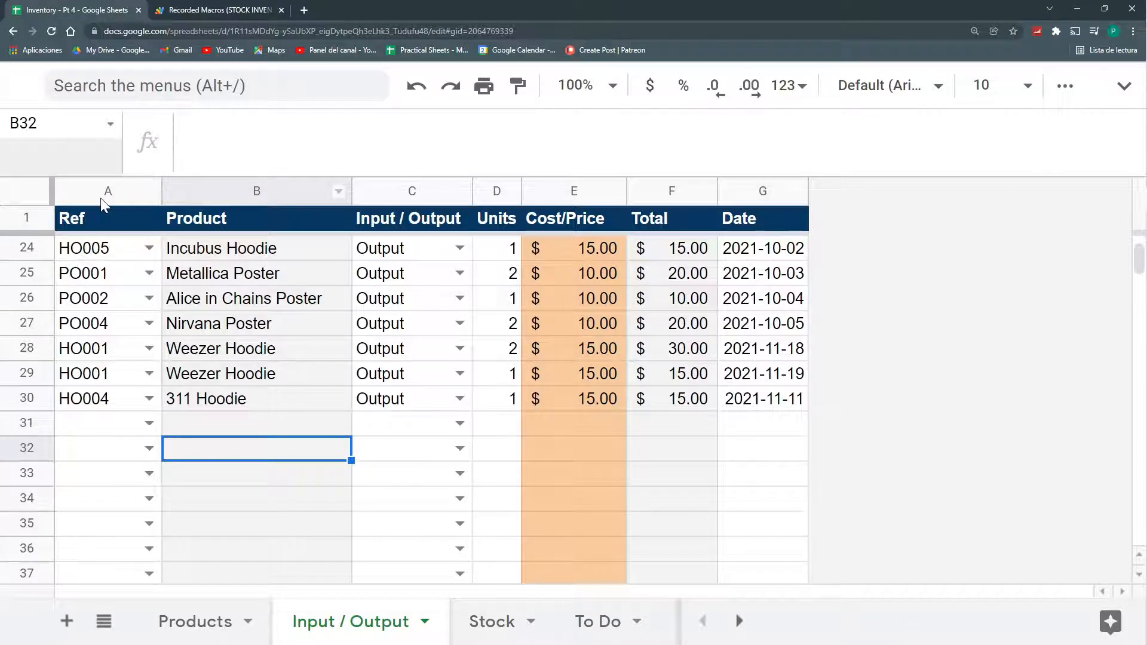
mouse_move(222, 444)
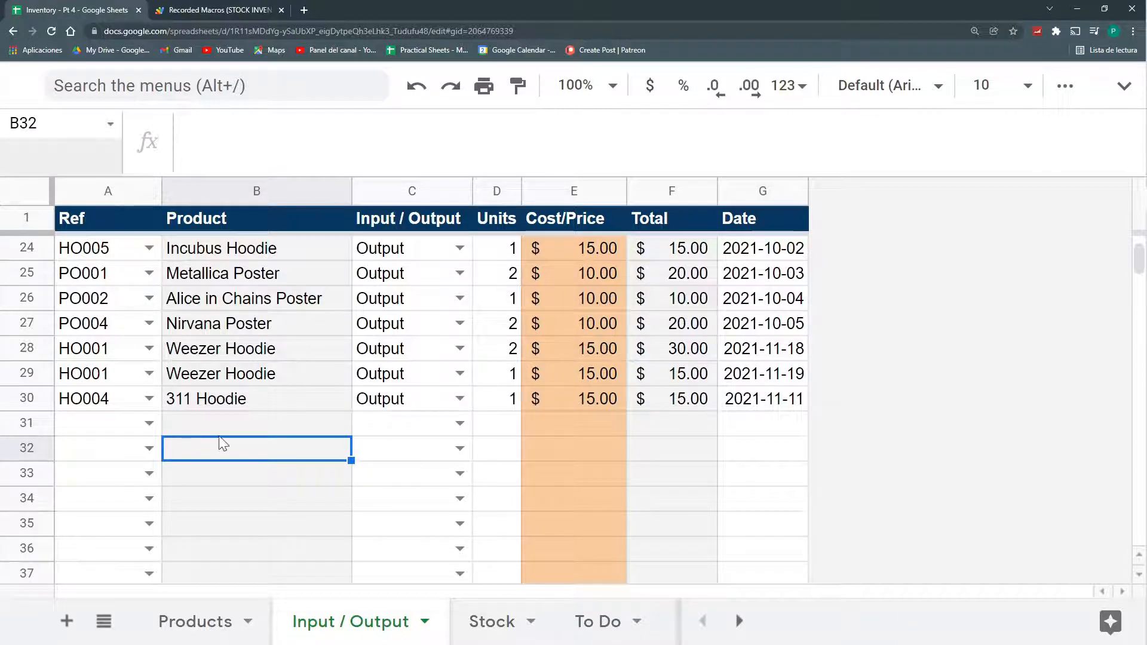
click(491, 621)
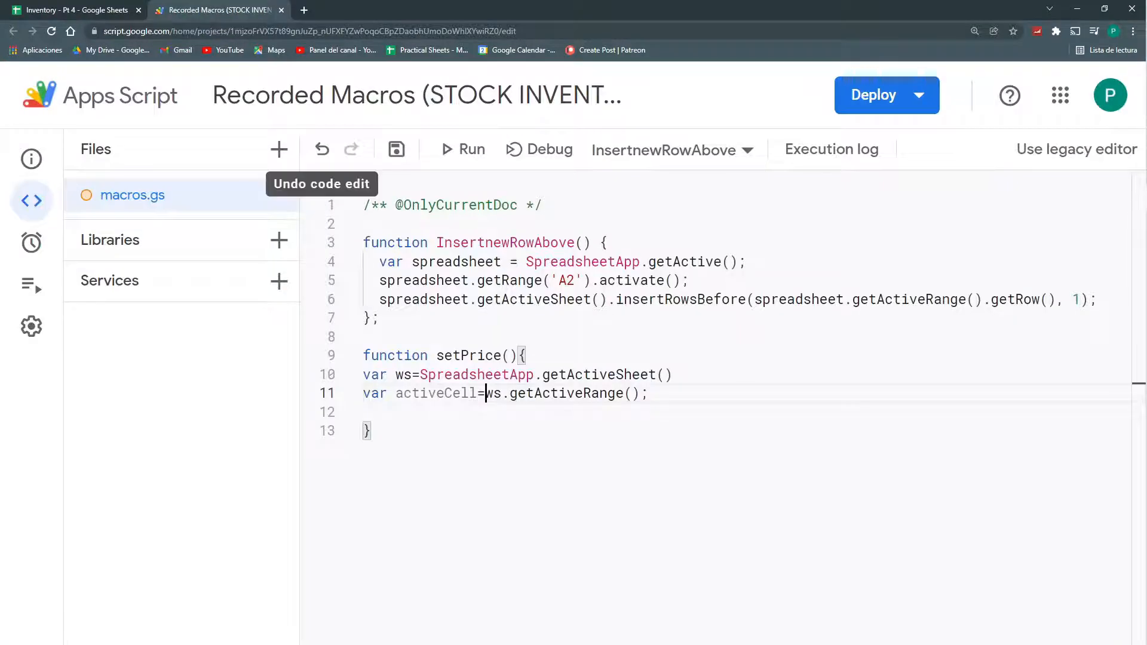
text(activeCell.getSheet()
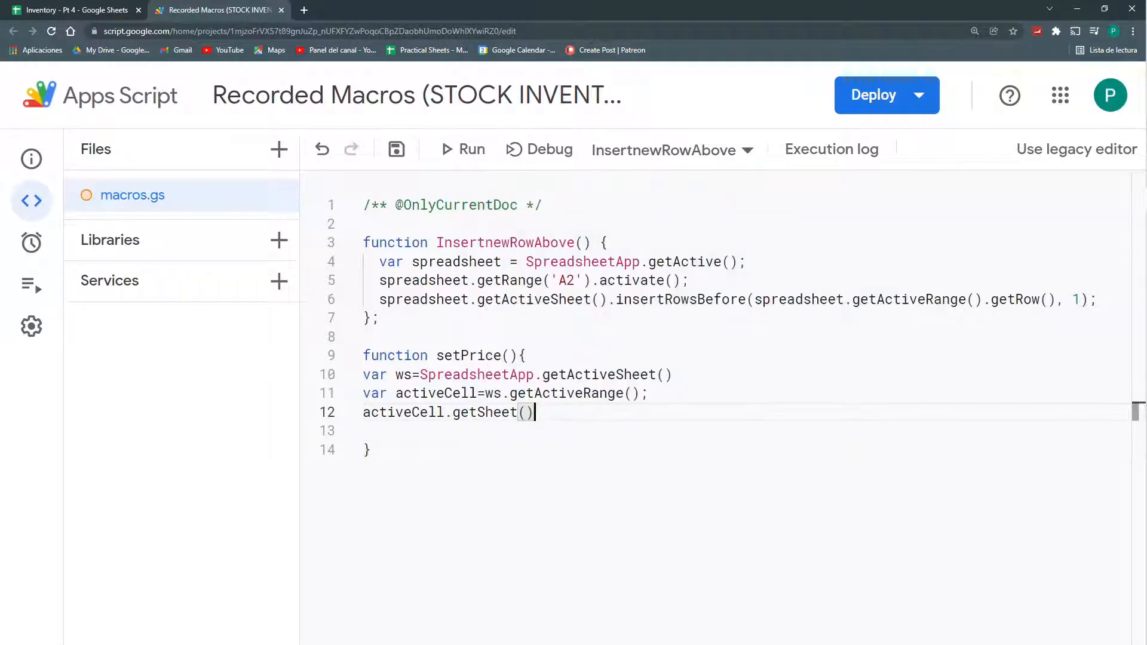
text(.getn)
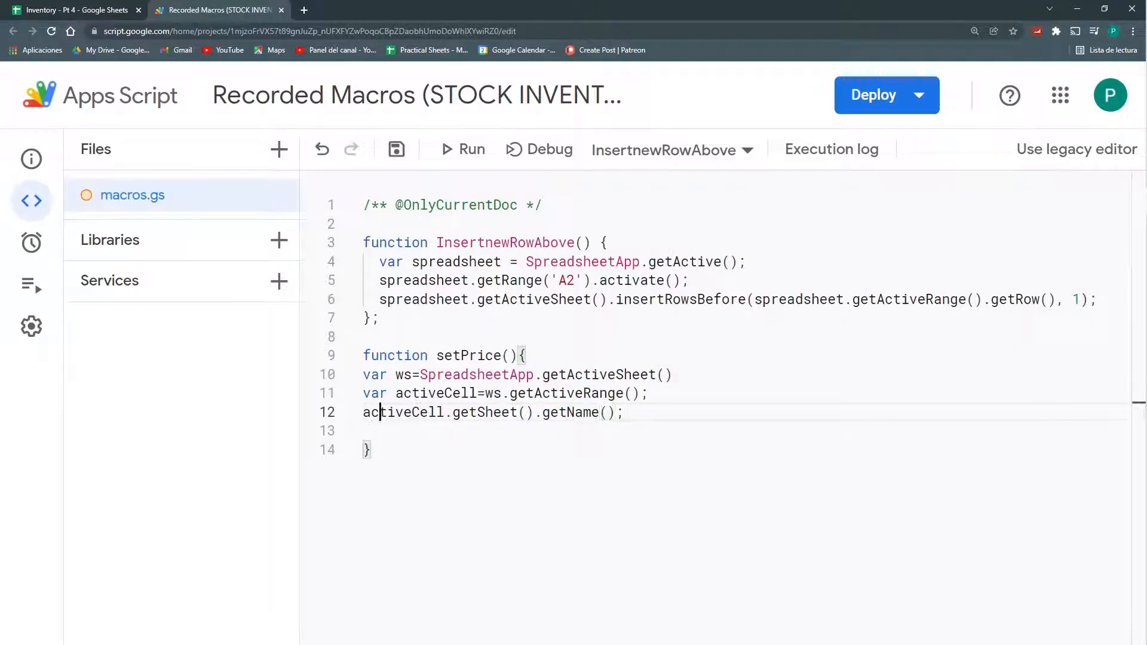
text(var activeSheet=)
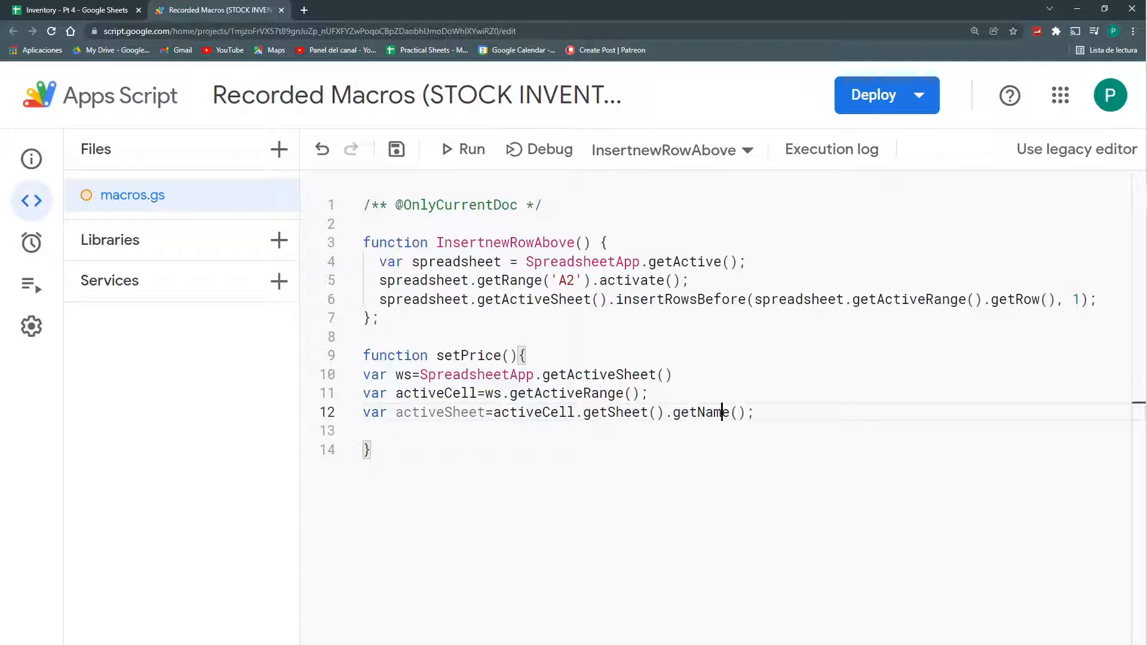
text(var activeC)
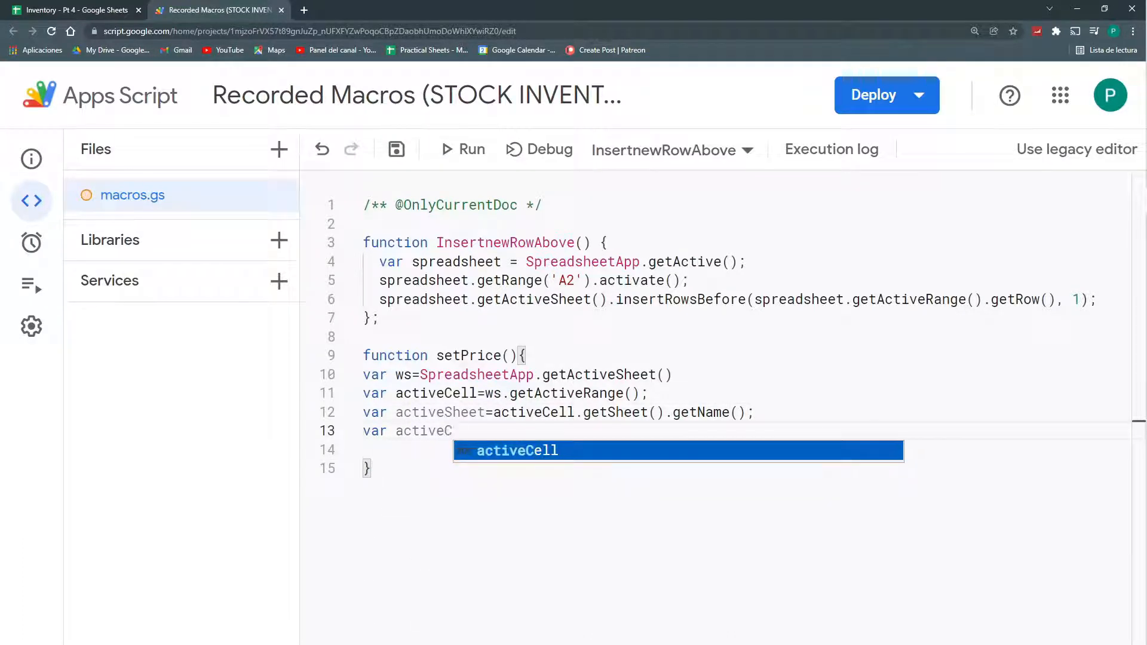
Add var activeColumn=activeCell.getColumn(); and begin an if statement.
text(olumn=activeCell.)
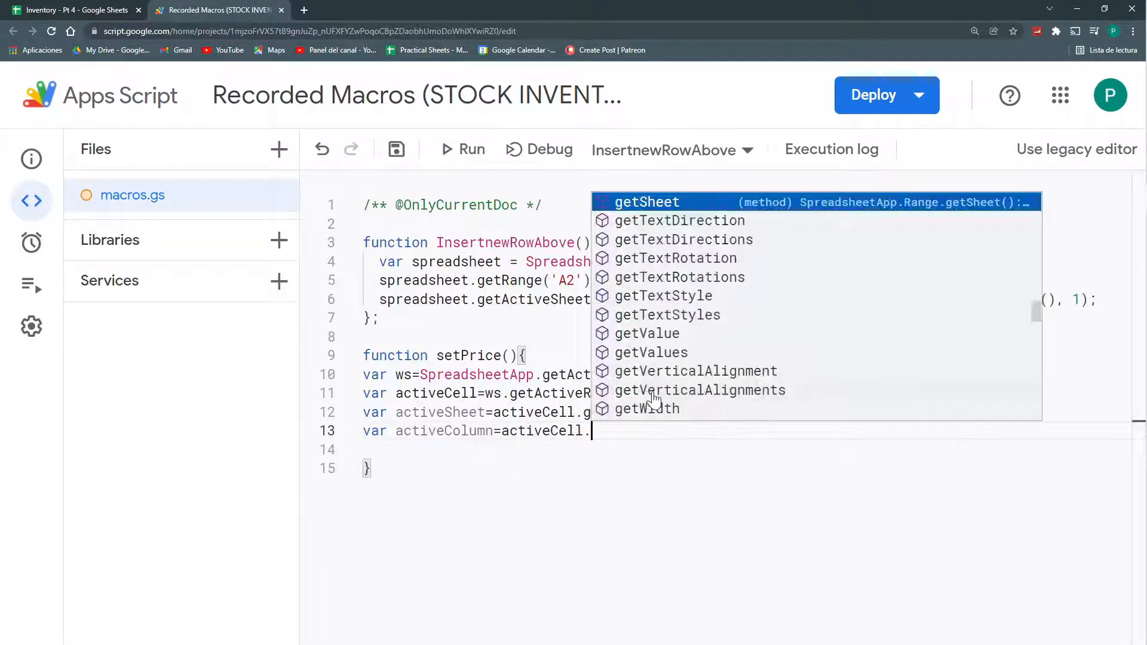
text(getColumn)
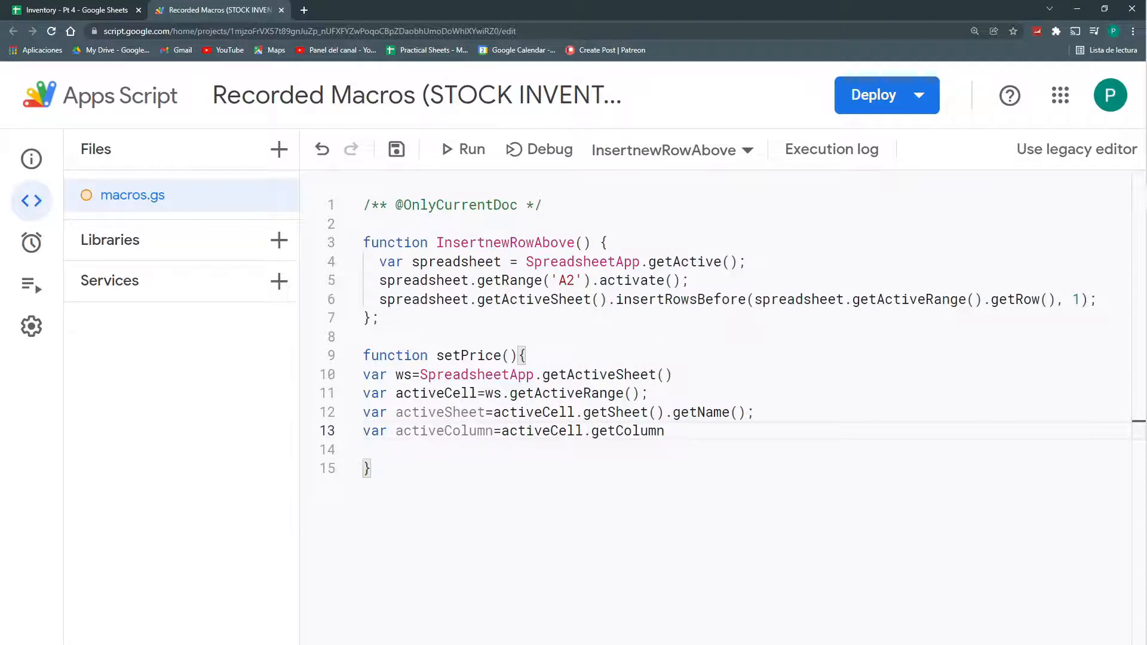
text(();)
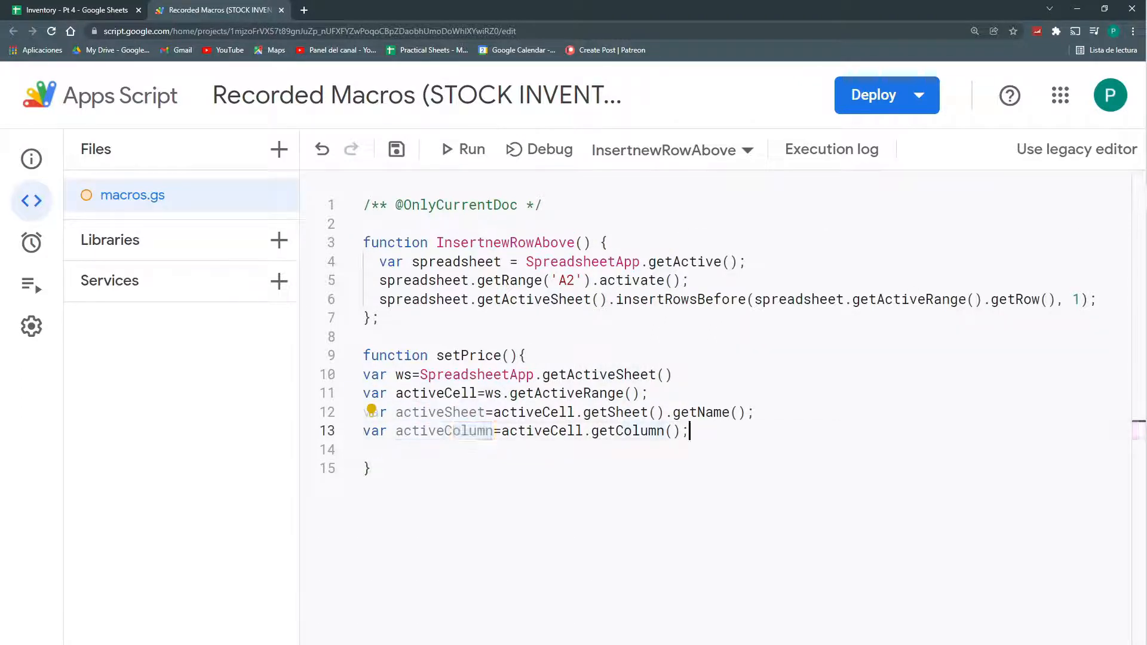
text(if()
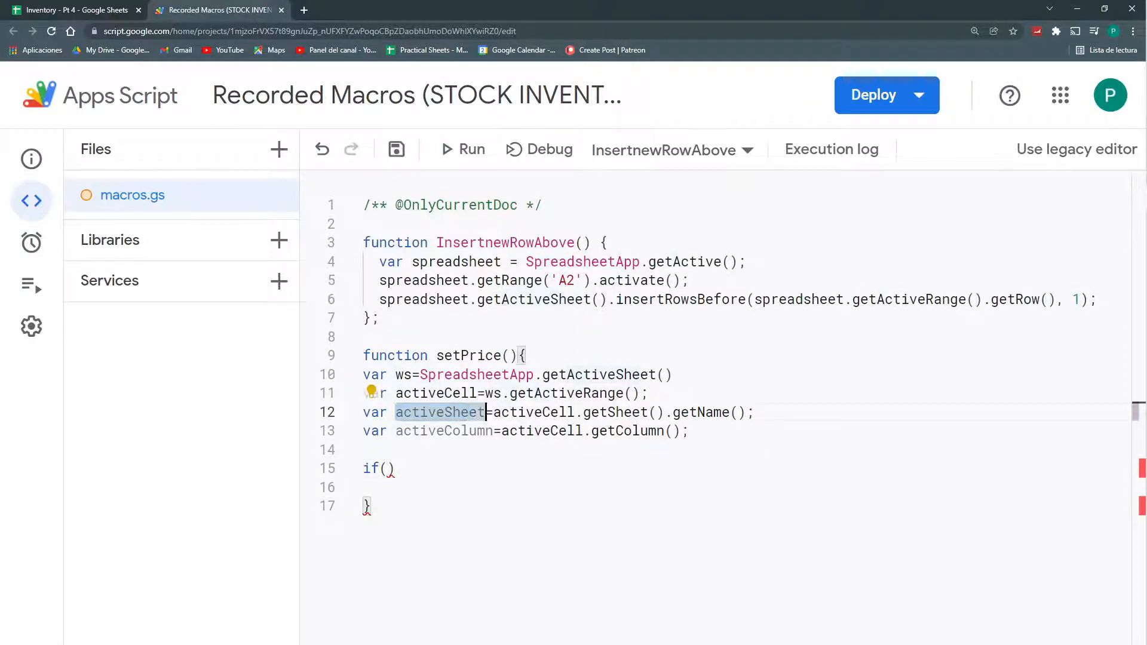
Rename the variable to activeSheetName and start the if condition on it.
click(73, 10)
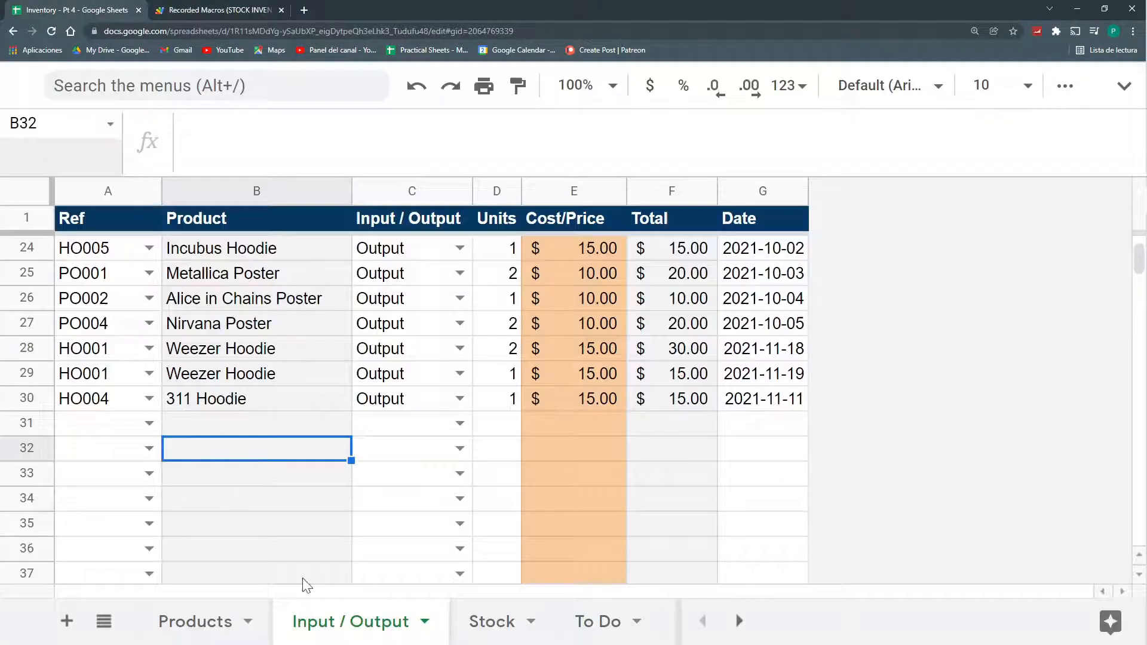
click(220, 9)
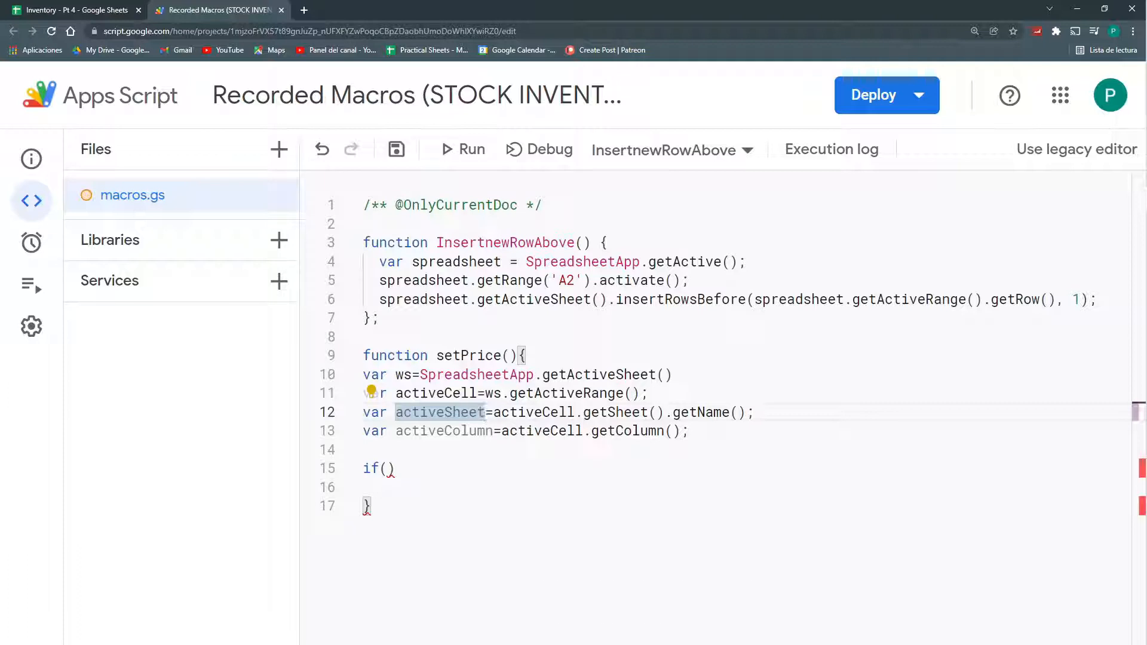
text(Name)
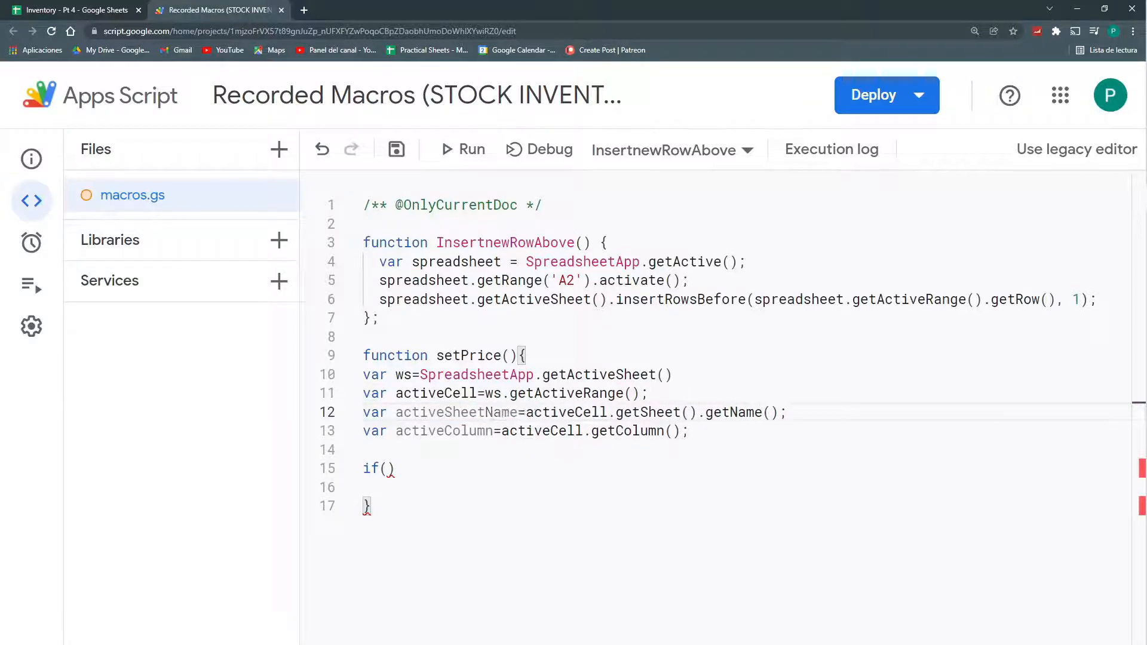
click(73, 10)
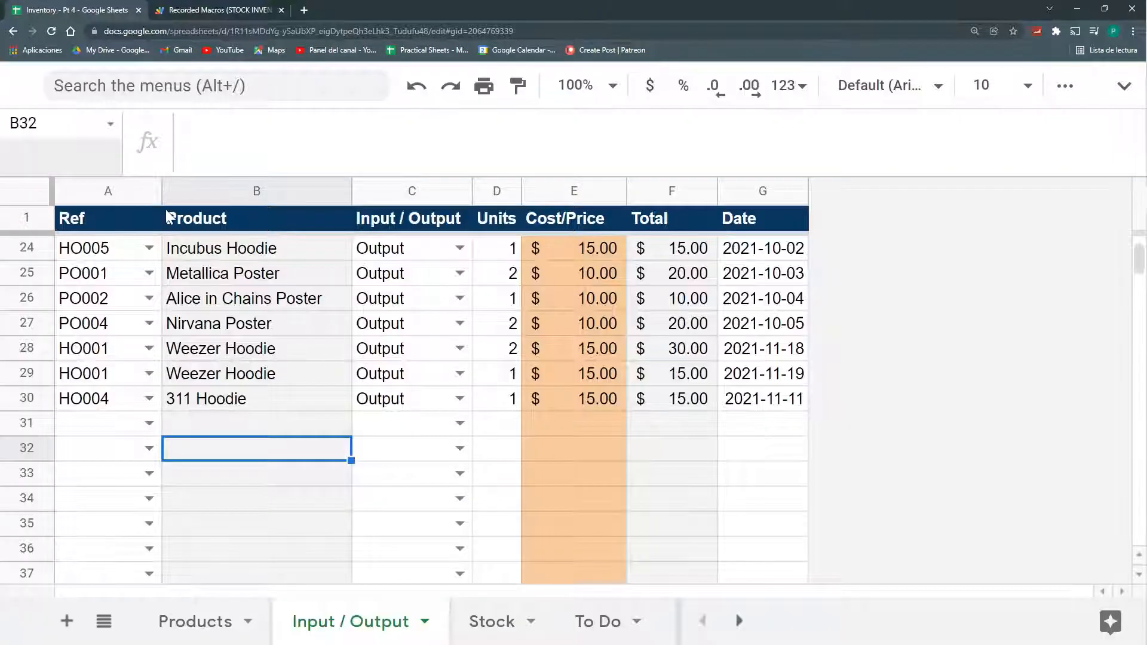
mouse_move(421, 405)
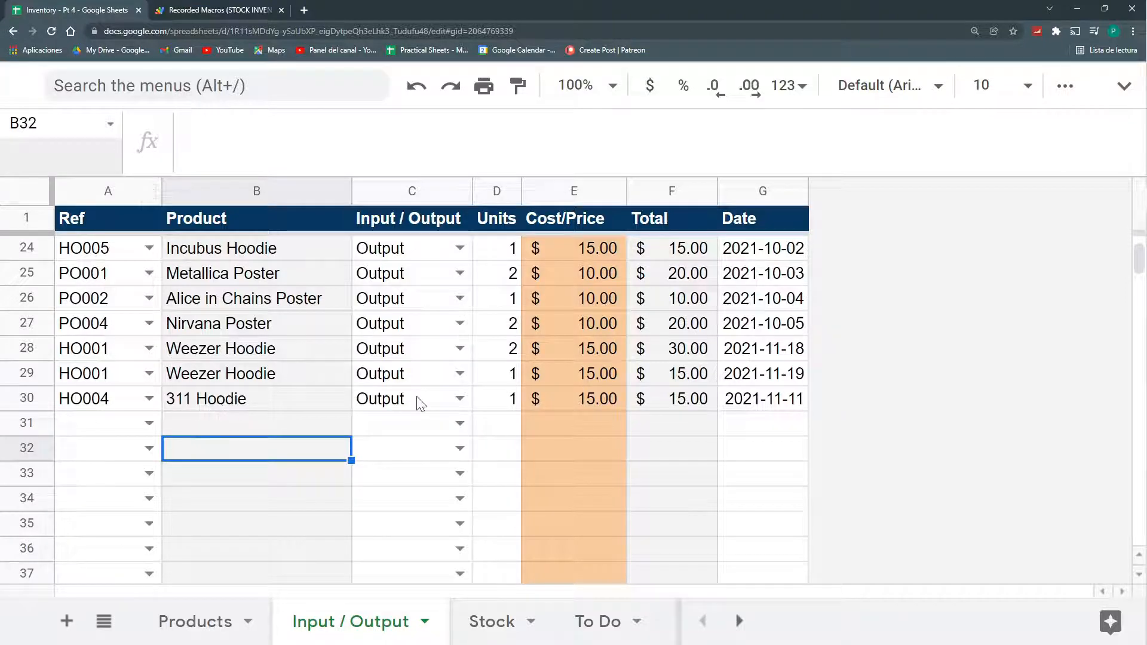
click(411, 399)
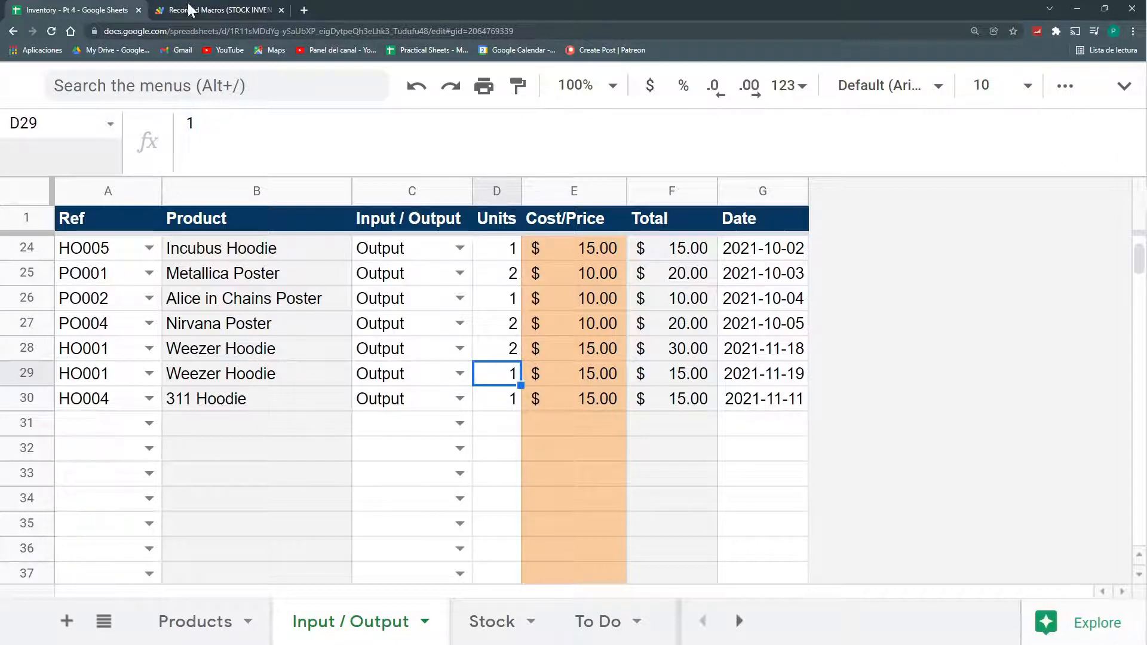
click(220, 10)
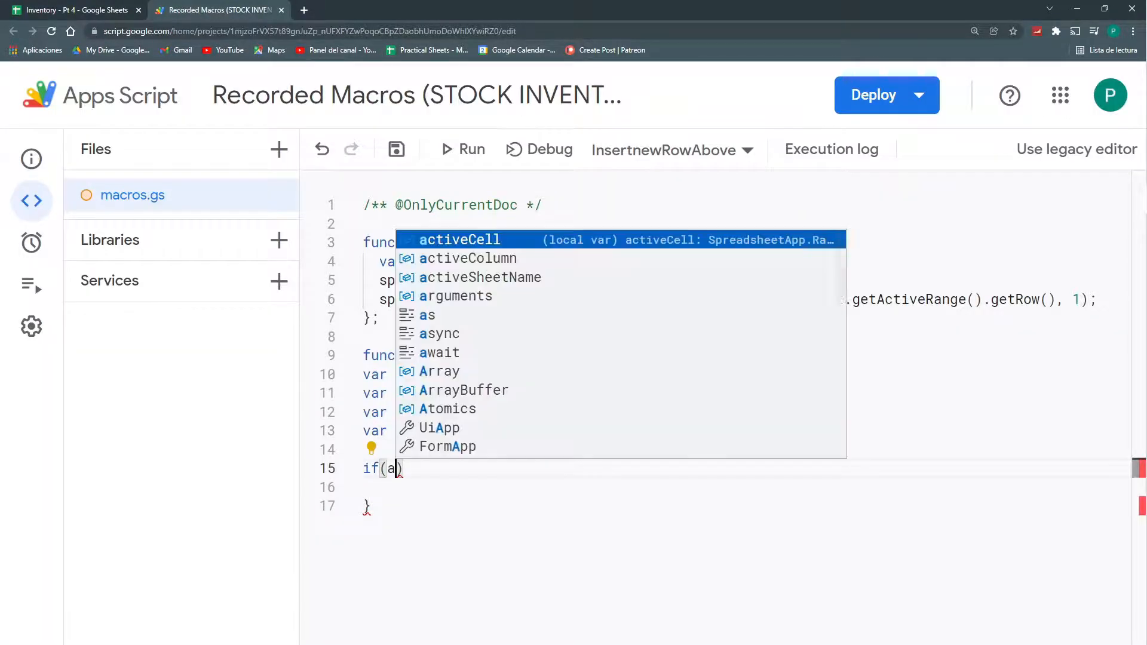
text(ctiveSheetName==")
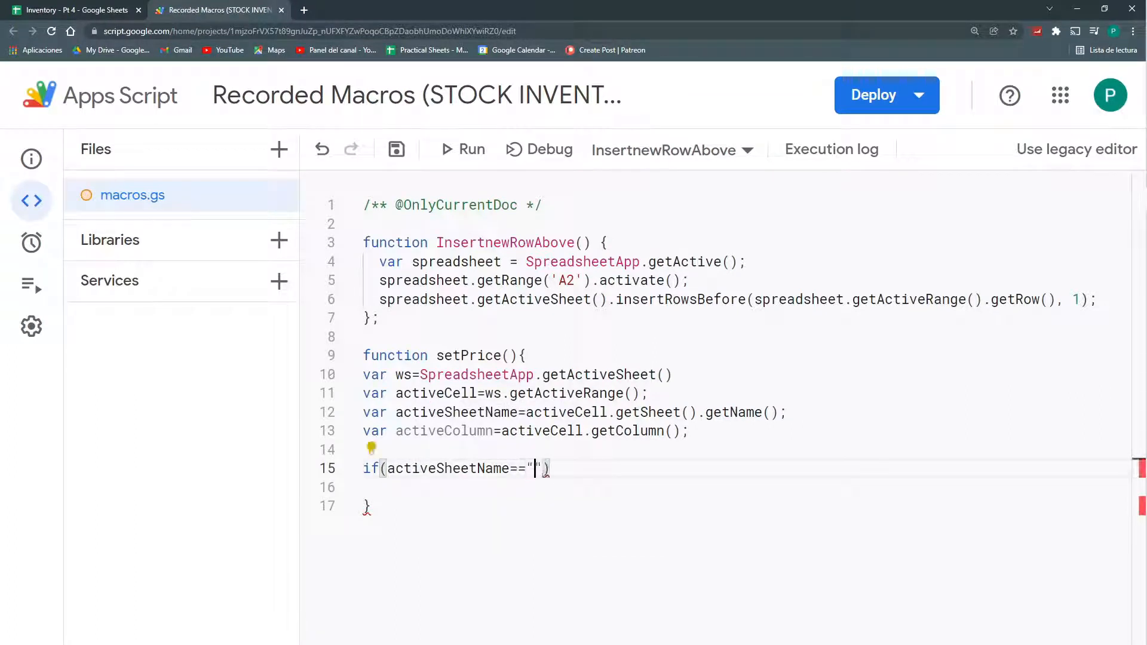
Complete if(activeSheetName=="Input / Output" && activeColumn==1){ } with an empty body.
click(73, 9)
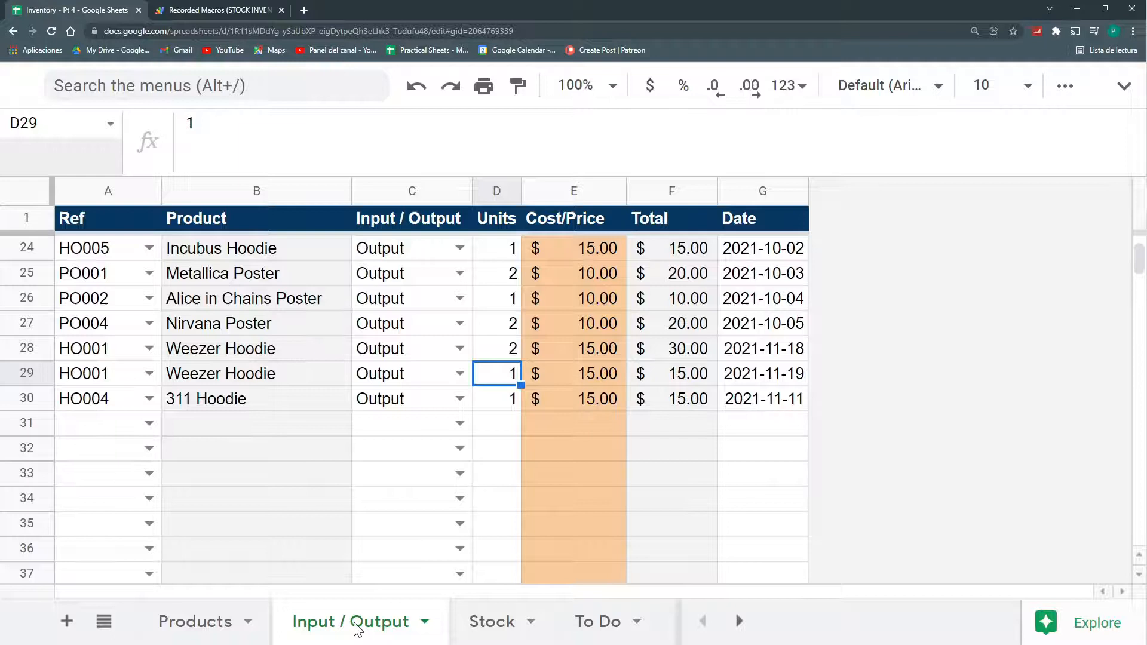
click(220, 9)
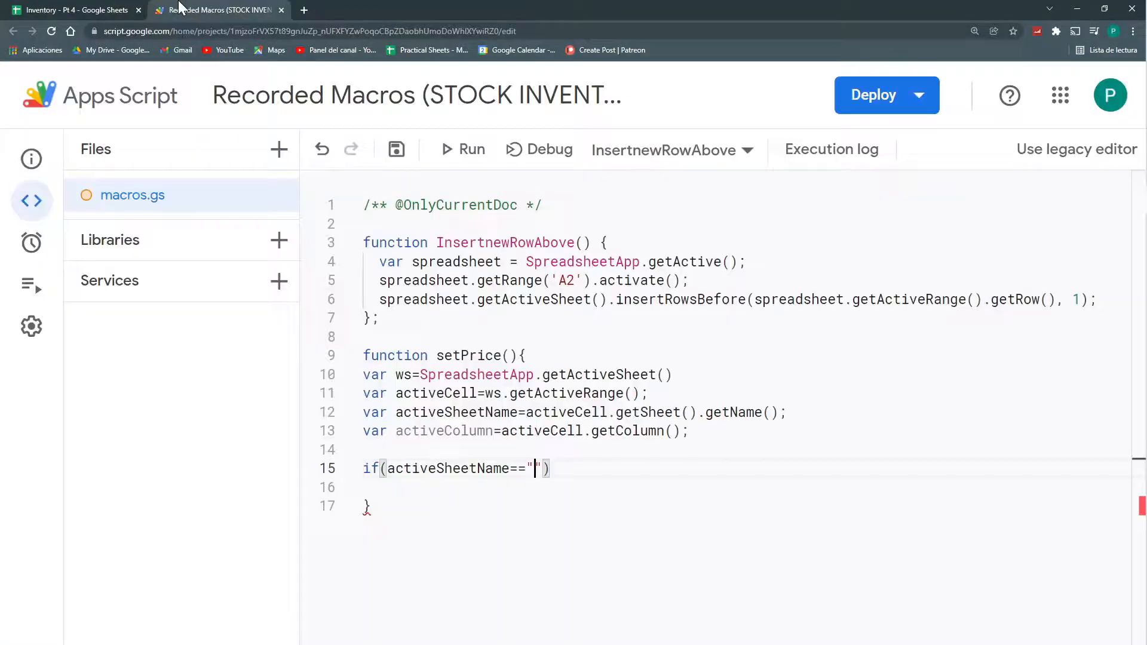
text(Input / Output)
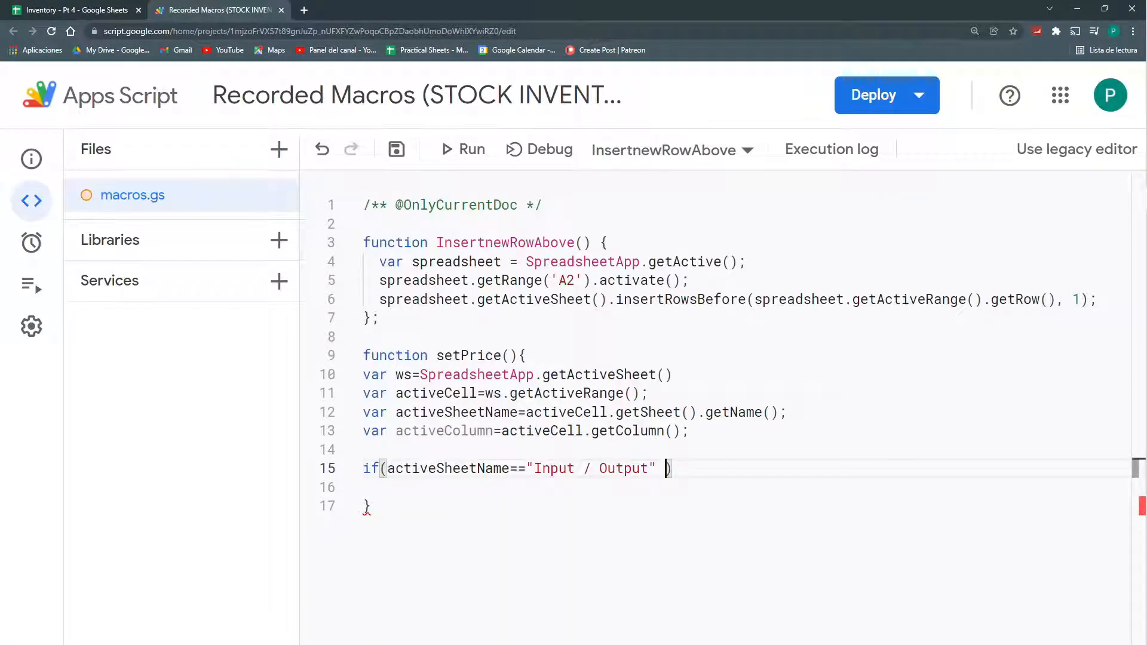
text(&&)
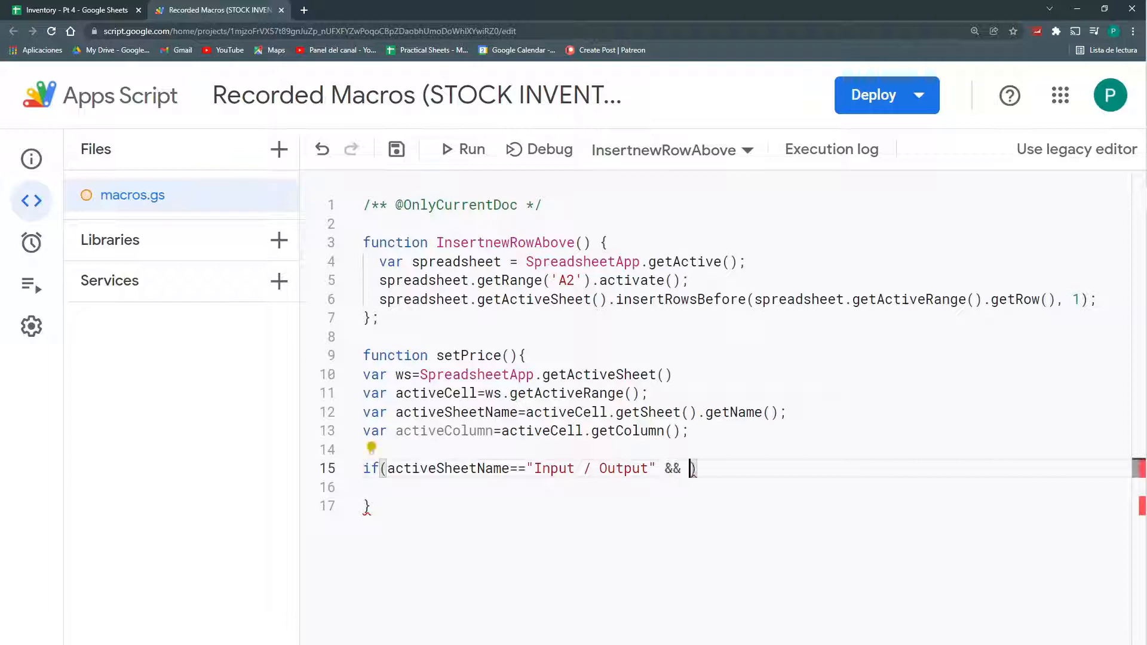
text(a)
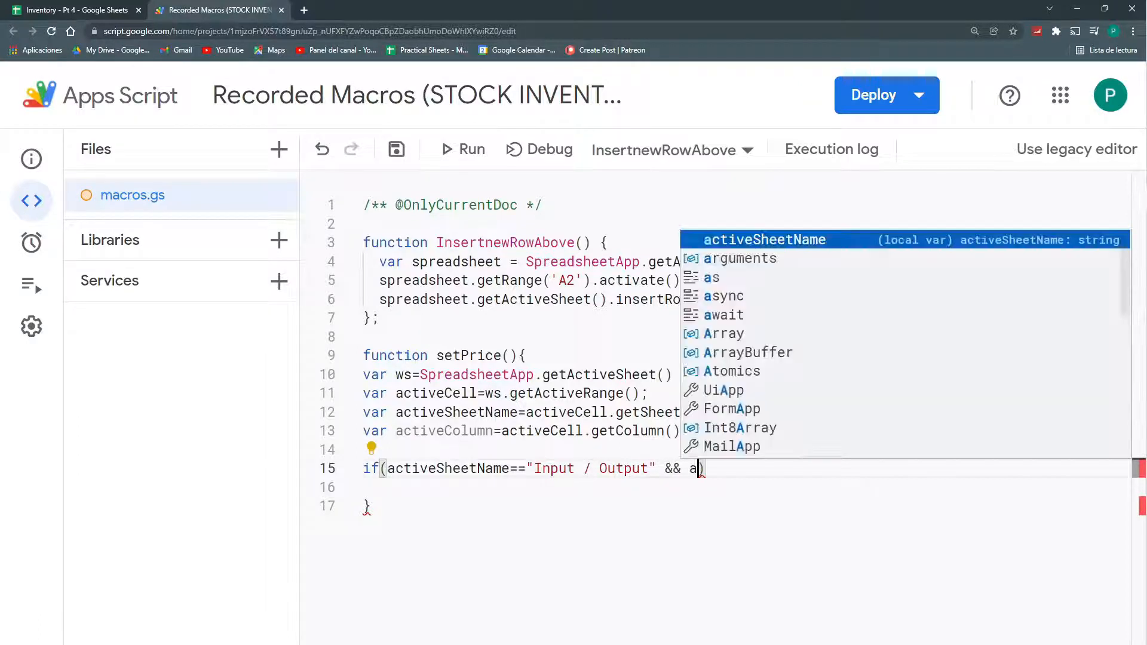
text(ctiveColumn)
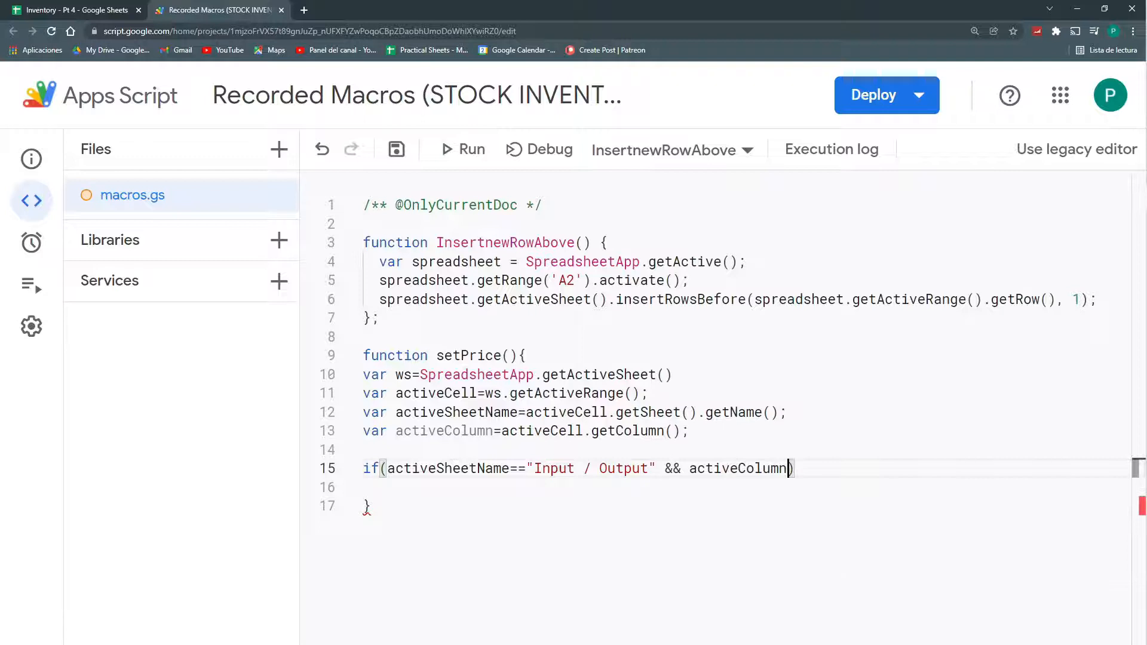
text(==1))
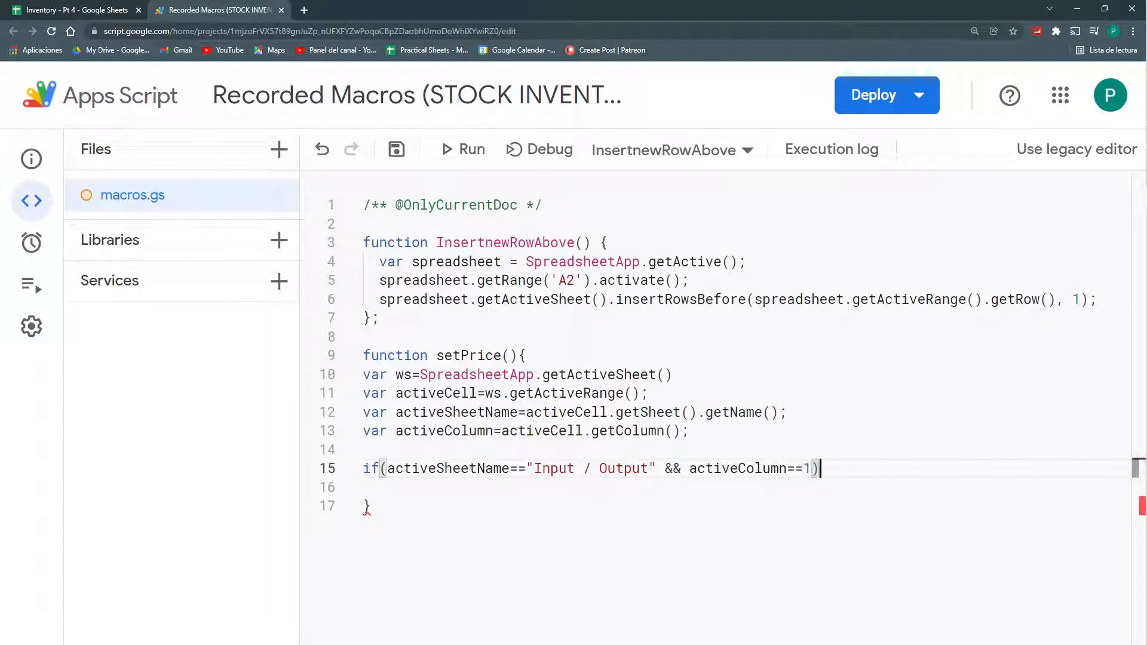
text({)
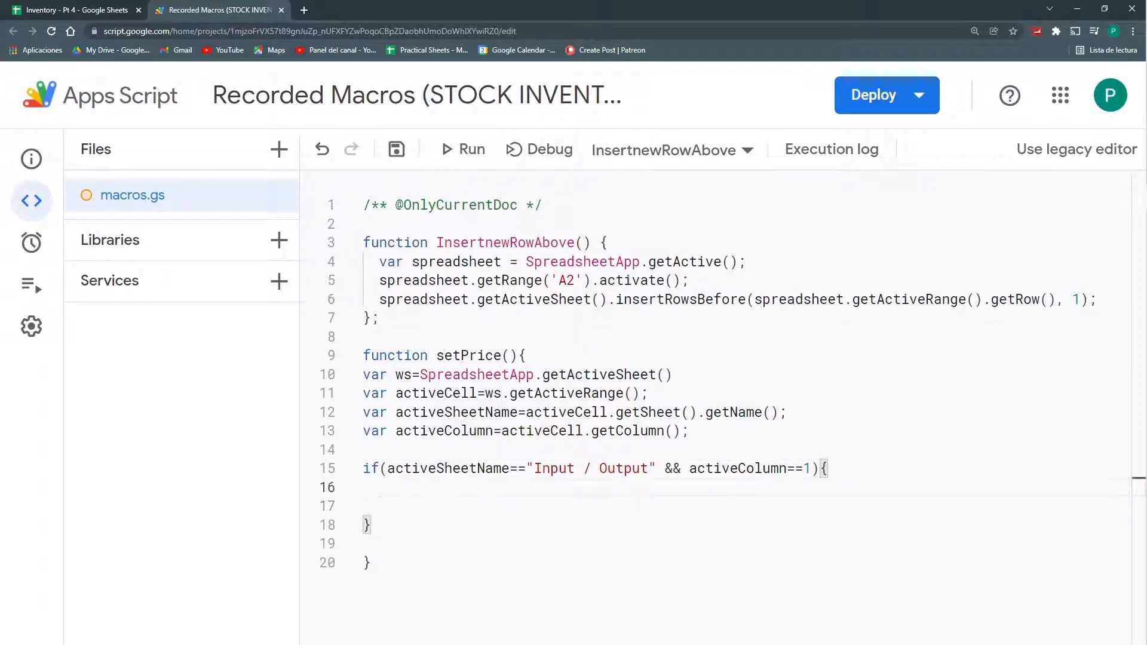
click(378, 488)
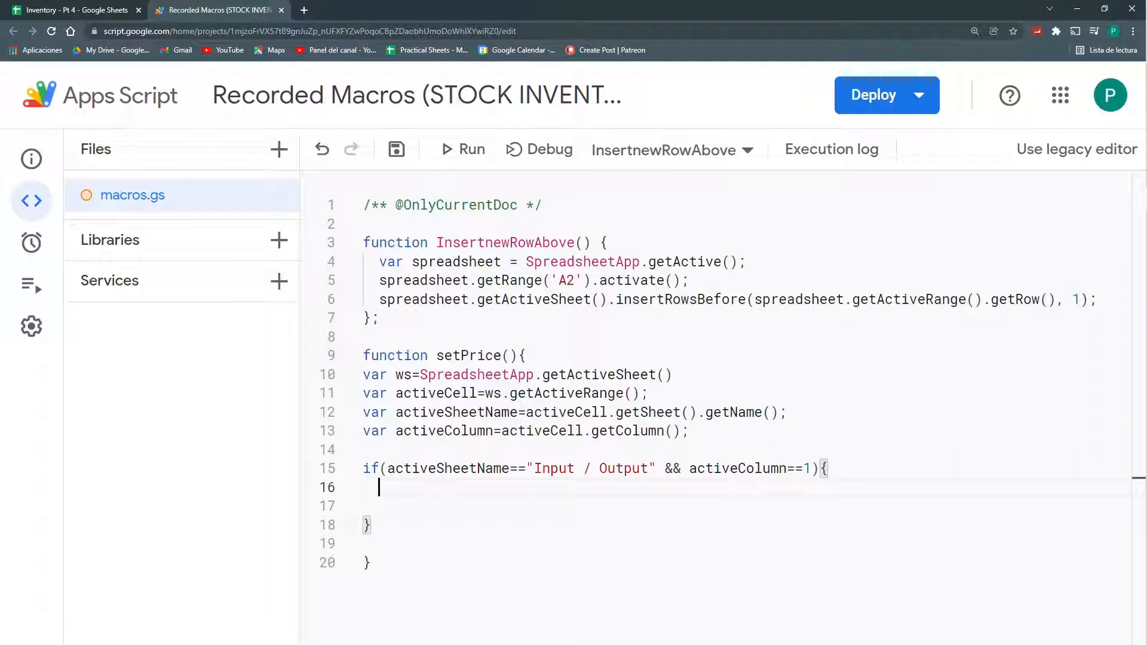
Check row 31 cells to confirm Input / Output is column C, so the condition targets column 3.
click(73, 10)
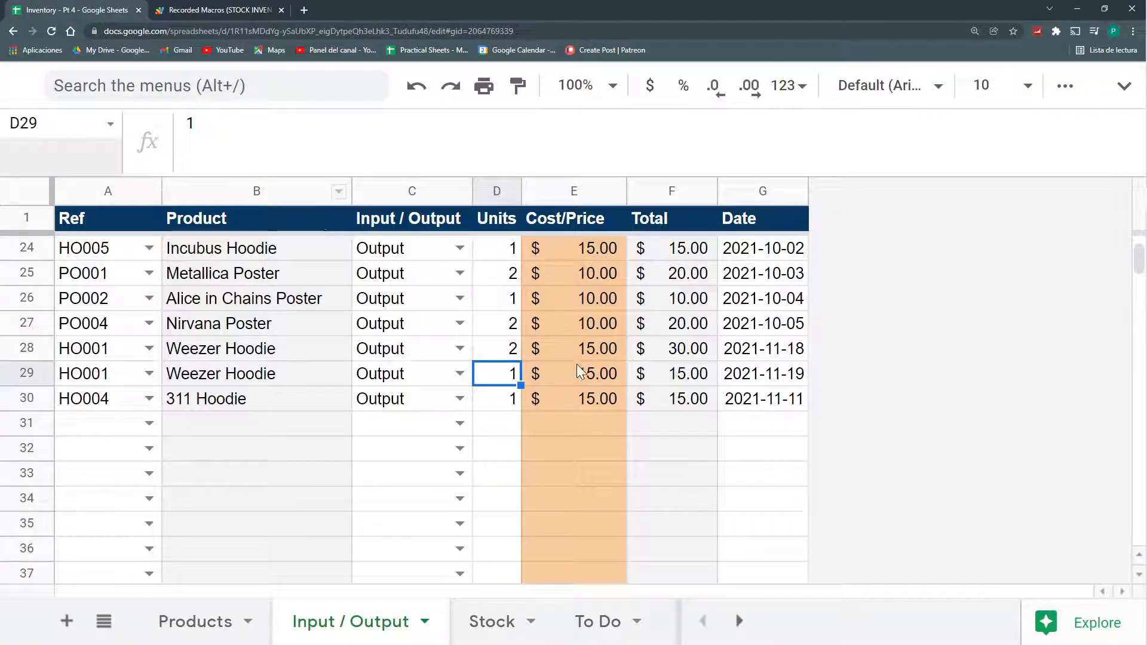
click(256, 399)
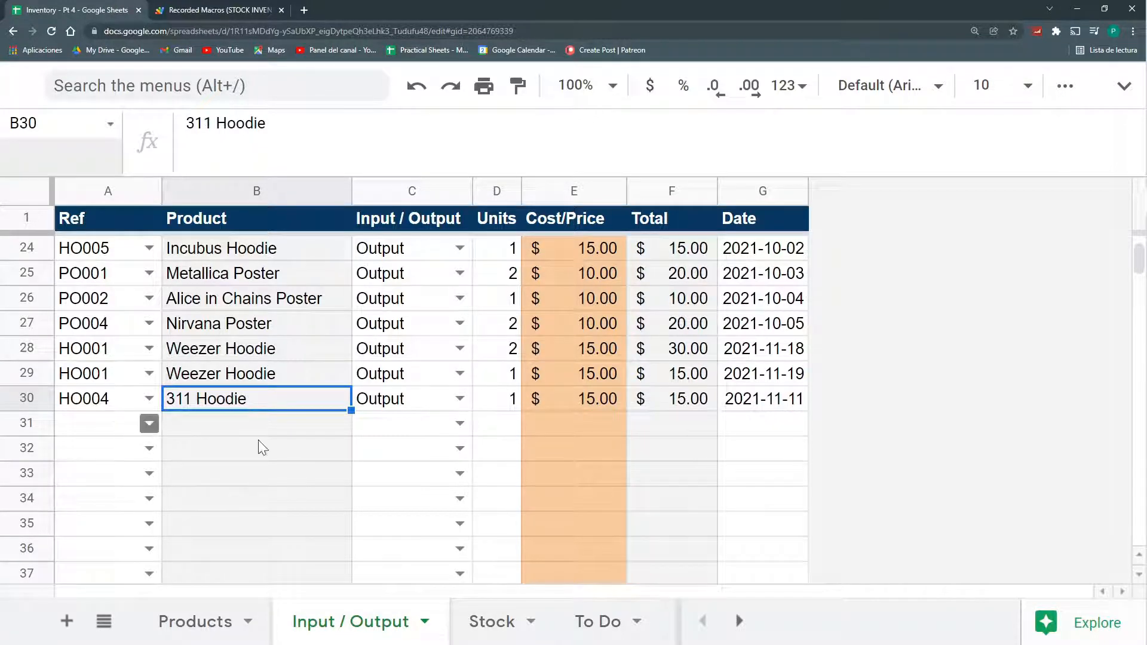
mouse_move(150, 424)
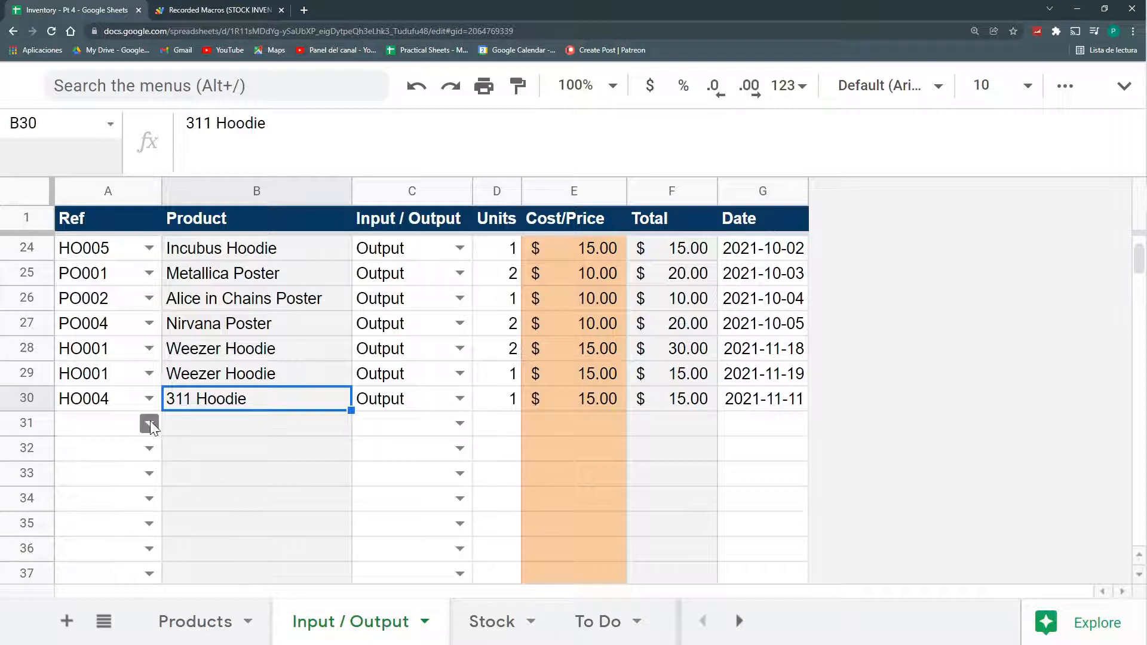
click(150, 423)
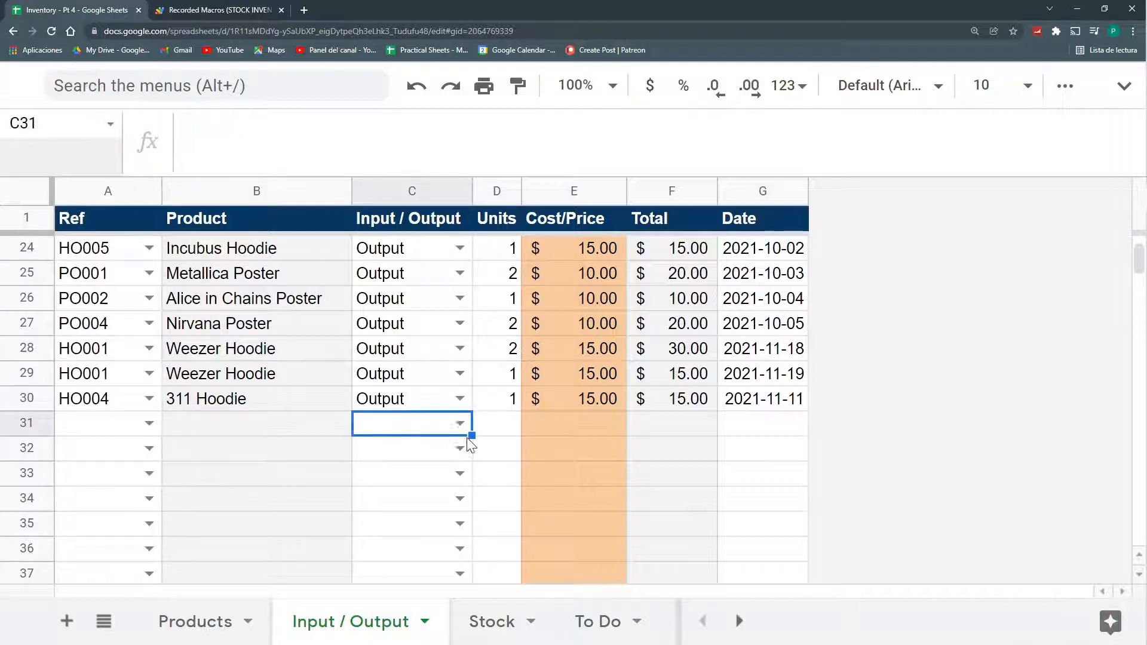
click(497, 423)
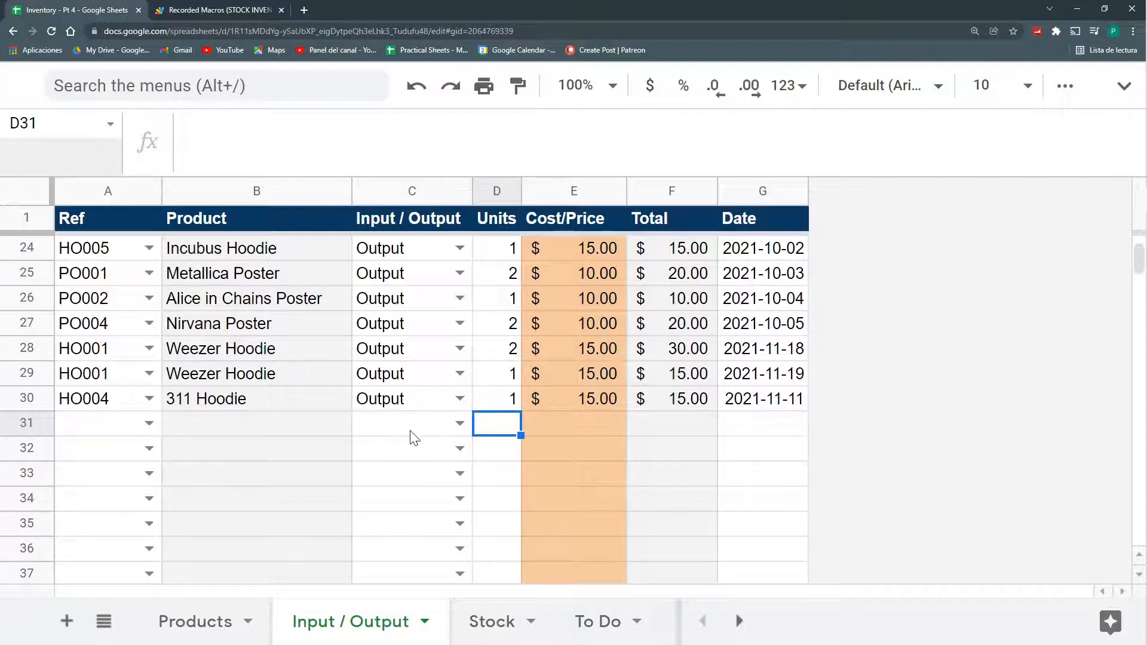
mouse_move(603, 392)
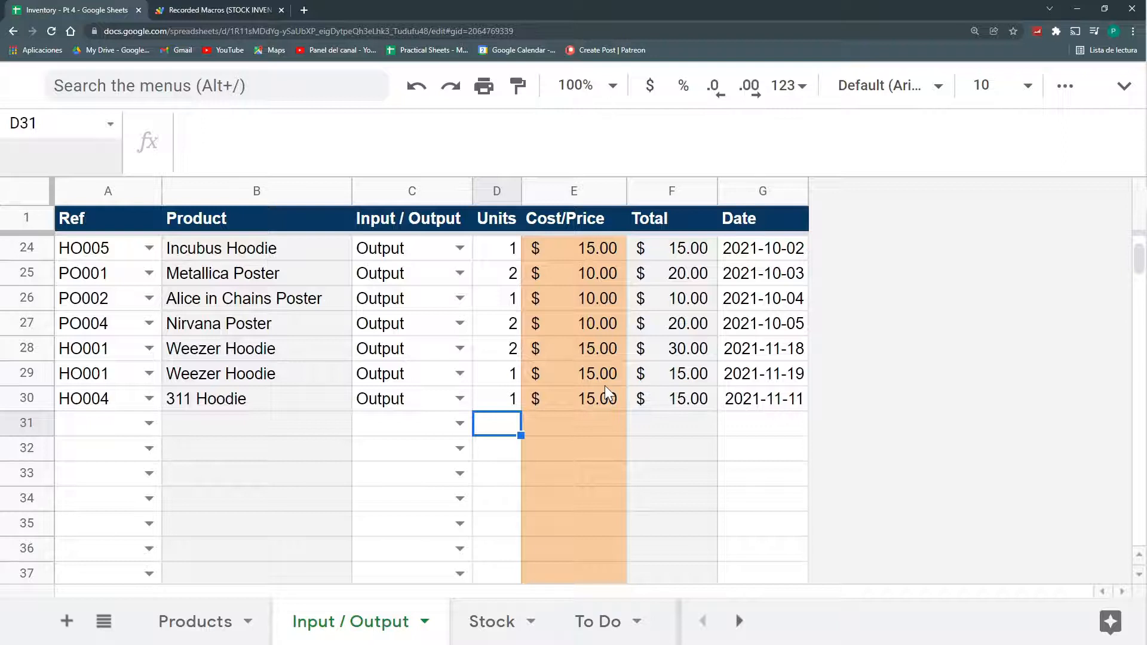
mouse_move(582, 386)
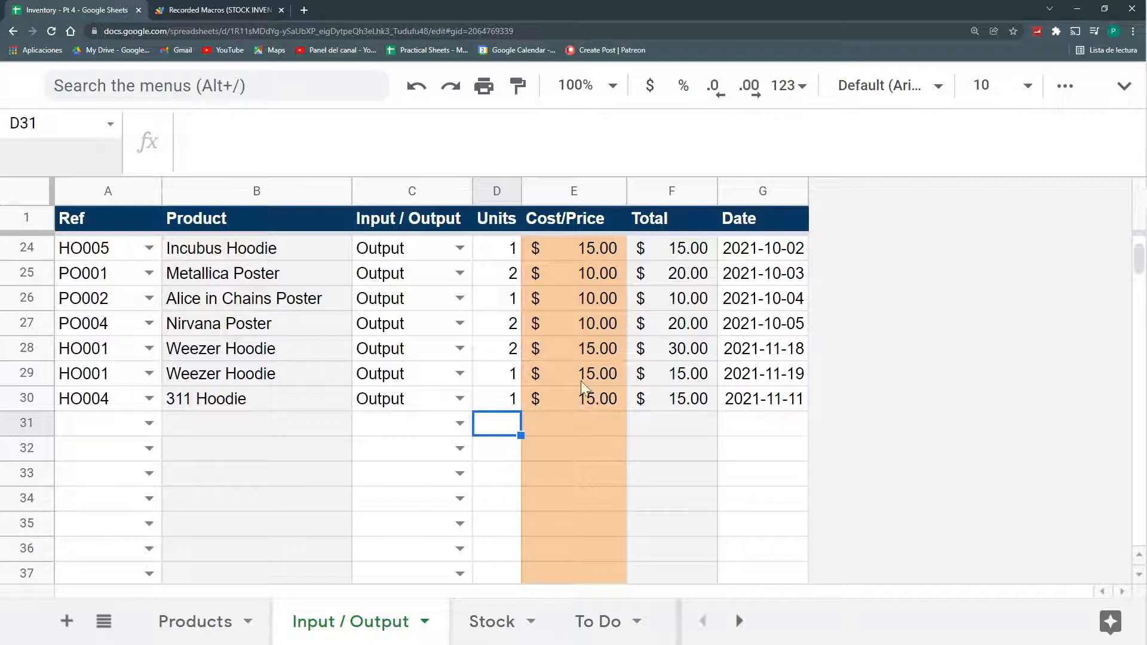
click(255, 423)
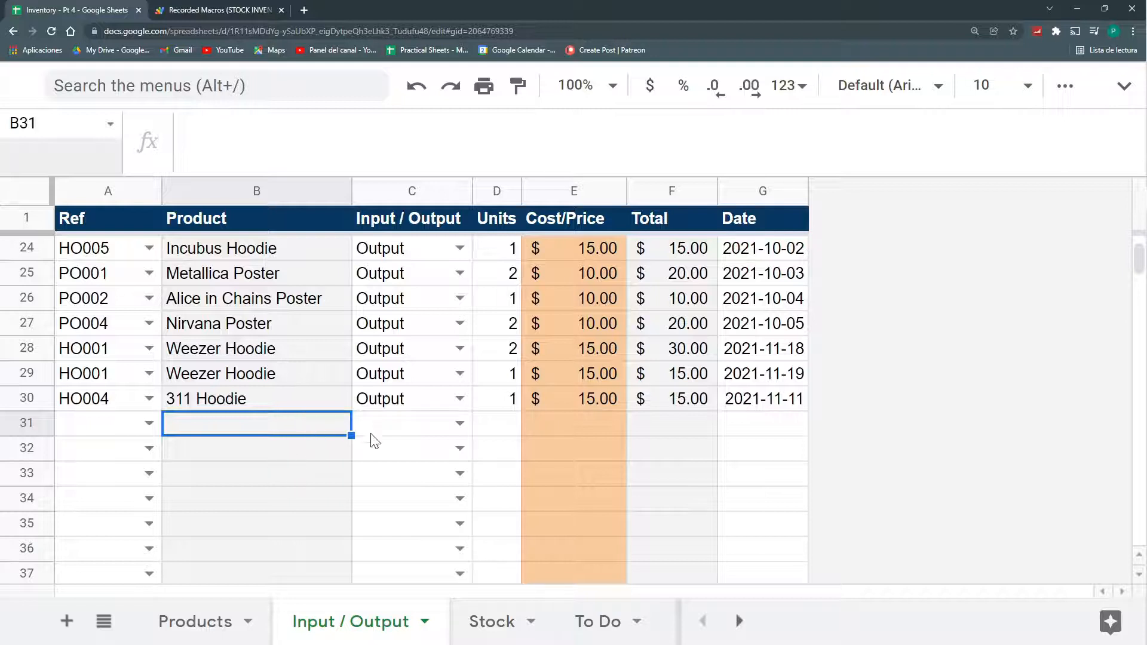
click(220, 10)
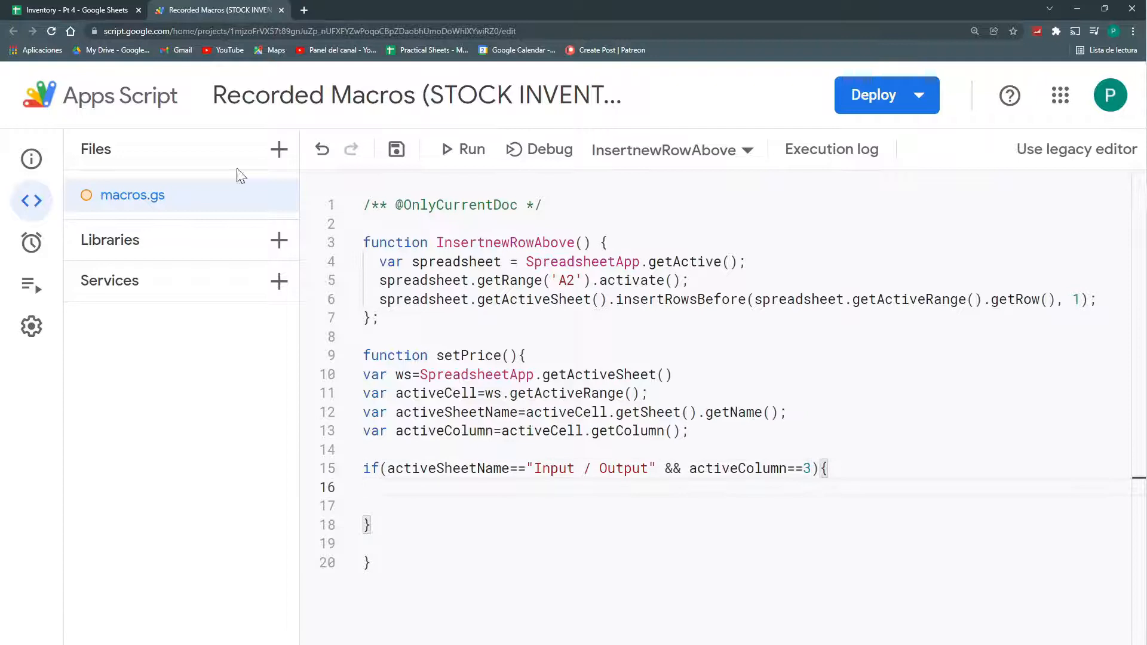
Add var activeRow=activeCell.getRow(); to setPrice.
click(73, 10)
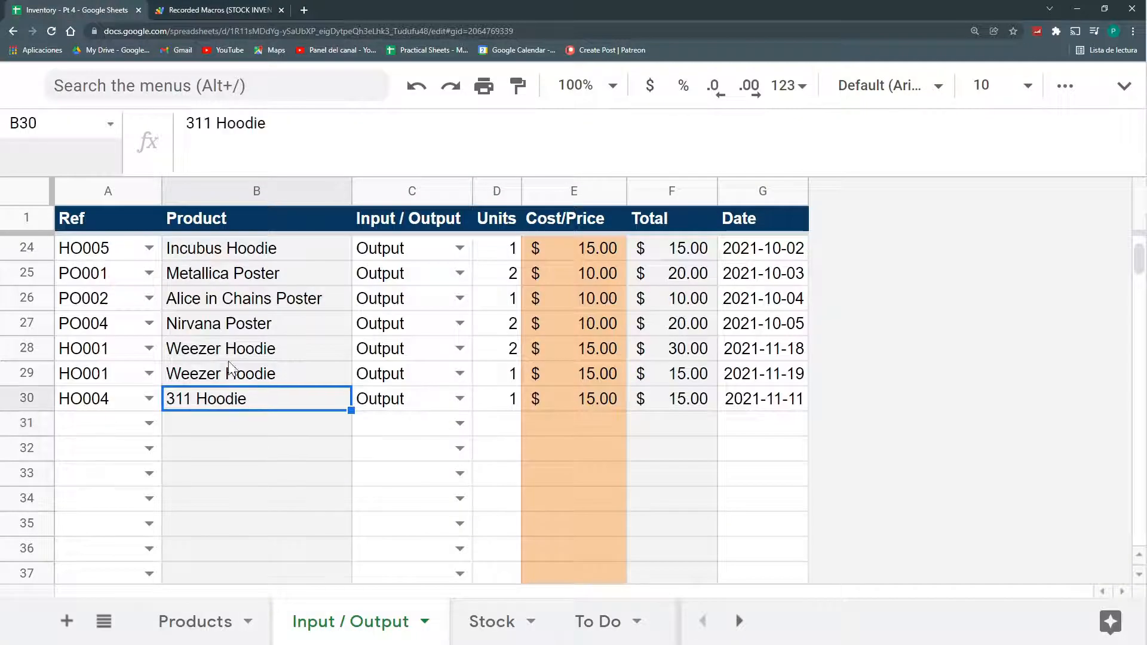
click(218, 10)
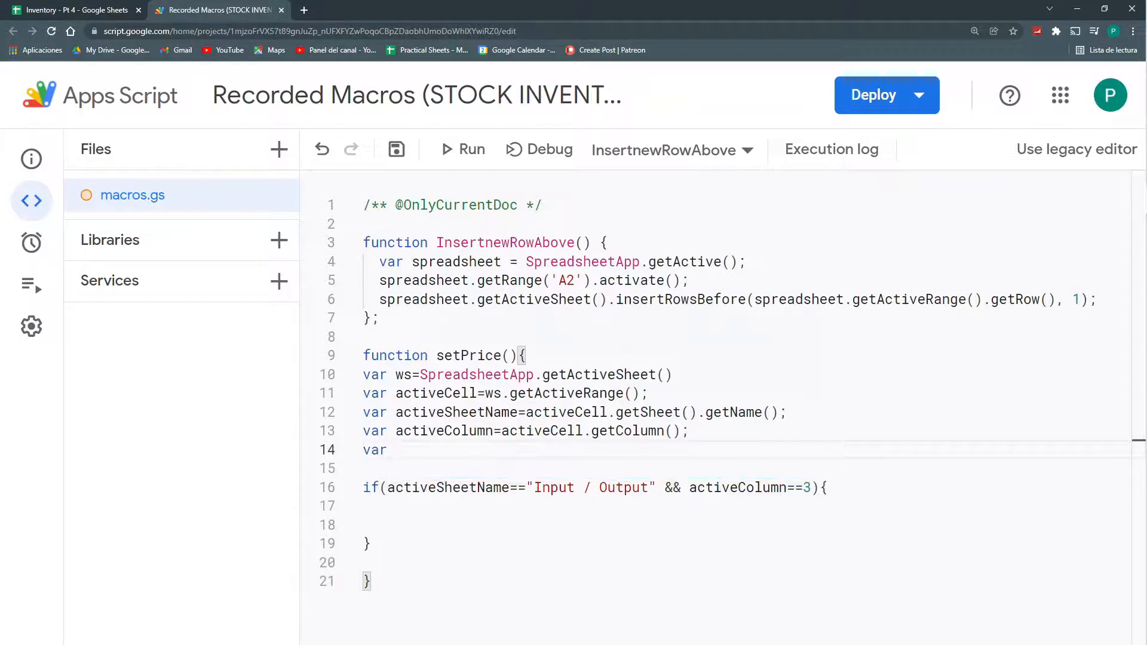
text(activeRow)
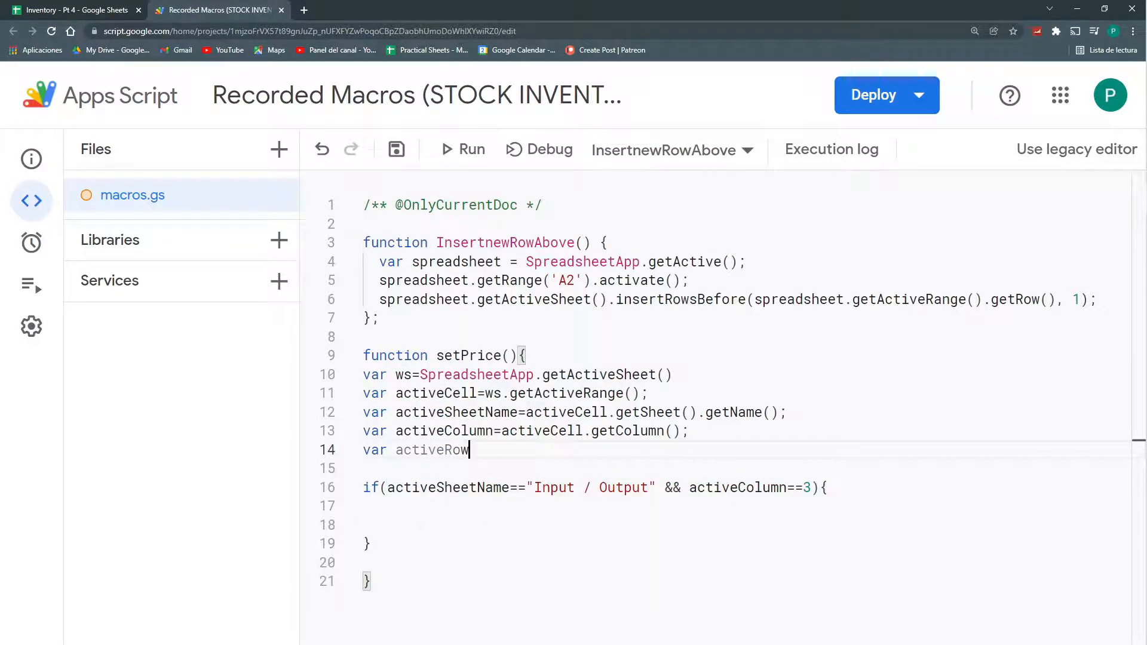
text(=active)
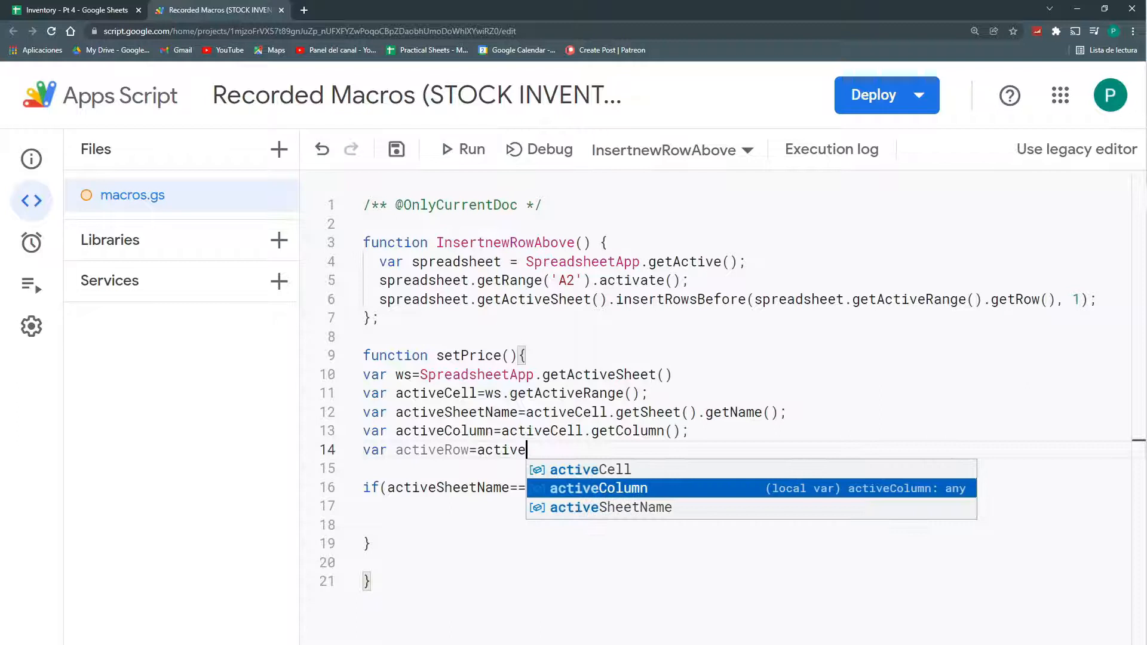
text(Cell.getRow)
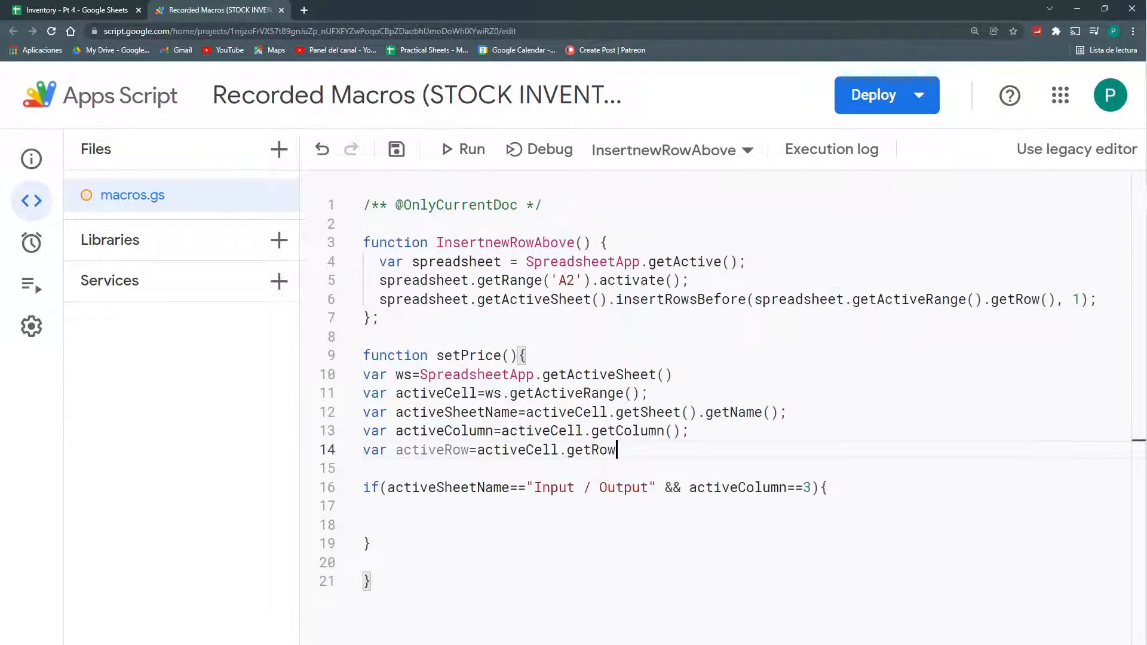
text(())
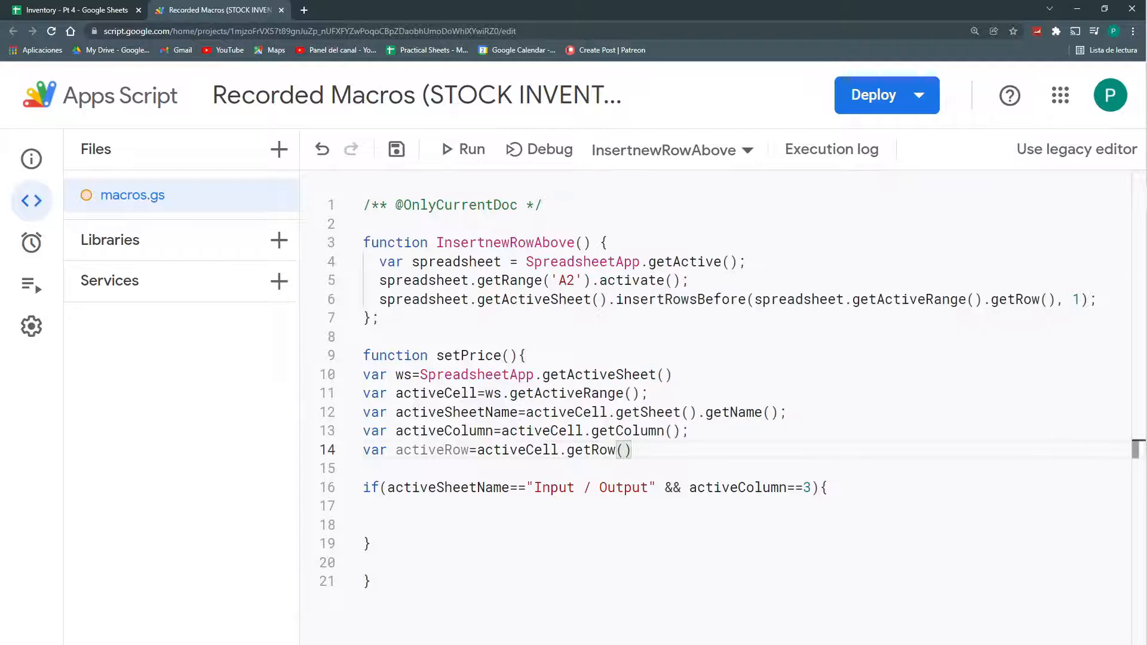
Review row 30's product and Input / Output entry and the Products sheet layout.
click(73, 10)
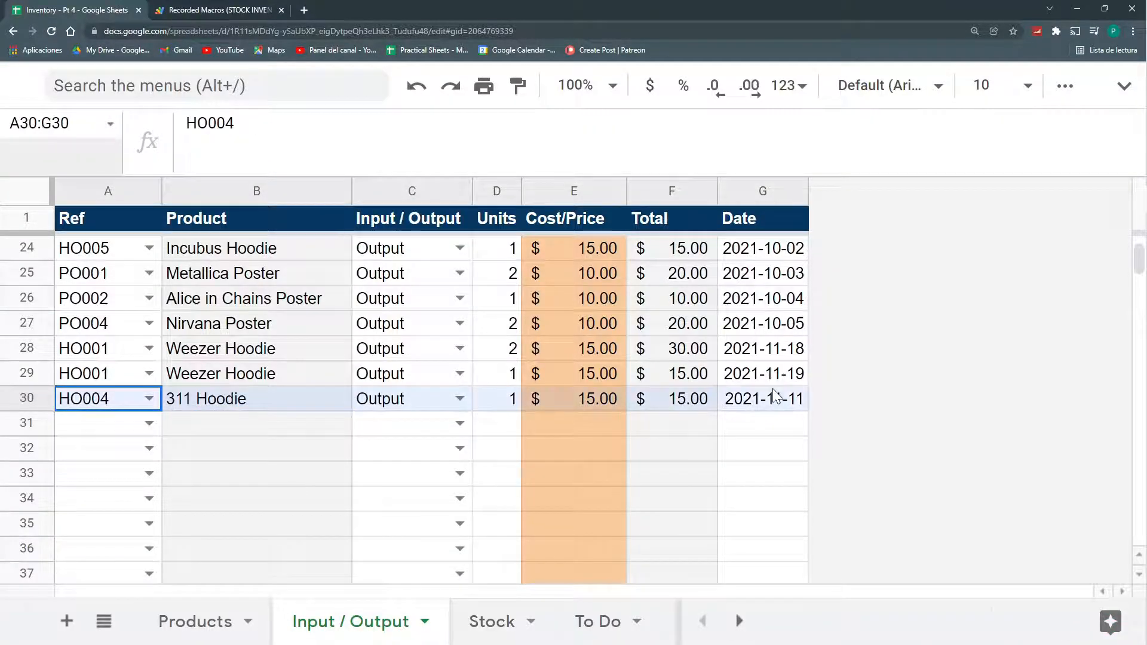
click(256, 399)
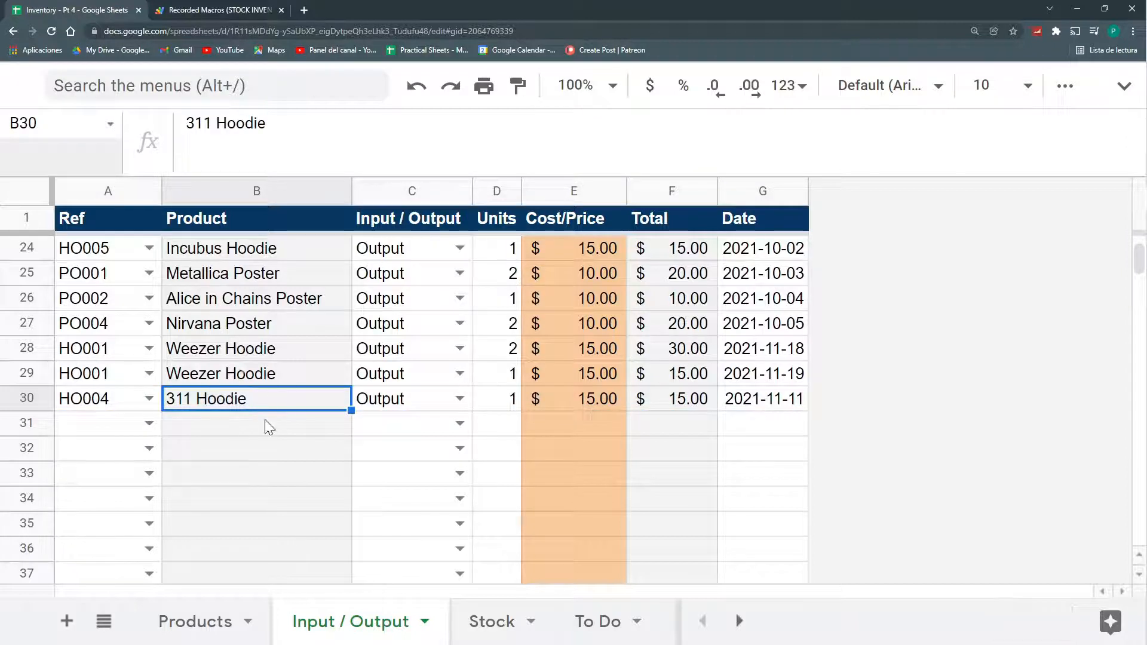
click(411, 400)
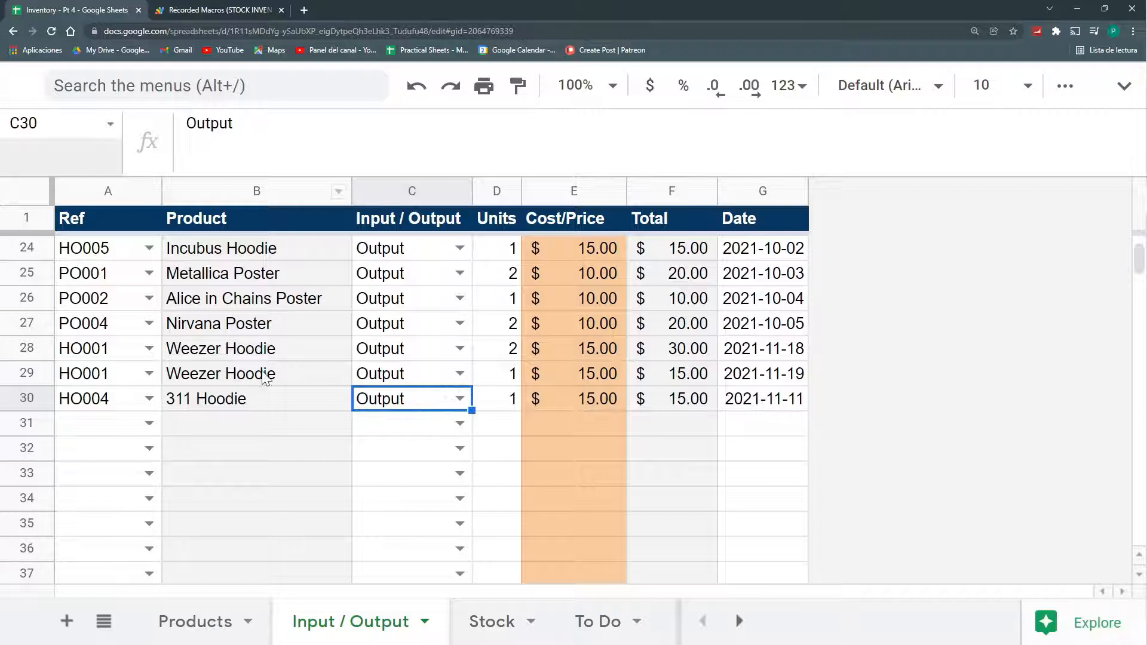
click(194, 621)
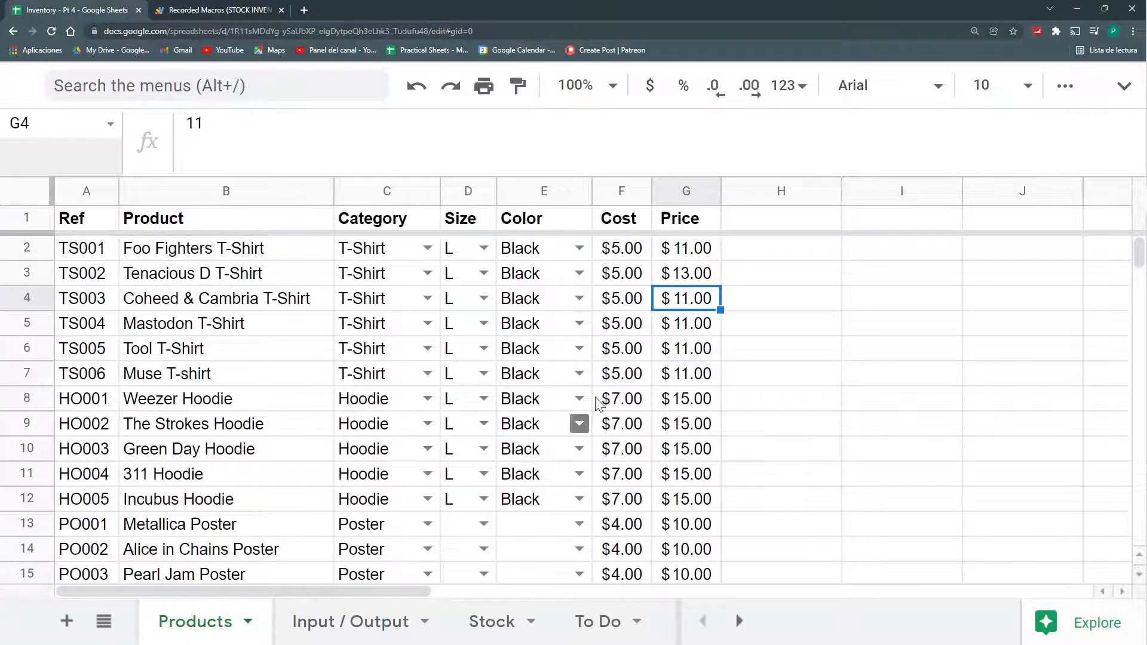
click(218, 10)
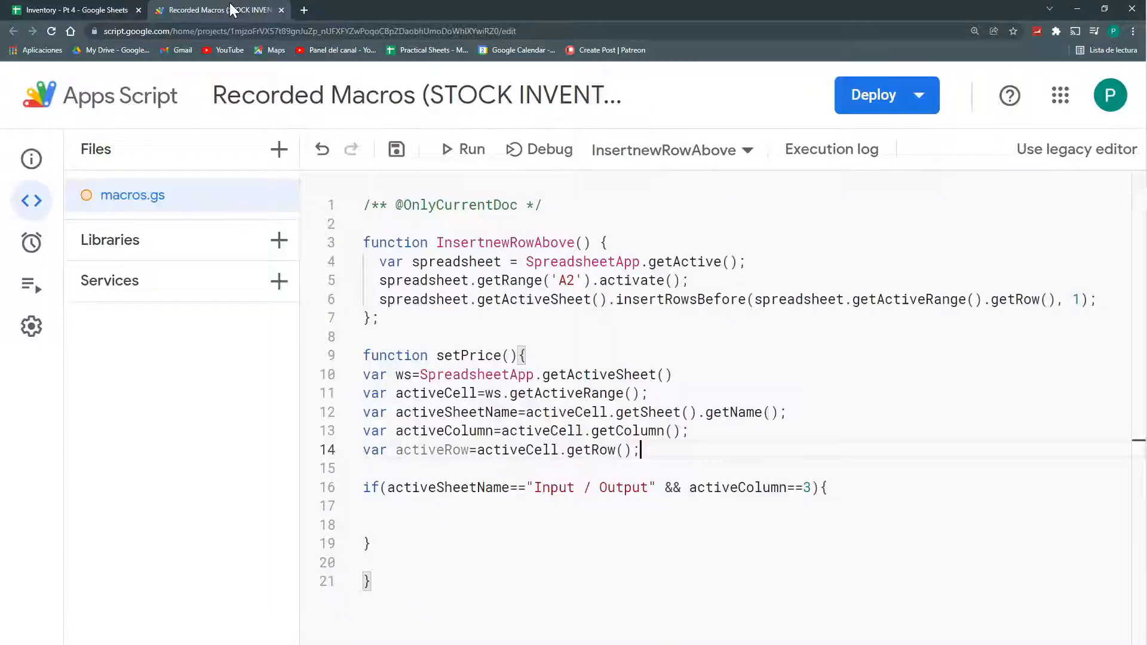
Begin var productName= inside the if and insert a separate activeSheet=activeCell.getSheet() line.
text(productName)
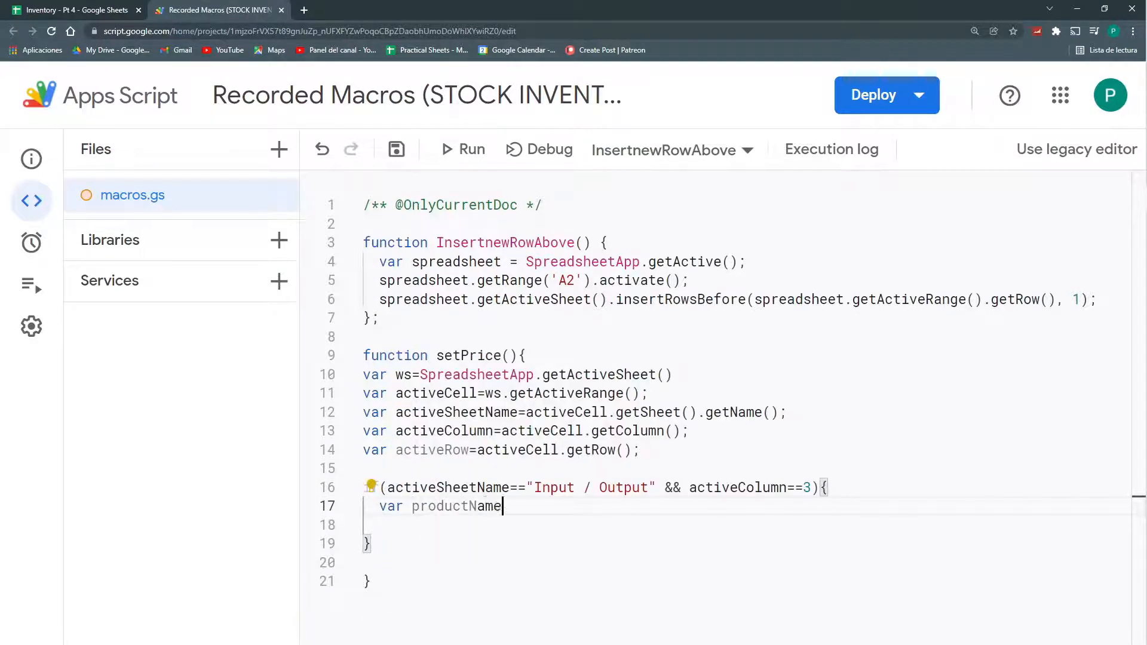
text(=)
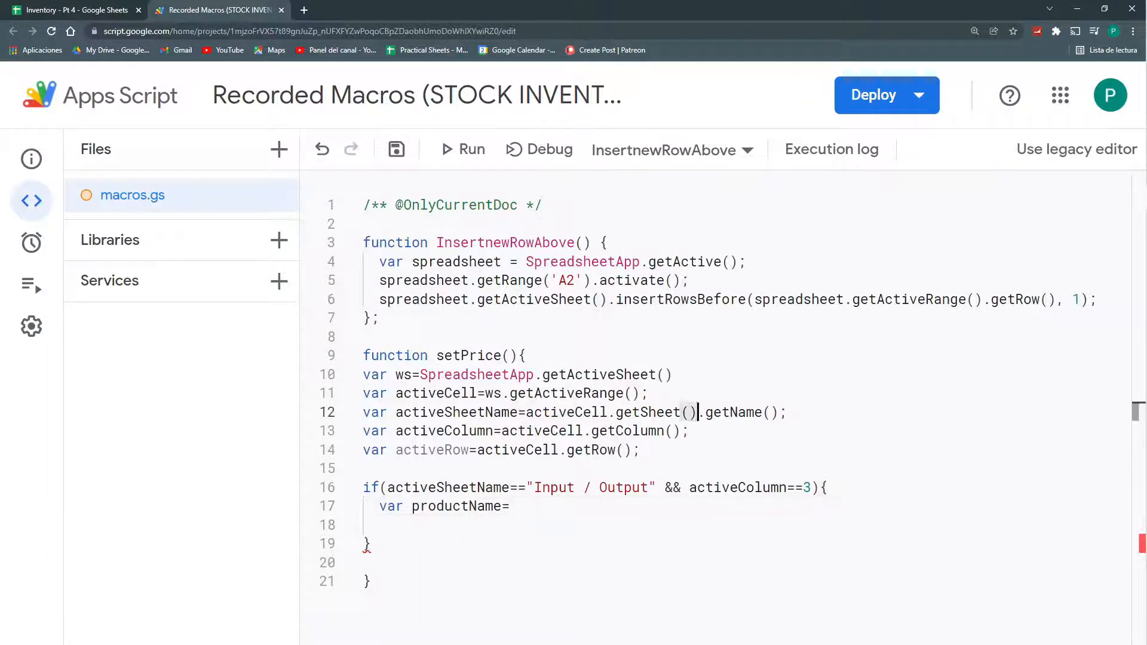
click(646, 393)
text(var)
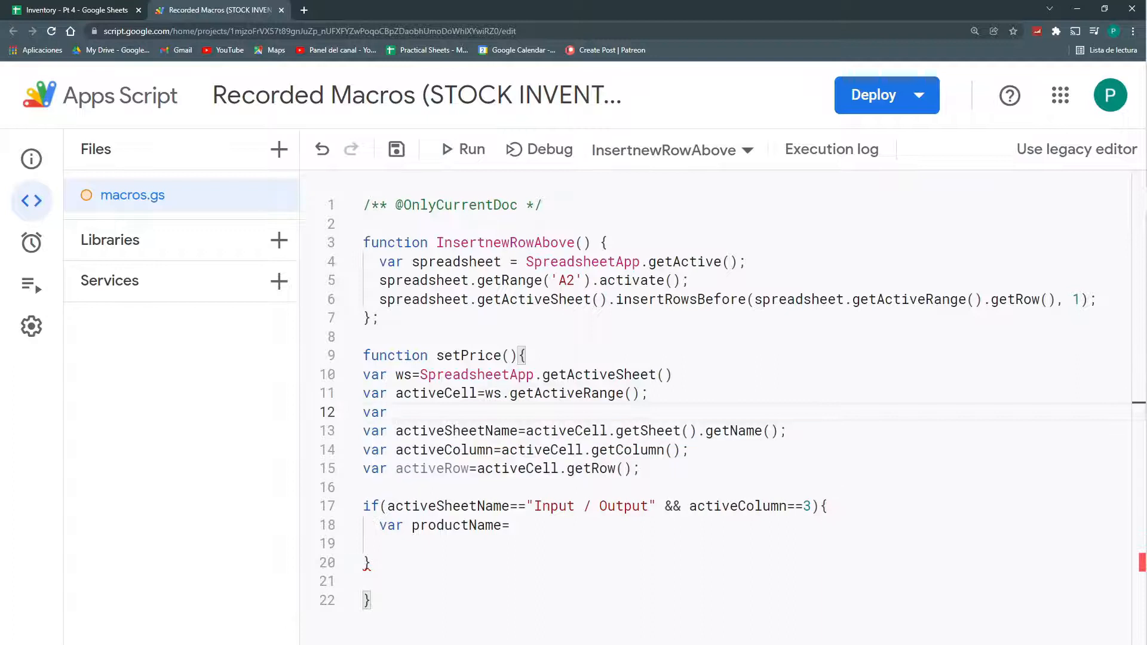
text(activeShe)
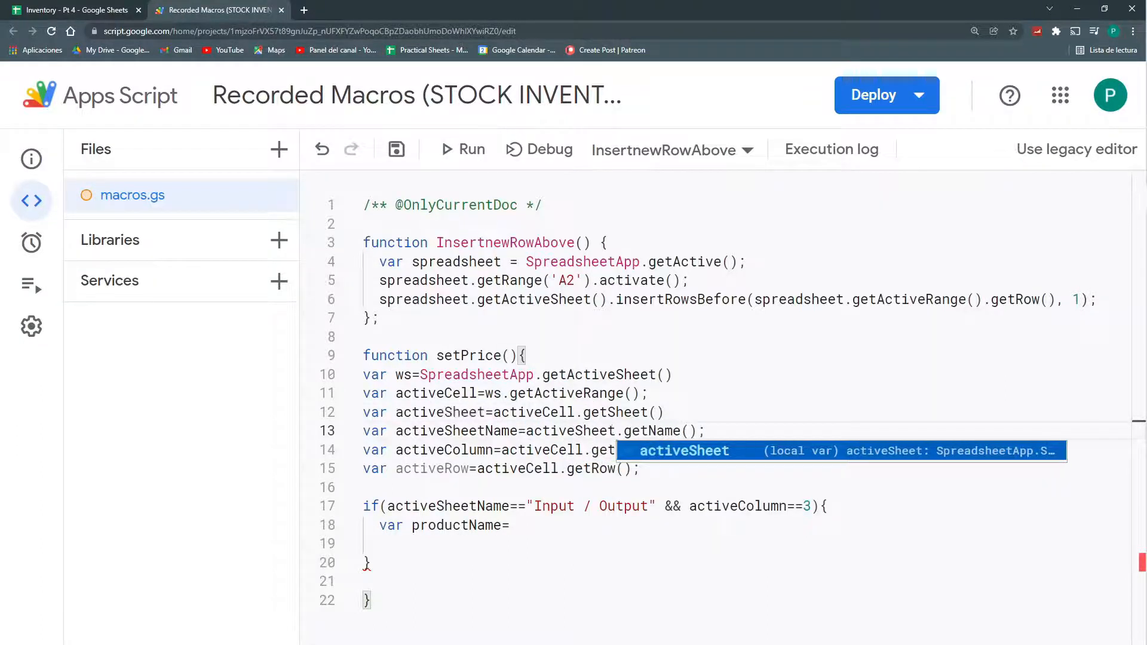
Write productName=activeSheet.getRange(activeRow,2).getValue() for the edited row.
text(activ)
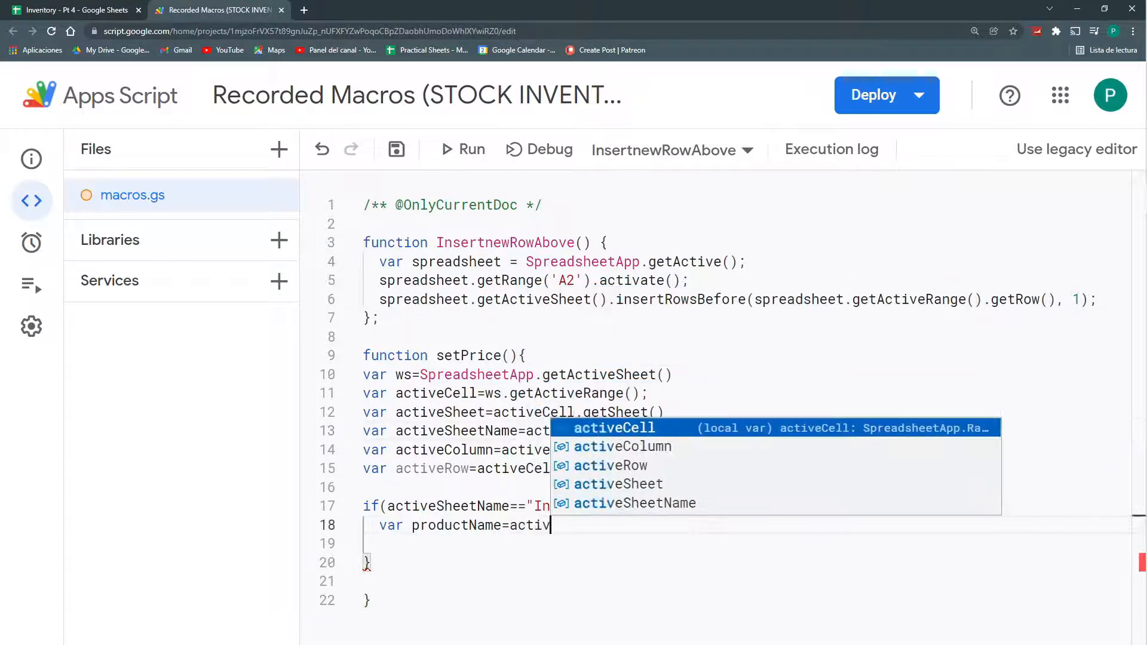
text(activeS)
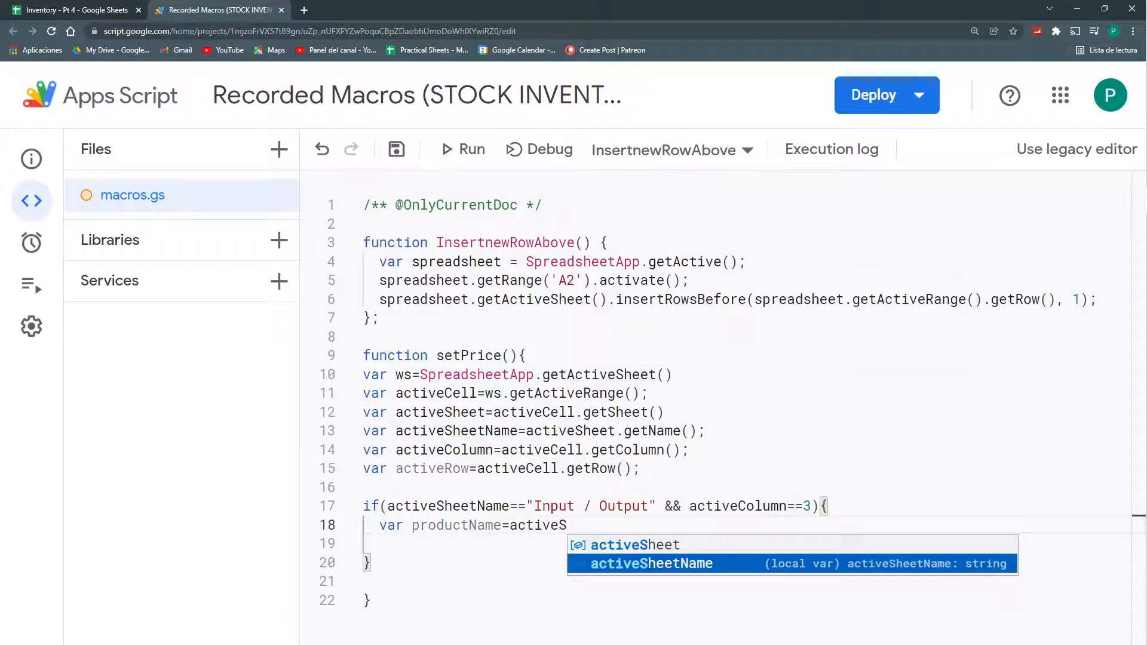
text(heet.getRange)
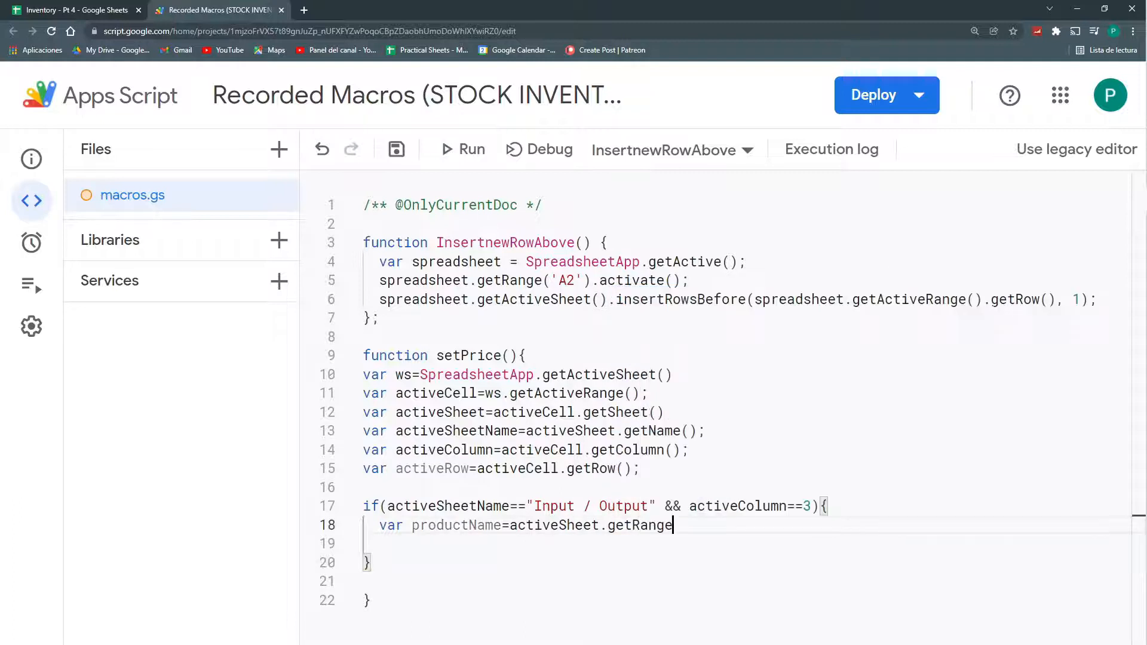
text(()
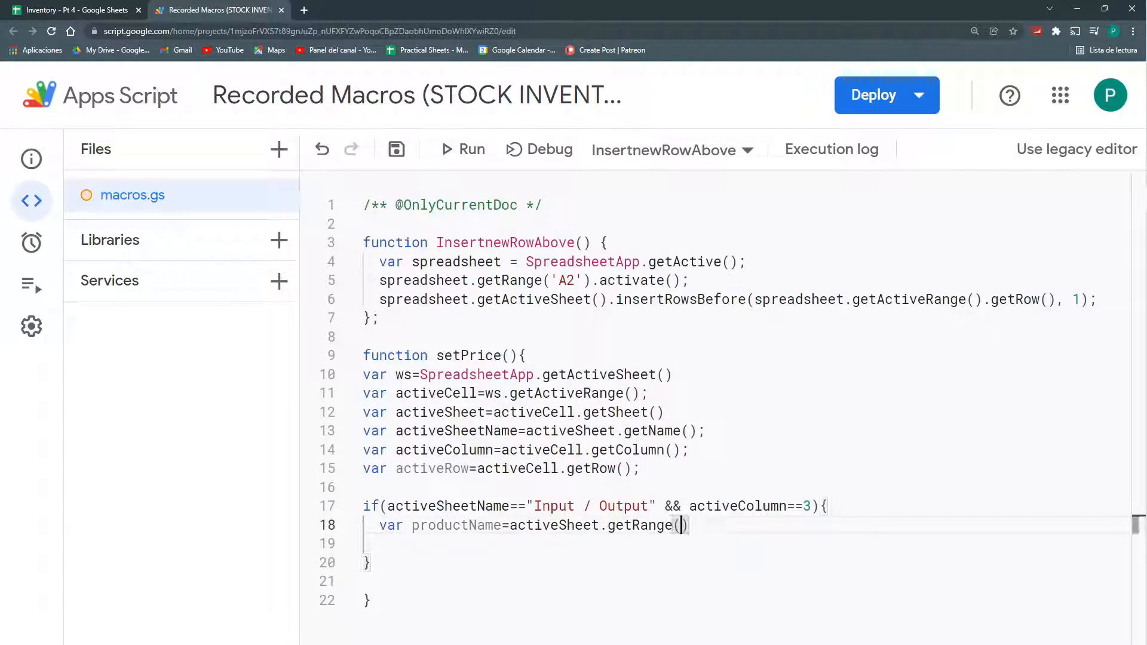
double_click(432, 468)
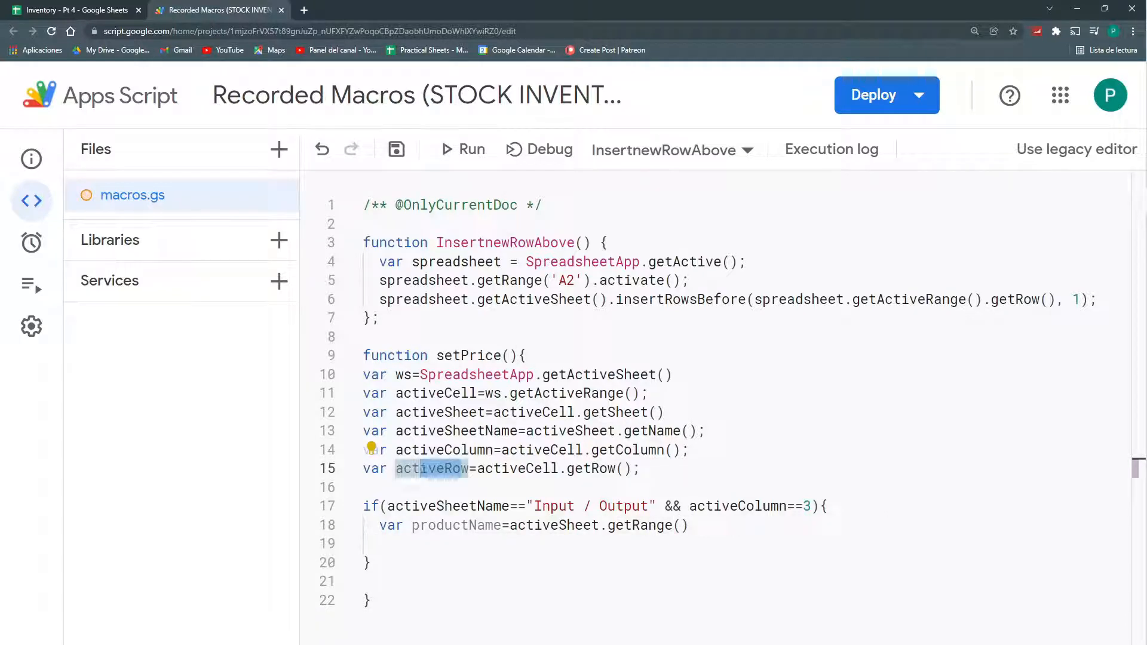
text(activeRow)
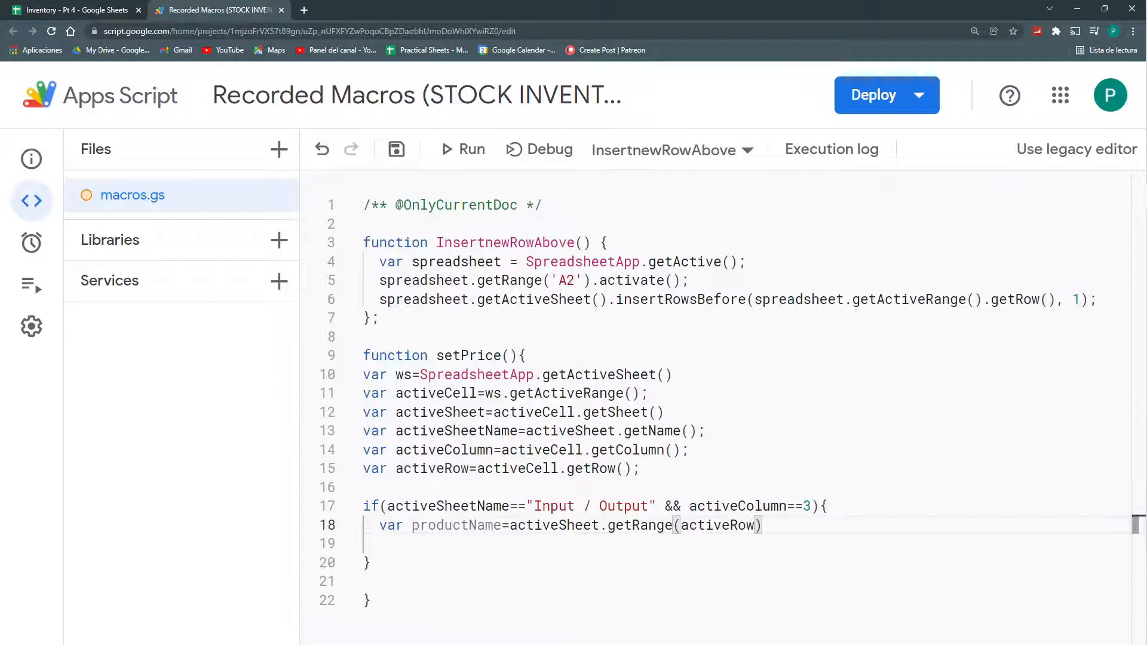
Verify the column layout on Input / Output and select activeCell for the next line.
click(73, 10)
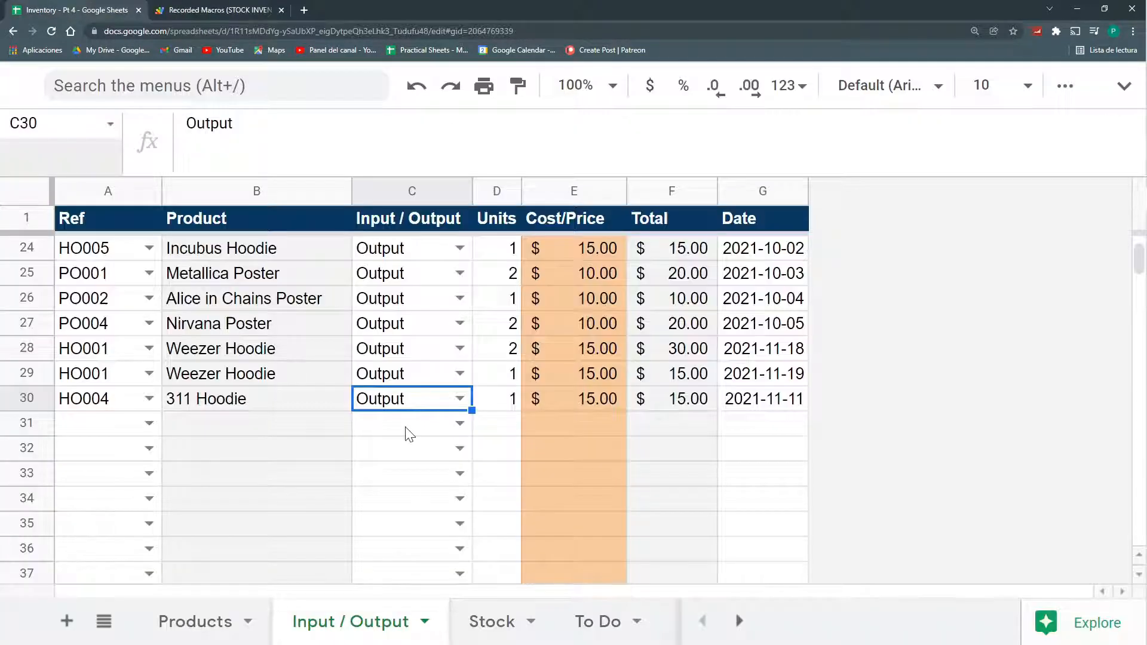
click(216, 10)
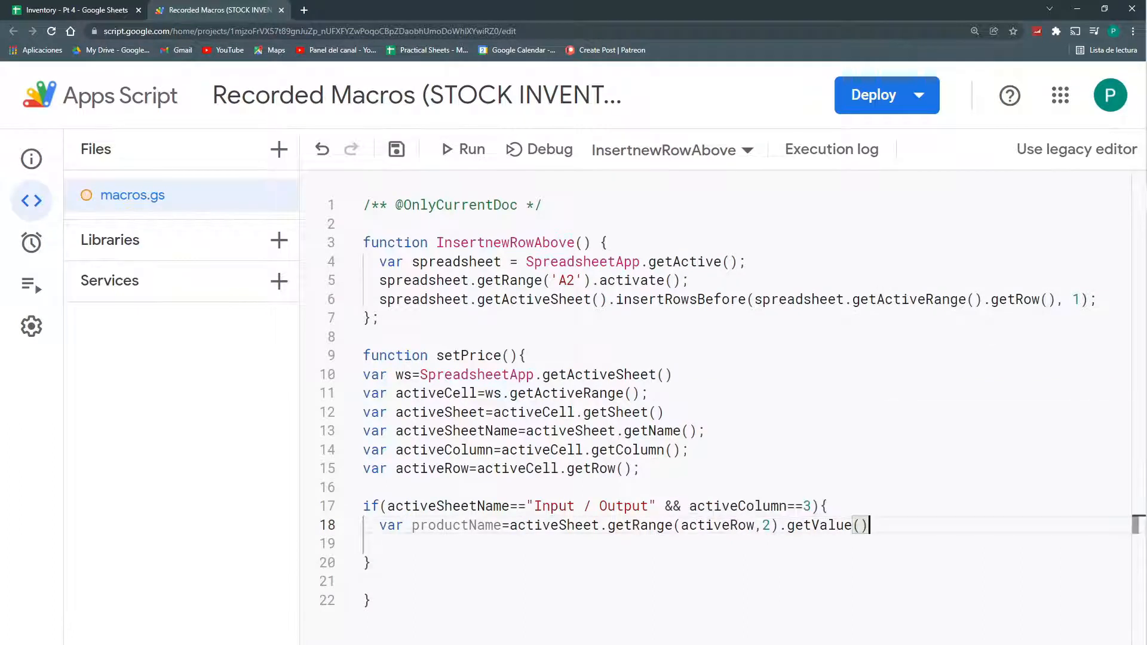
click(73, 10)
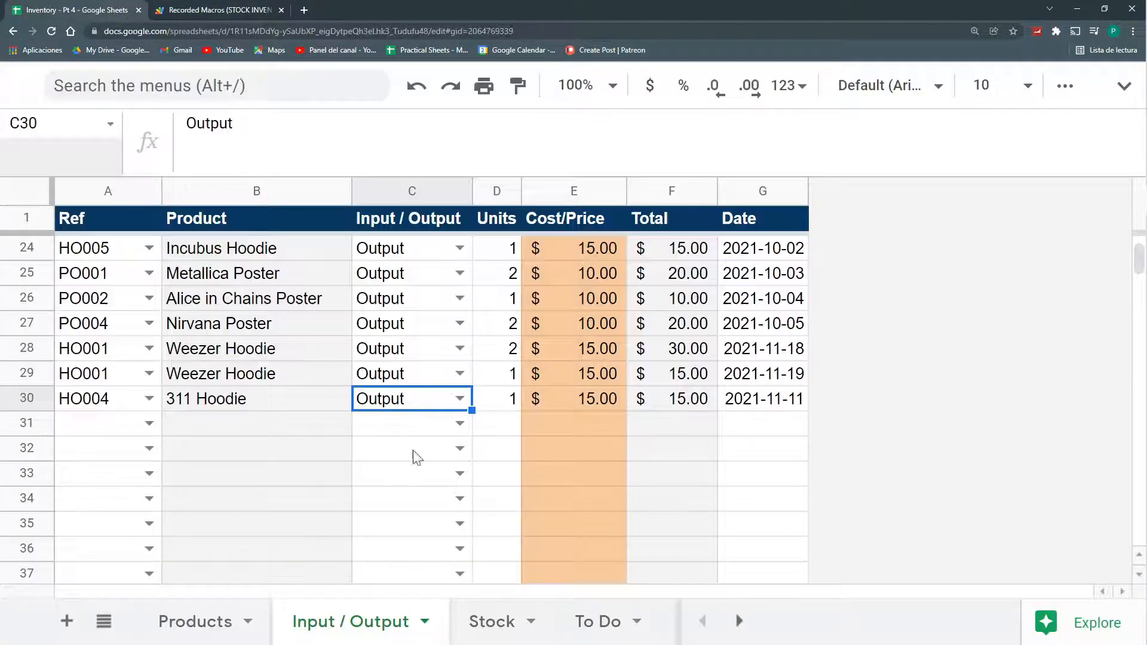
click(219, 10)
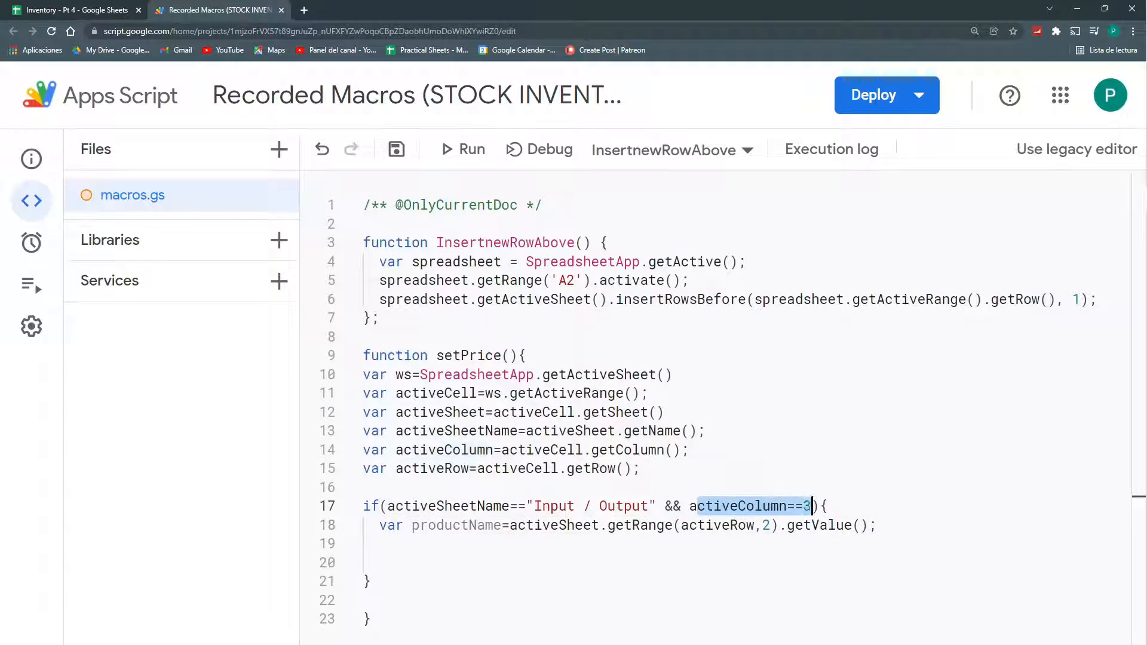
click(73, 9)
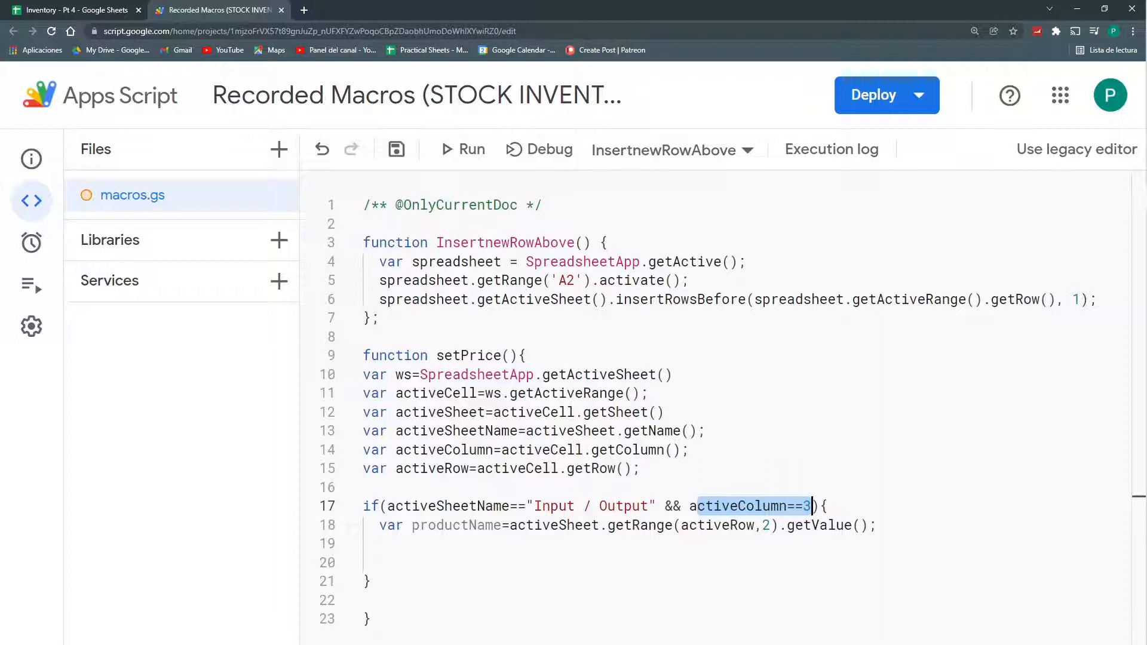
double_click(434, 393)
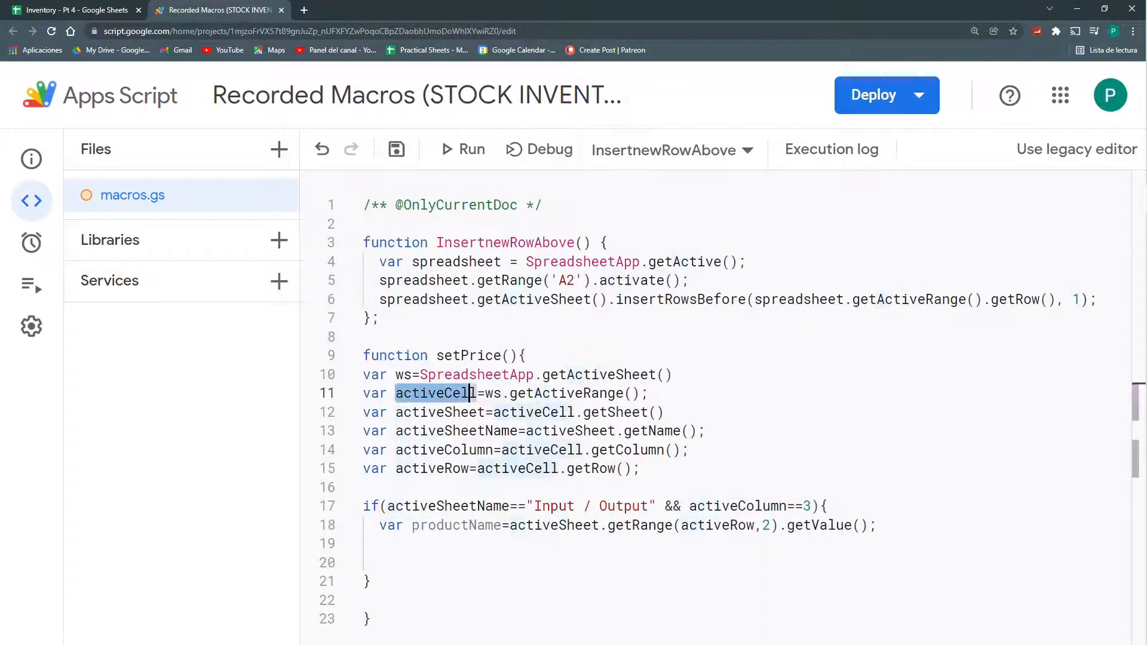
Add var output=activeCell.getValue(); inside the if block.
text(var o)
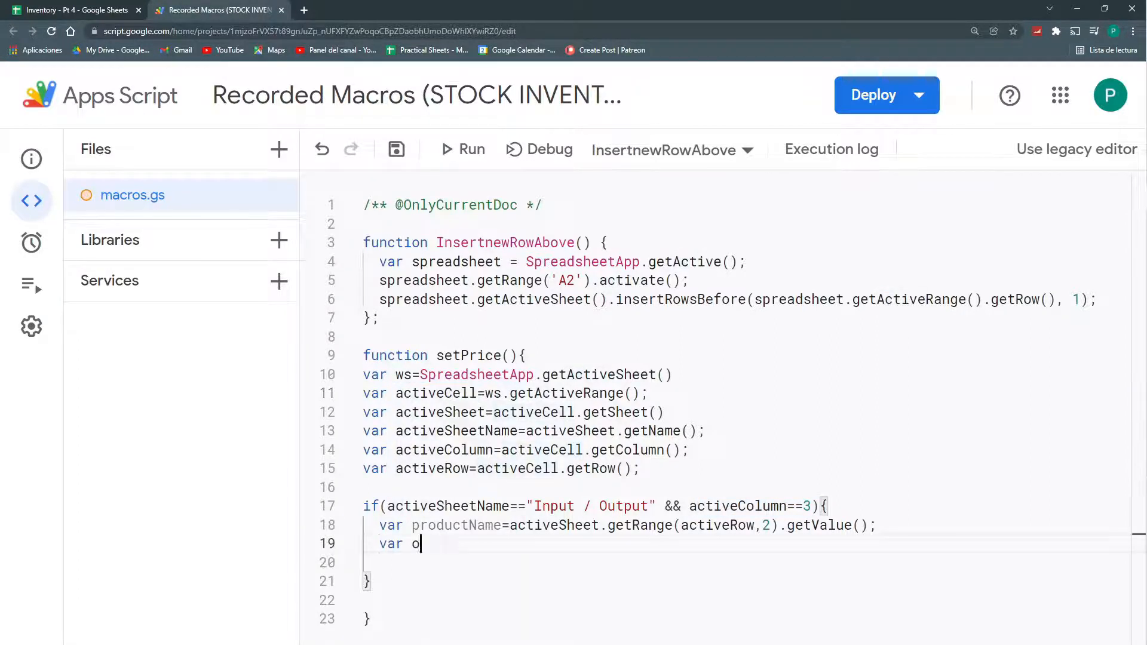
text(utput=c)
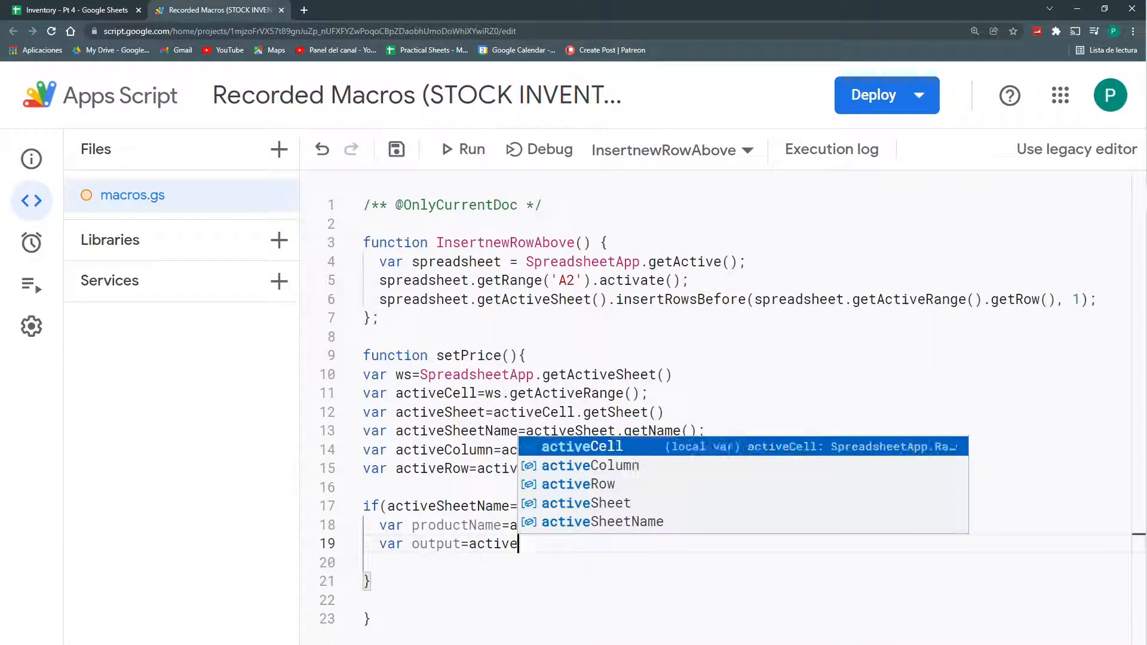
text(Cell.getValue)
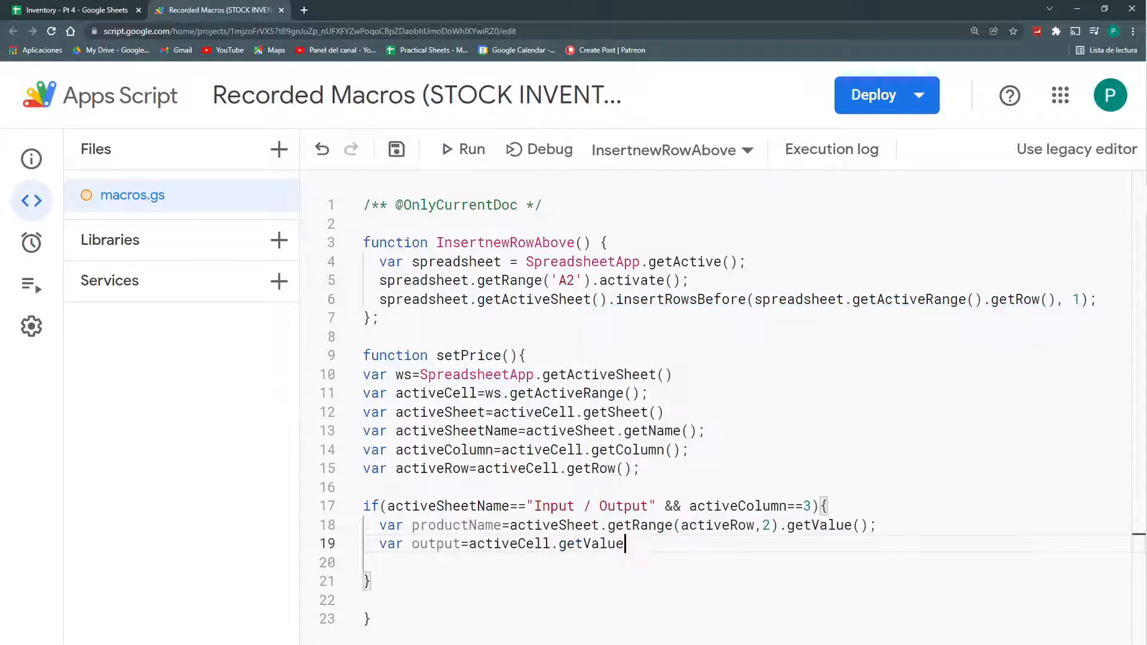
text(();)
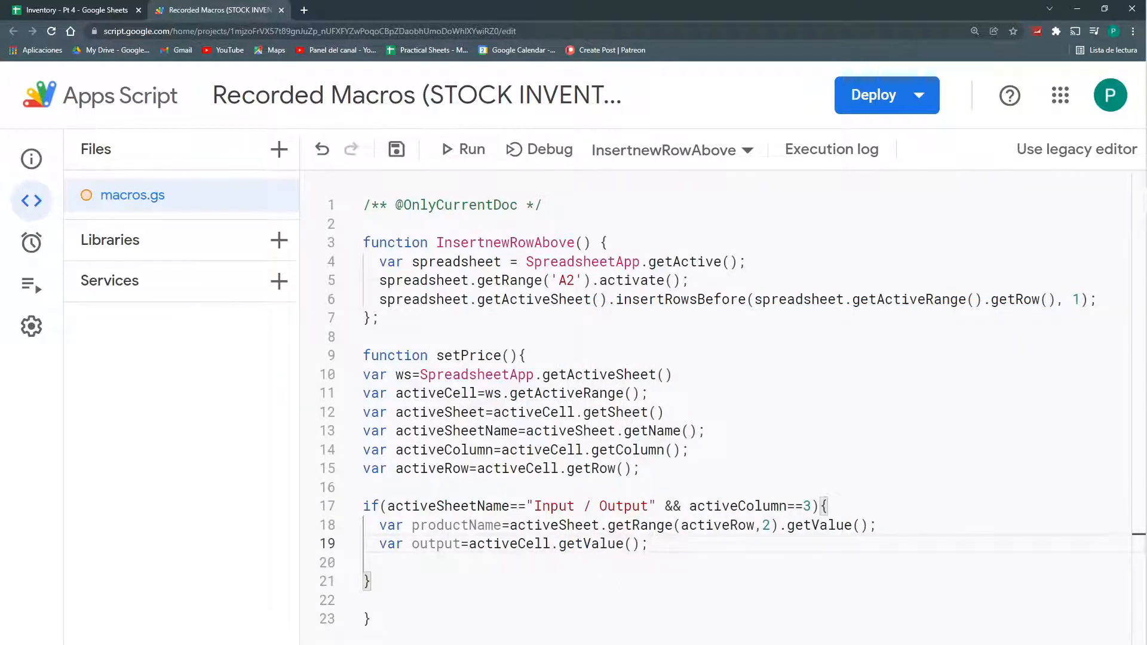
double_click(454, 525)
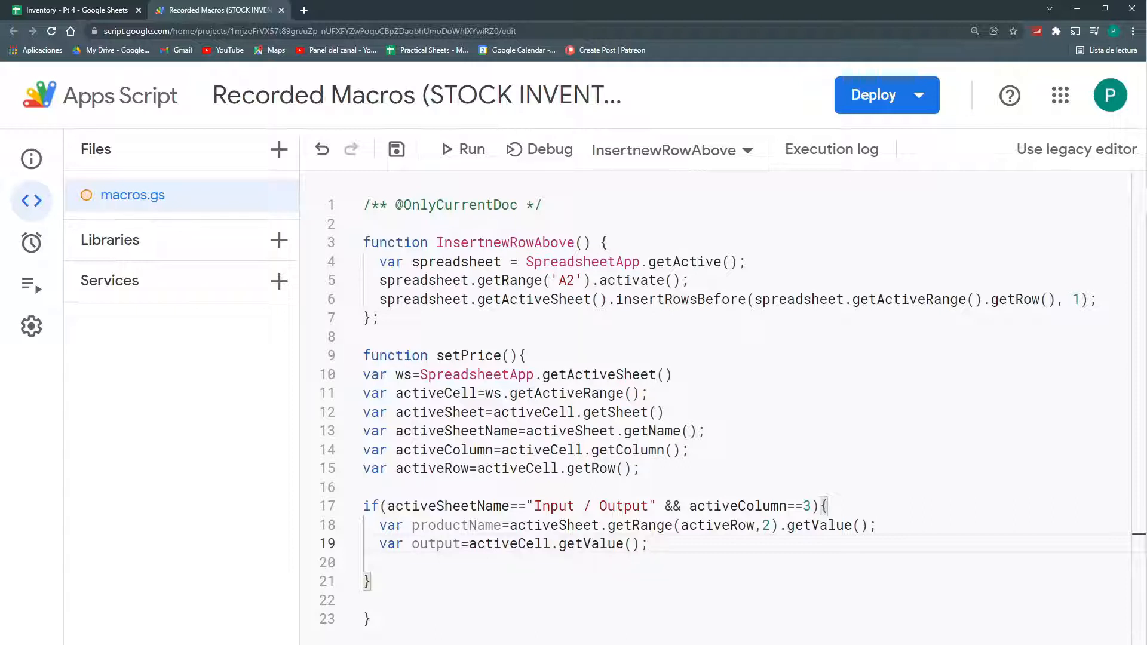
double_click(439, 526)
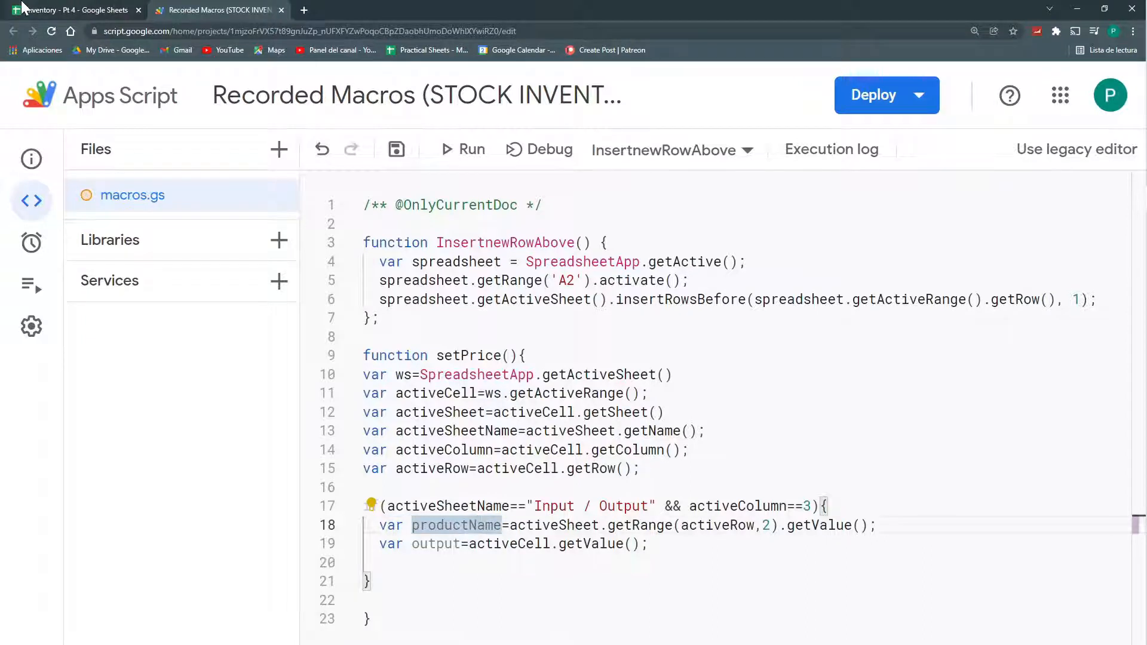
click(70, 10)
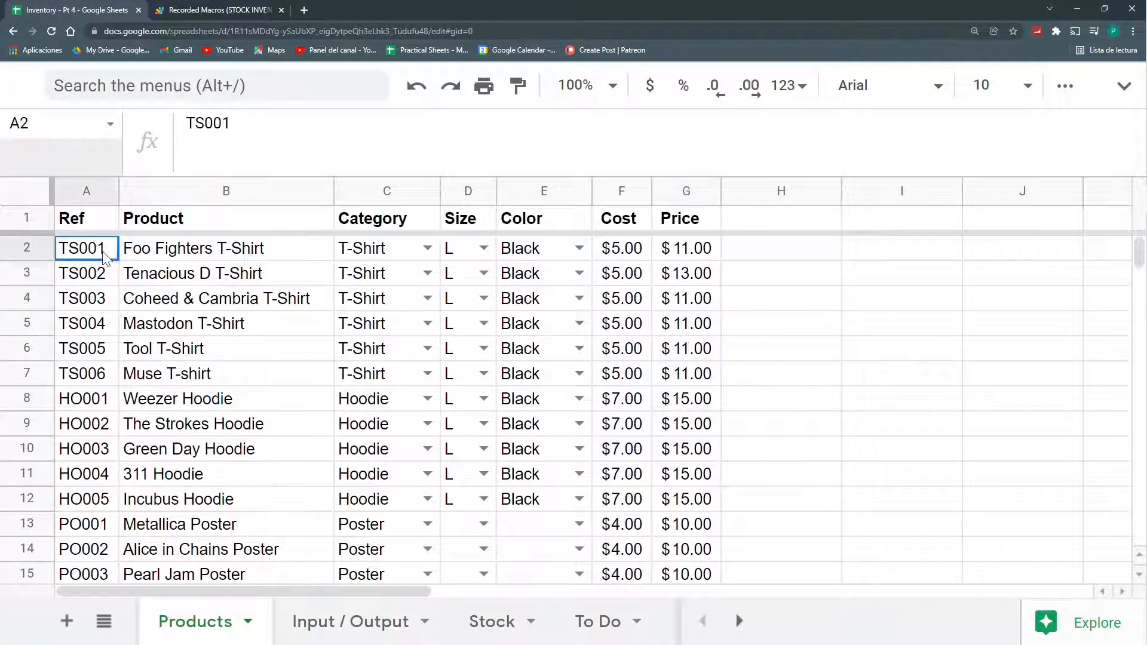
drag(86, 249, 386, 549)
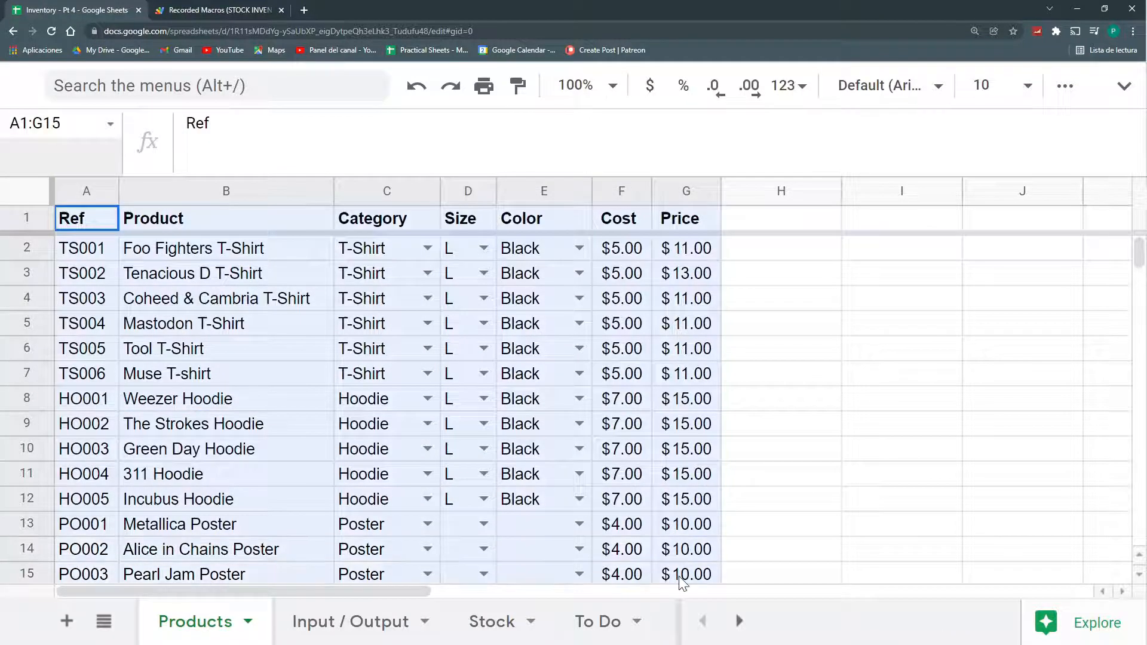
click(218, 10)
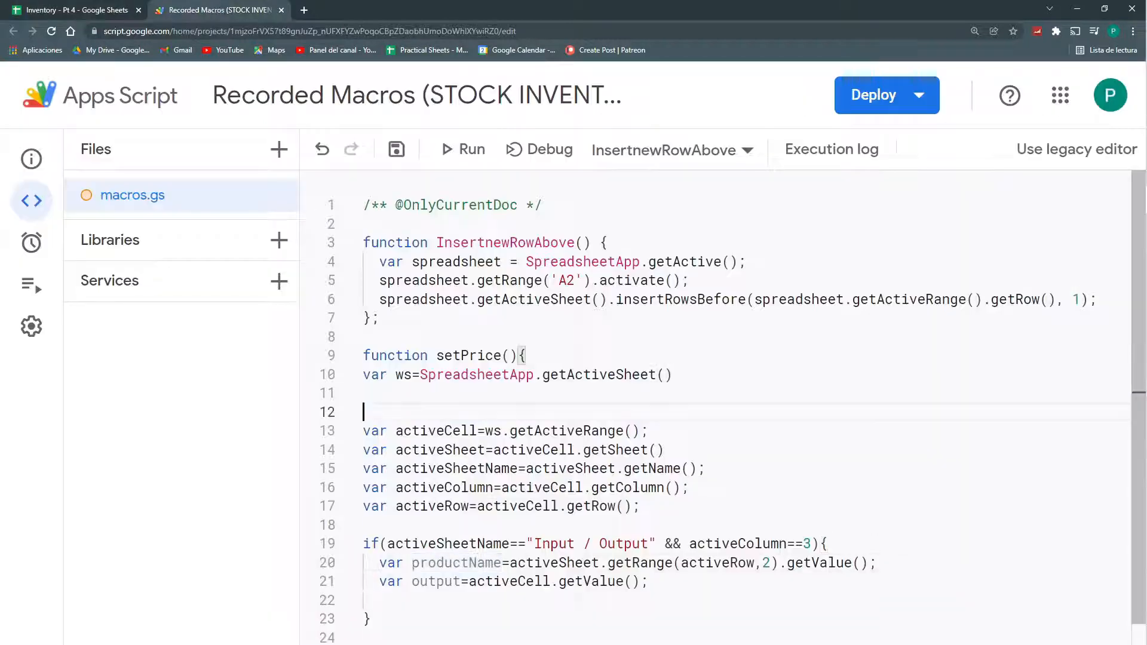
Start var productSheet=ws.gets... and set ws to SpreadsheetApp.getActiveSpreadsheet();.
text(va)
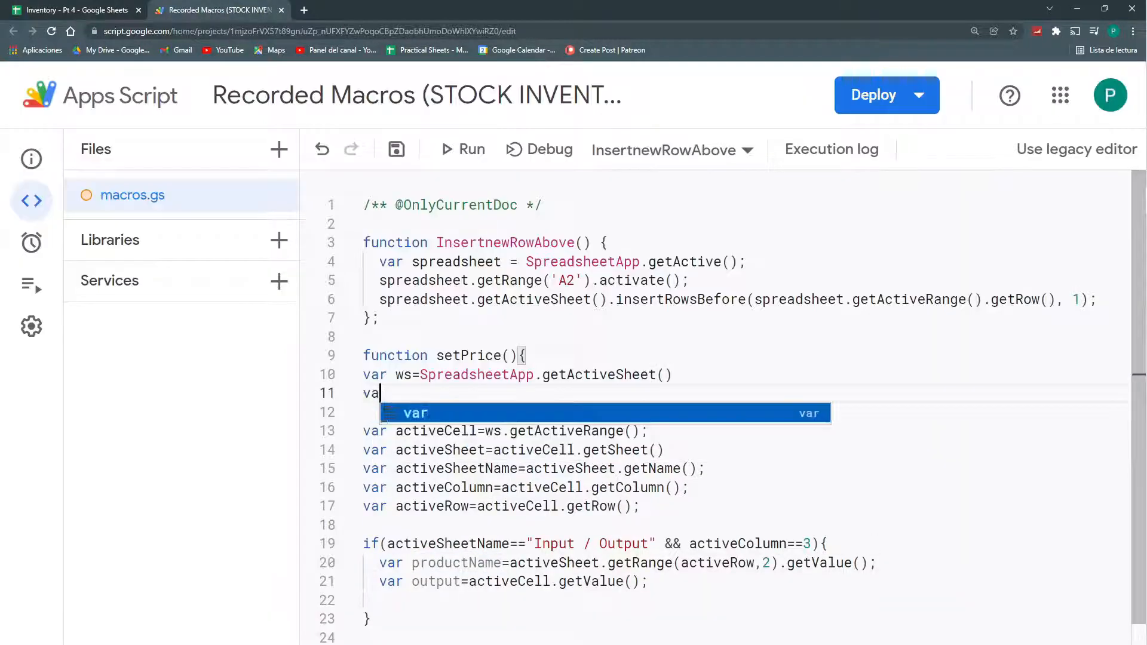
text(productSheet)
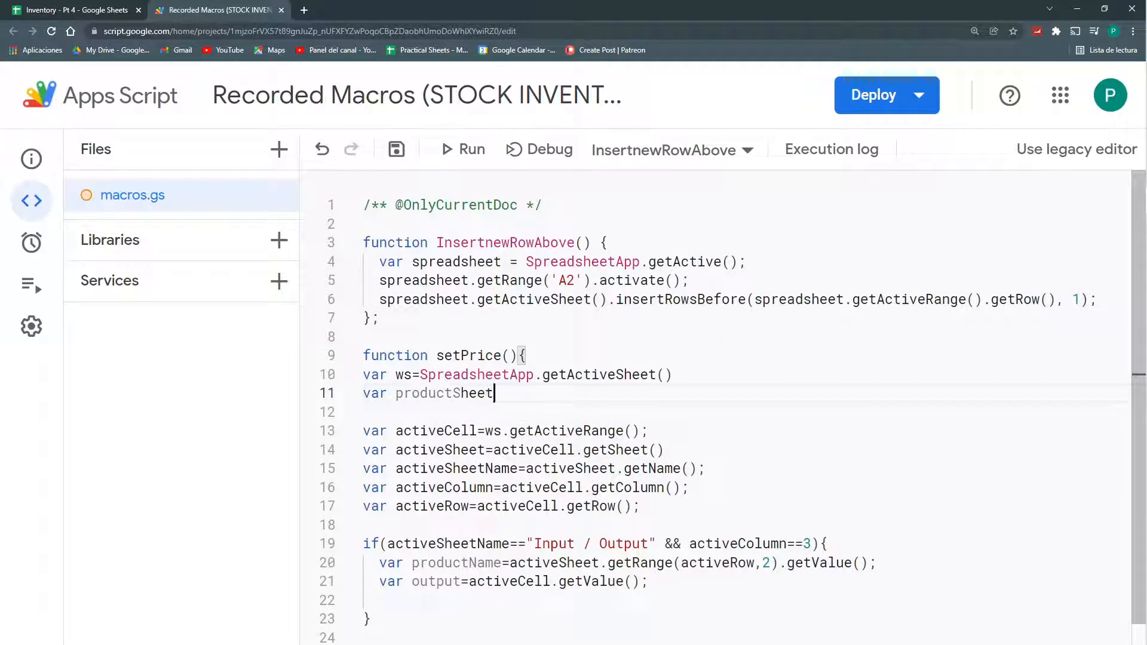
text(=ws)
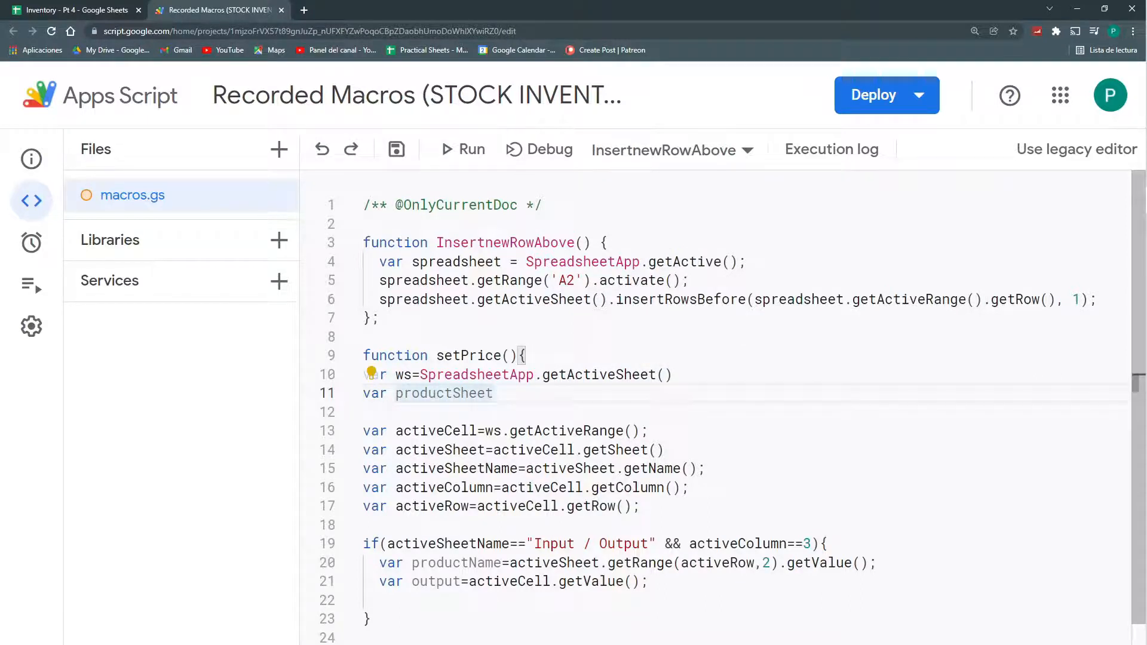
text(=)
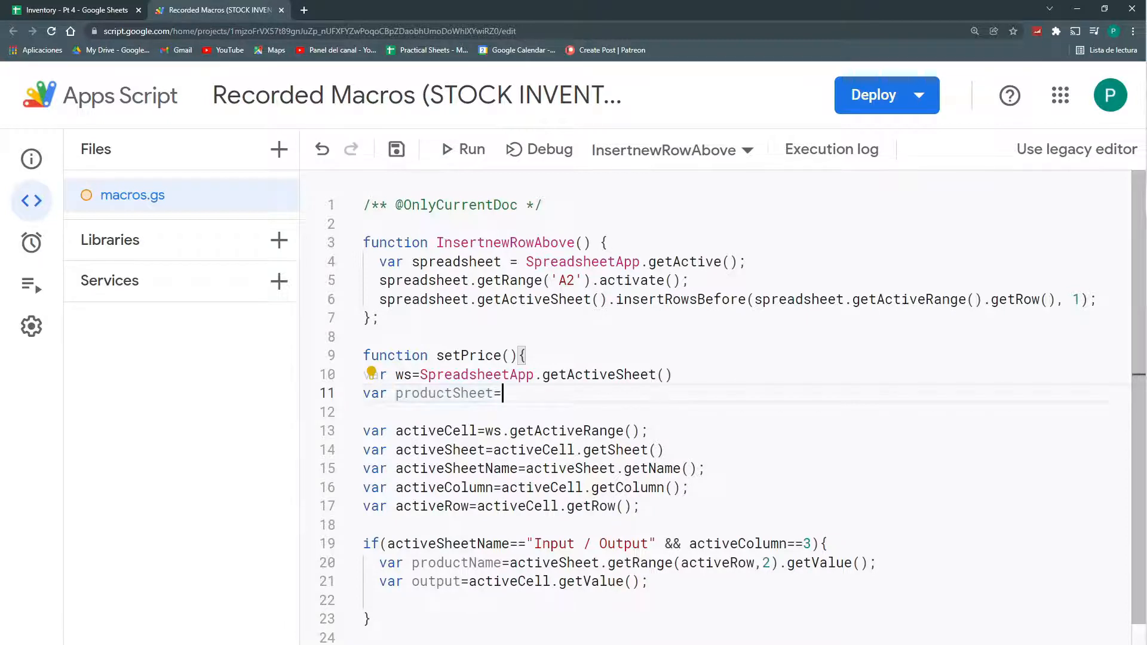
text(ws.)
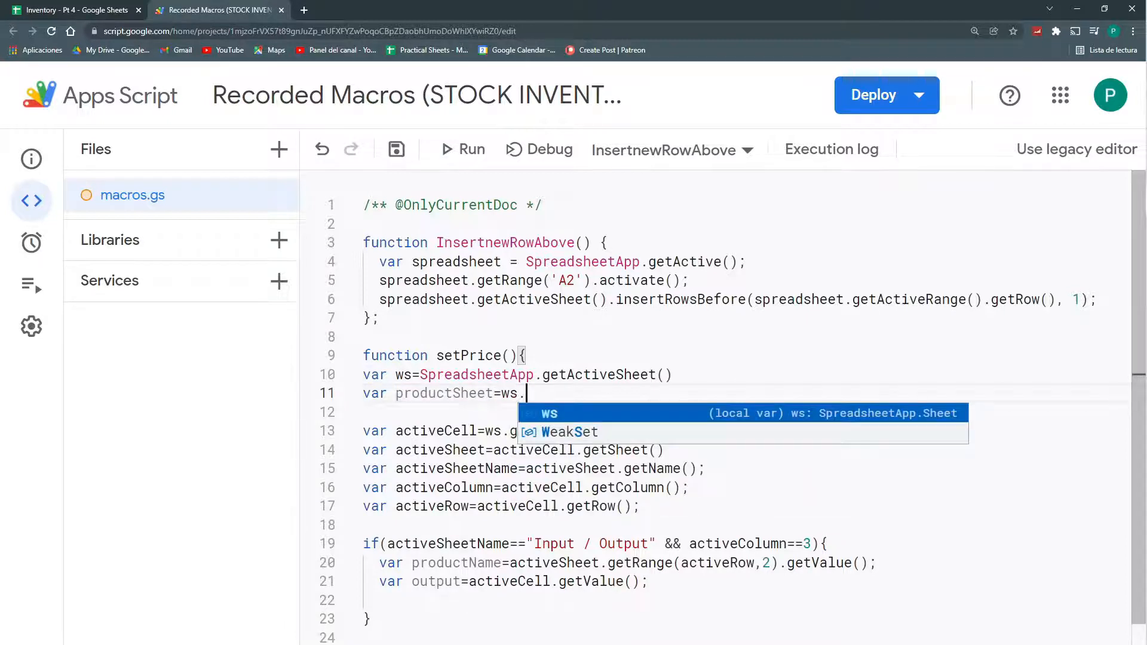
text(getshe)
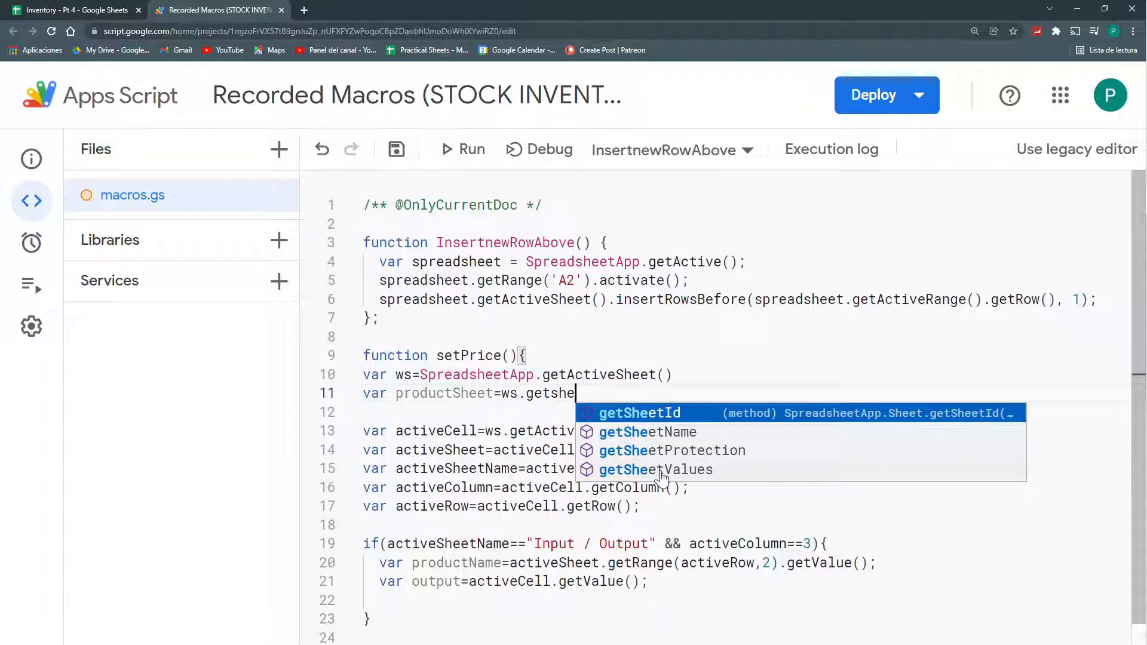
mouse_move(651, 412)
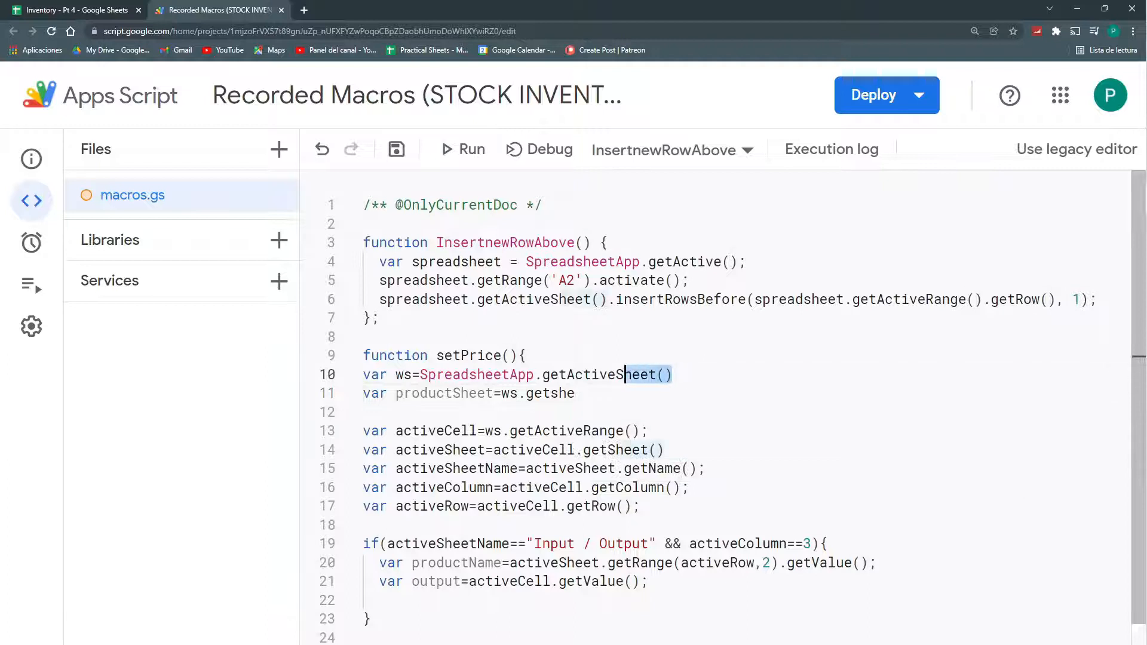
text(Spreads)
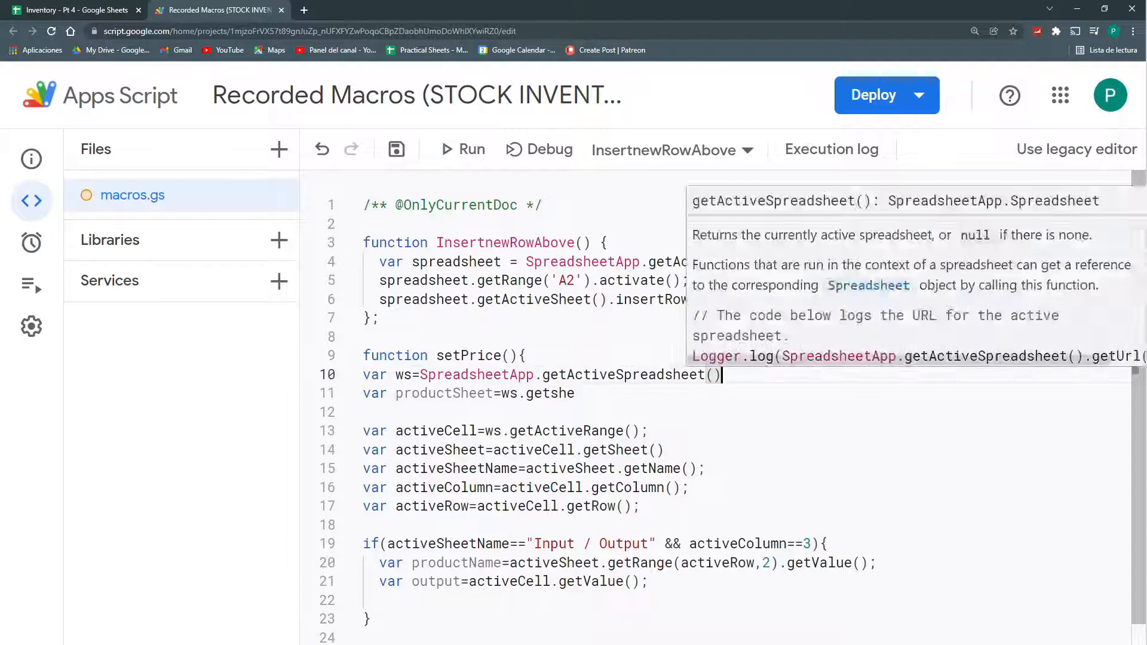
text(;)
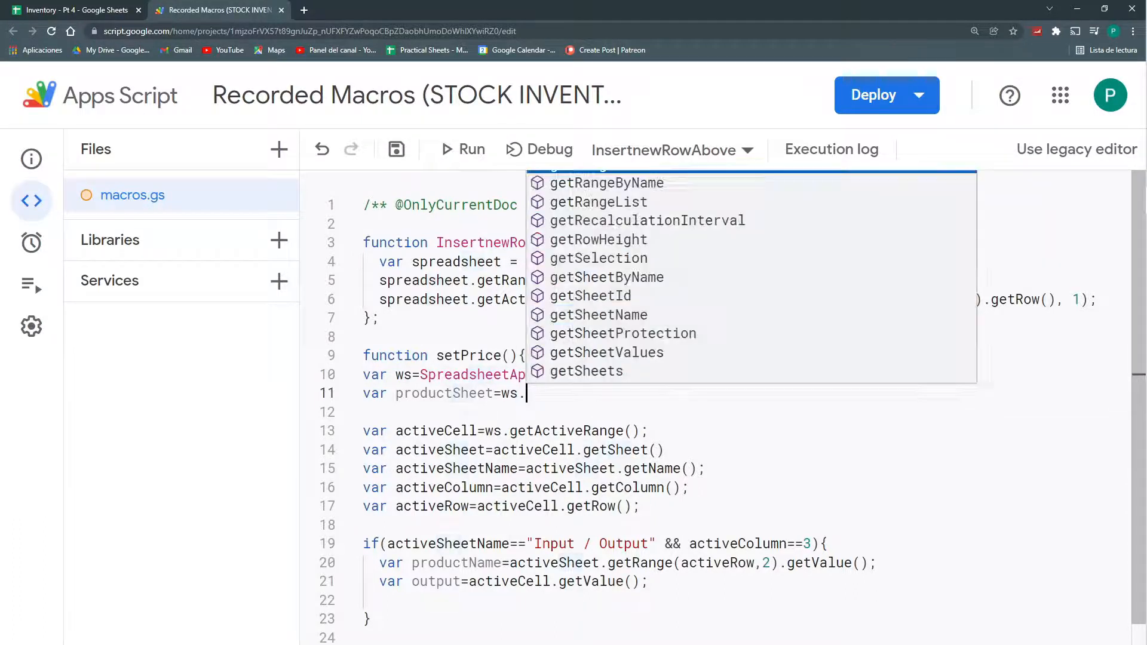
Finish productSheet as ws.getSheetByName("Products").
text(gets)
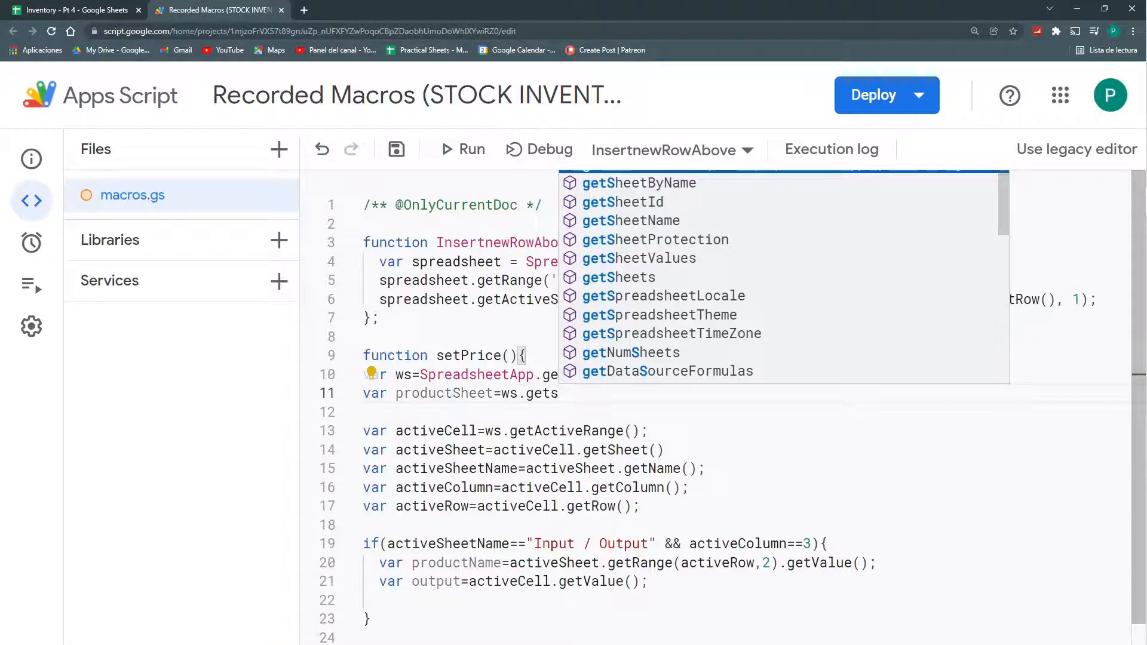
mouse_move(600, 187)
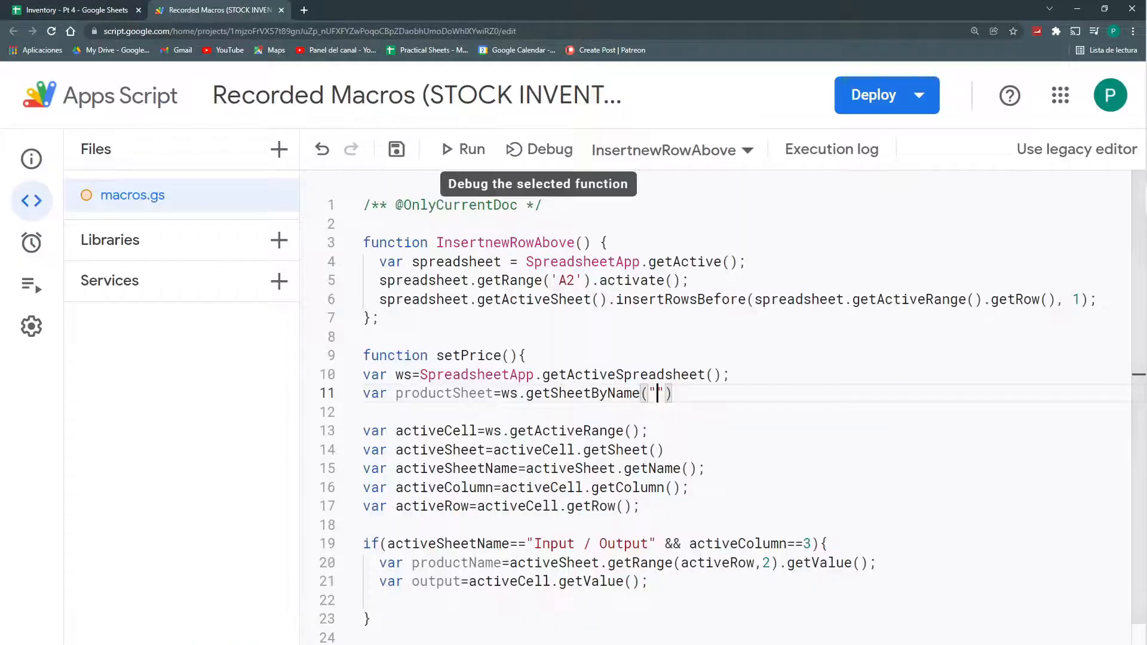
text(Products)
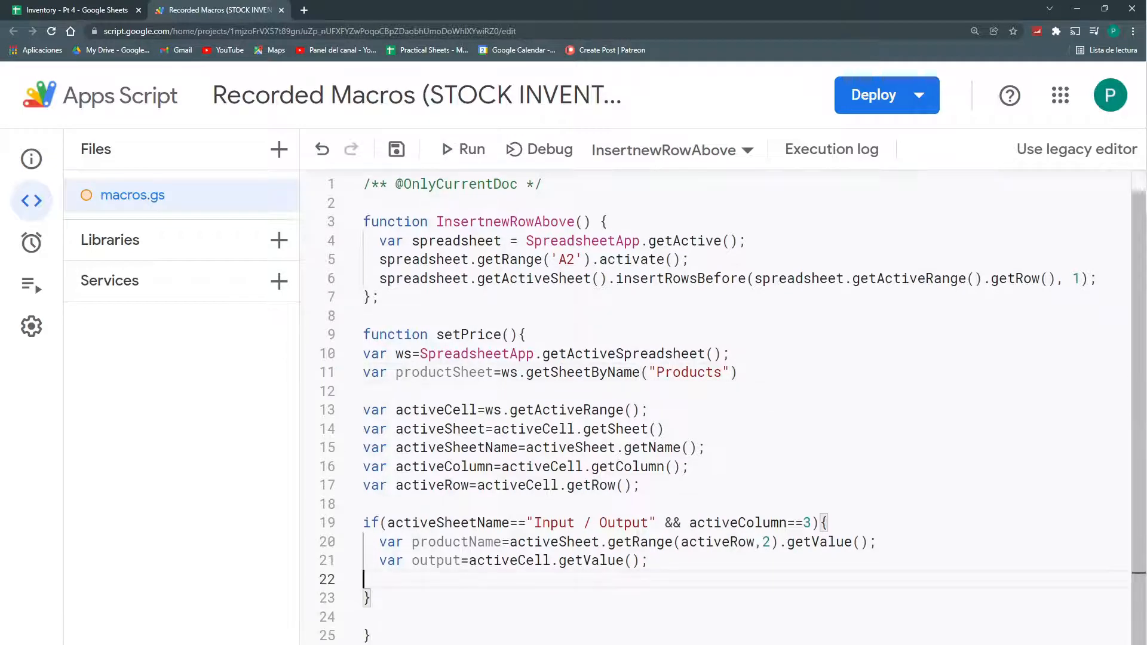
Write var productData=productSheet.getDataRange().get..., checking the Products sheet's Price column.
text(product)
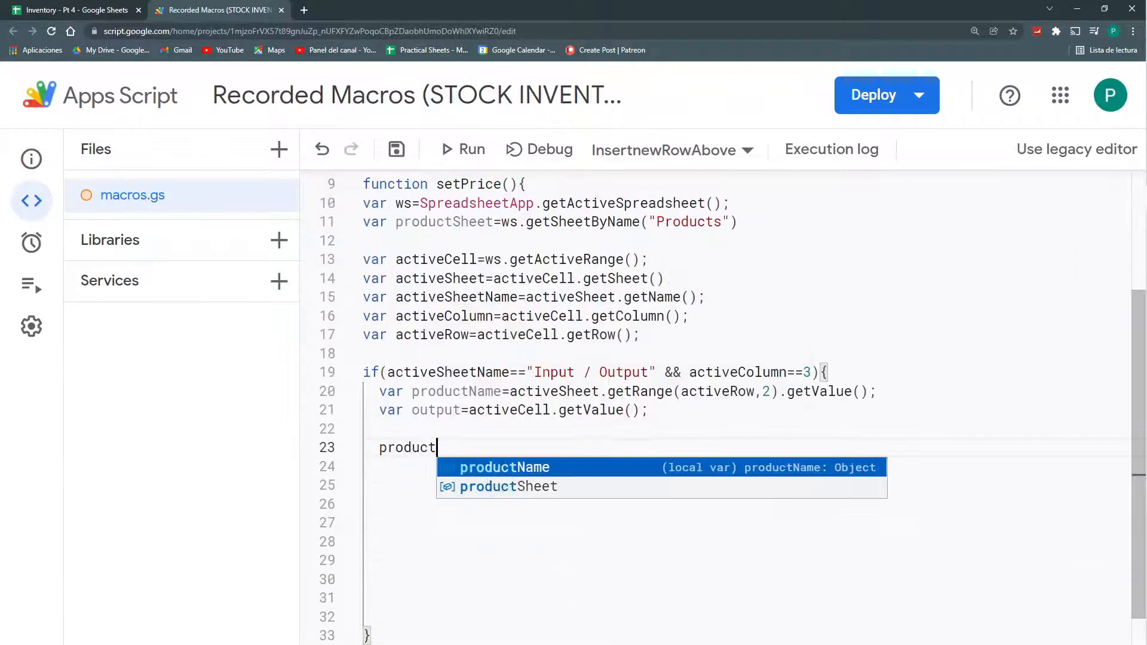
text(Sheet.getD)
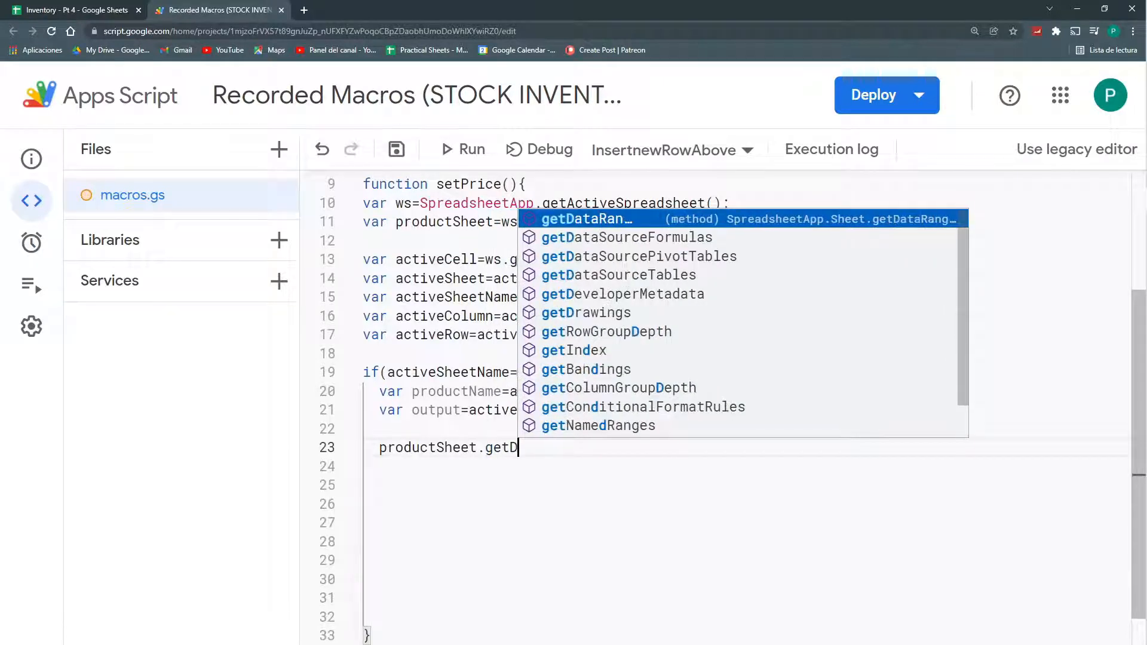
key(Tab)
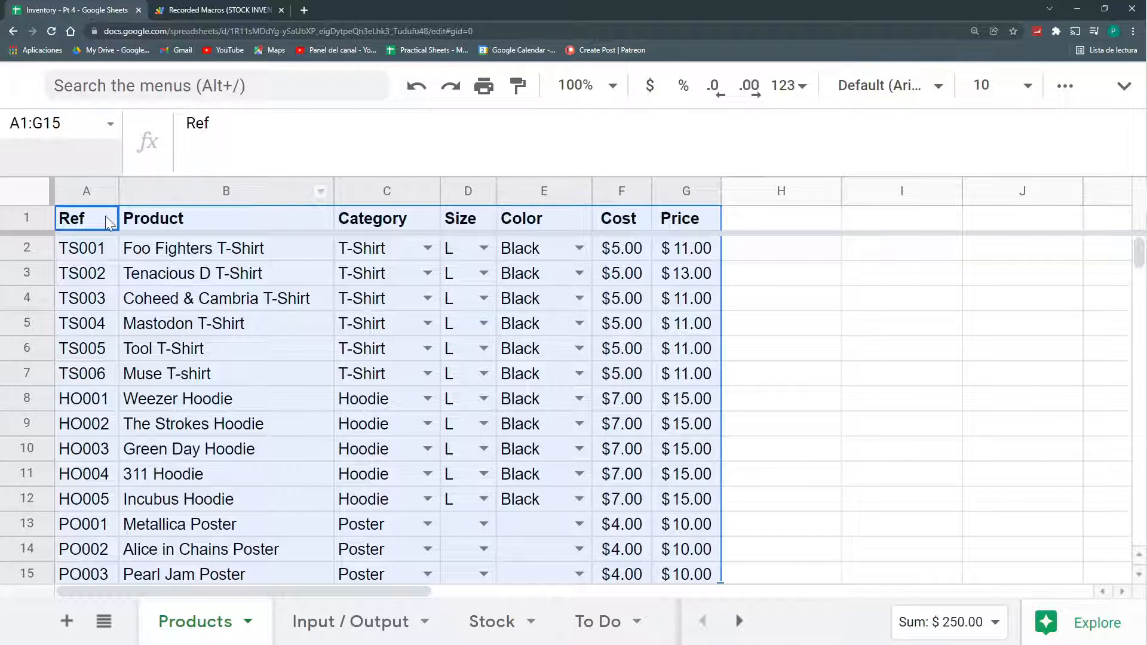
click(86, 218)
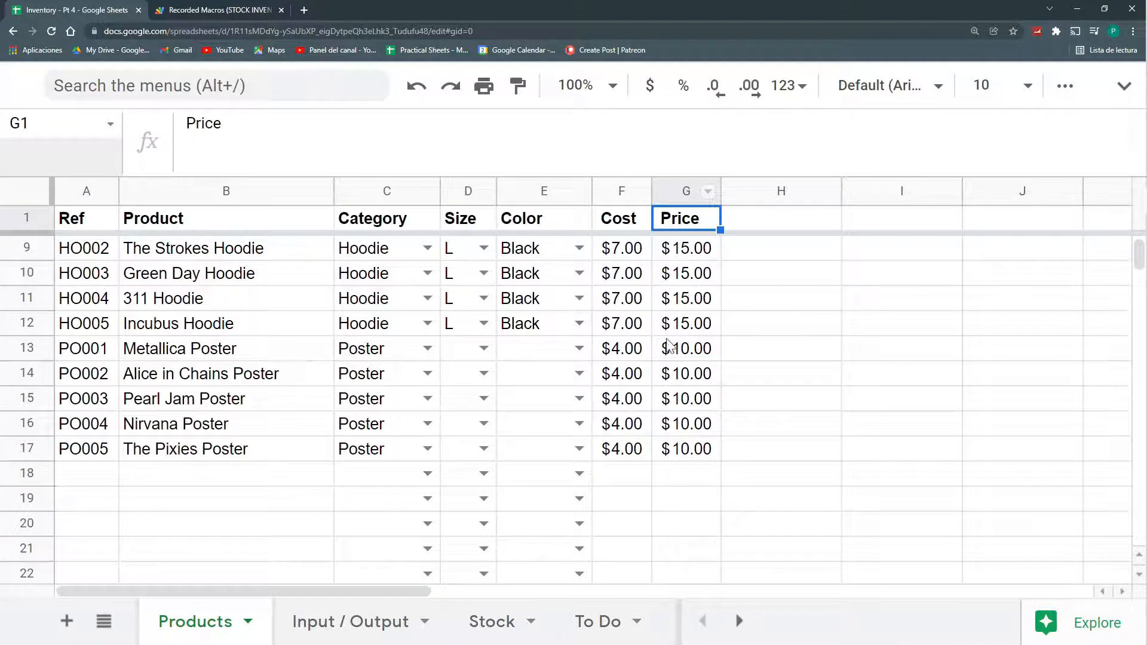
click(219, 9)
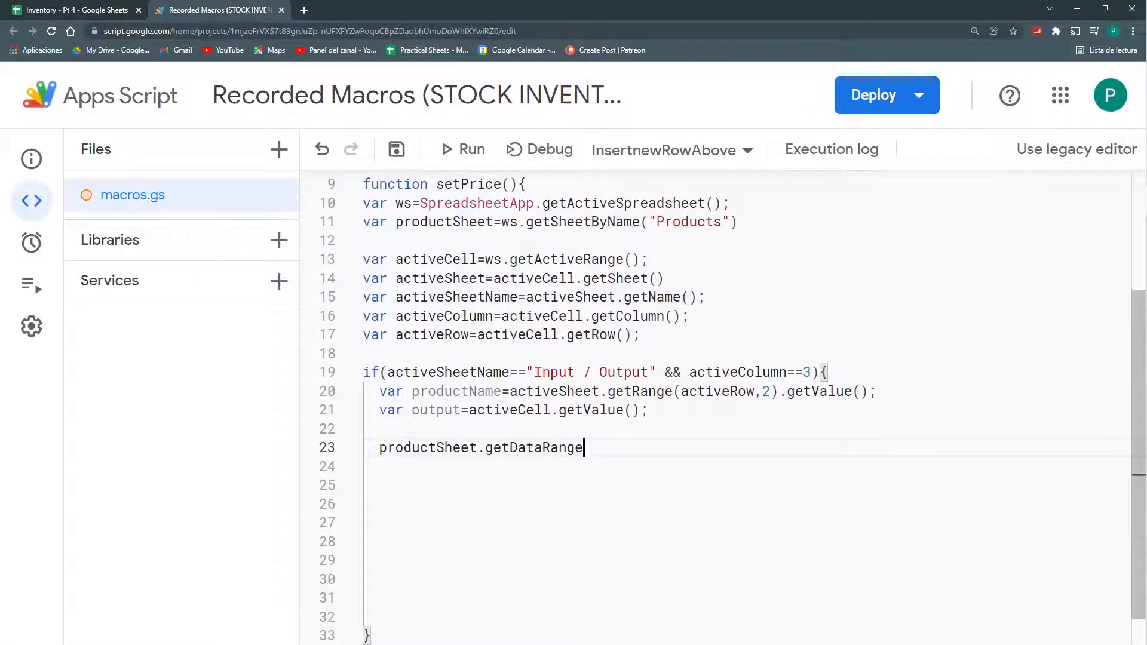
text(().get)
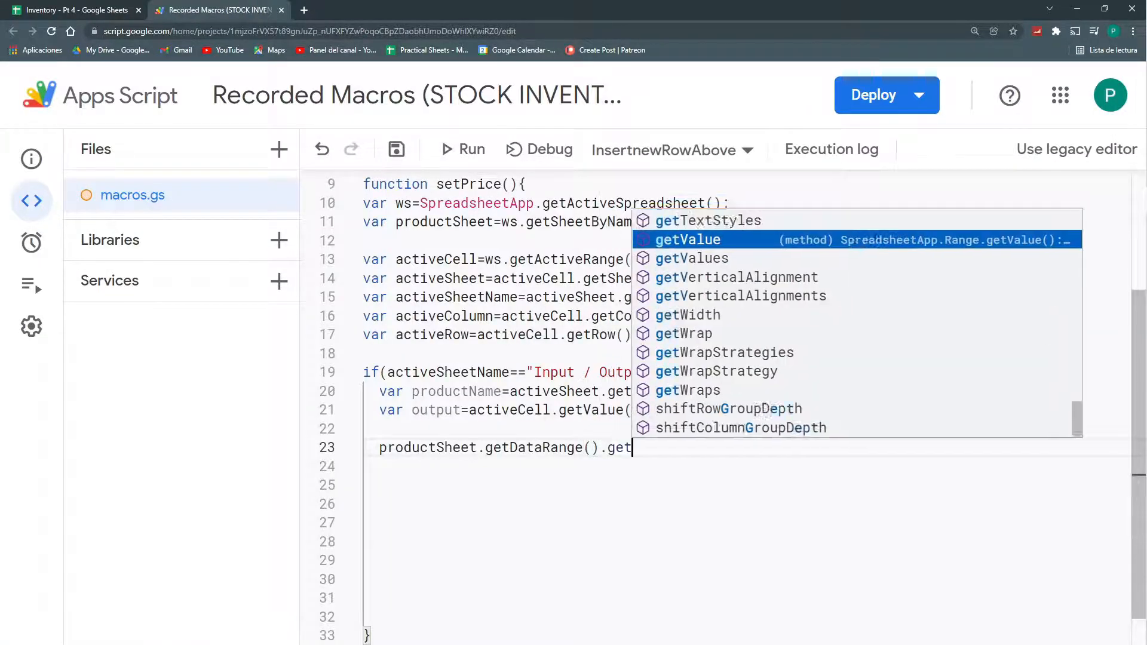
Complete .getValues() so productData holds all Products values, comparing with the product table.
click(73, 10)
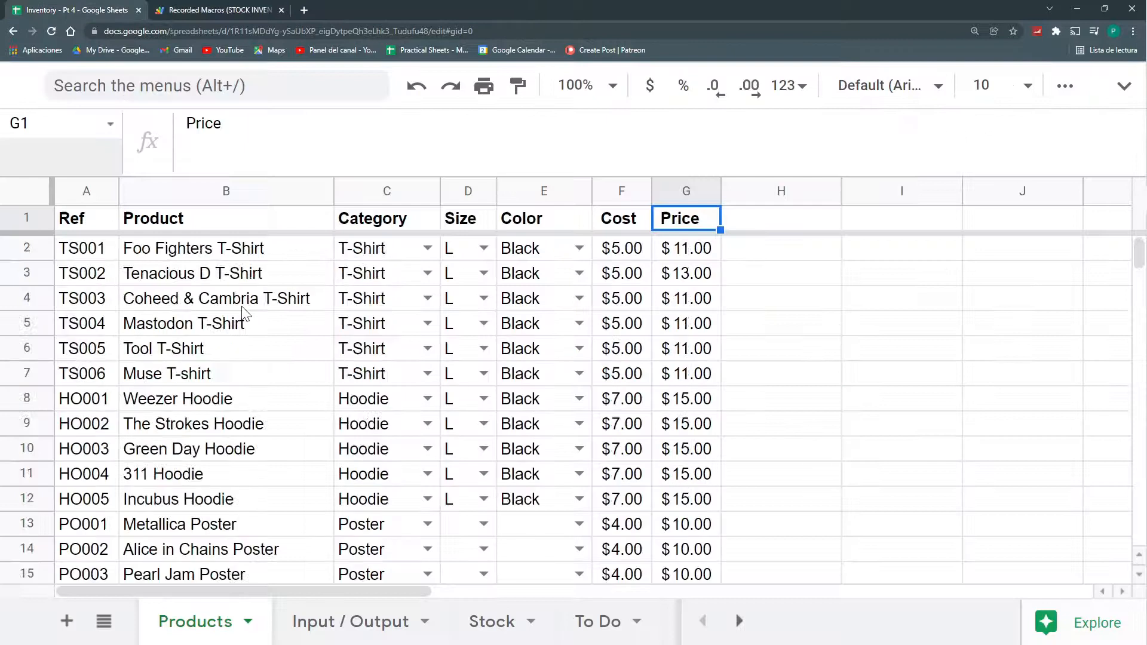
click(217, 10)
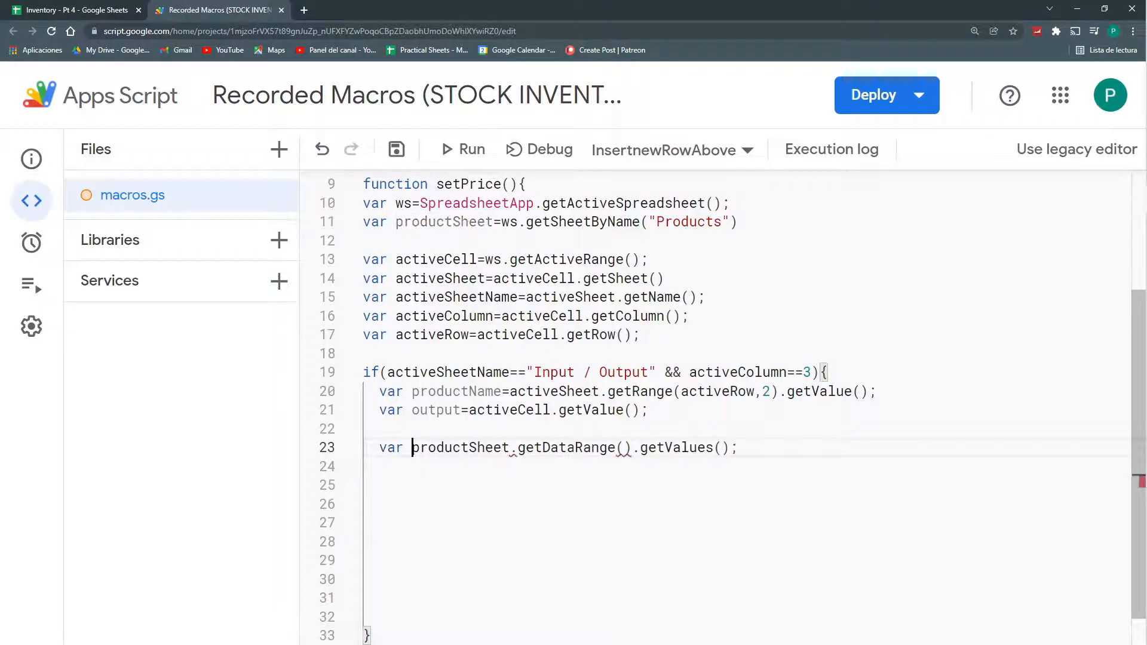
text(productData=)
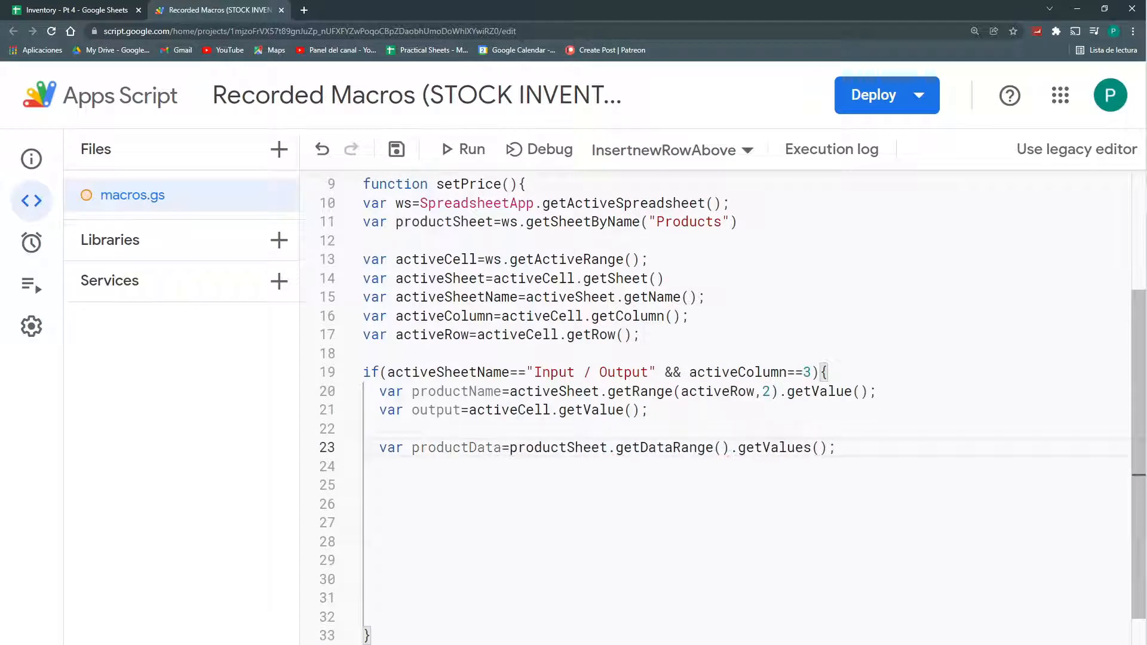
click(73, 10)
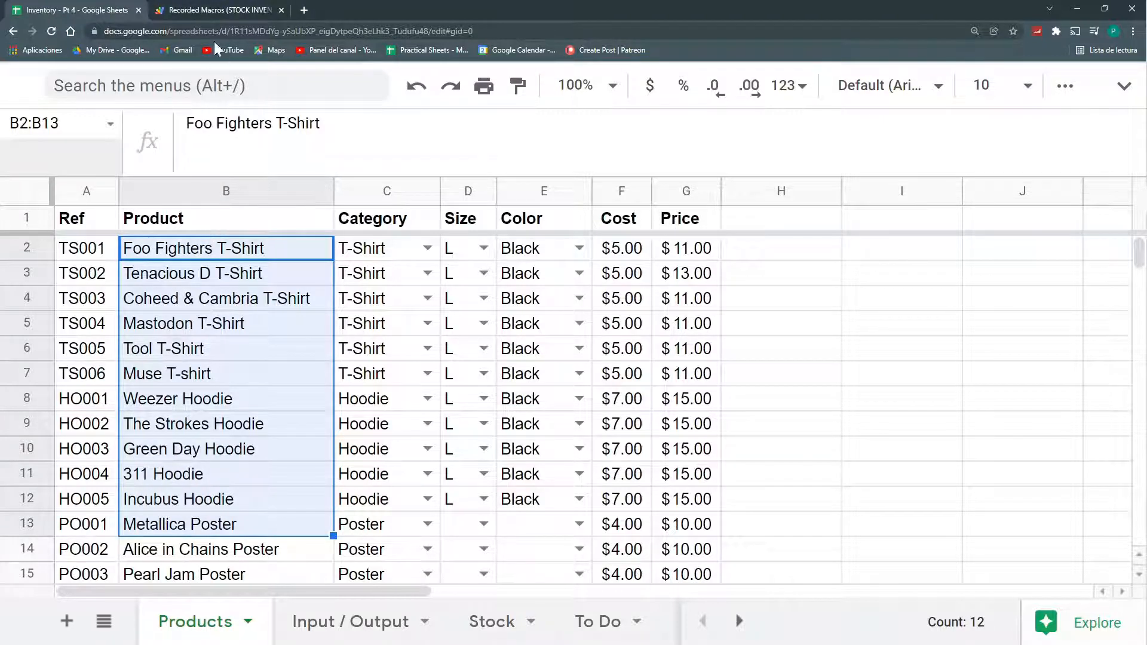
click(216, 9)
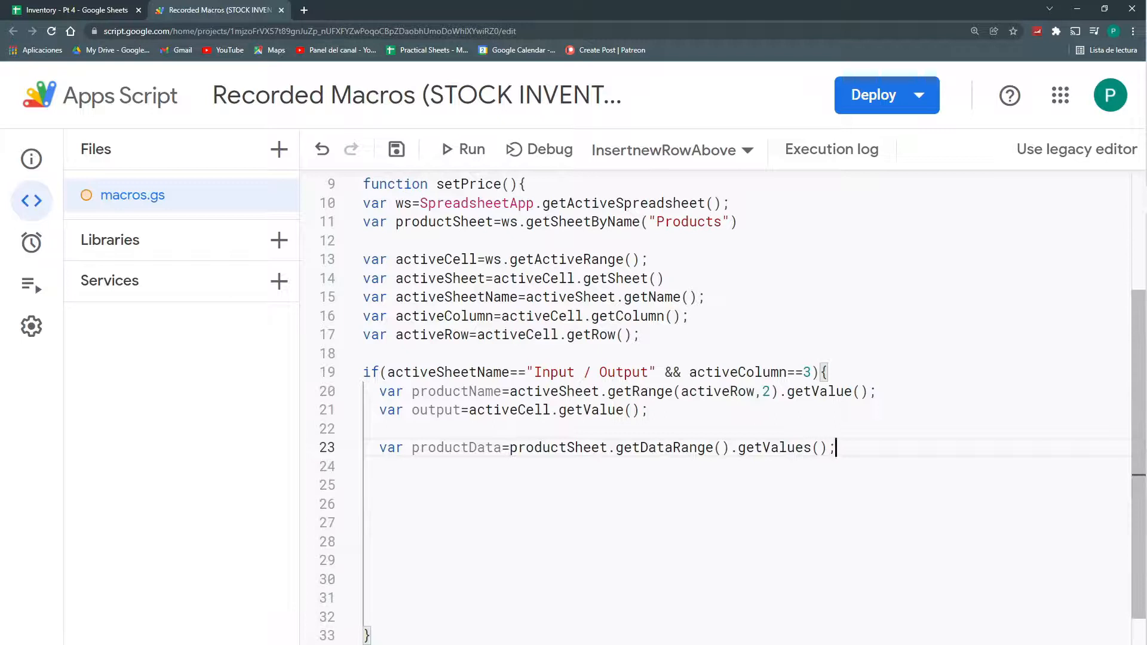
Write productData.map(fila=> to start mapping each Products row.
text(pr)
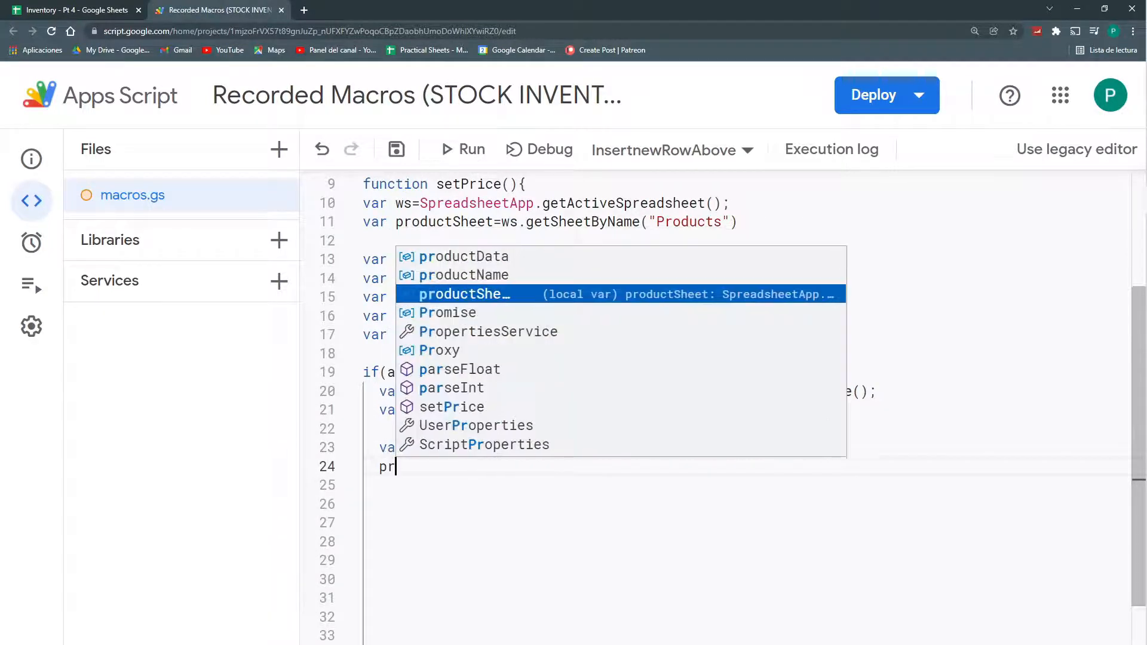
text(productData.)
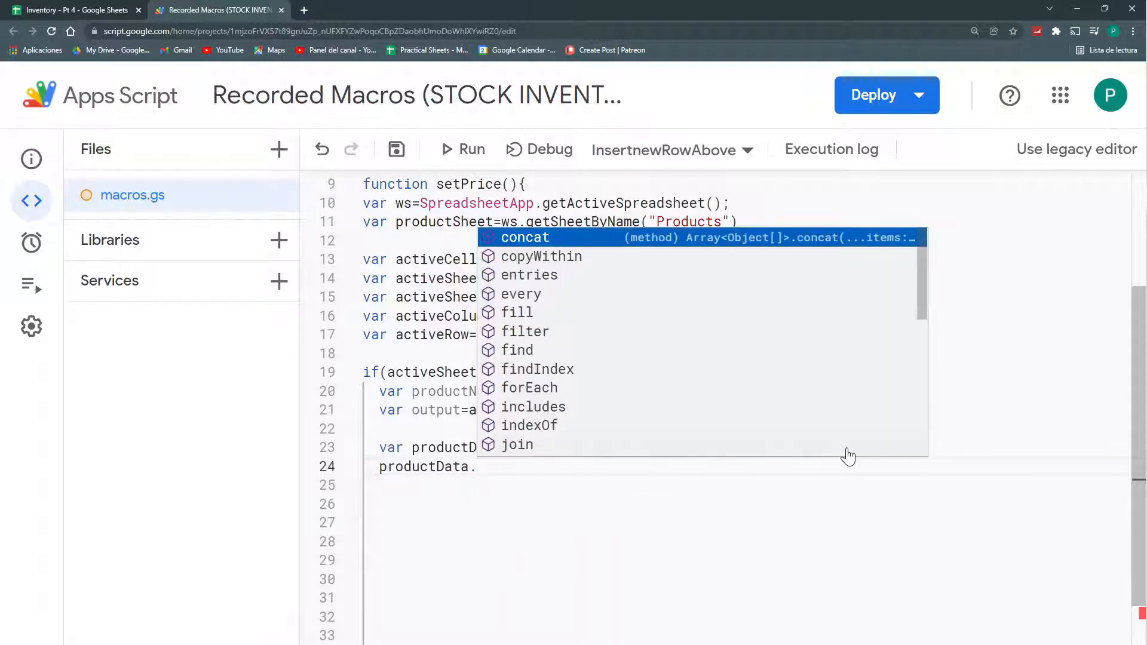
text(map()
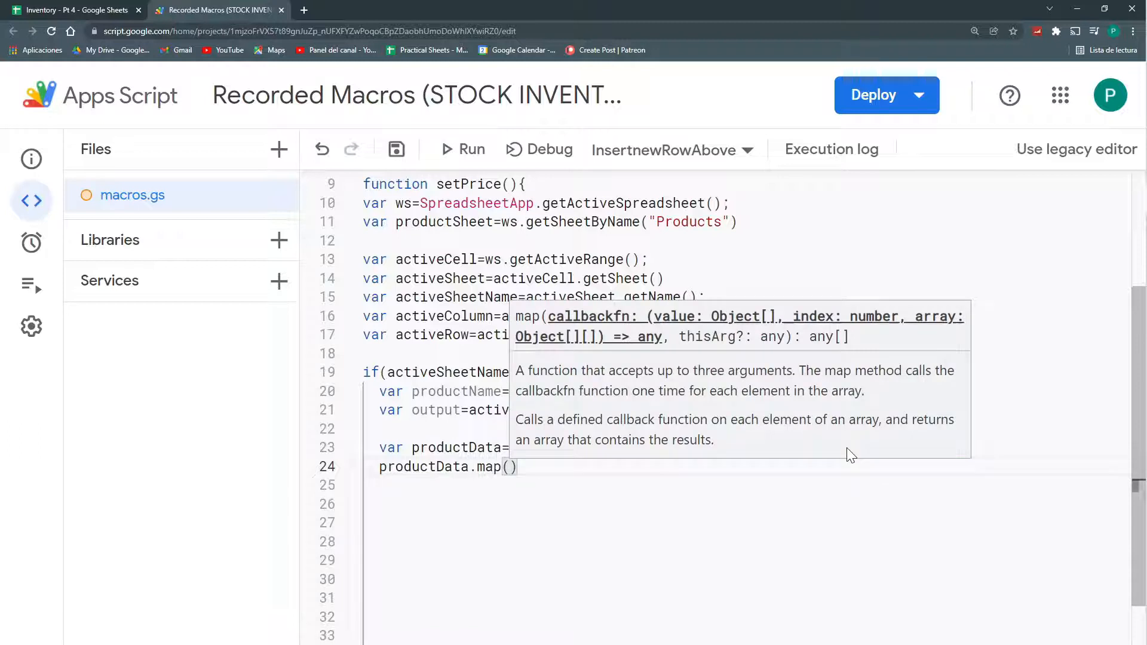
text(fila)
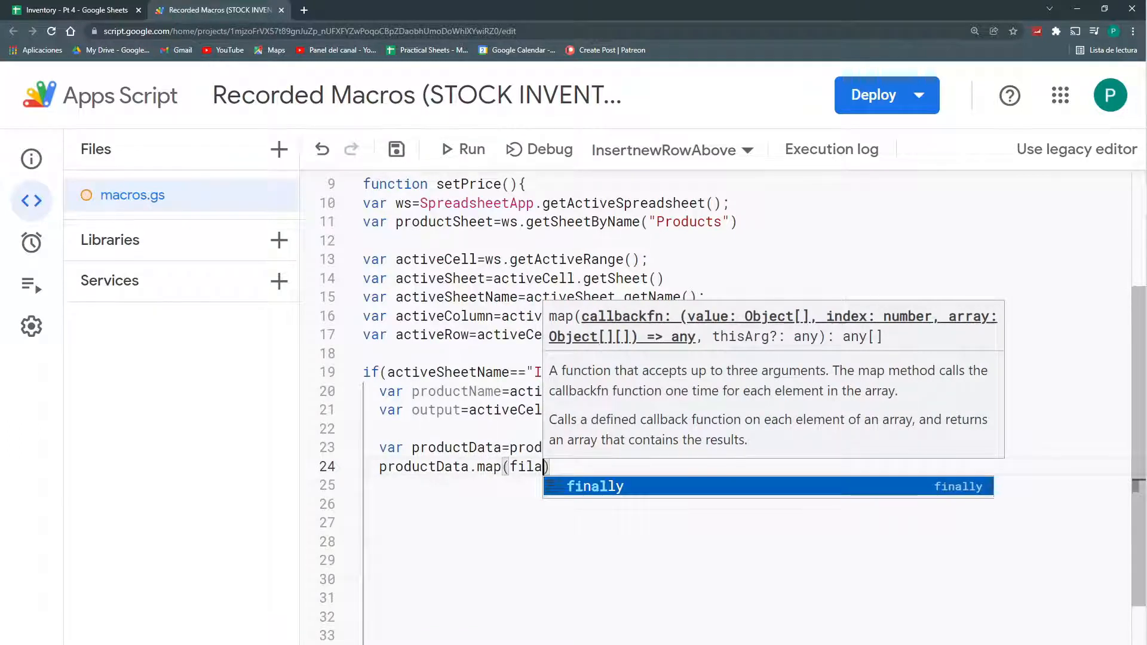
text(=>)
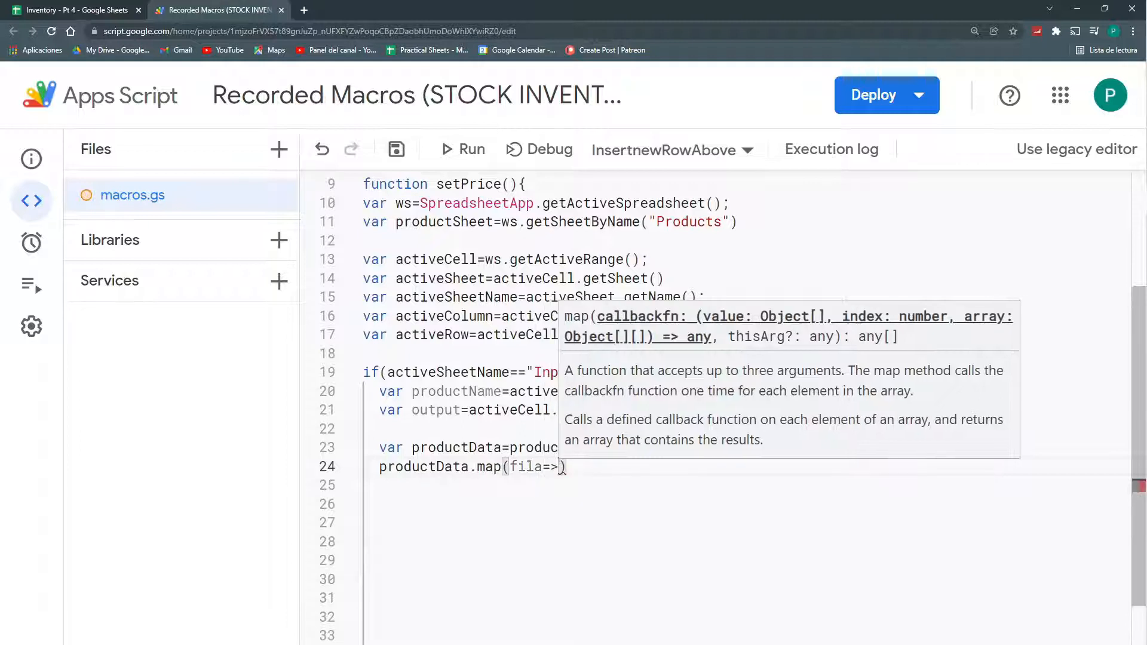
Confirm product names sit in column B (Tenacious D T-Shirt in B2) and return fila[1].
click(73, 10)
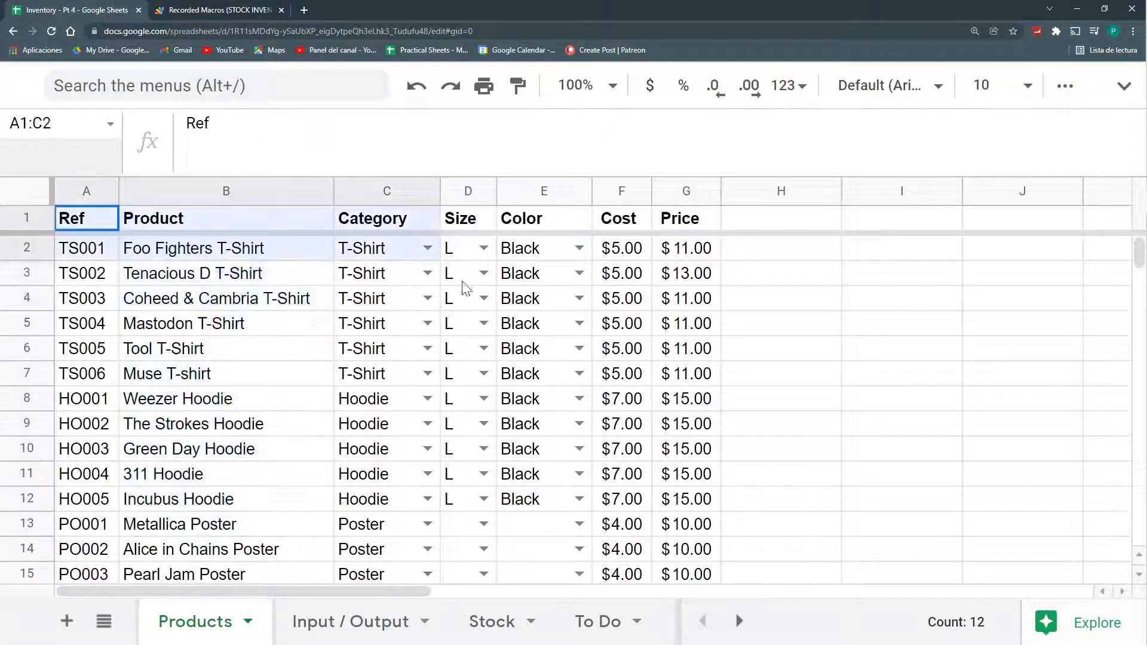
click(86, 247)
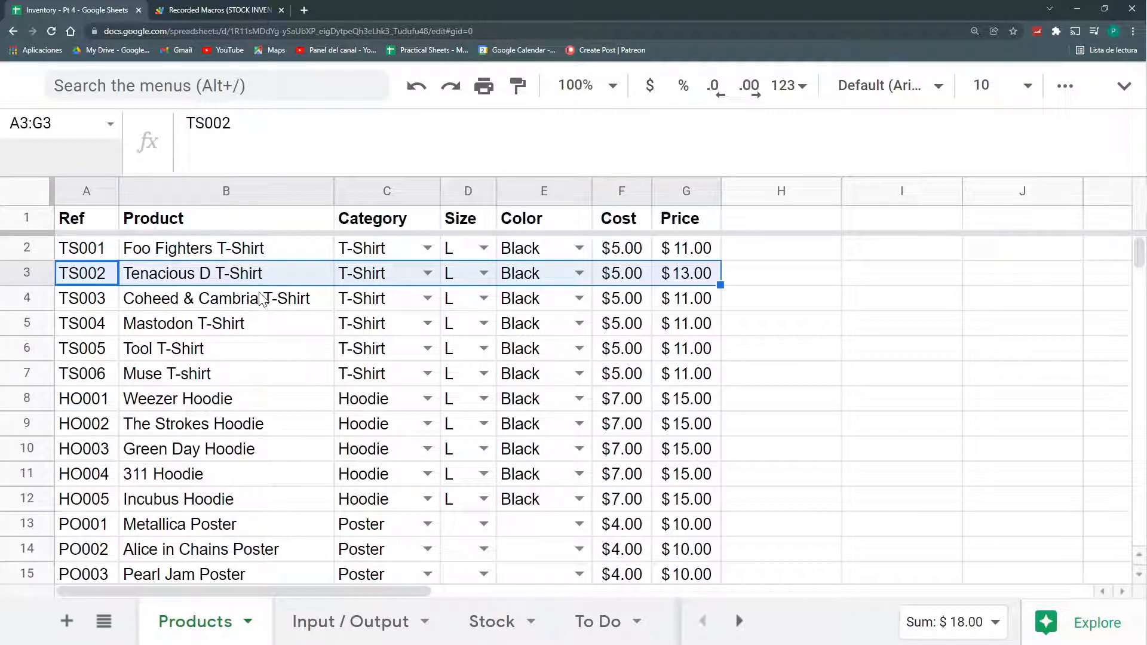
click(226, 248)
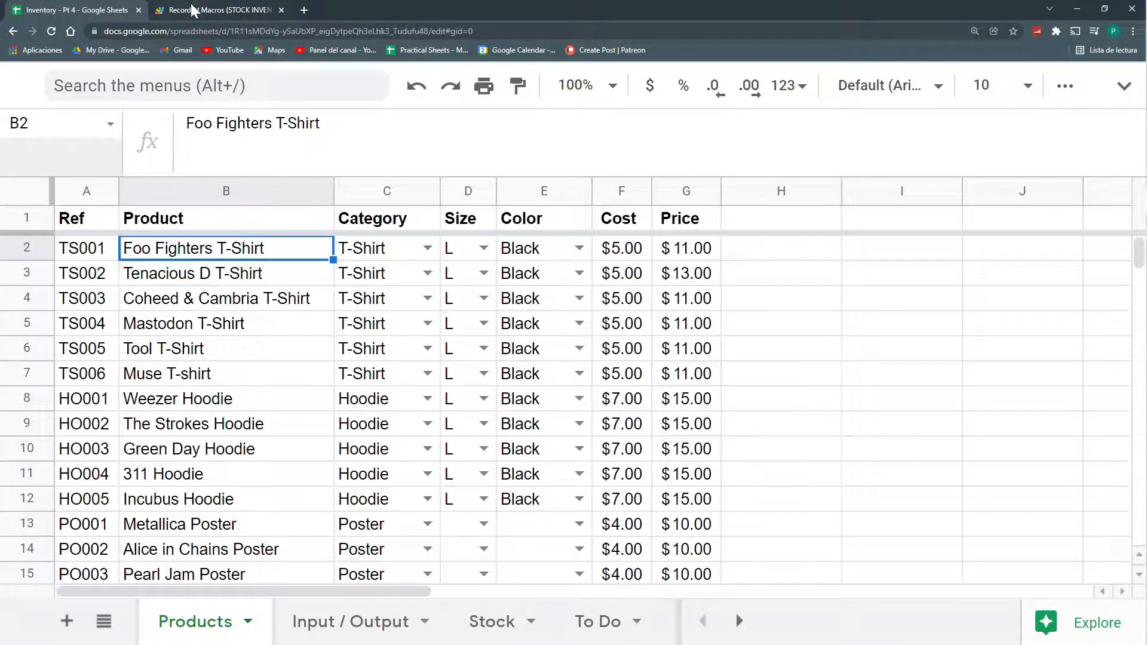
click(220, 9)
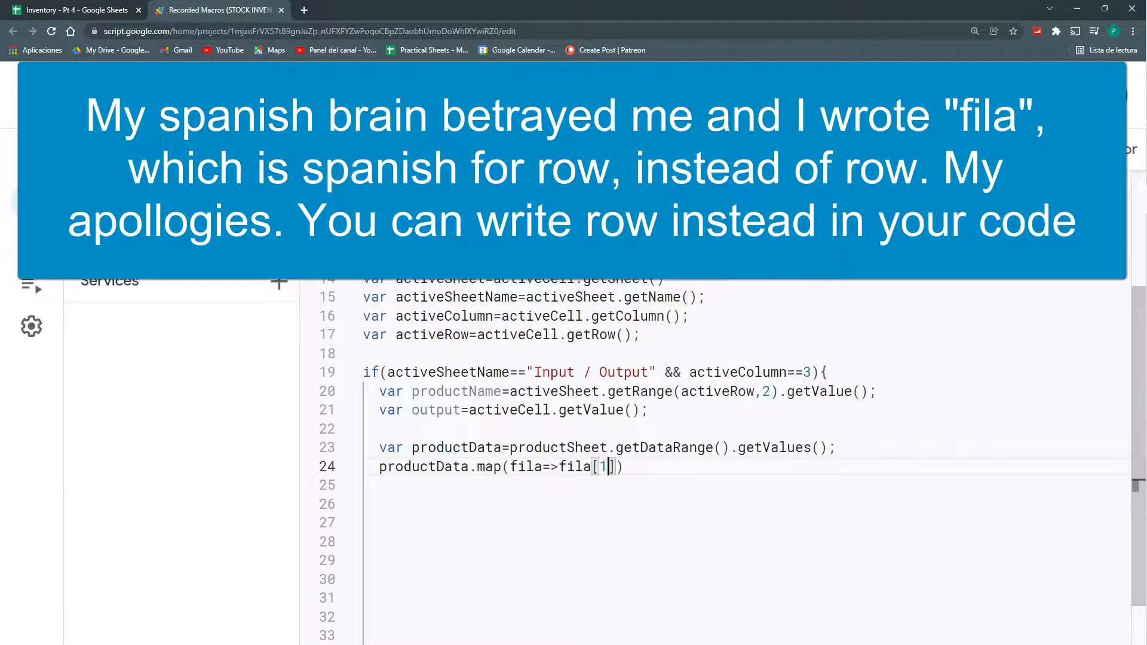
click(73, 10)
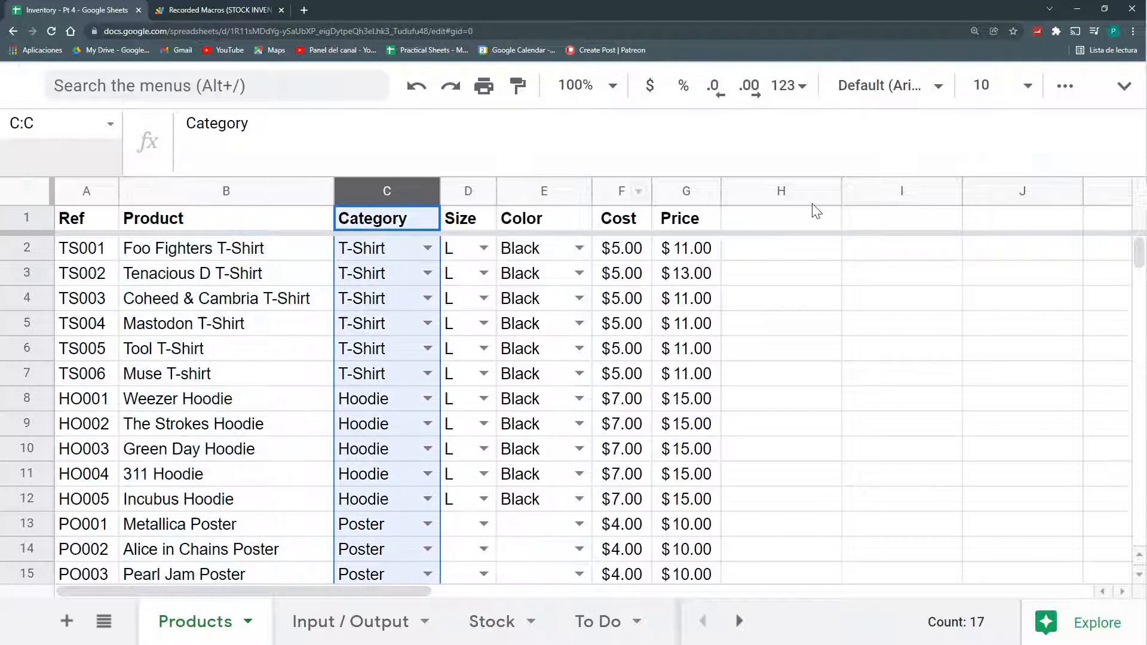
click(216, 9)
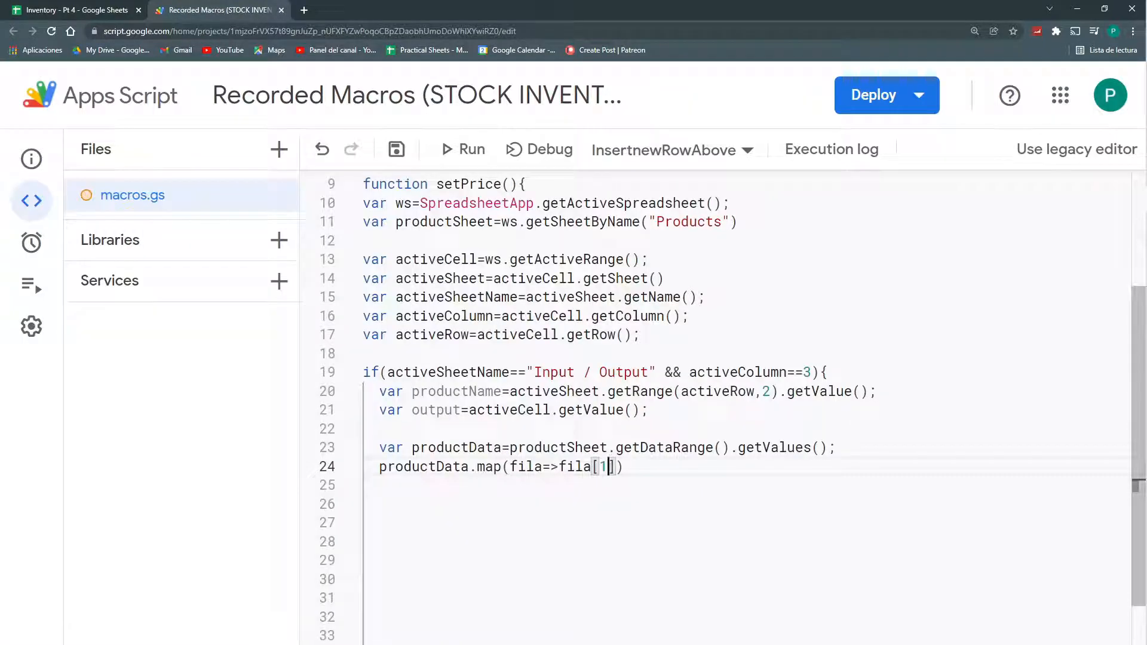
Assign the map to var productNameList and add Logger.log for productData and productNameList.
text(Logger.log()
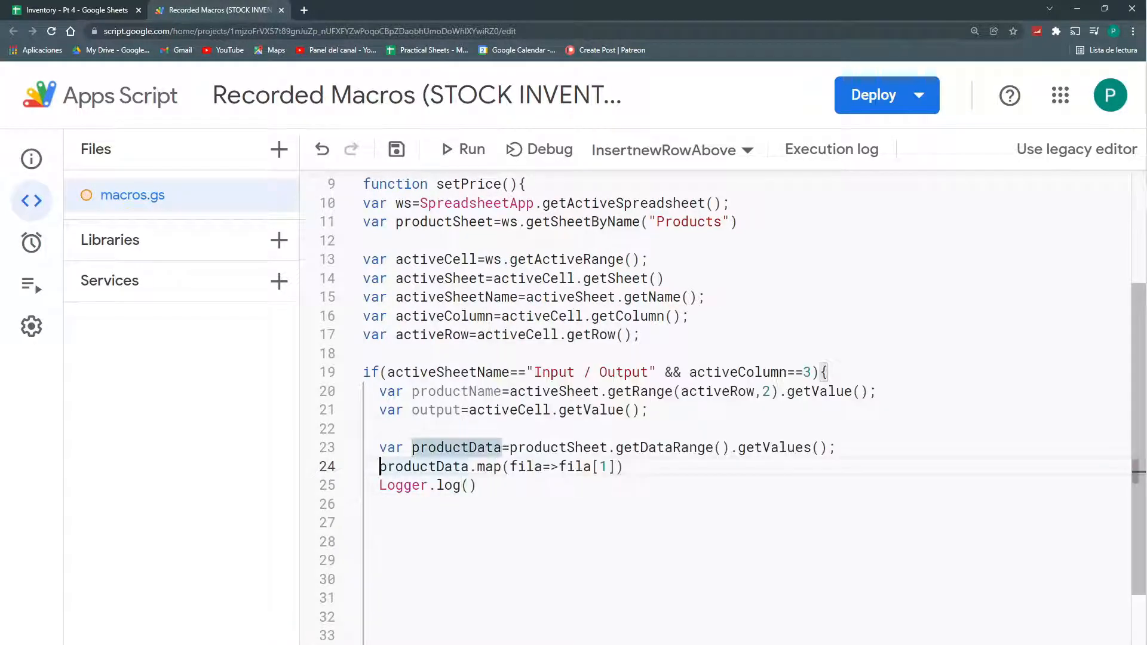
text(var productN)
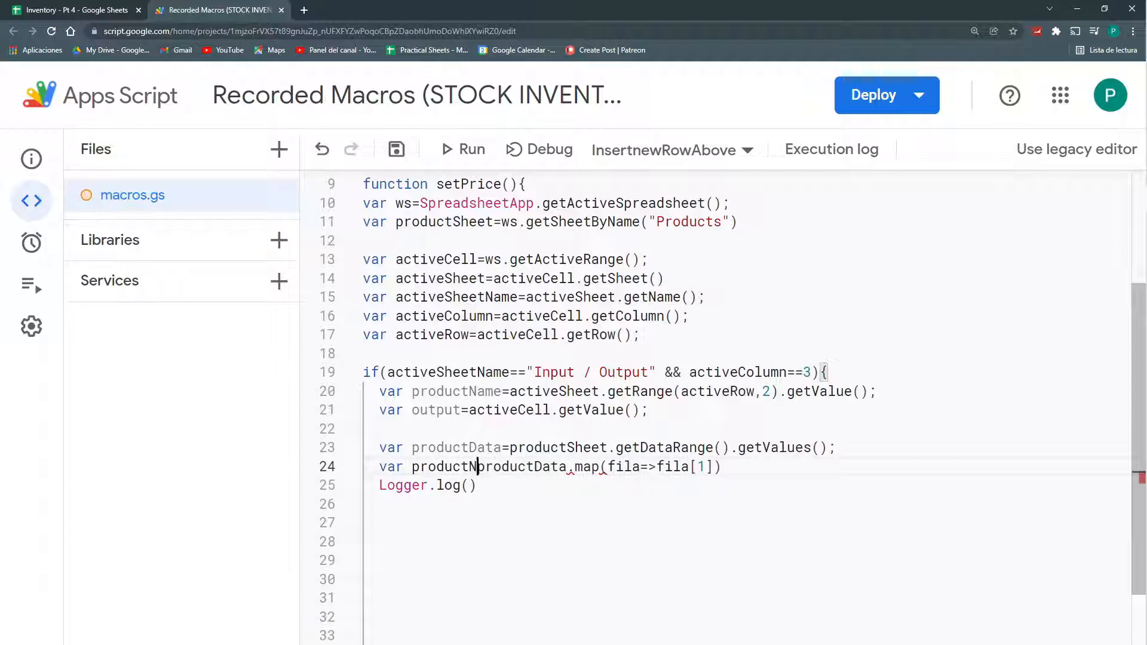
text(ameList)
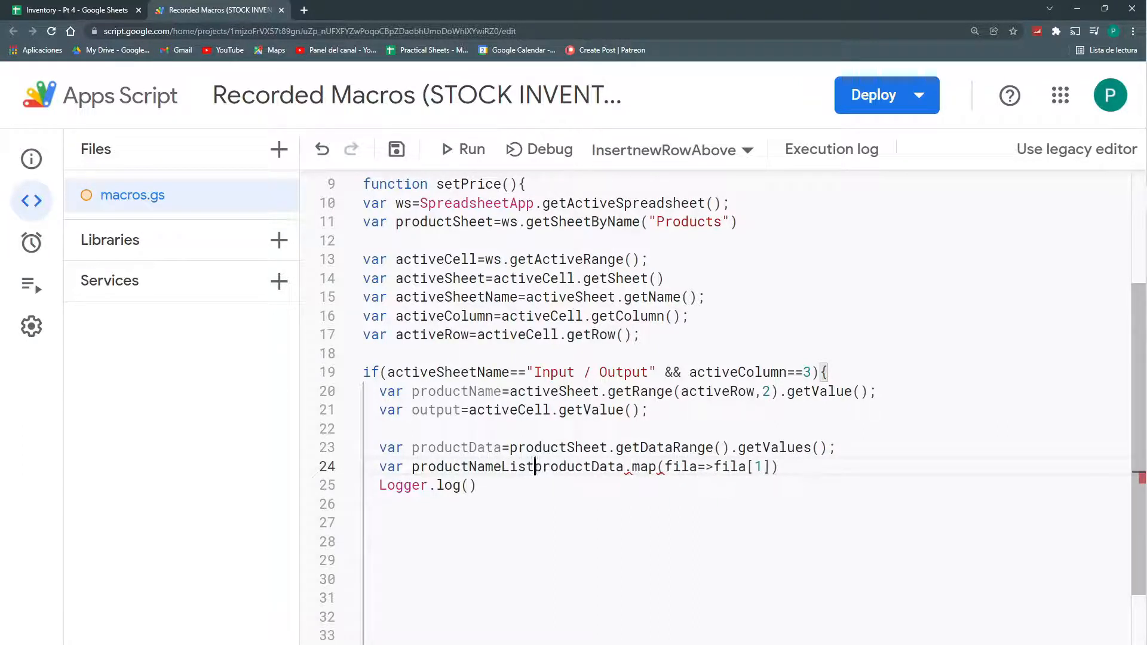
text(=)
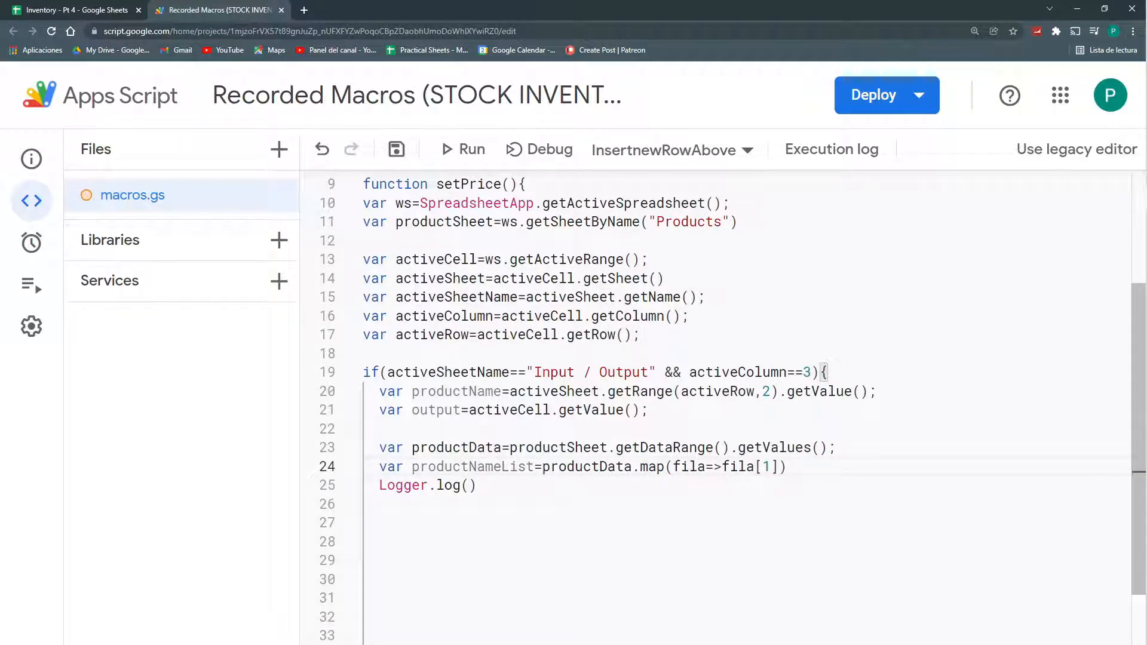
text(produc)
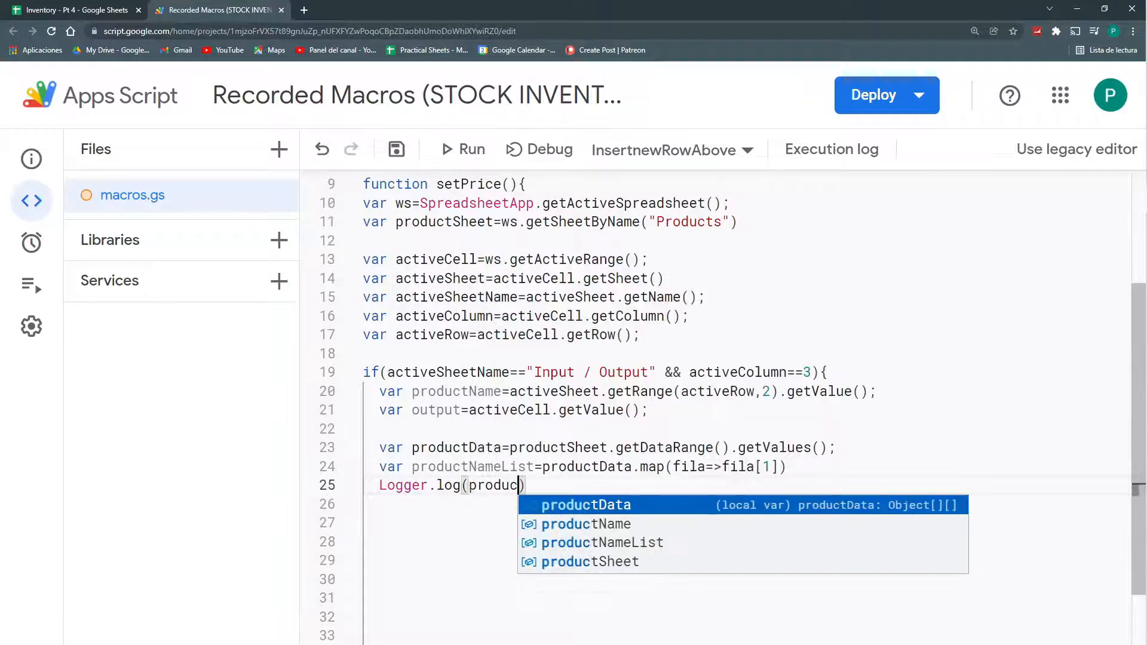
click(603, 542)
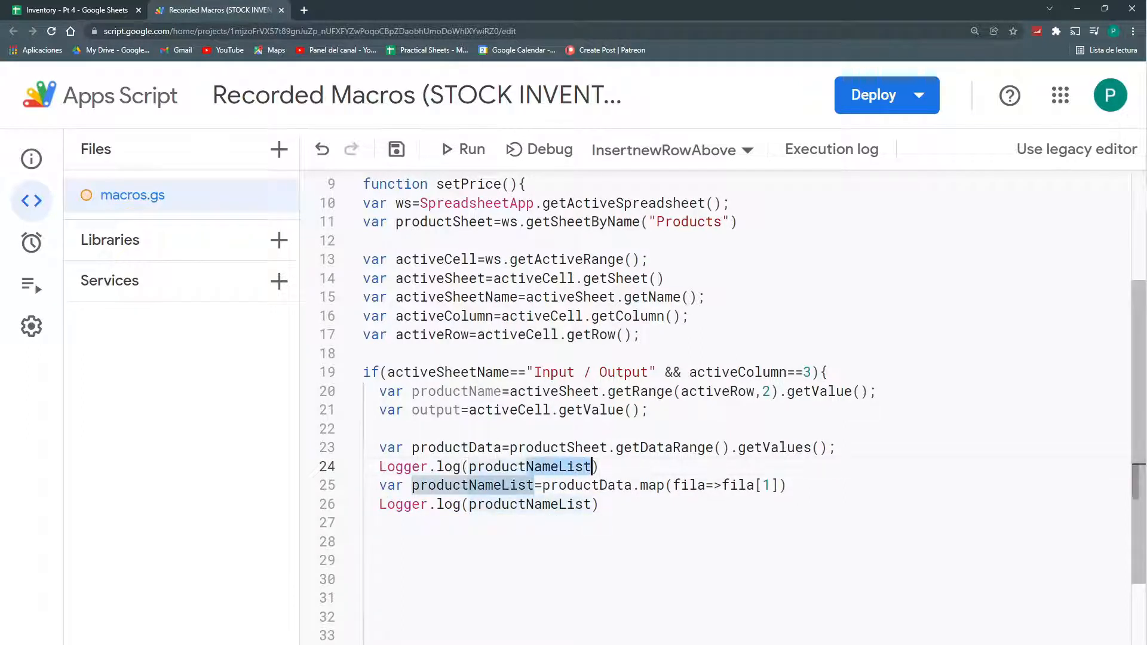
Save the script project and go to the spreadsheet.
click(396, 150)
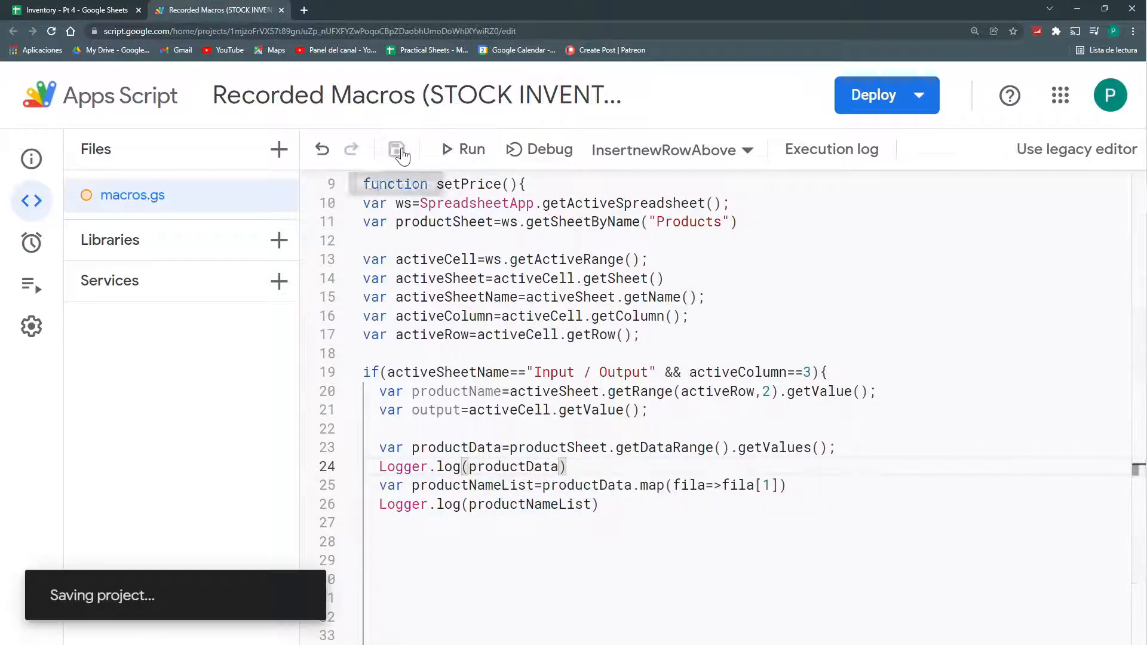
click(73, 10)
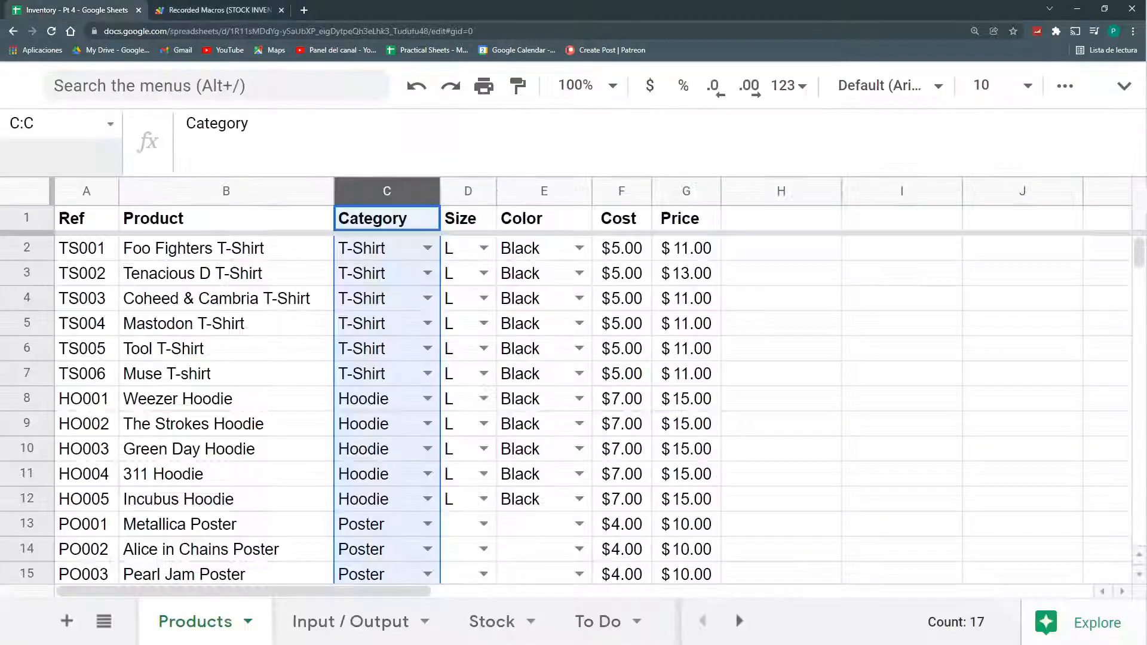
Add an Output entry for TS004 Mastodon T-Shirt in row 31 of Input / Output.
click(350, 621)
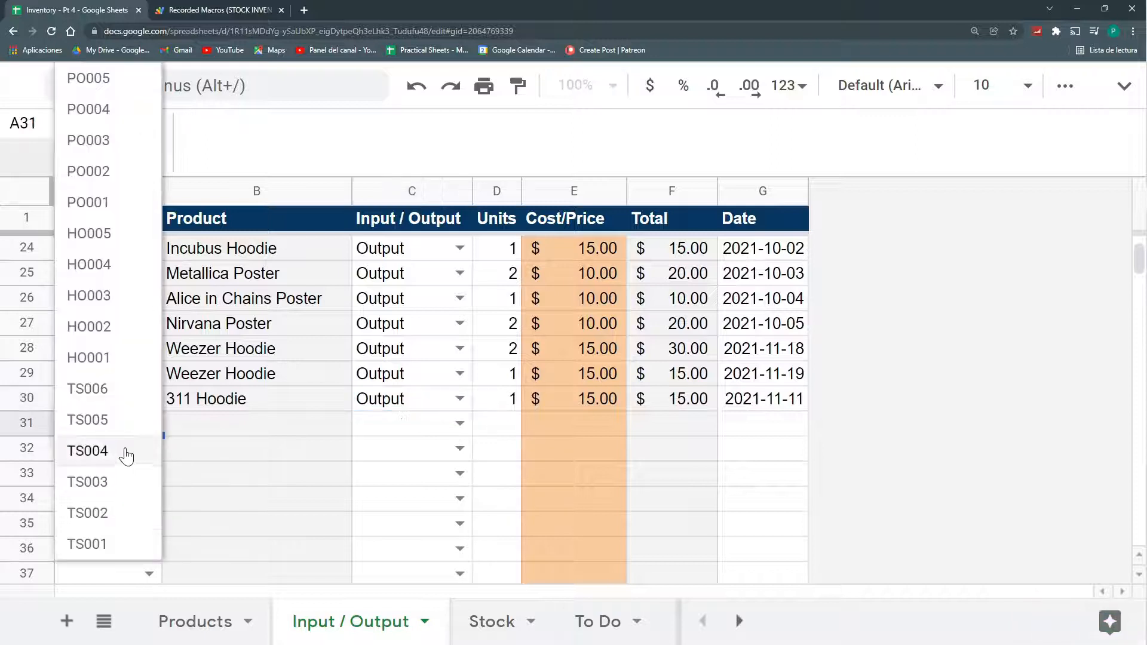
click(87, 451)
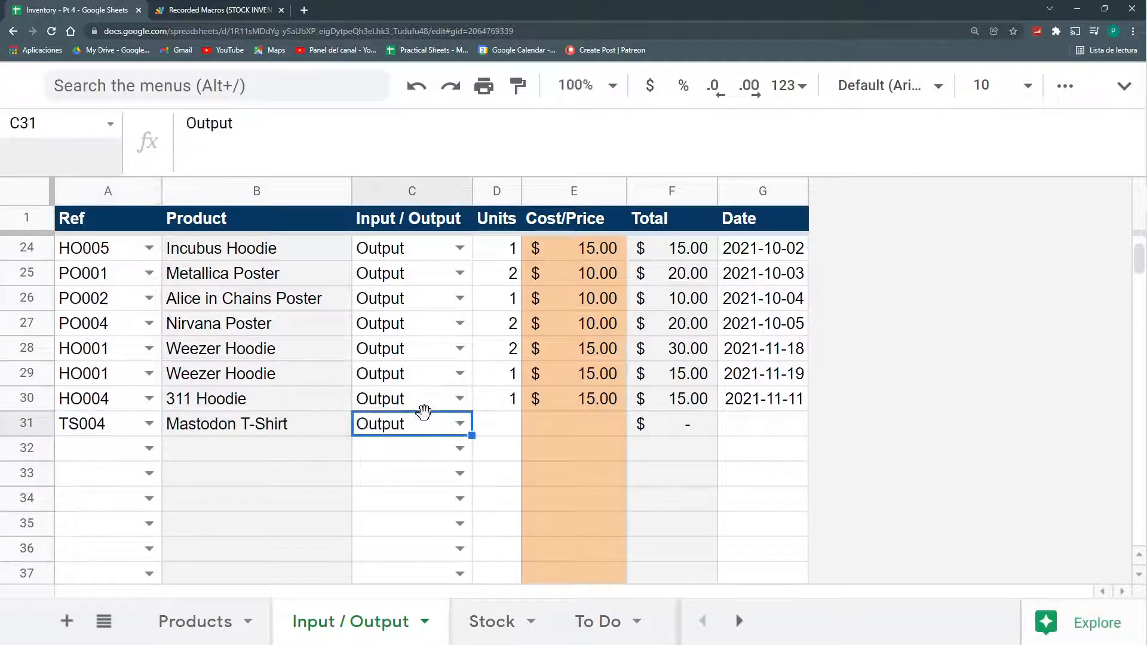
click(220, 10)
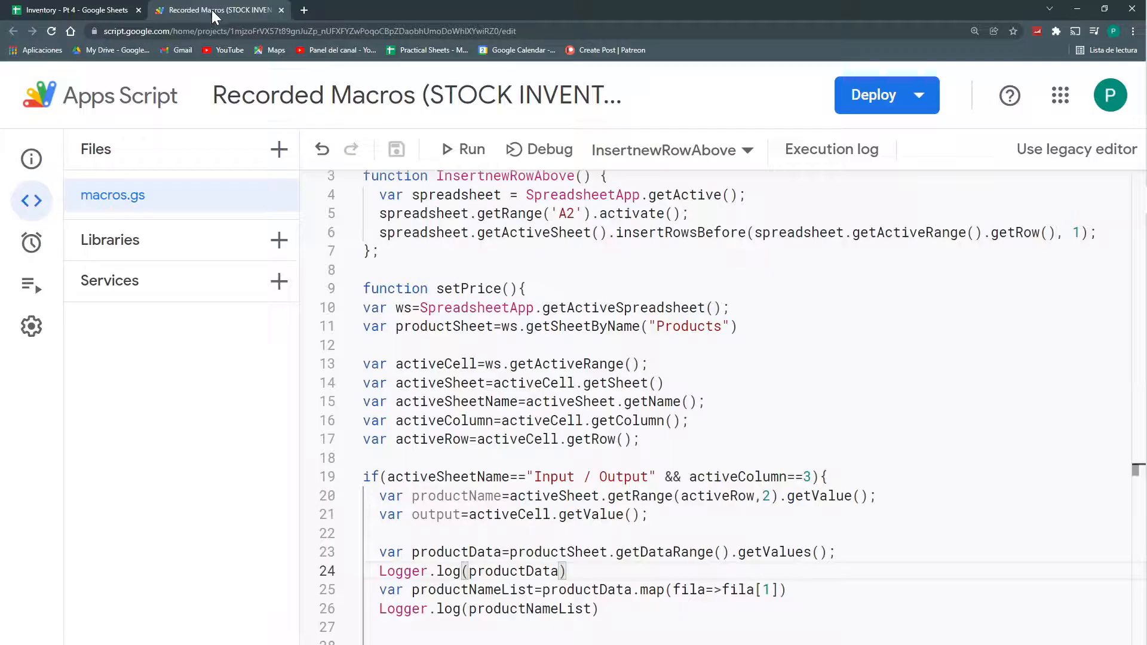
Run setPrice and highlight the first rows of logged product data.
click(668, 151)
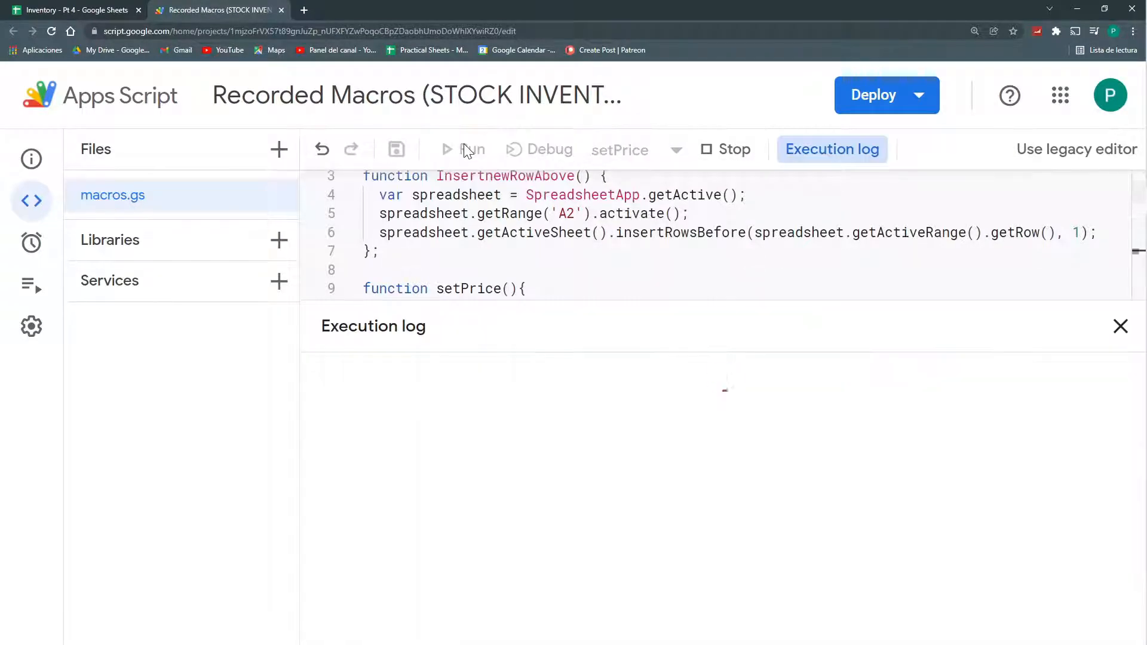
click(462, 149)
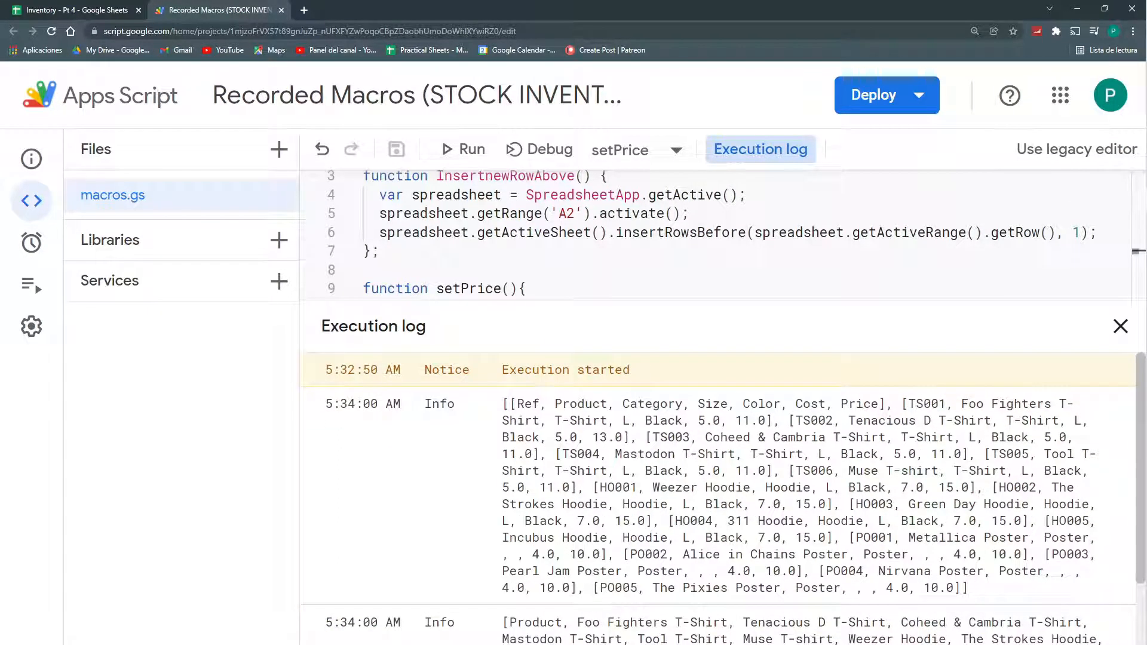
drag(509, 403, 772, 420)
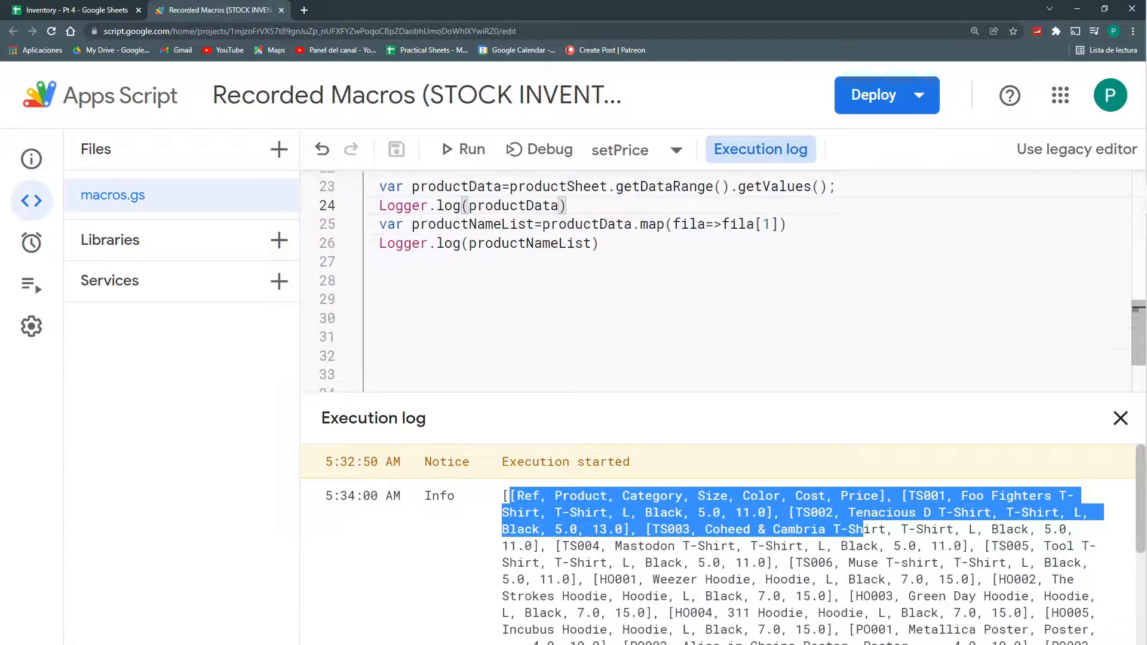
Compare the log with the Products sheet and highlight the logged product name list.
click(73, 11)
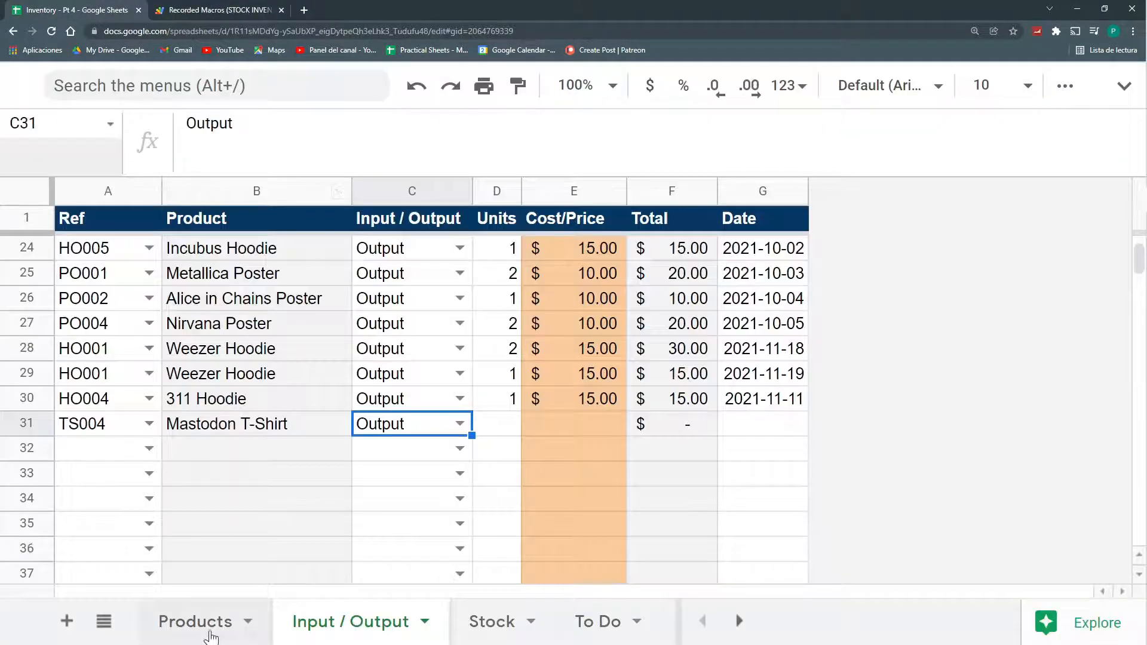
click(195, 622)
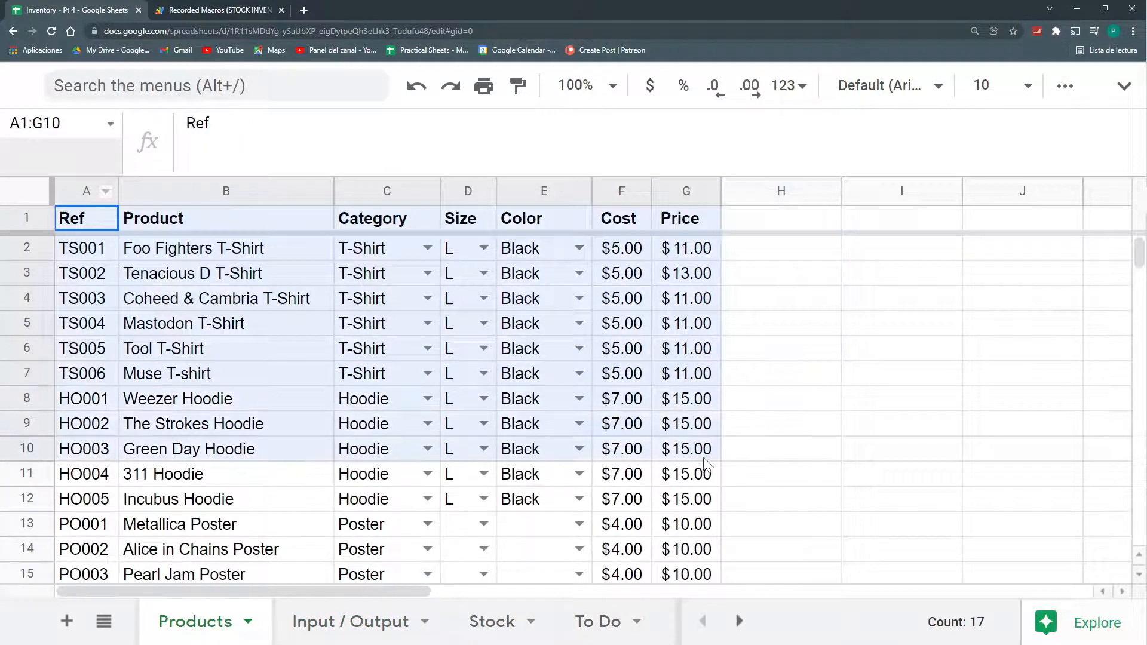
click(219, 9)
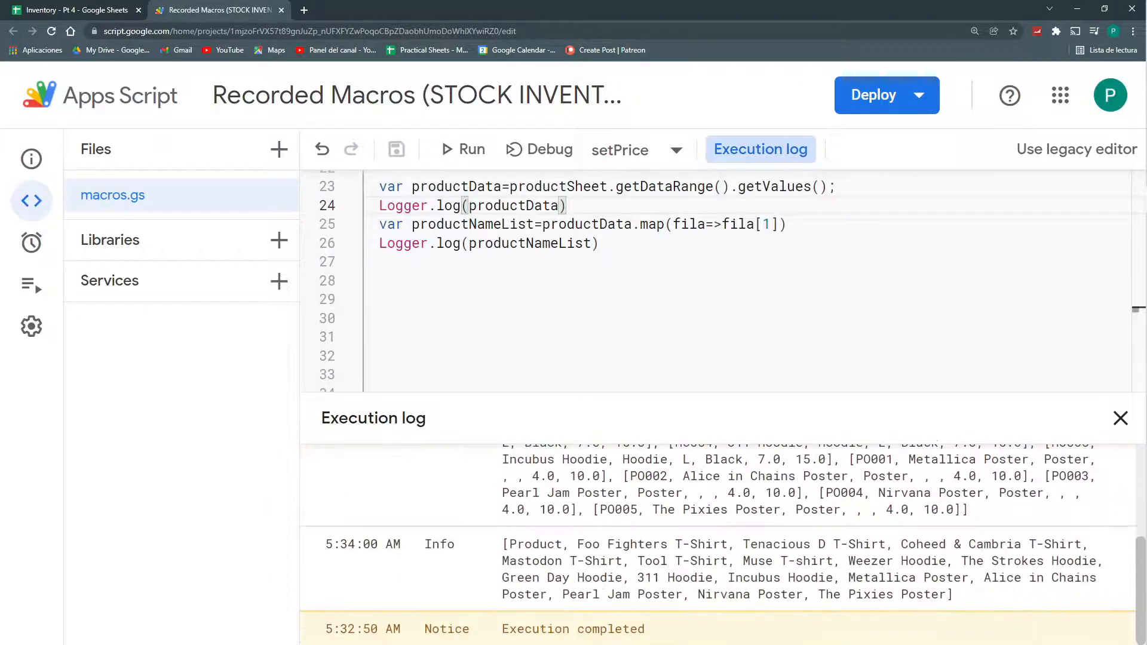
drag(502, 544, 904, 562)
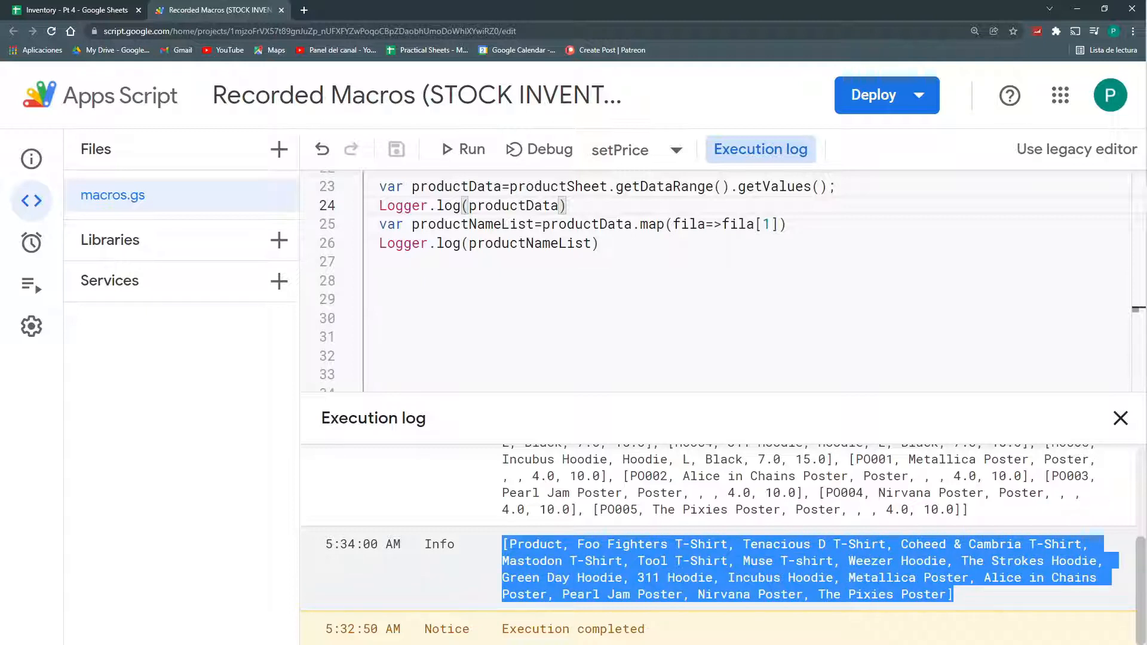
mouse_move(396, 149)
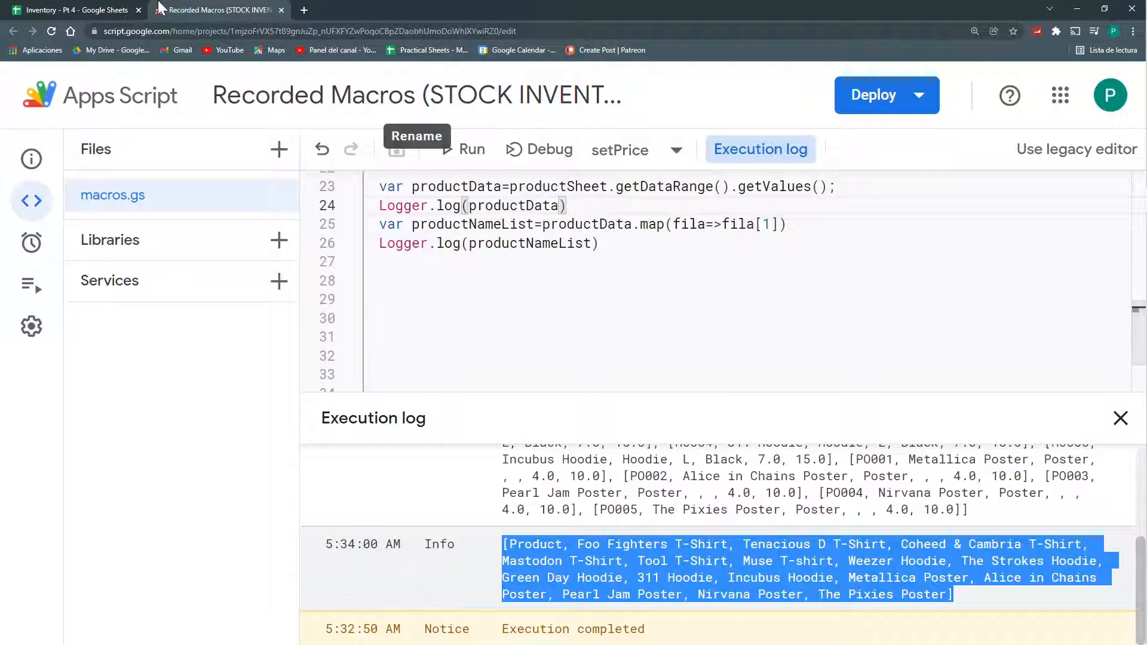
Read the row's Ref into productRef and map fila[0] for reference codes, then save.
click(72, 10)
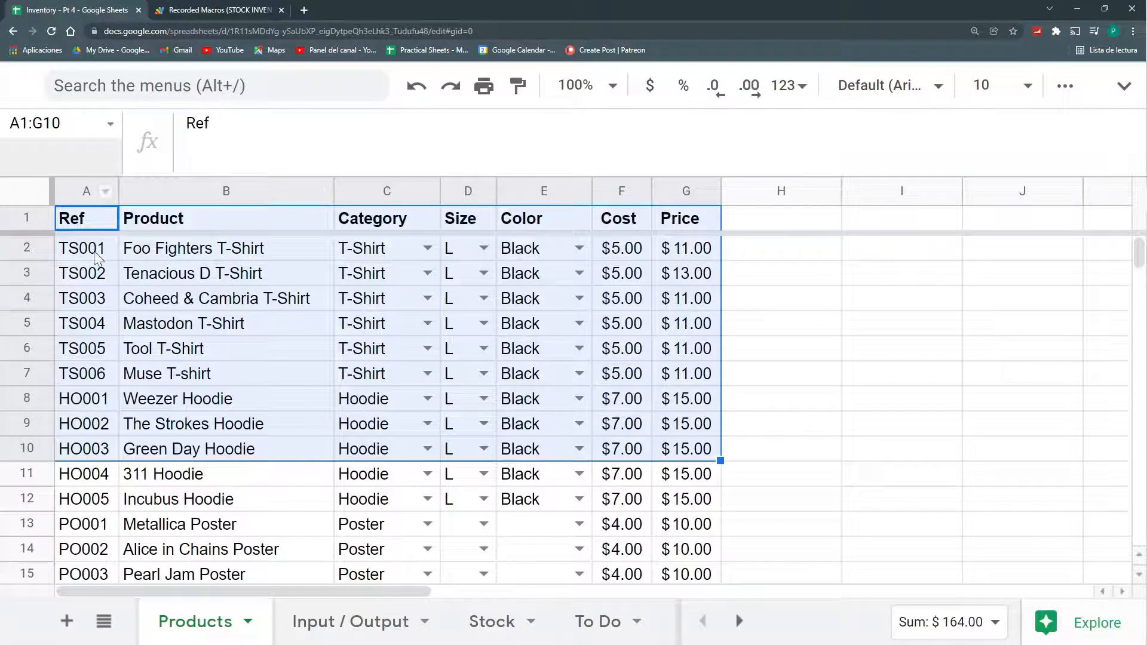
click(350, 622)
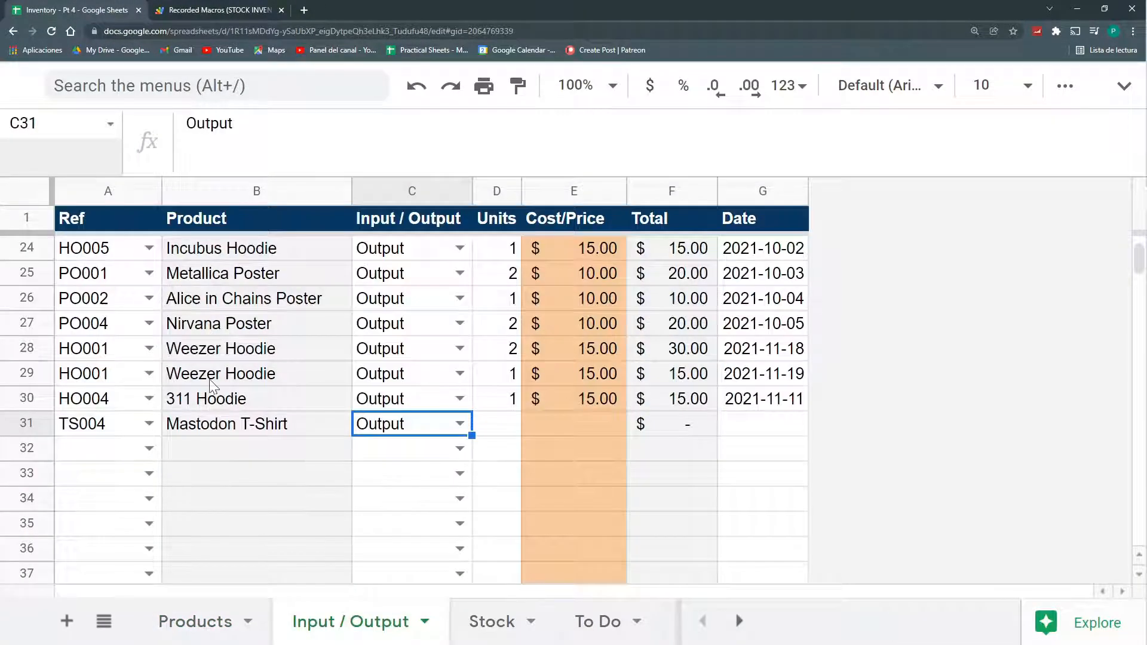
click(194, 621)
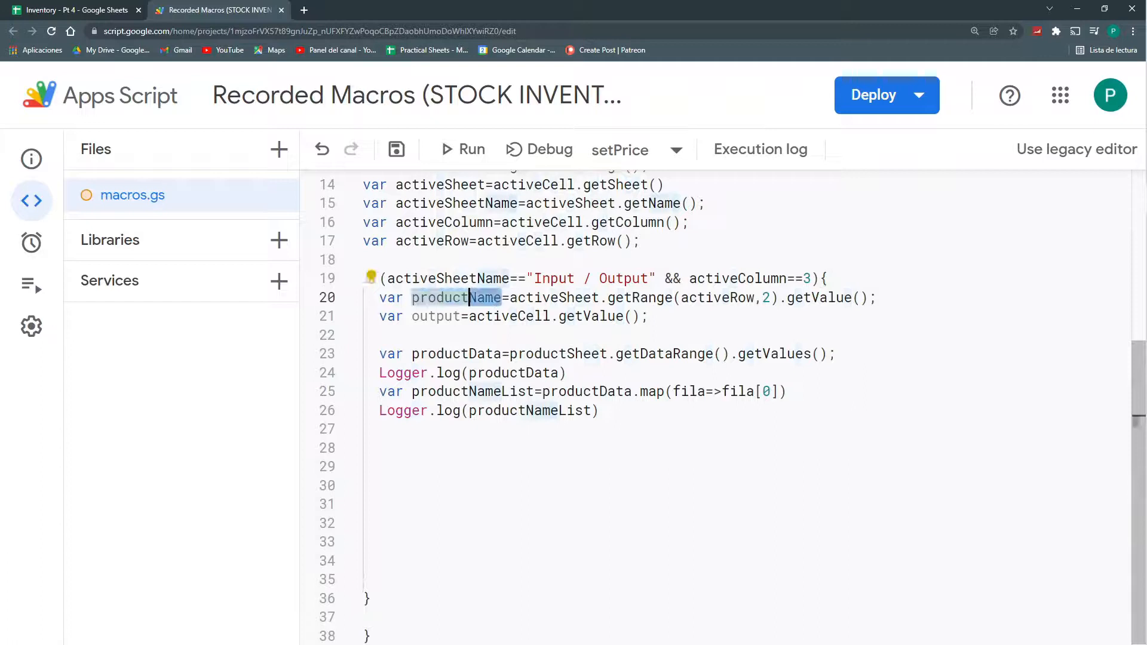
text(Ref)
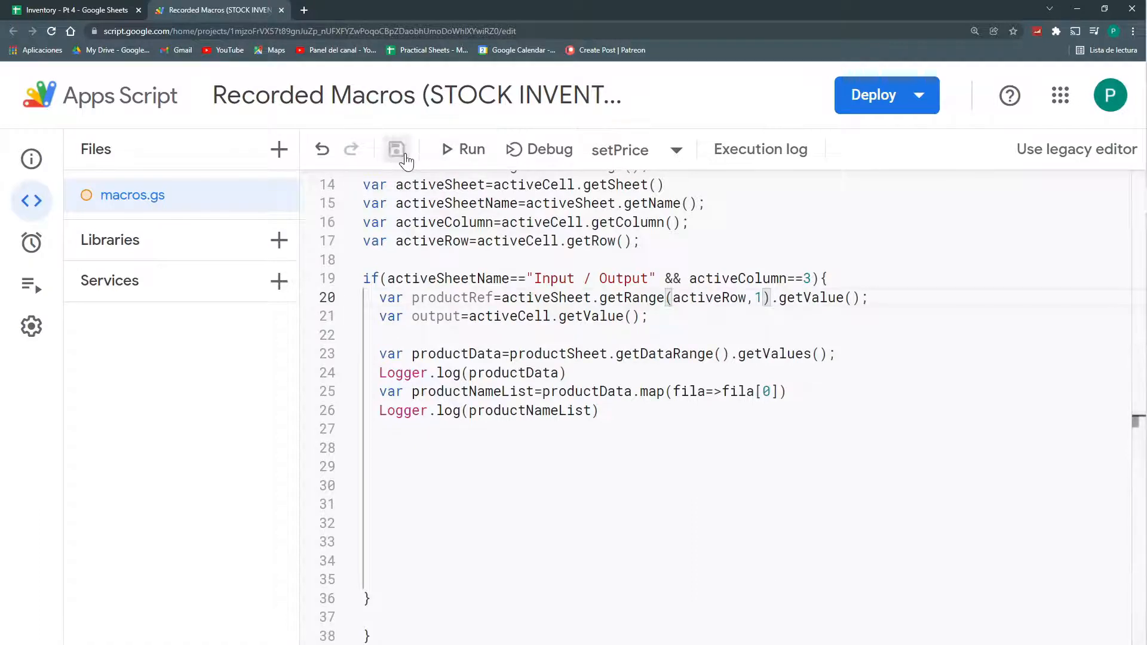
click(72, 9)
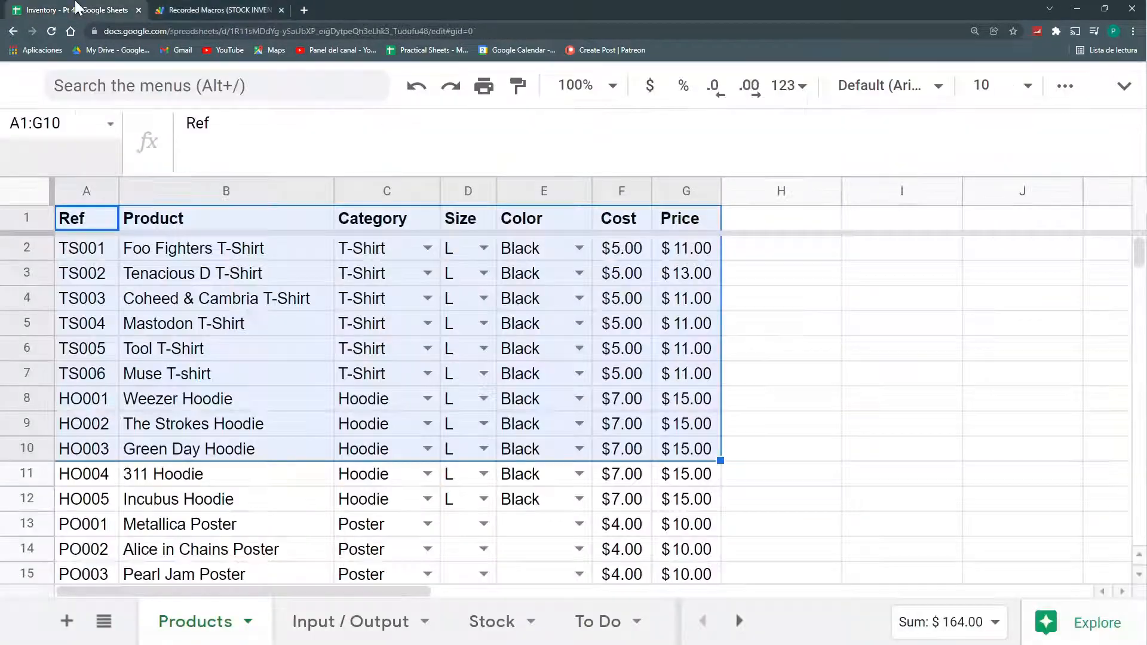
Run and check the logged product reference list against the Input / Output rows.
click(350, 621)
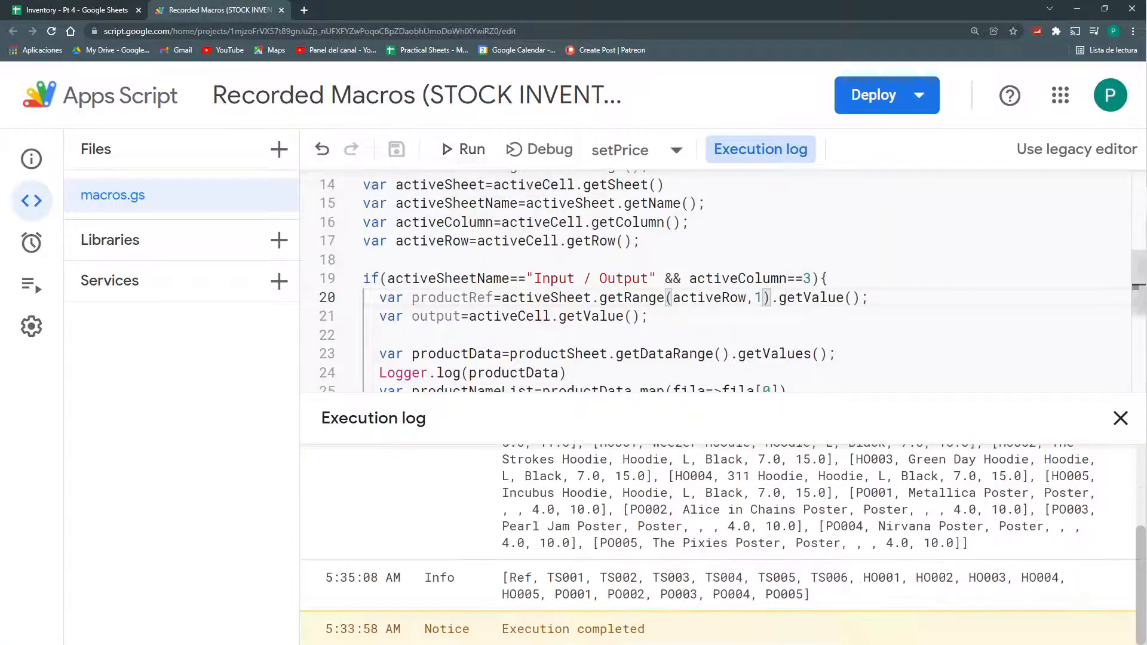
drag(503, 577, 809, 594)
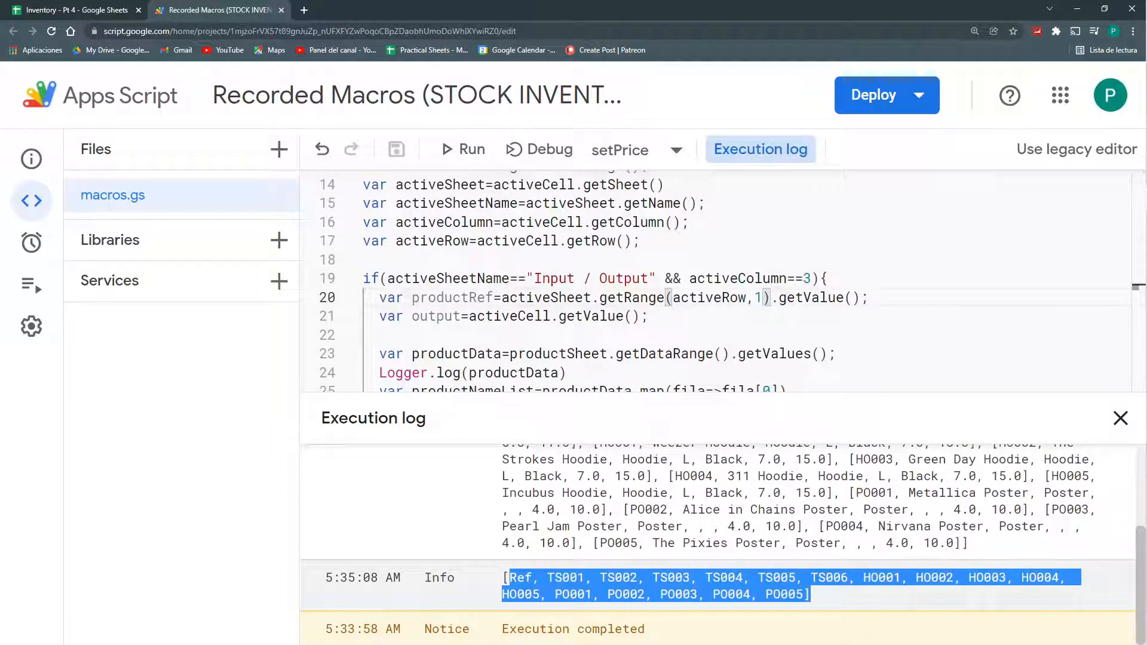
click(73, 9)
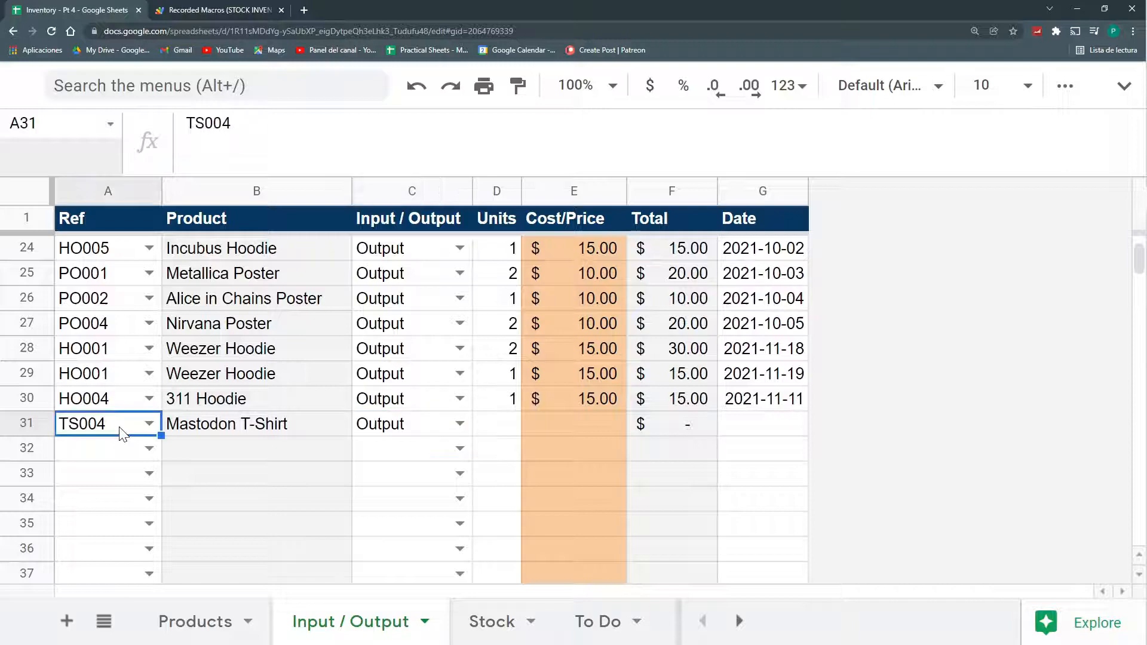
click(219, 10)
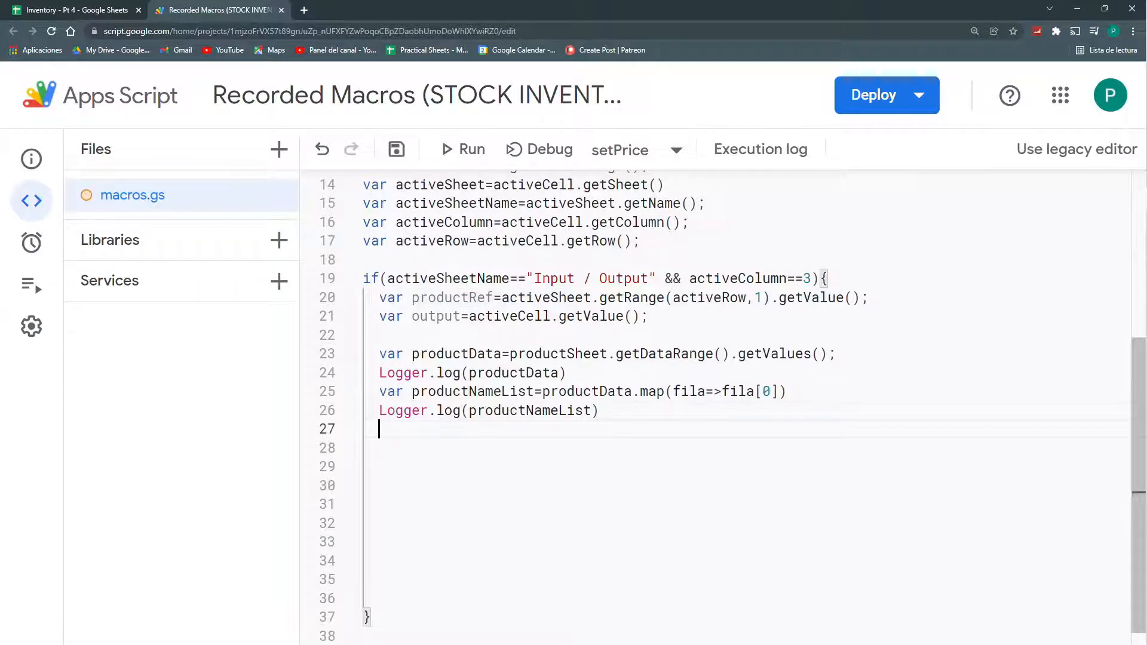
Add Logger.log(productNameList.indexOf(productRef)) and check the edited spreadsheet row.
text(productNameList.ind)
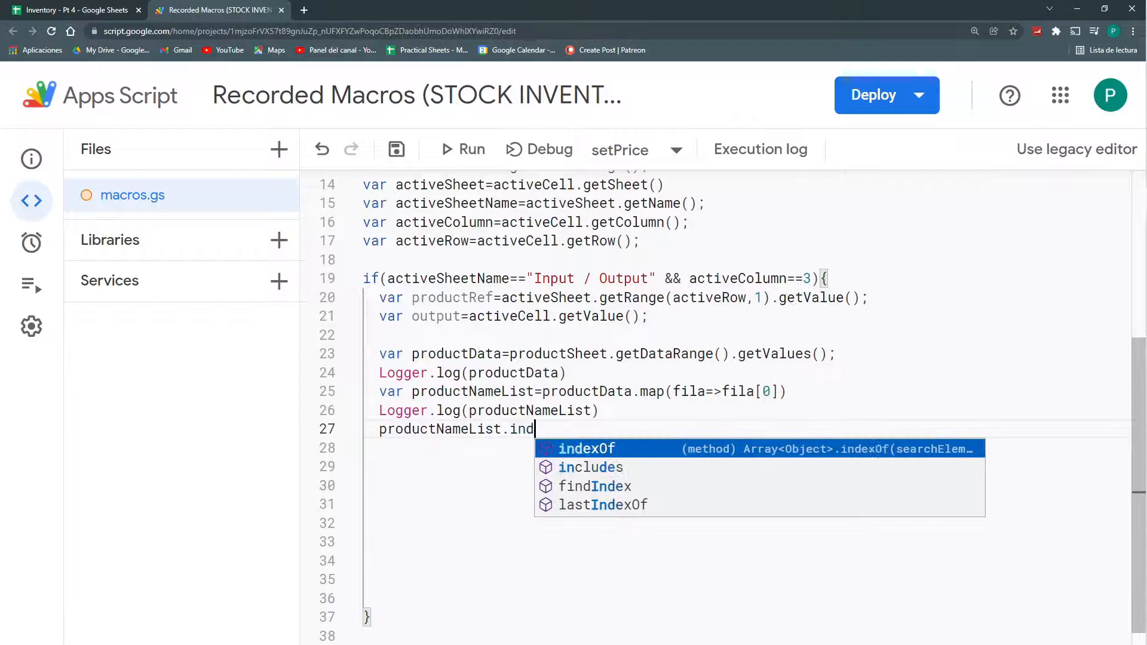
text(exOf)
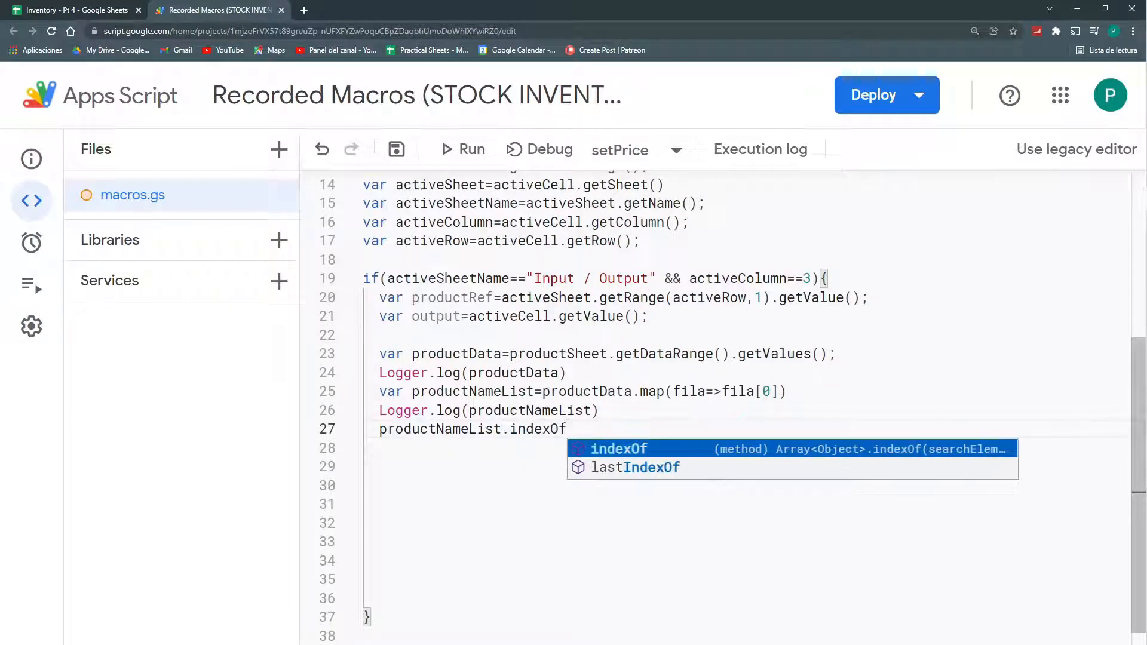
text((pro)
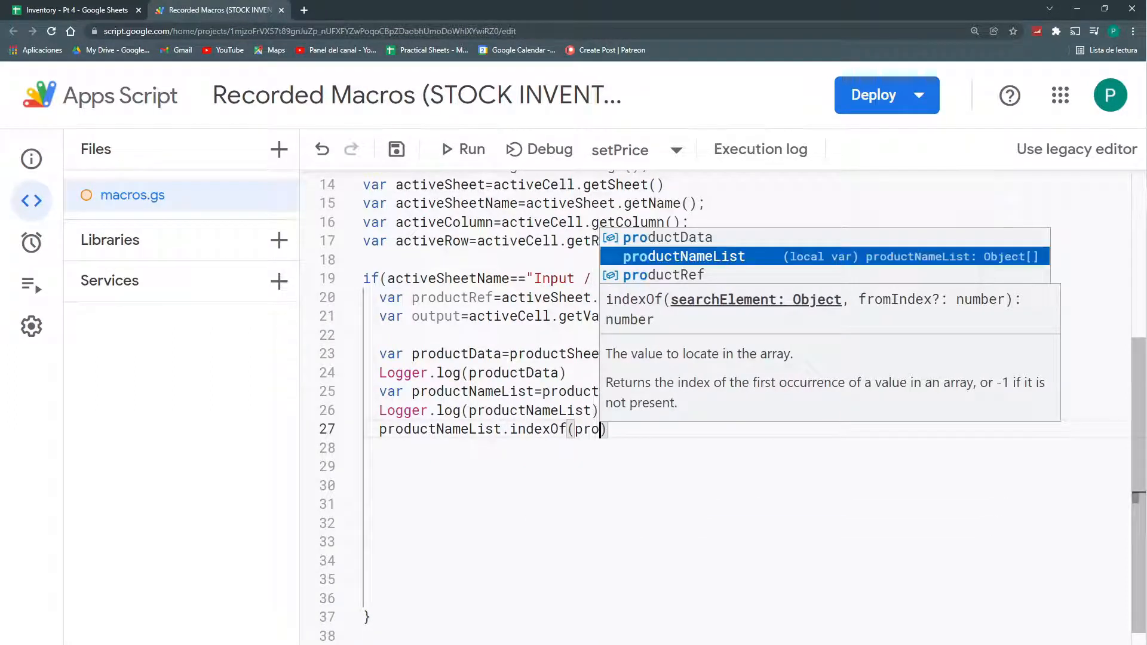
text(ductRef)
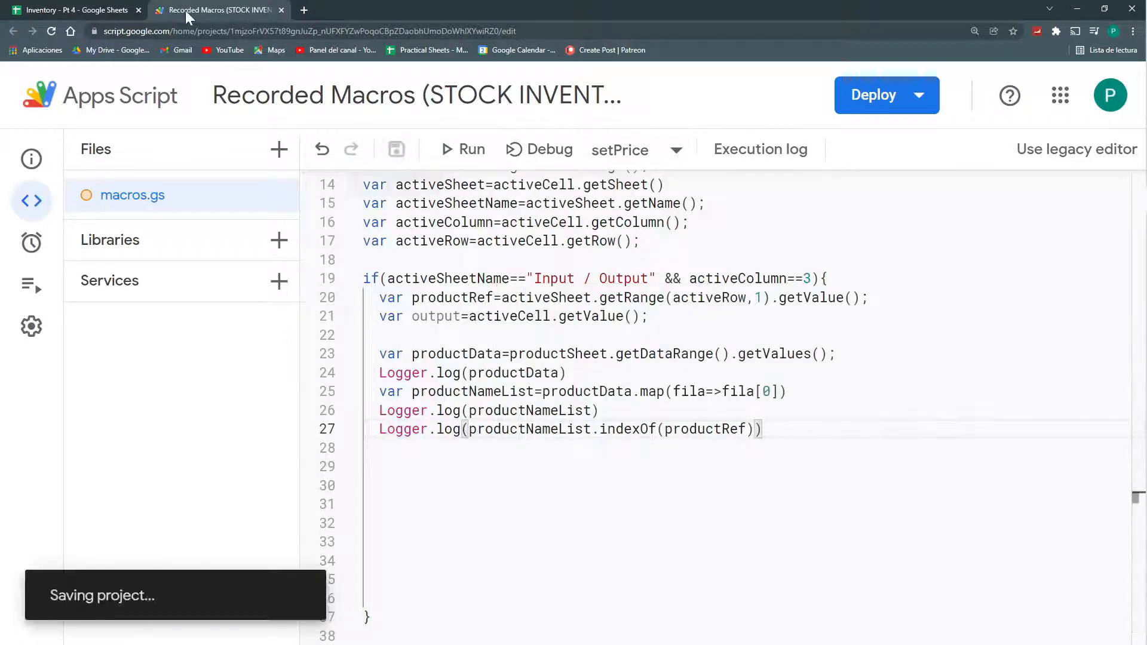
click(73, 10)
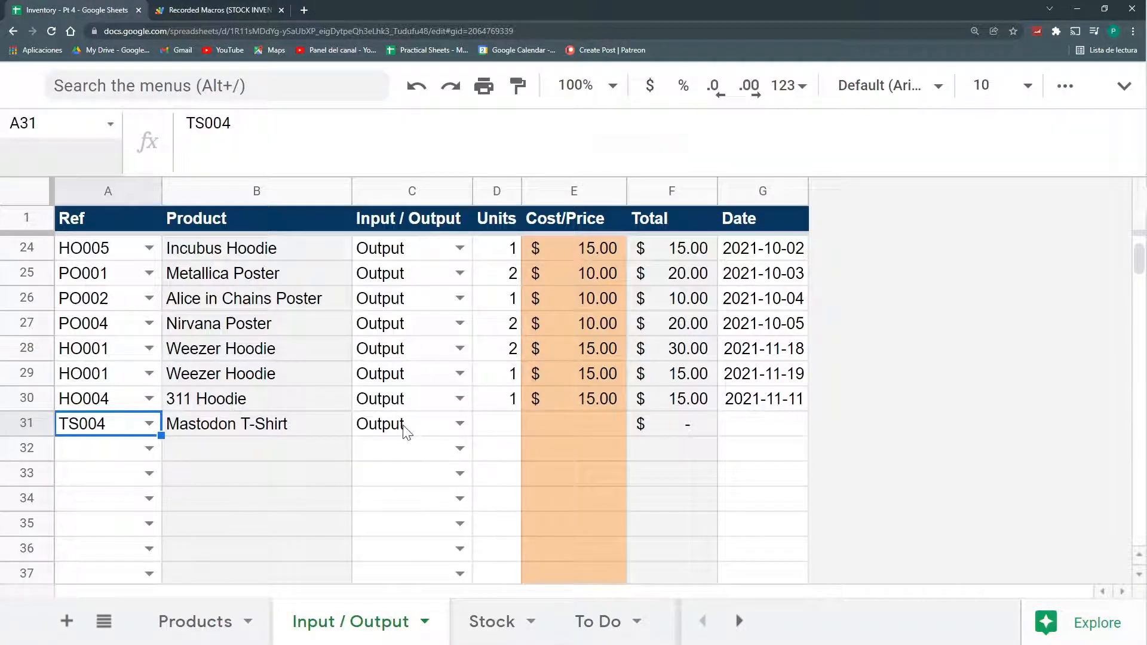
click(220, 10)
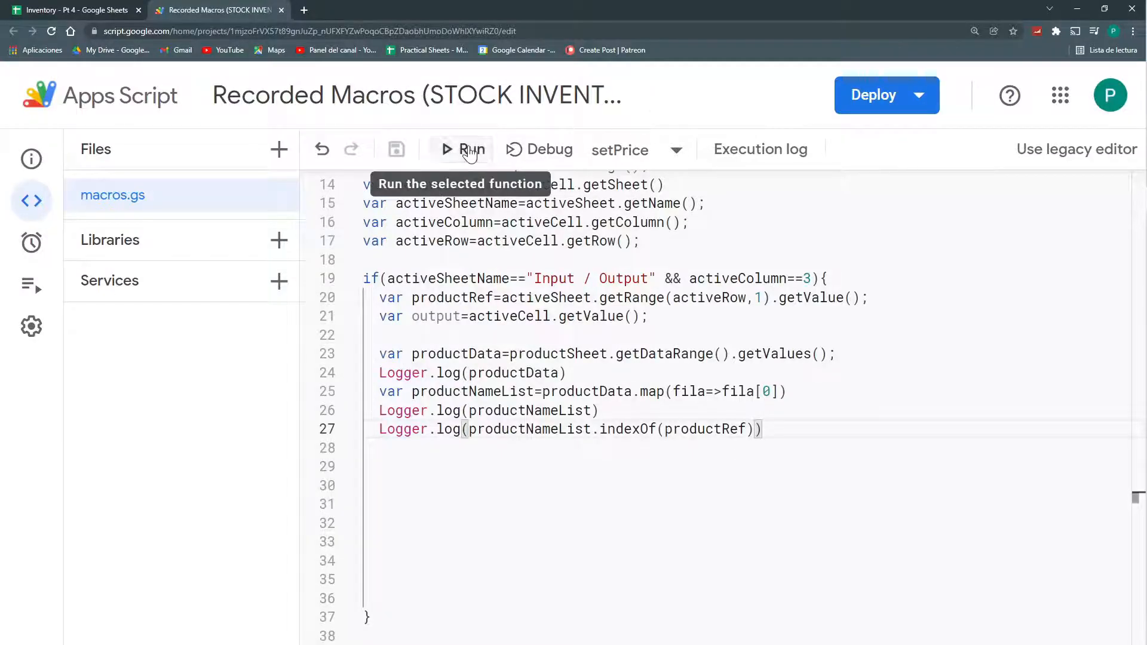
Run setPrice, see index 4.0 logged and confirm it matches TS004's Products row.
click(462, 149)
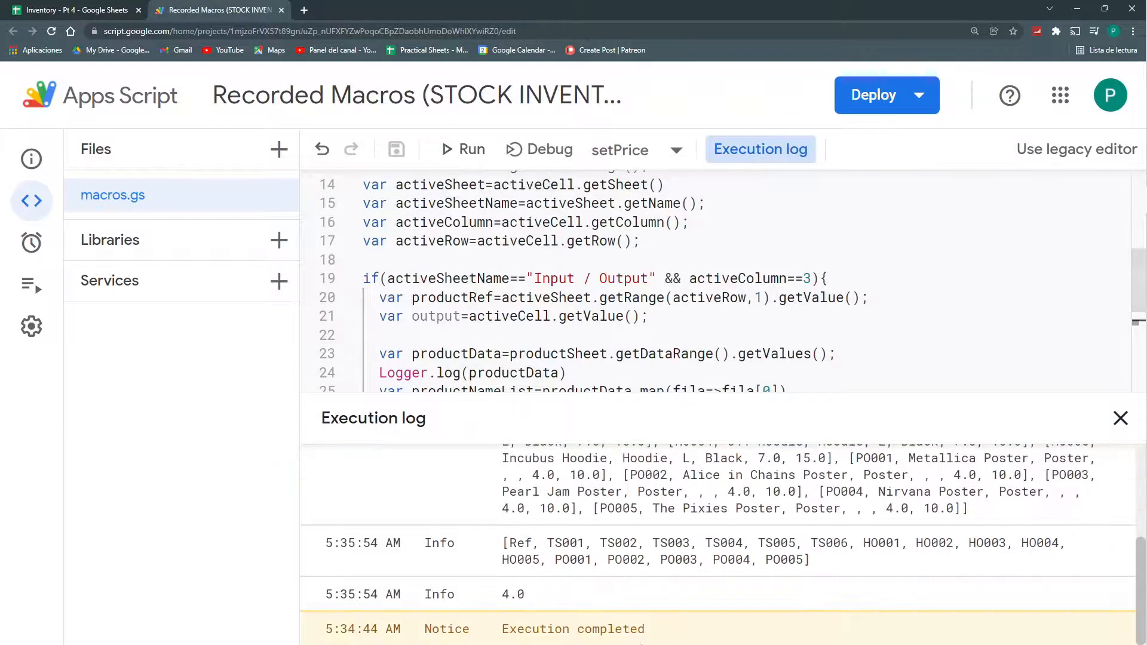
double_click(514, 594)
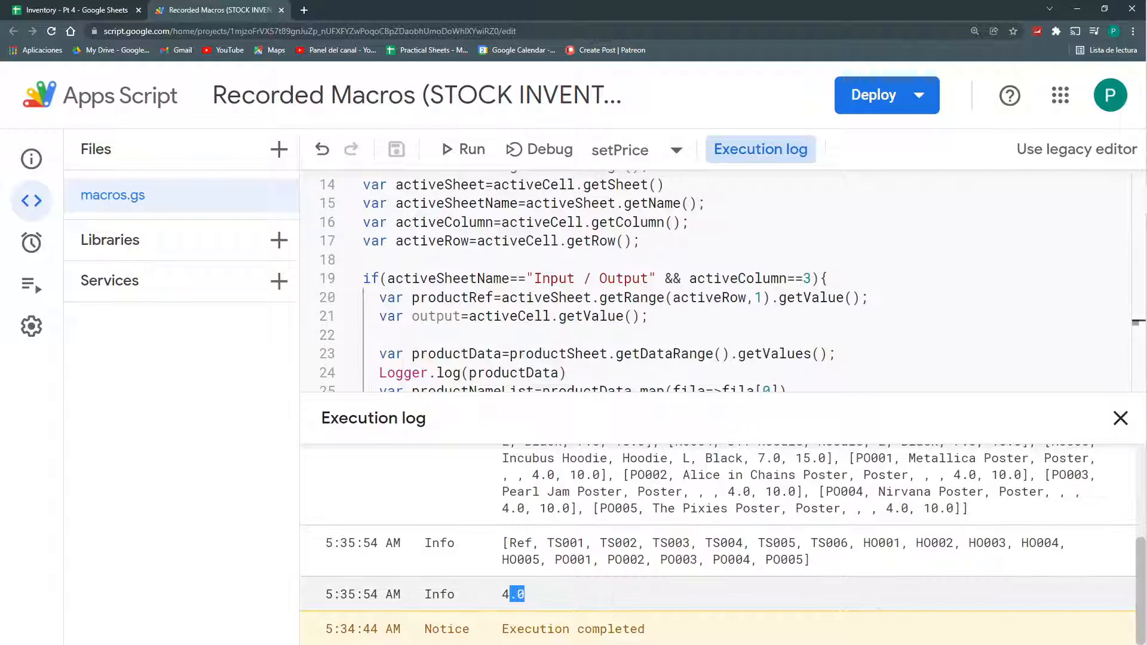
click(73, 9)
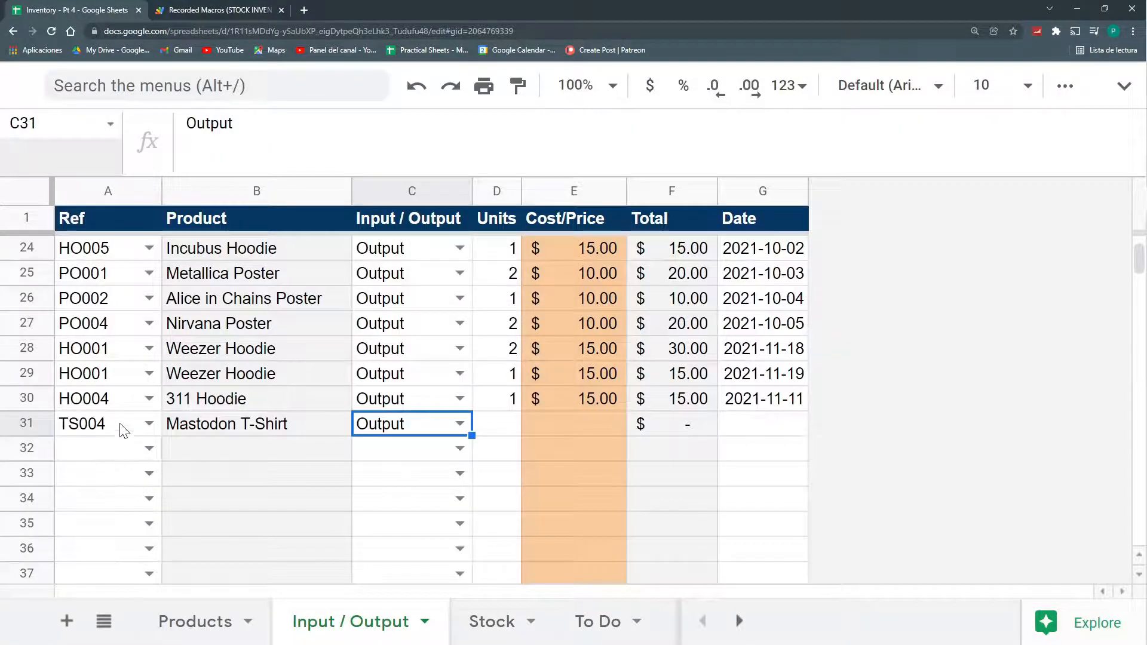
click(195, 622)
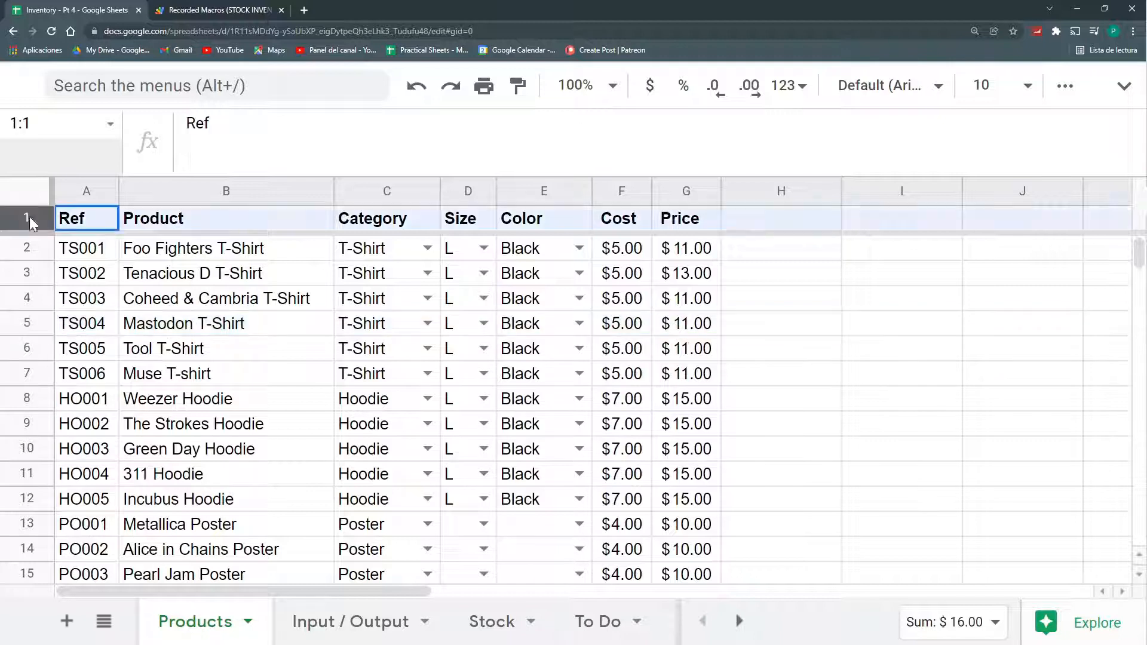
click(86, 324)
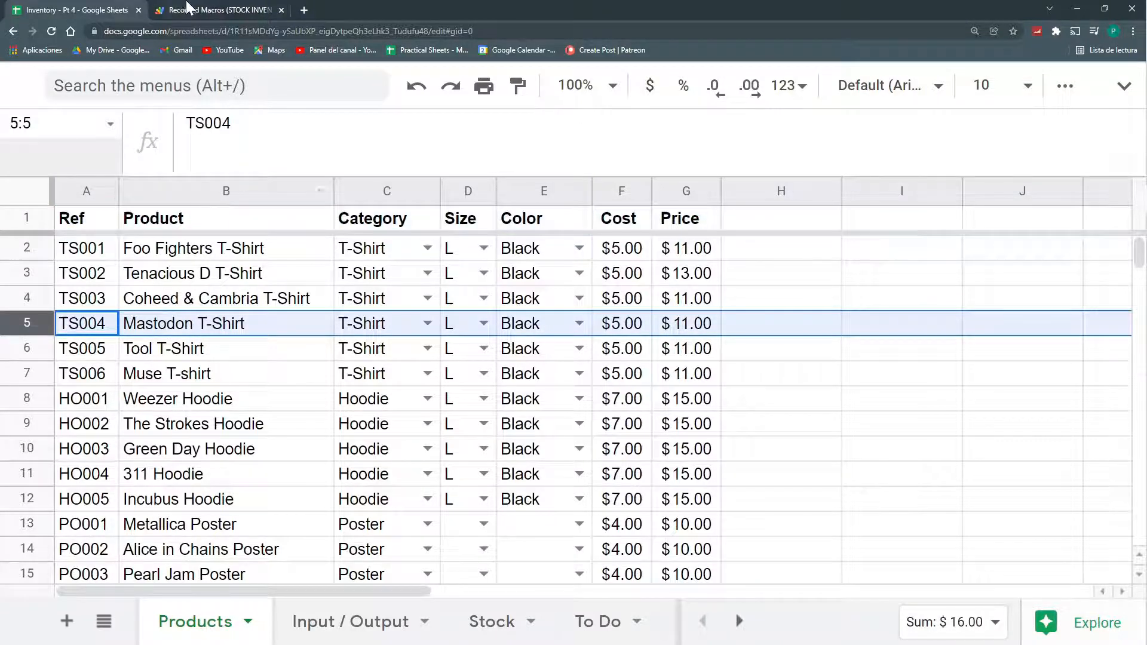
click(219, 9)
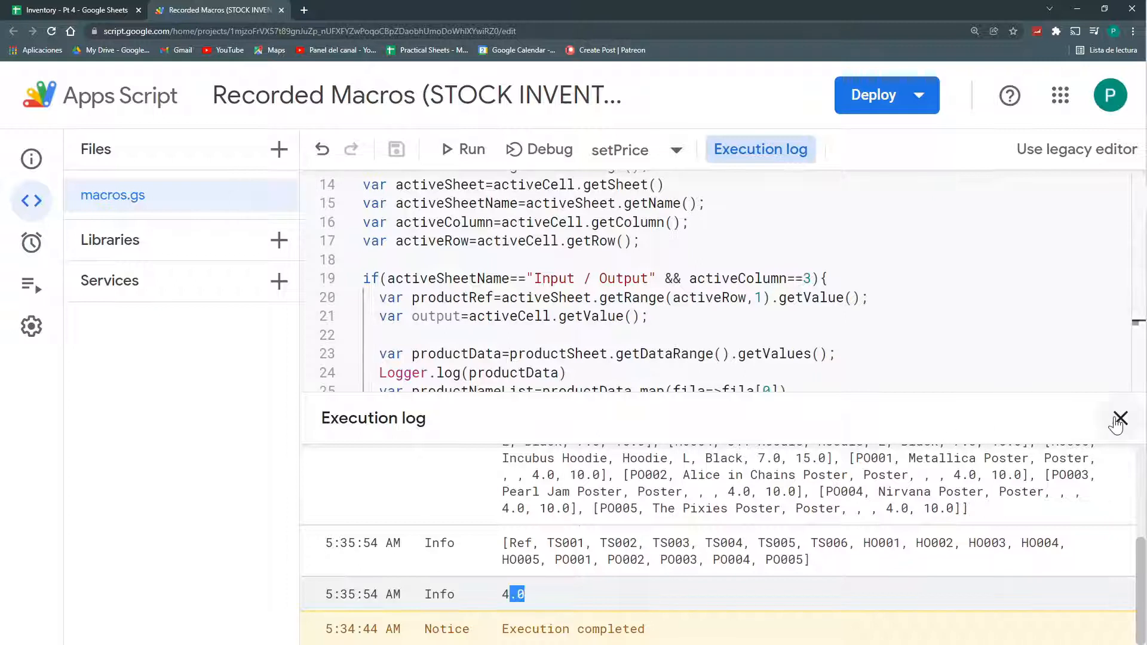
Write var productRow=productNameList.indexOf(productRef)+1 after closing the log.
click(1118, 418)
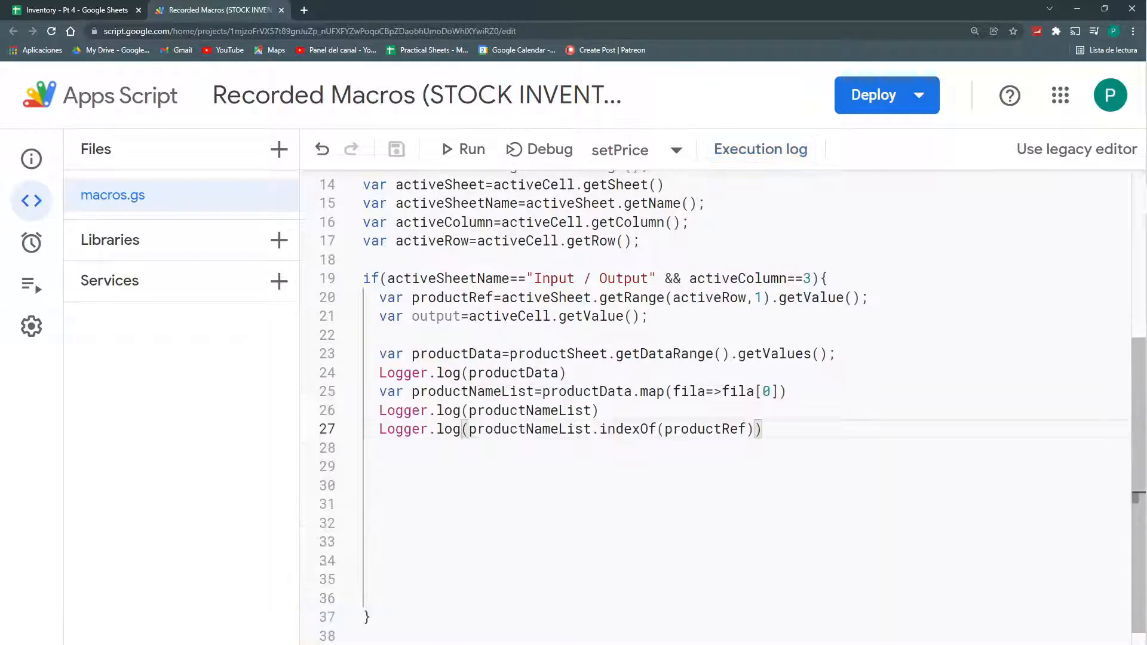
drag(471, 429, 752, 429)
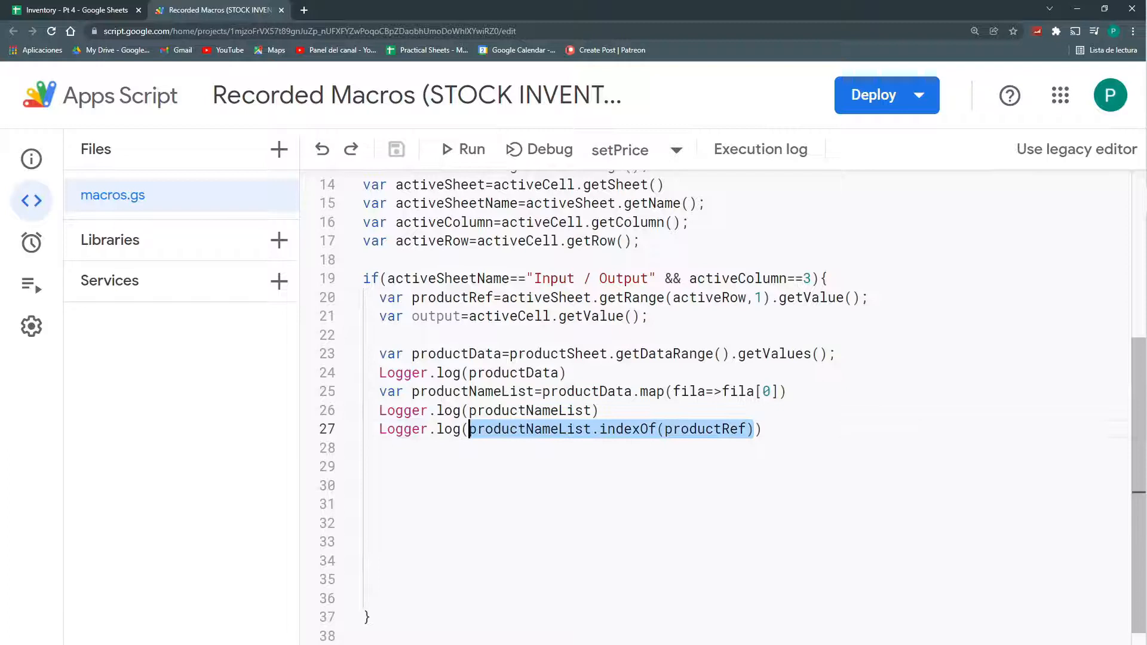
text(productNameList.indexOf(productRef))
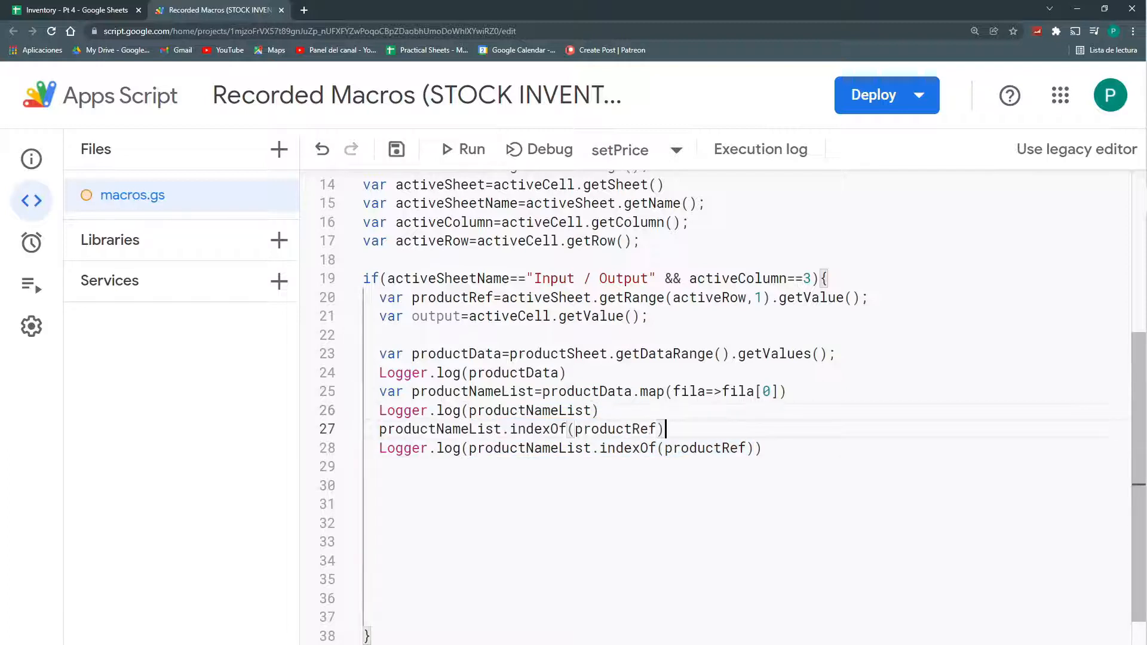
double_click(472, 392)
text(var productRow=)
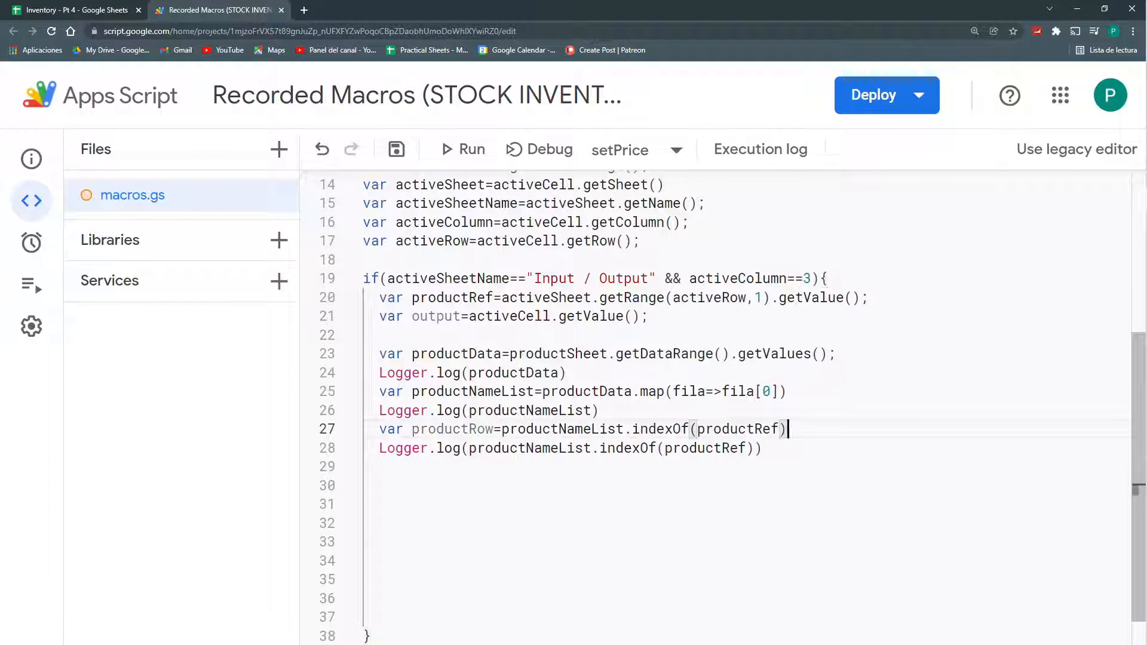
text(+1)
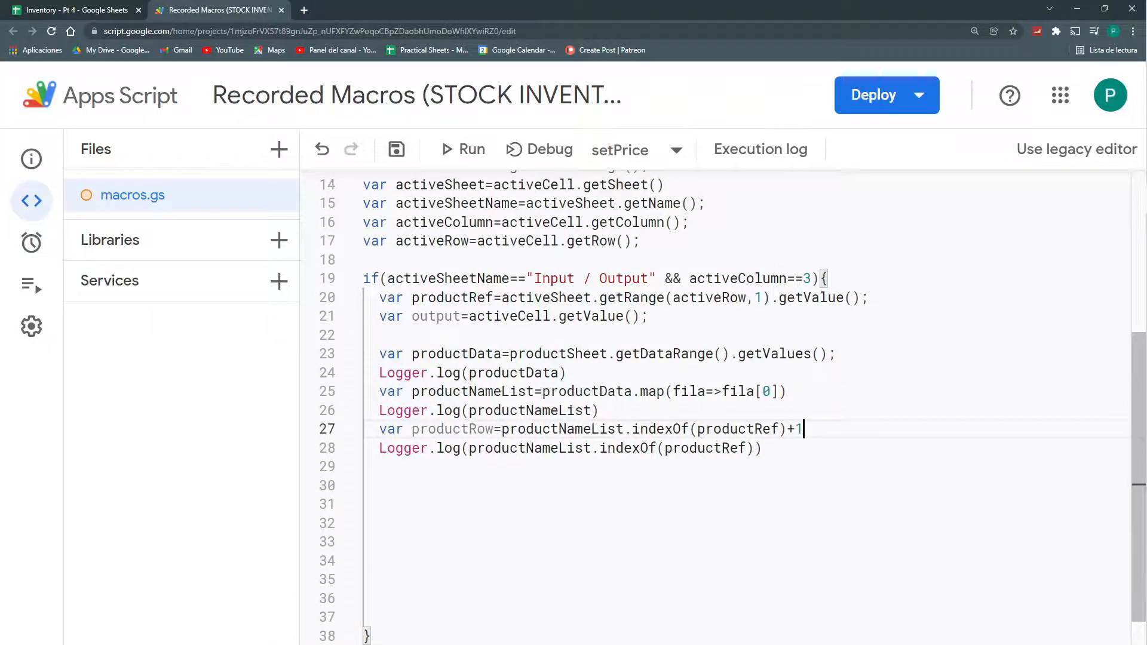
Compare Products row numbers and the Output choice in Input / Output C31.
click(73, 10)
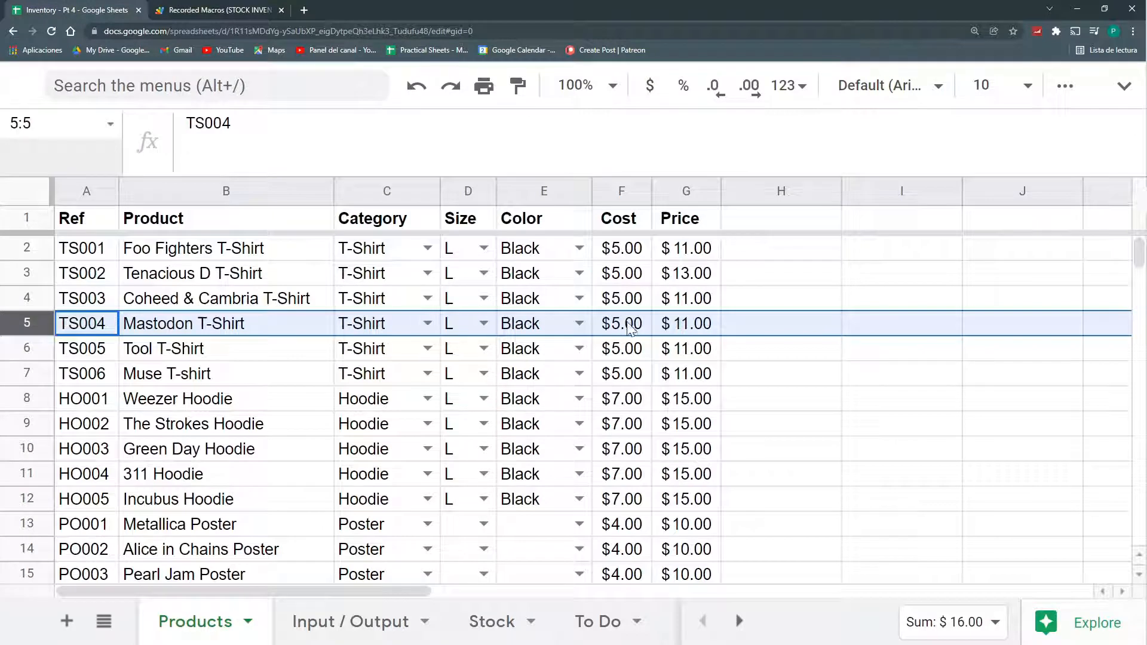
mouse_move(275, 66)
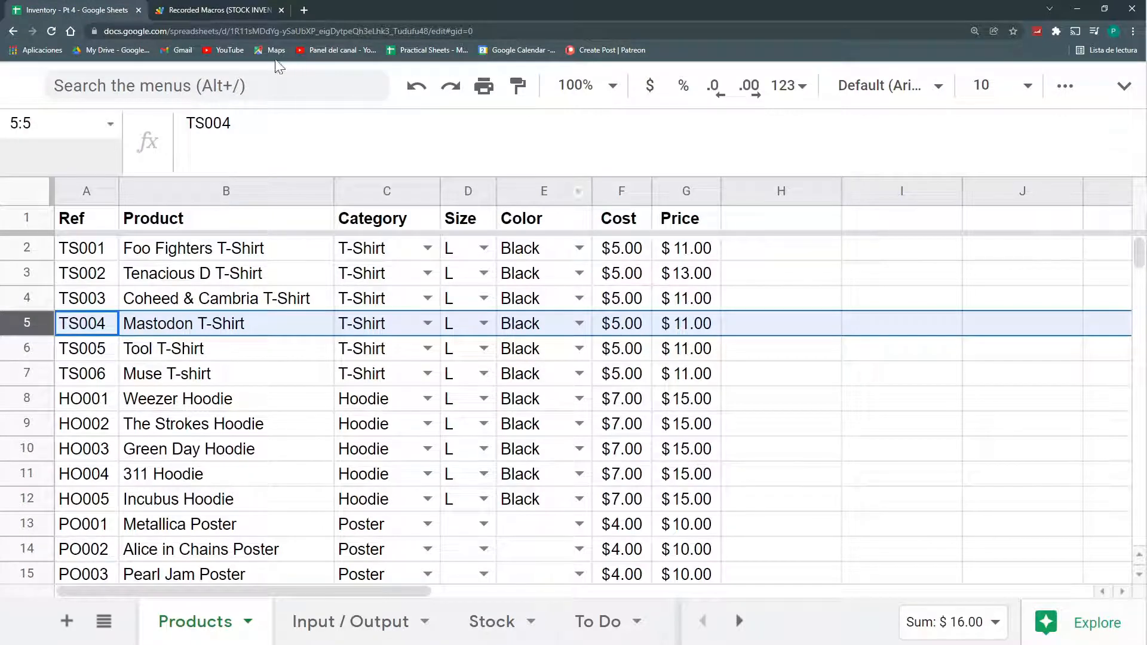
click(350, 621)
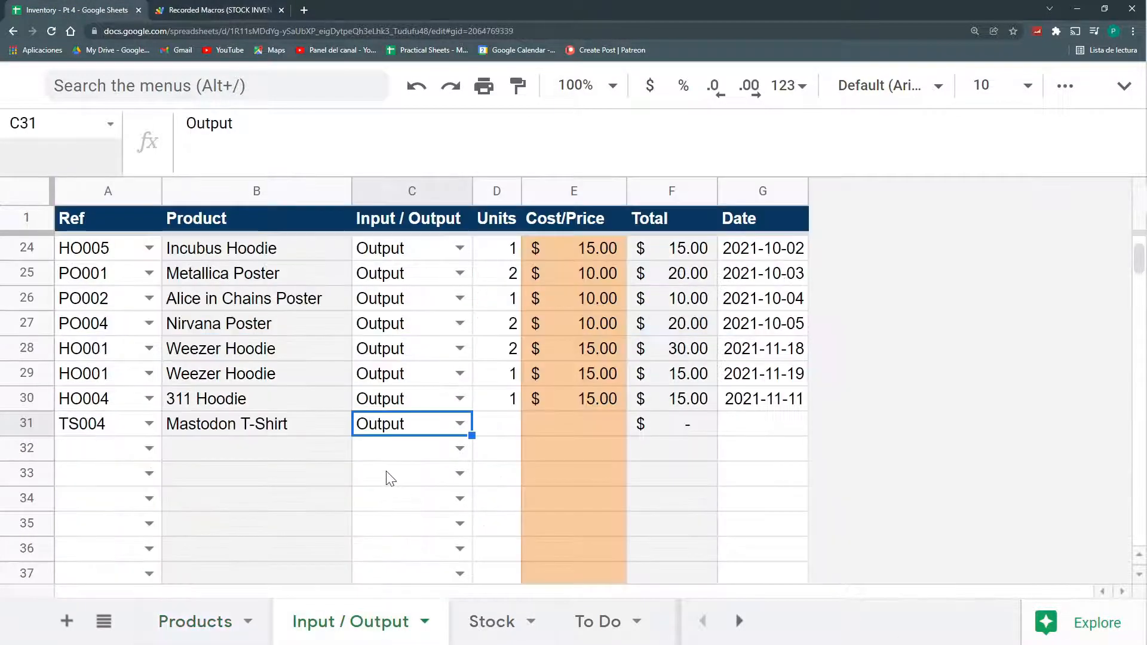
click(460, 423)
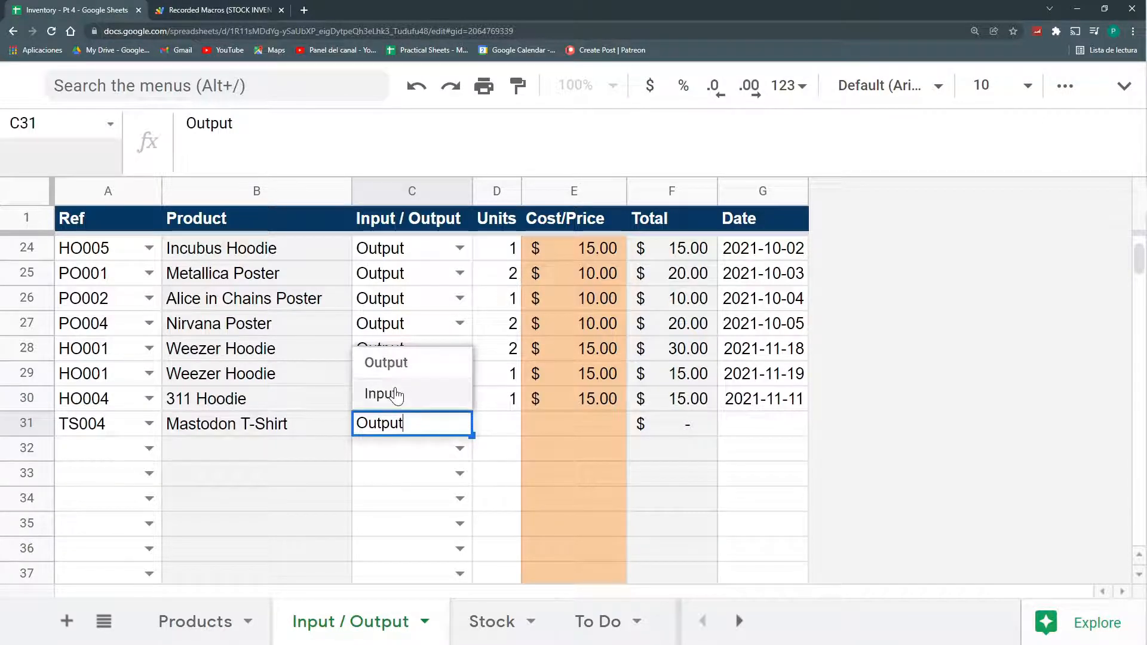
click(217, 10)
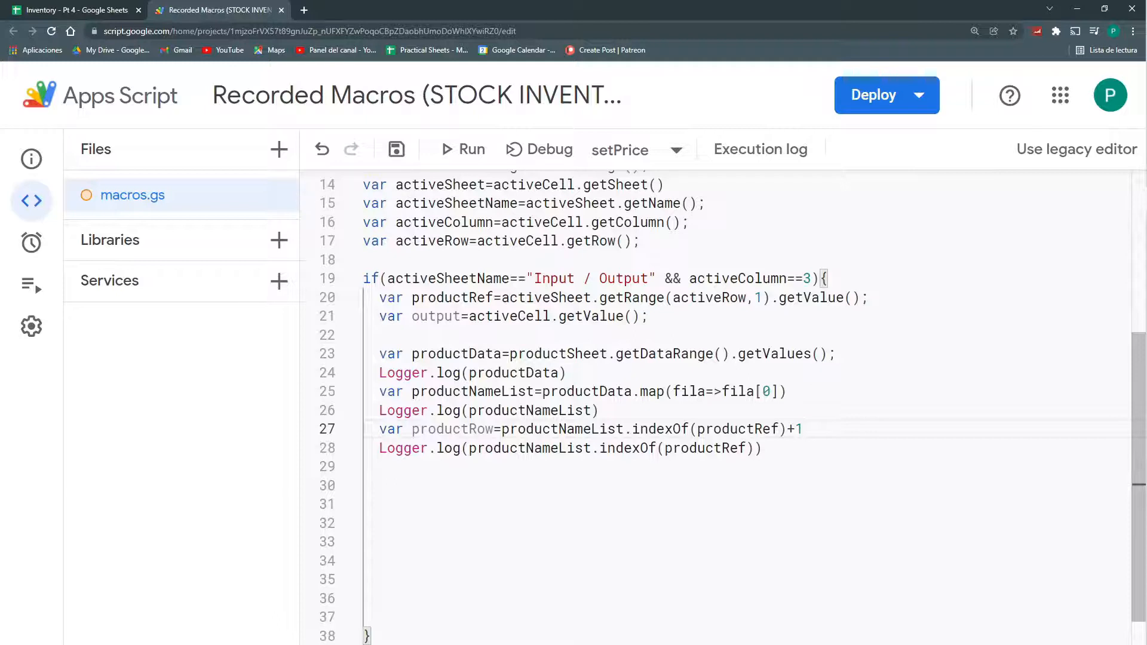
Declare var columnToCopy; and write if(output=="Output") columnToCopy== for Output rows.
text(if)
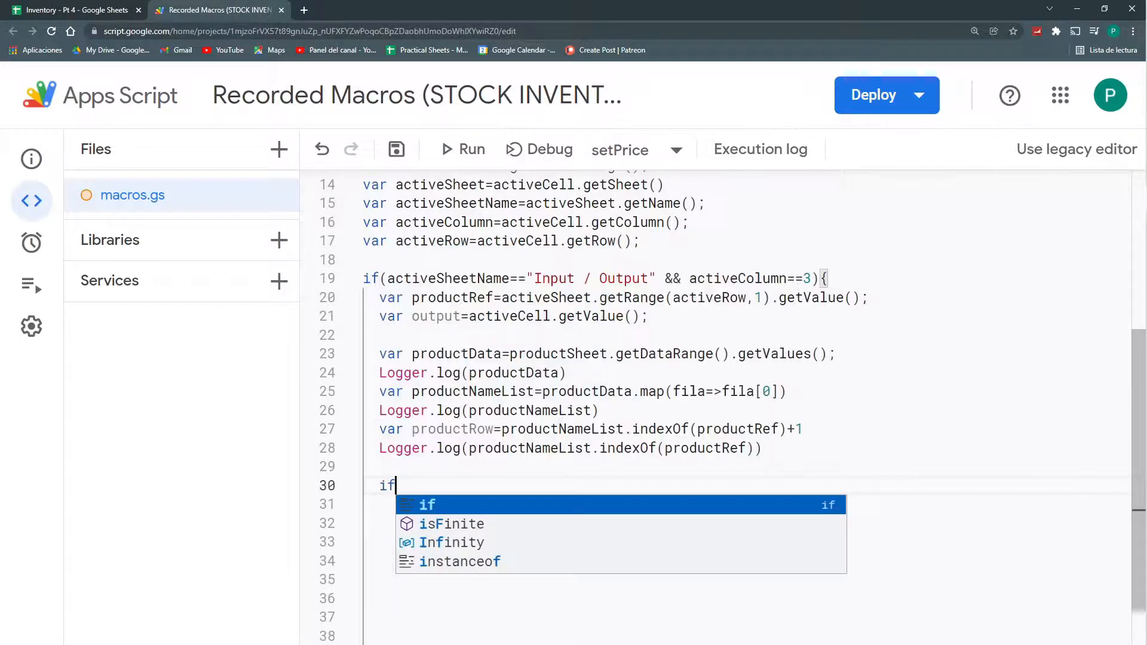
text((output==")
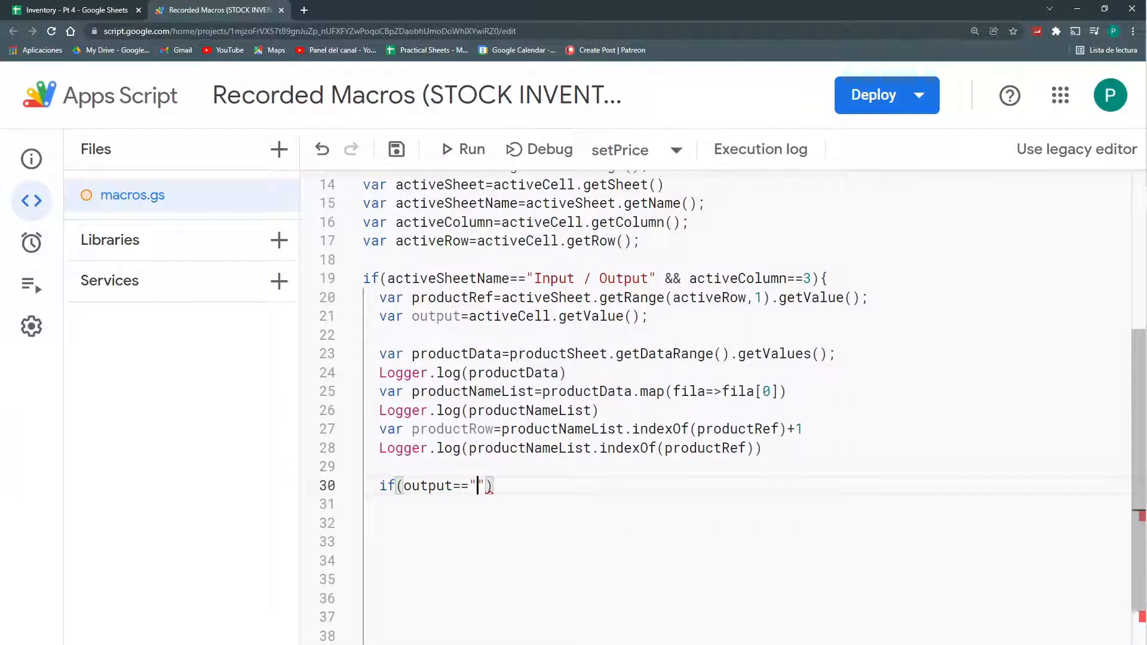
text(Output)
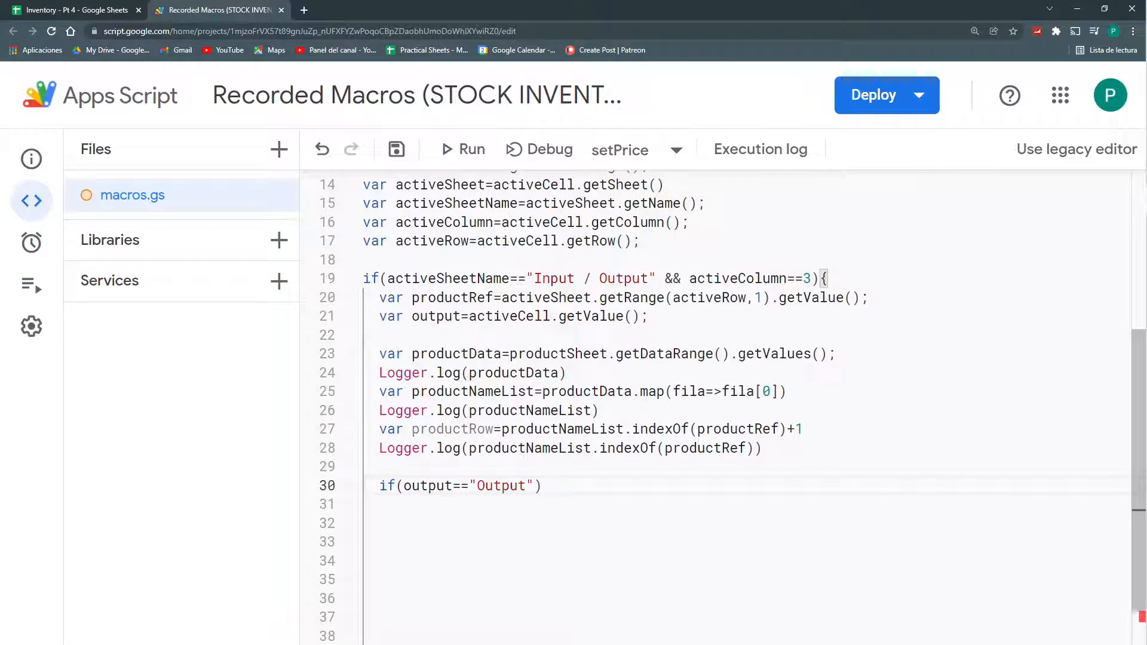
text(v)
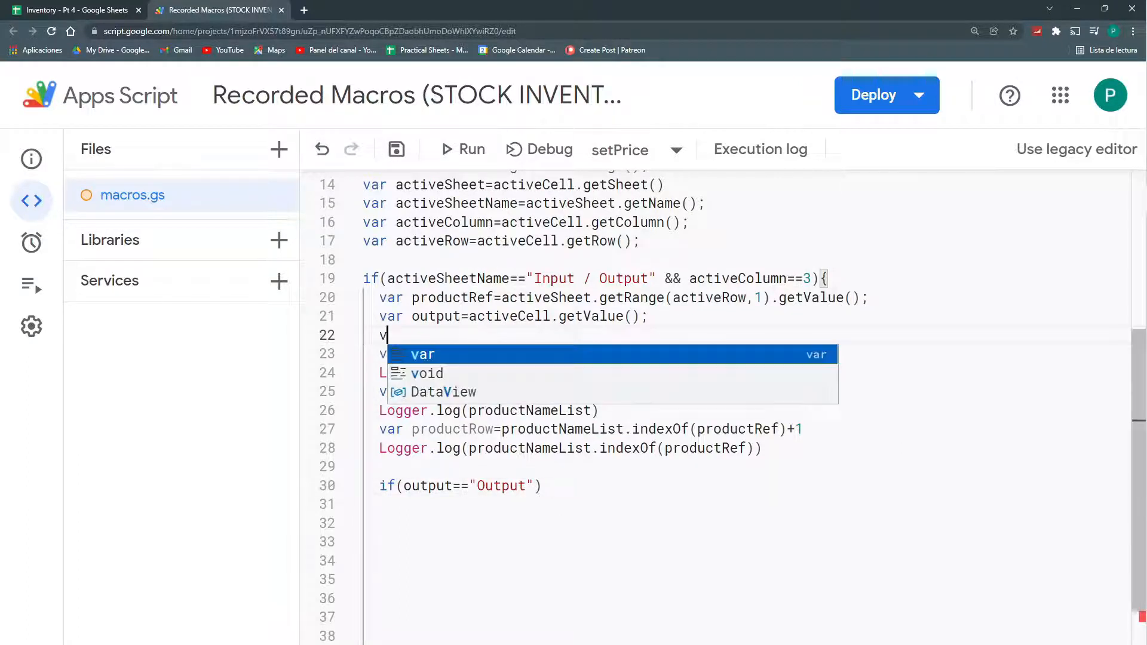
text(ar columnT)
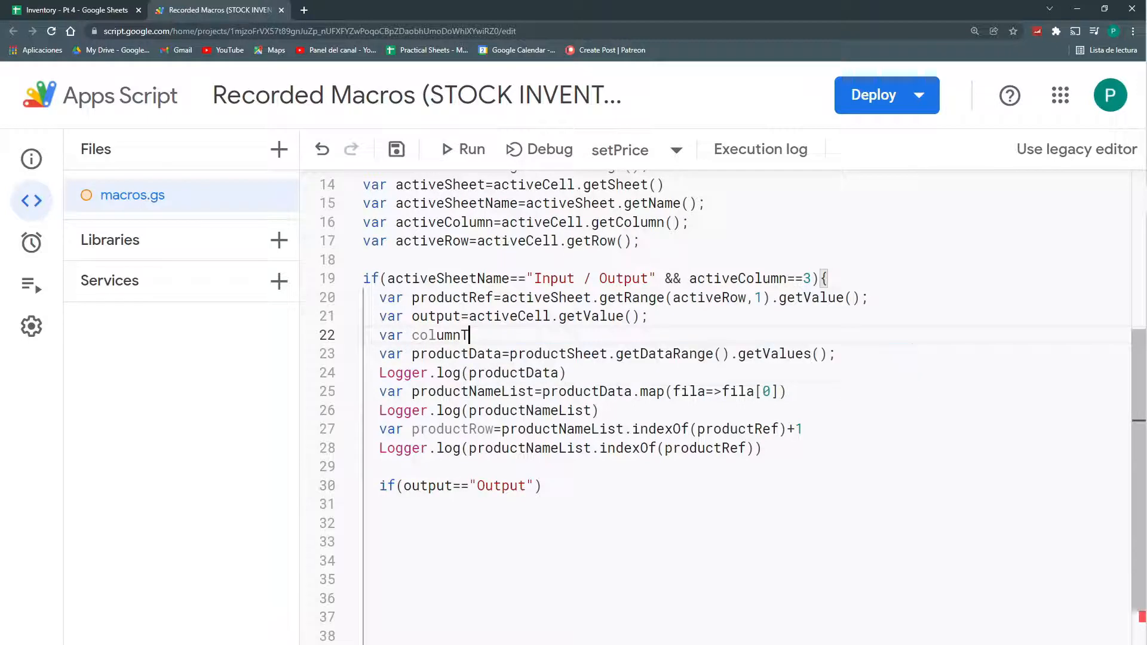
text(oCopy)
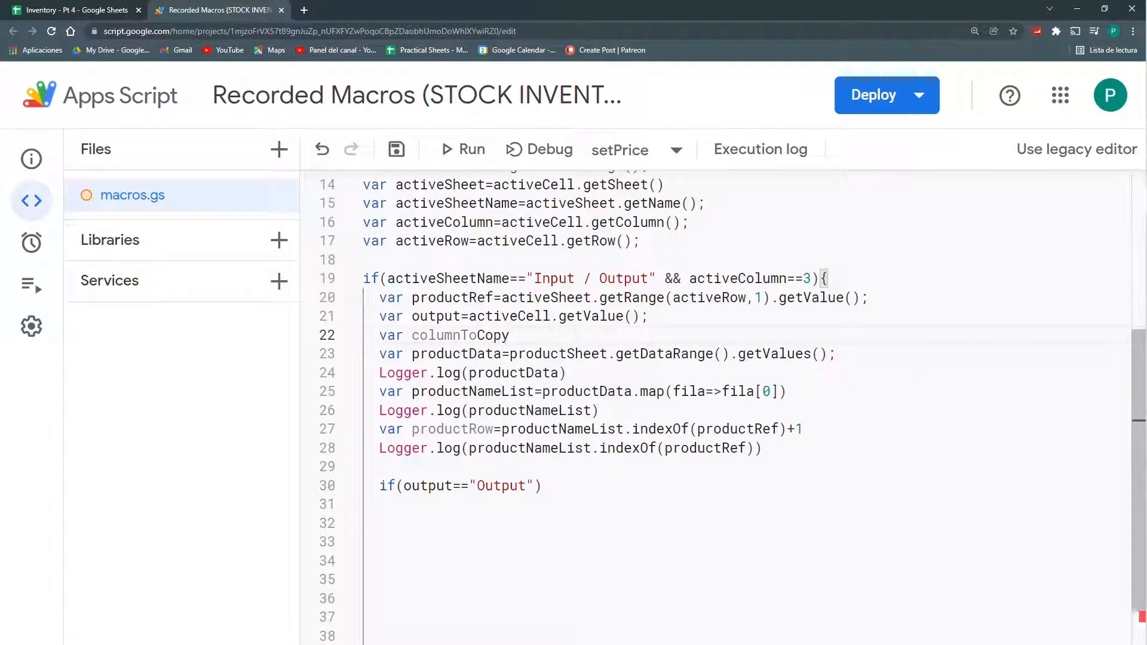
text(;)
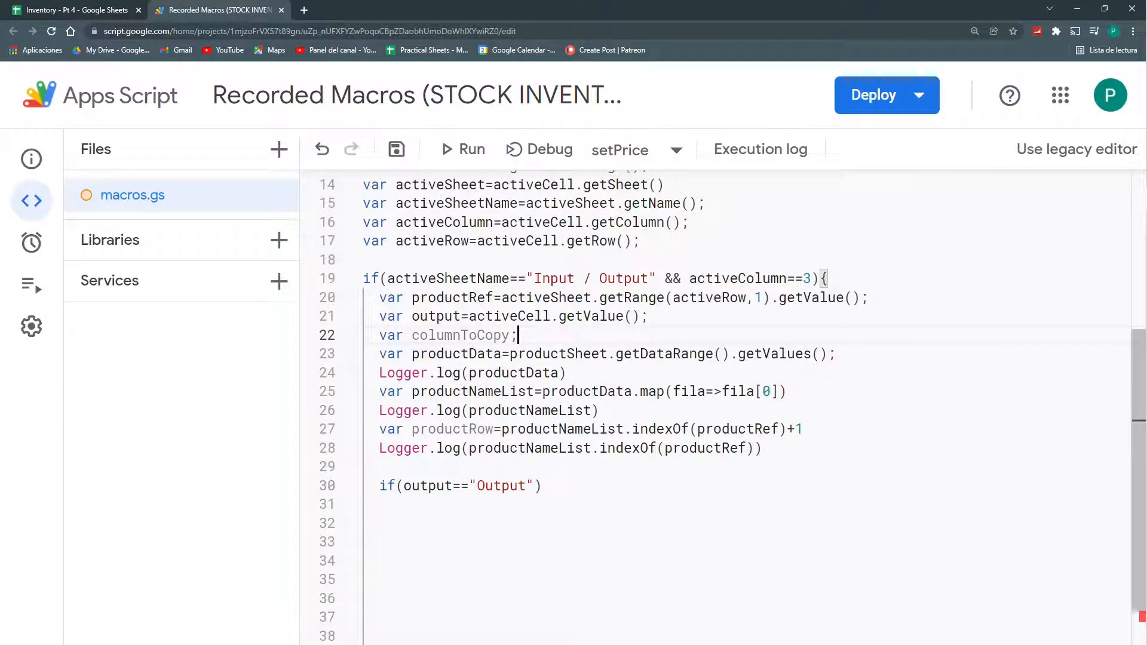
text(columnToCopy)
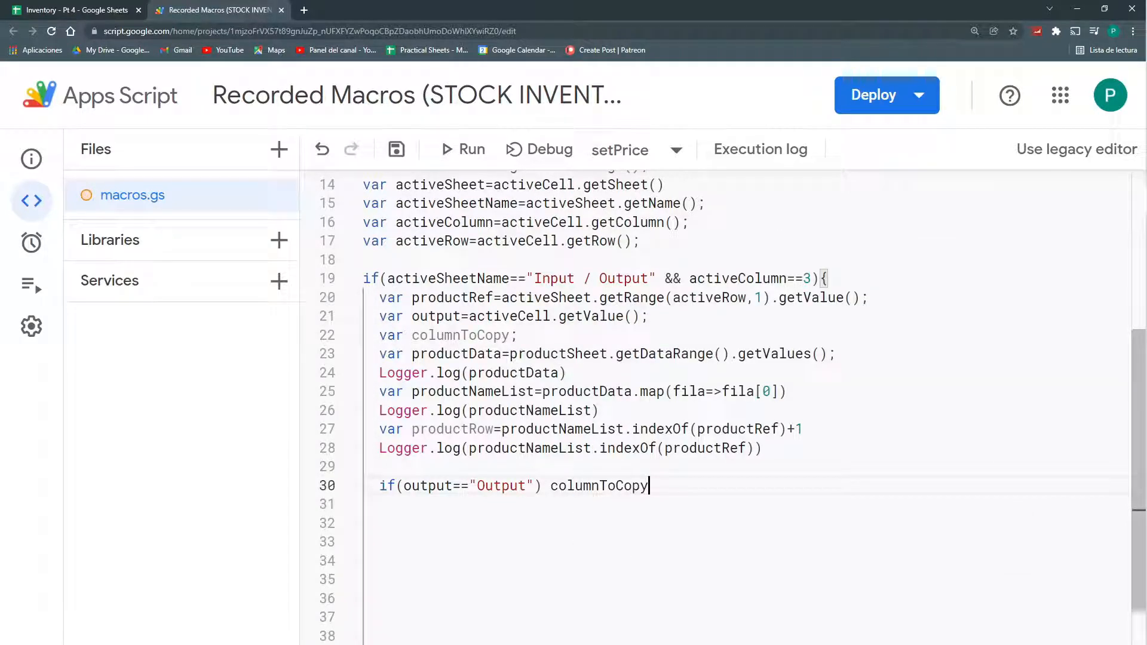
text(==)
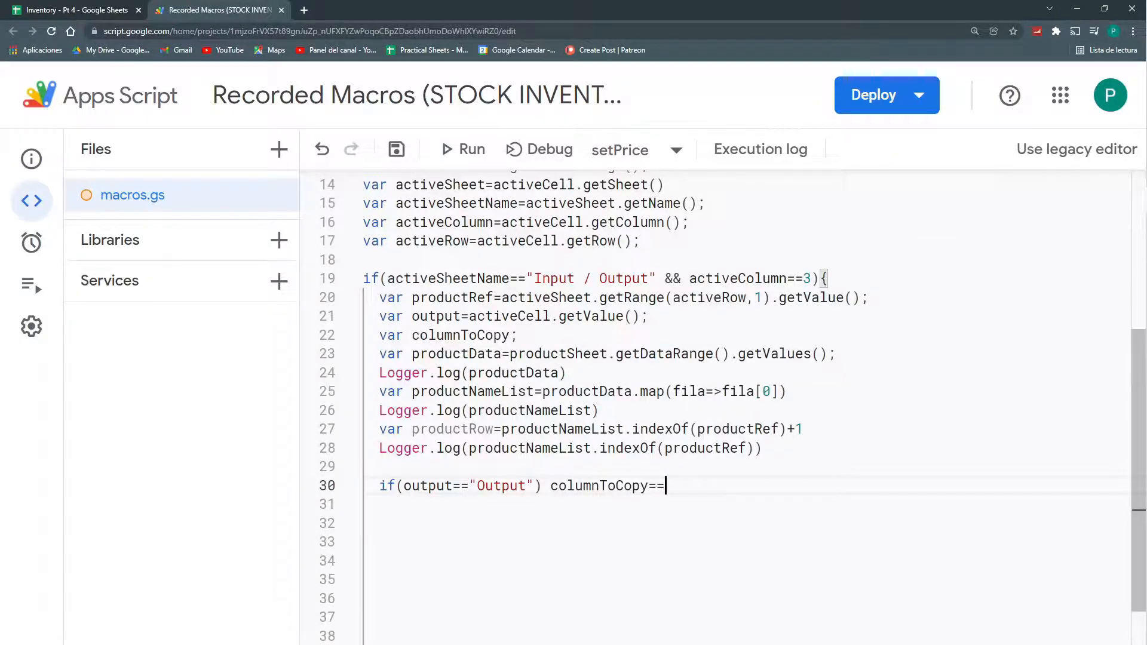
Check Products' Cost and Price columns, set Output to 7 and add else if(output=="Input") columnToCopy==6.
click(72, 10)
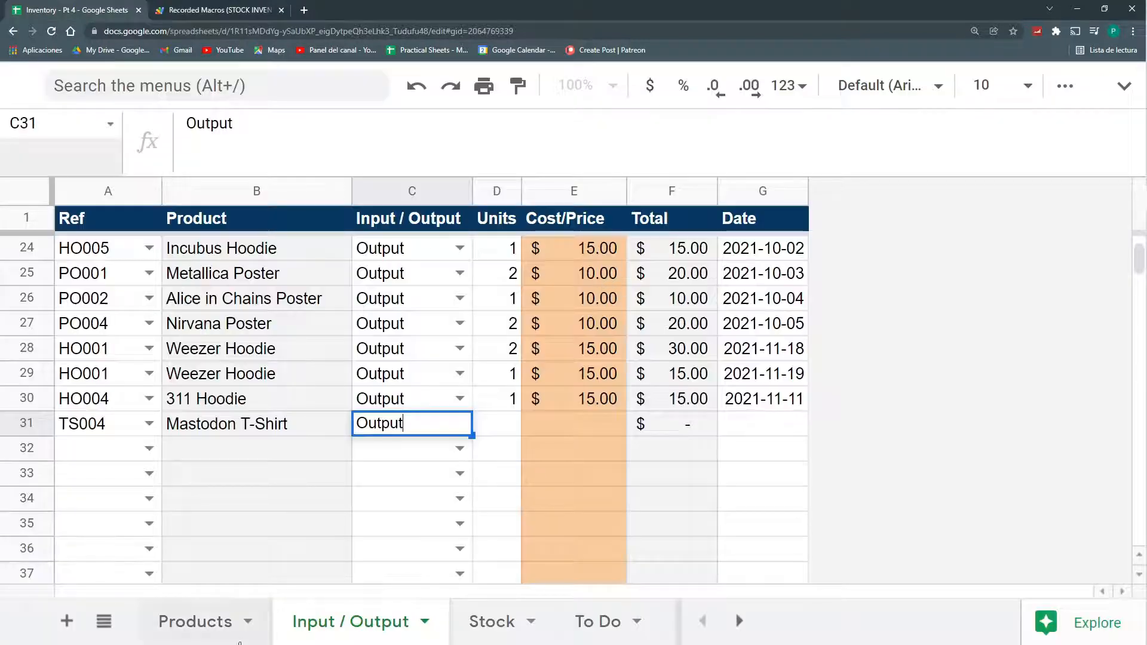
click(194, 621)
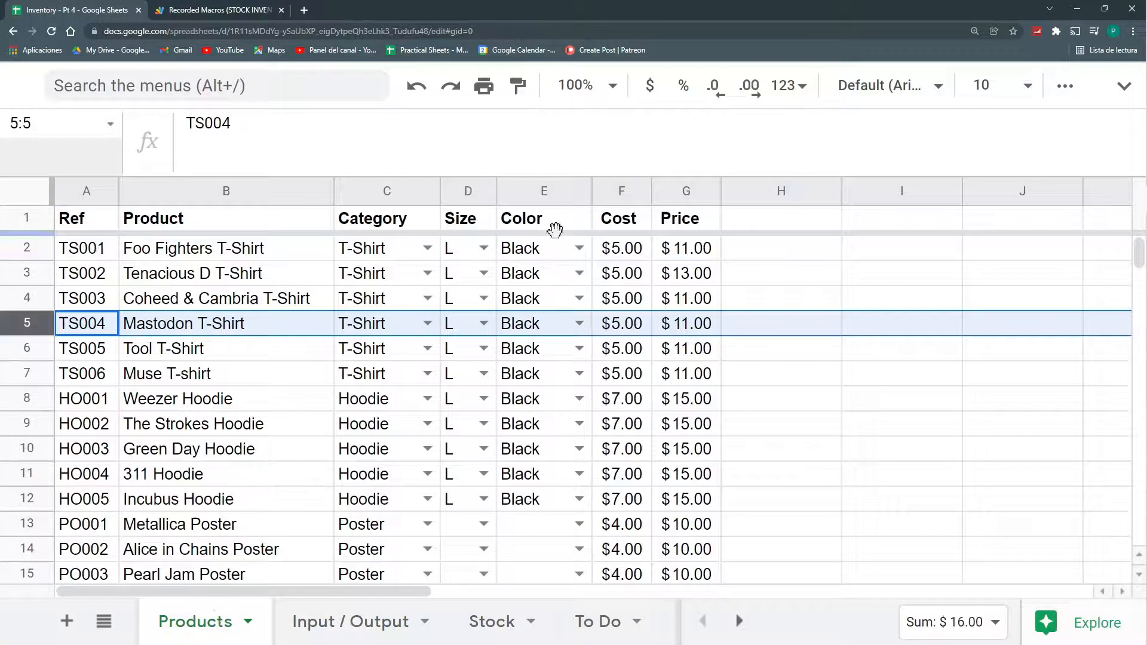
click(216, 9)
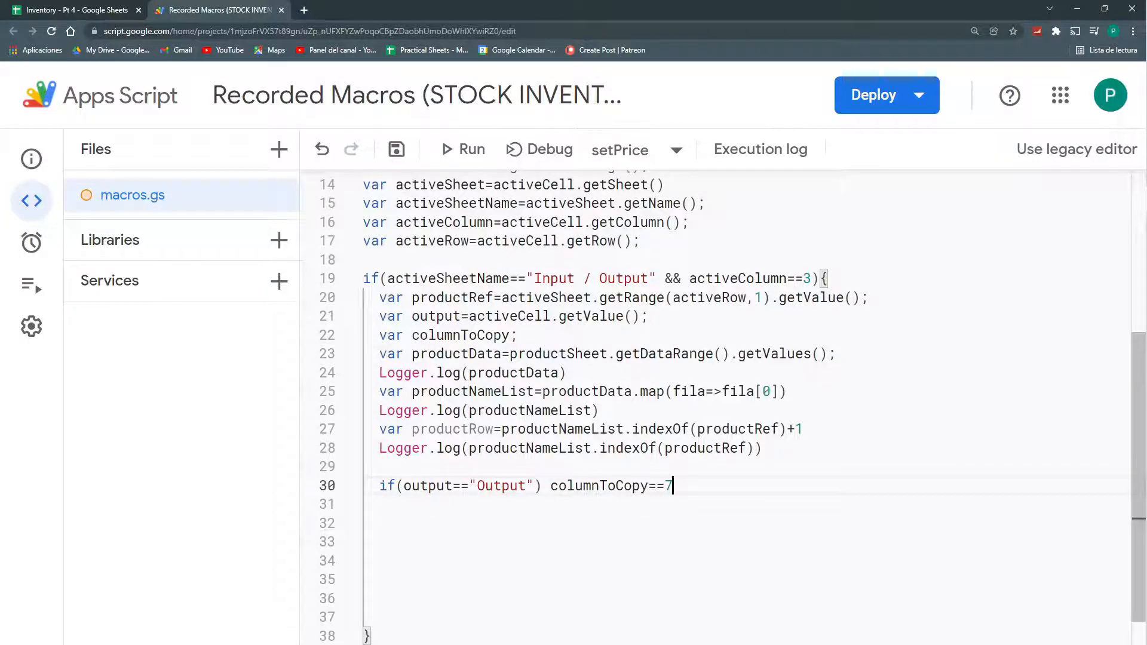
text(else if)
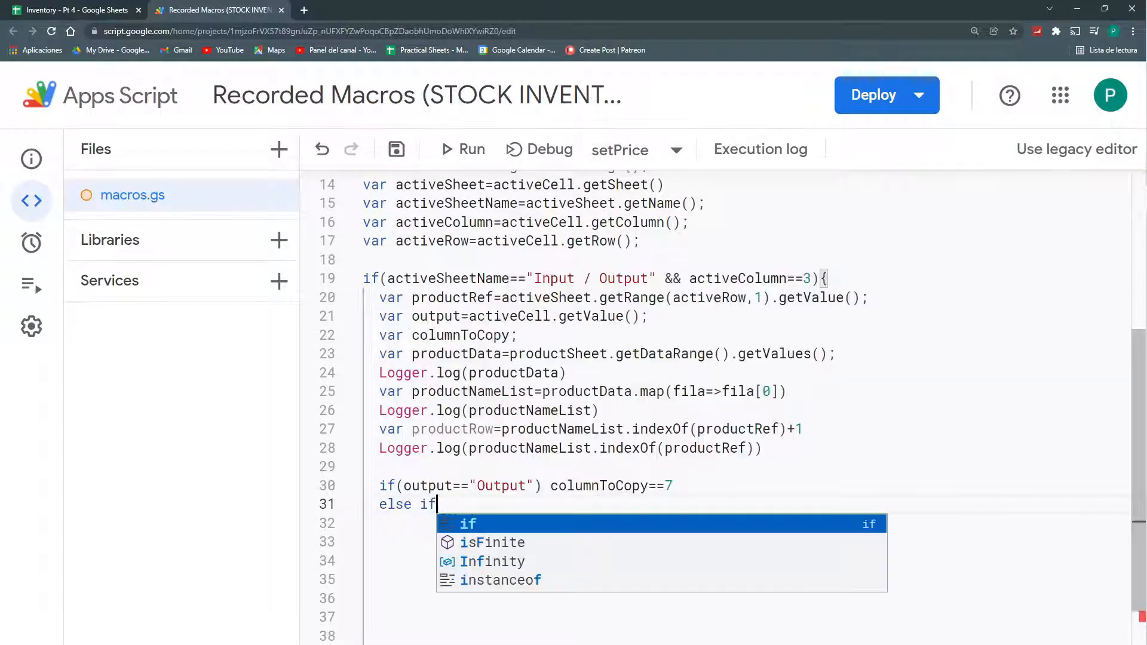
text((output)
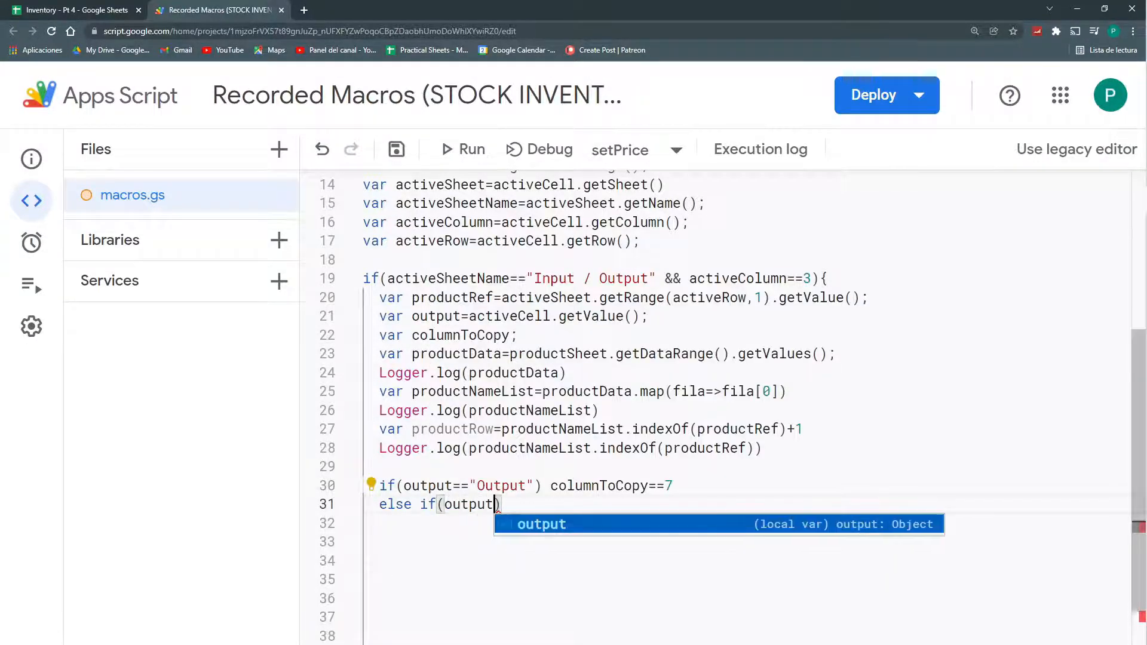
text(=="")
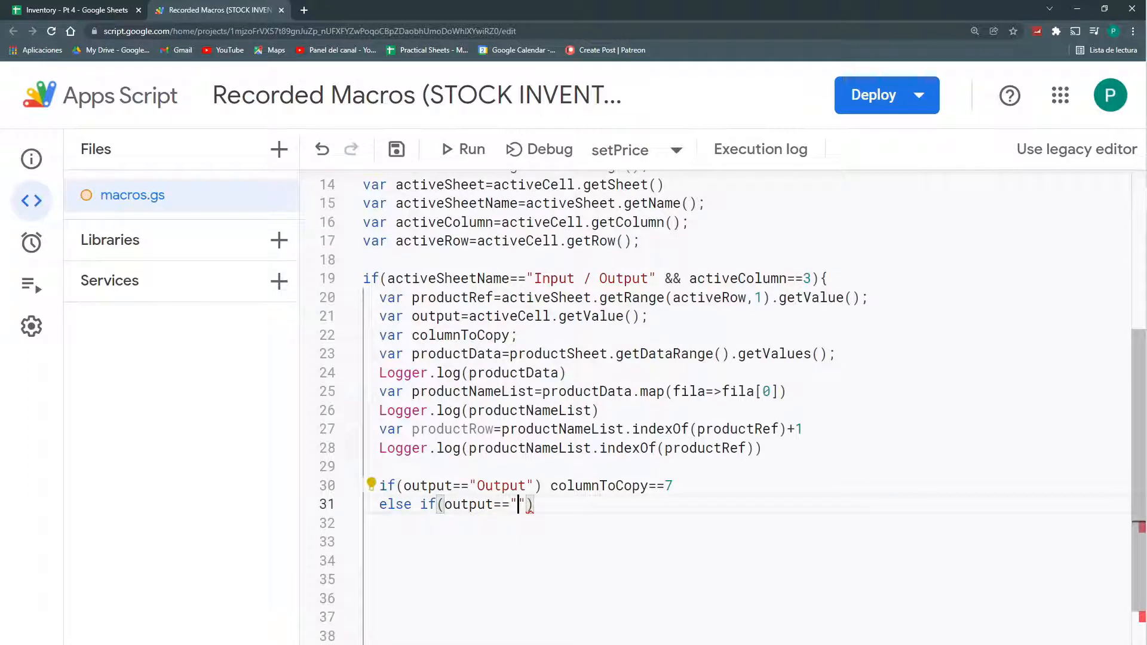
text(Input") col)
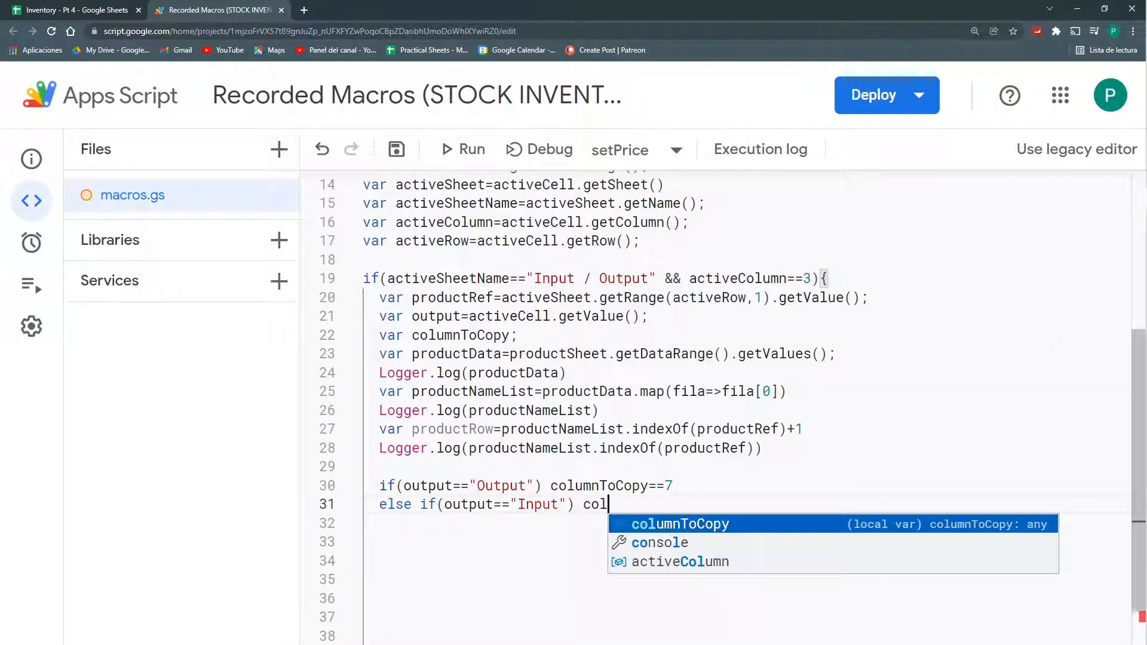
text(umnToCopy==)
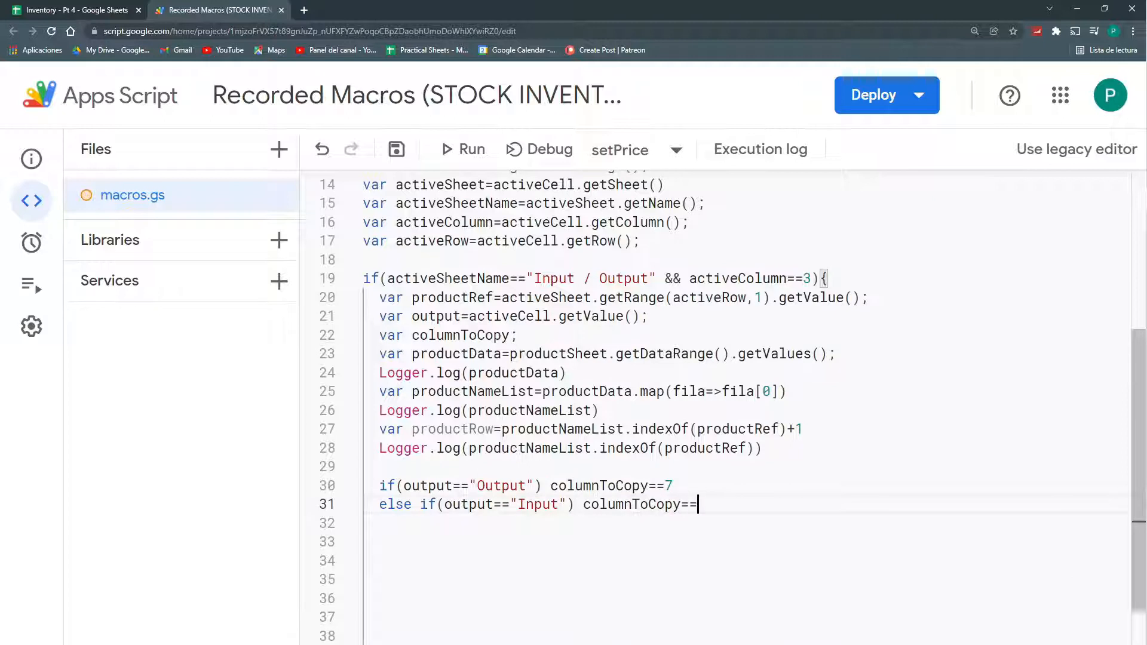
text(6)
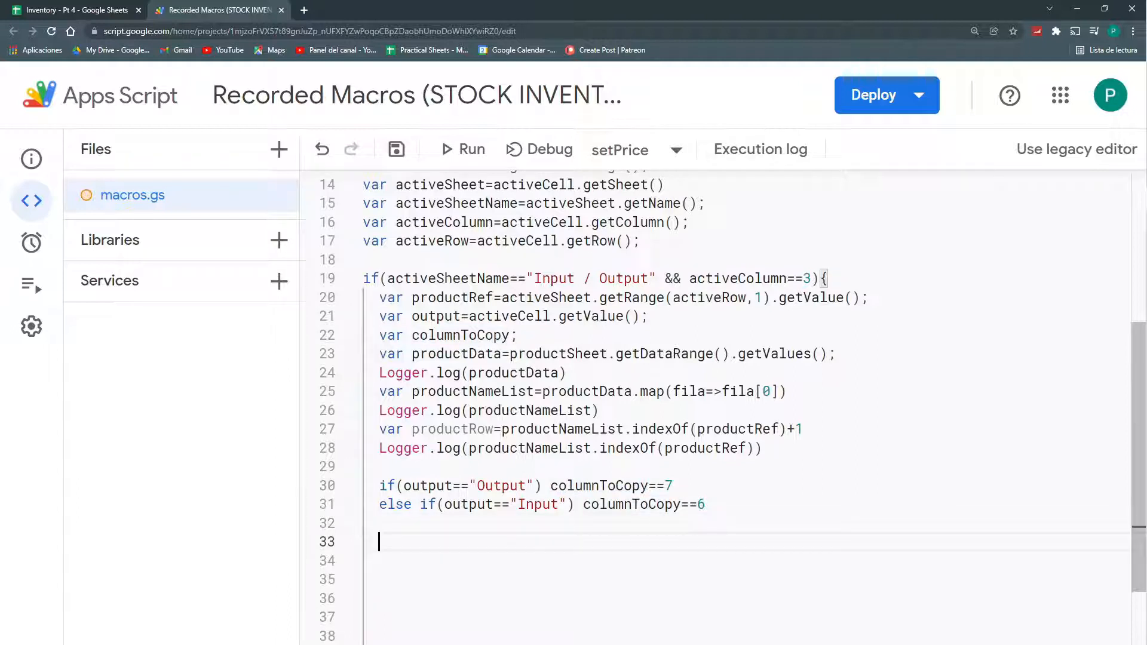
Write var valueToCopy = productSheet.getRange(productRow, columnToCopy).getValue(); on line 33.
text(p)
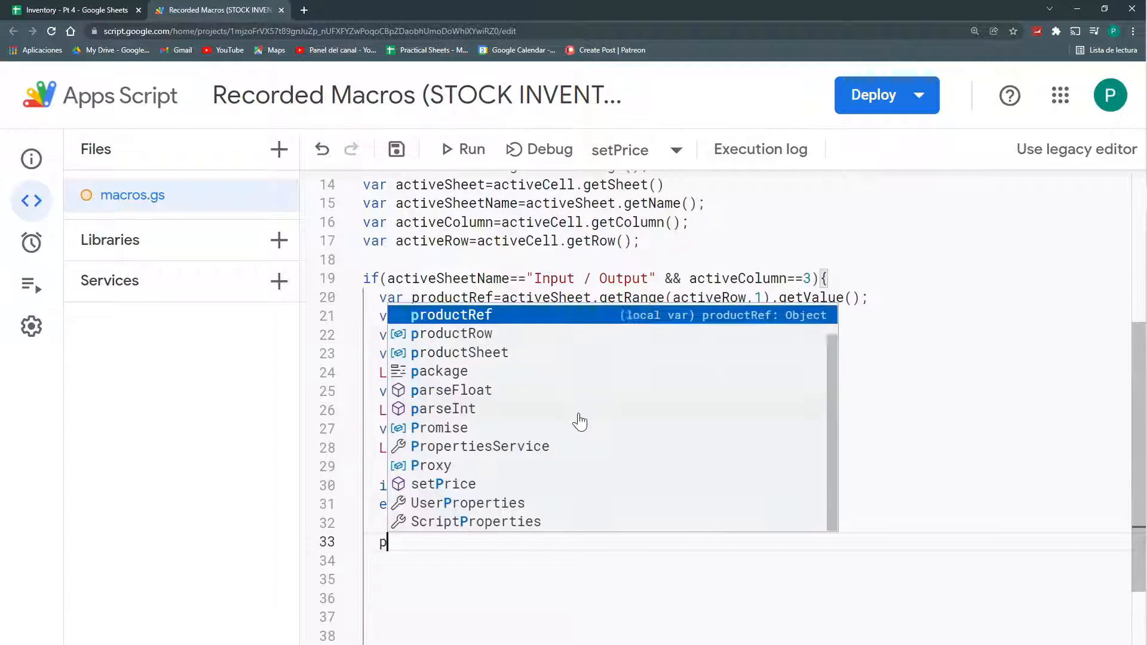
text(productSheet.getRange()
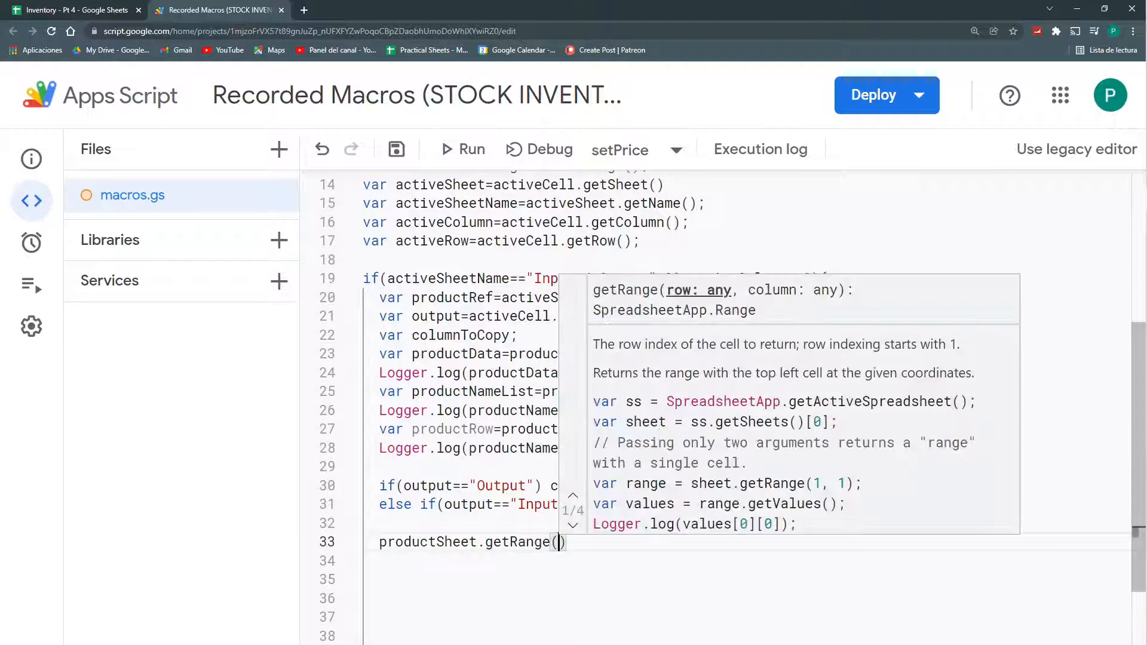
text(productr)
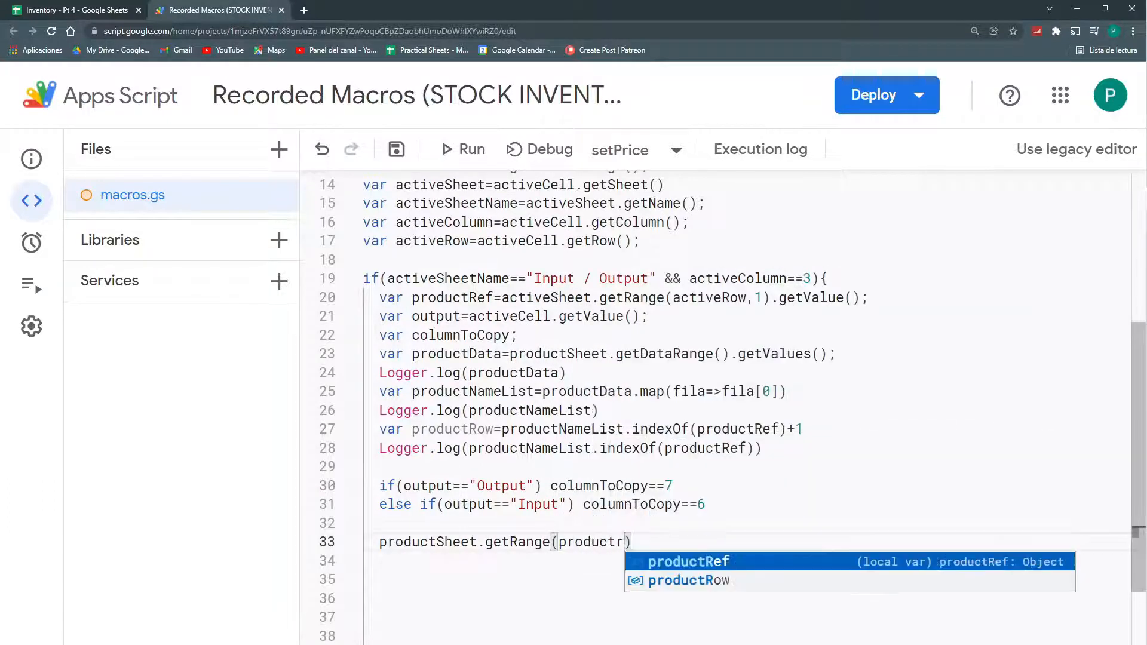
text(Row,col)
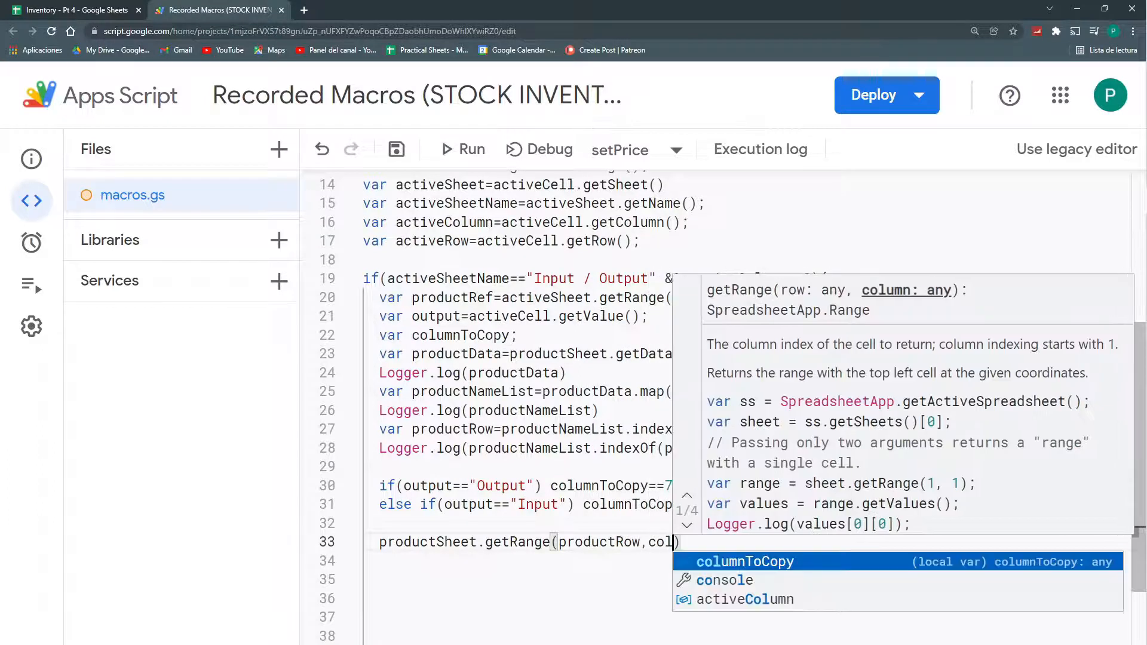
click(744, 562)
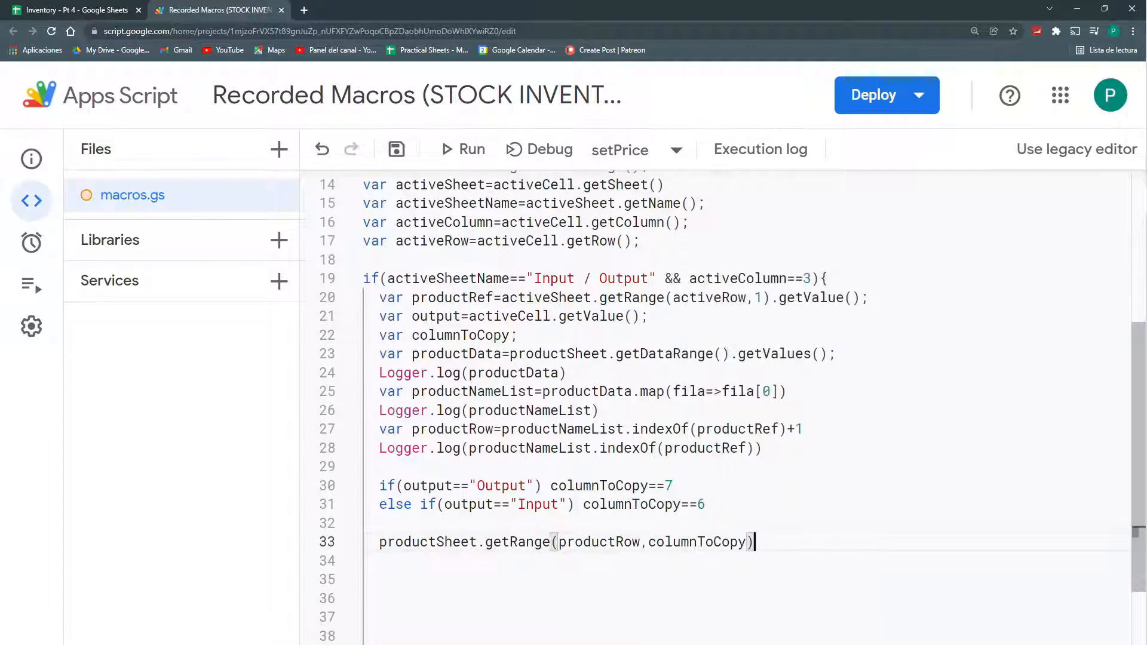
text(.getValue()
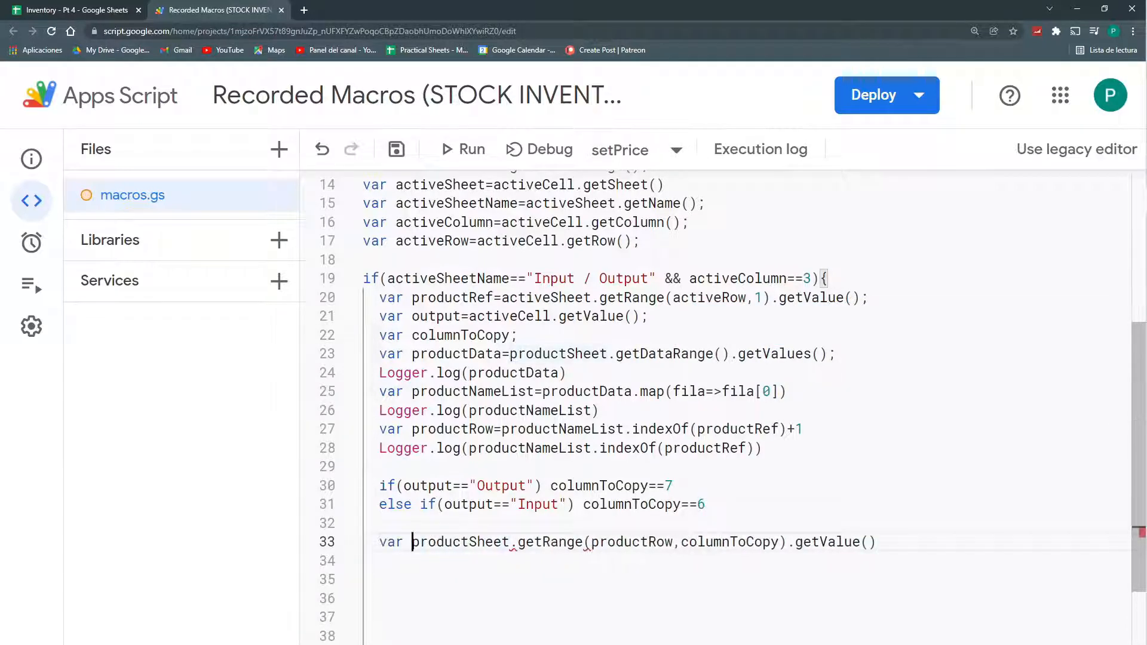
text(valueToCopy=)
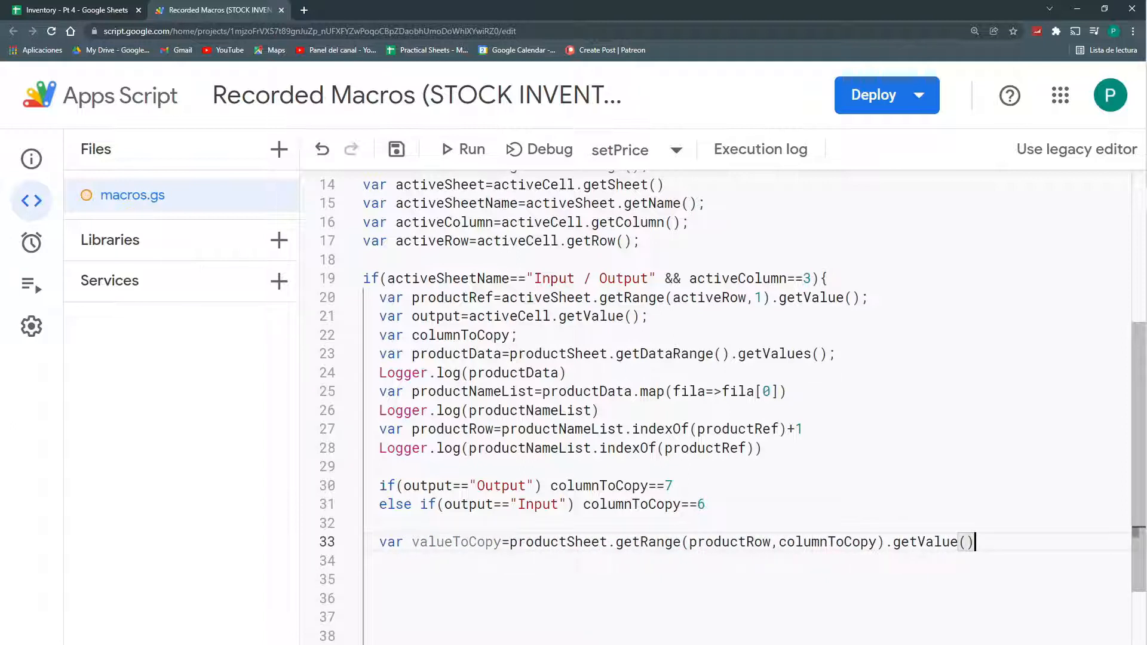
text(;)
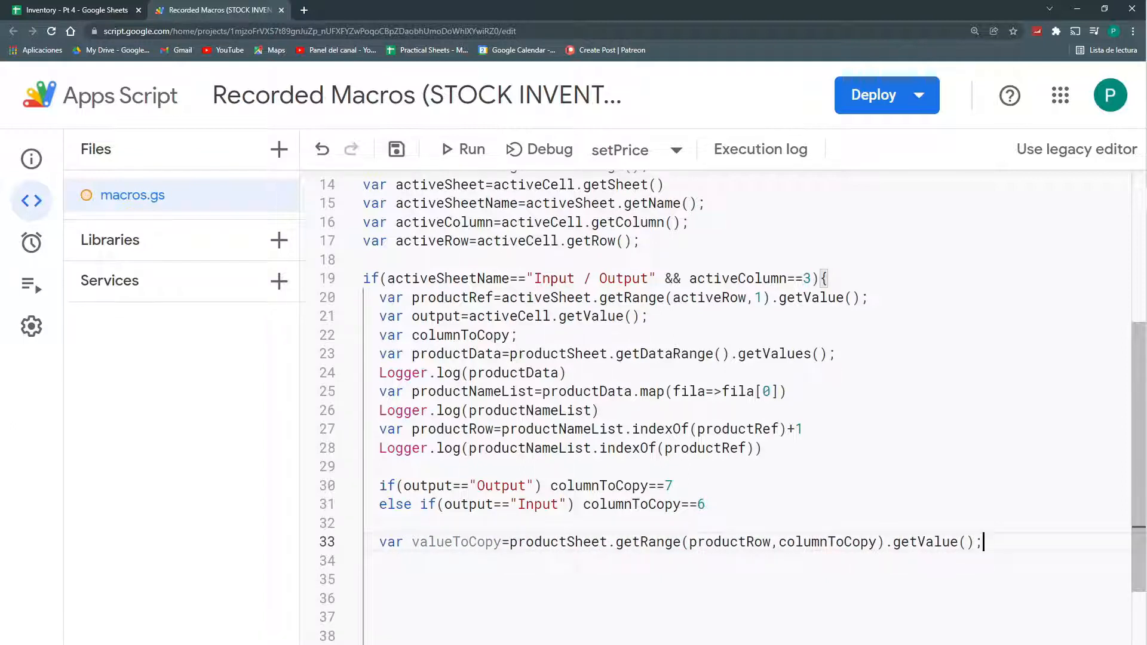
double_click(545, 298)
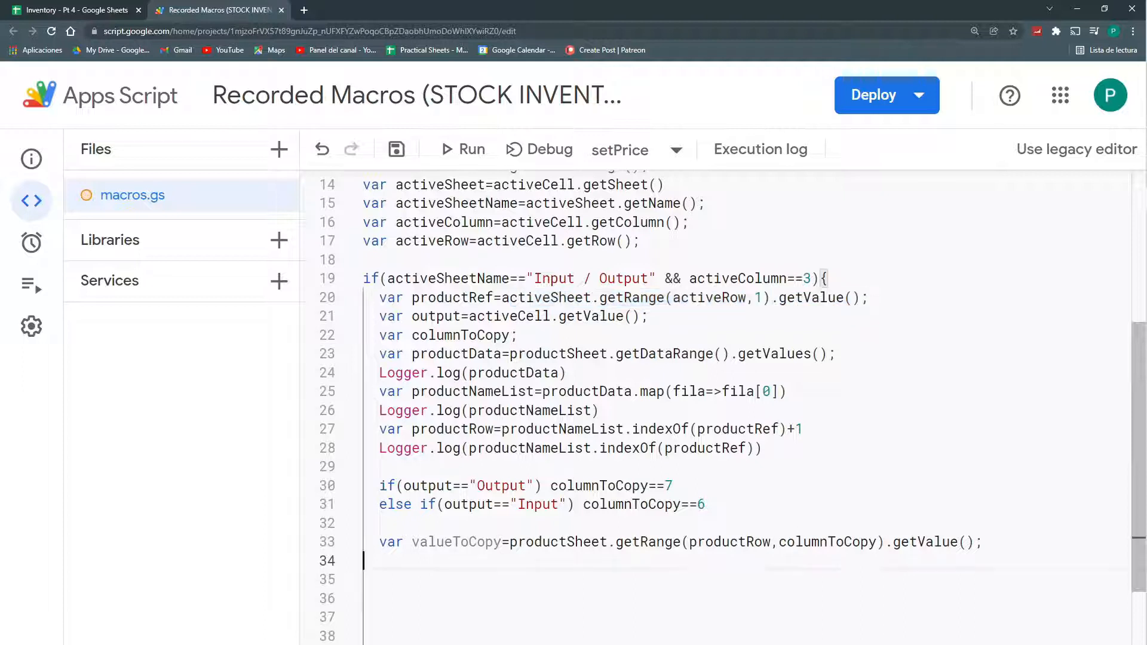
Begin line 34 with activeSheet.getRange(activeRow, checking the Products sheet for the target column.
text(active)
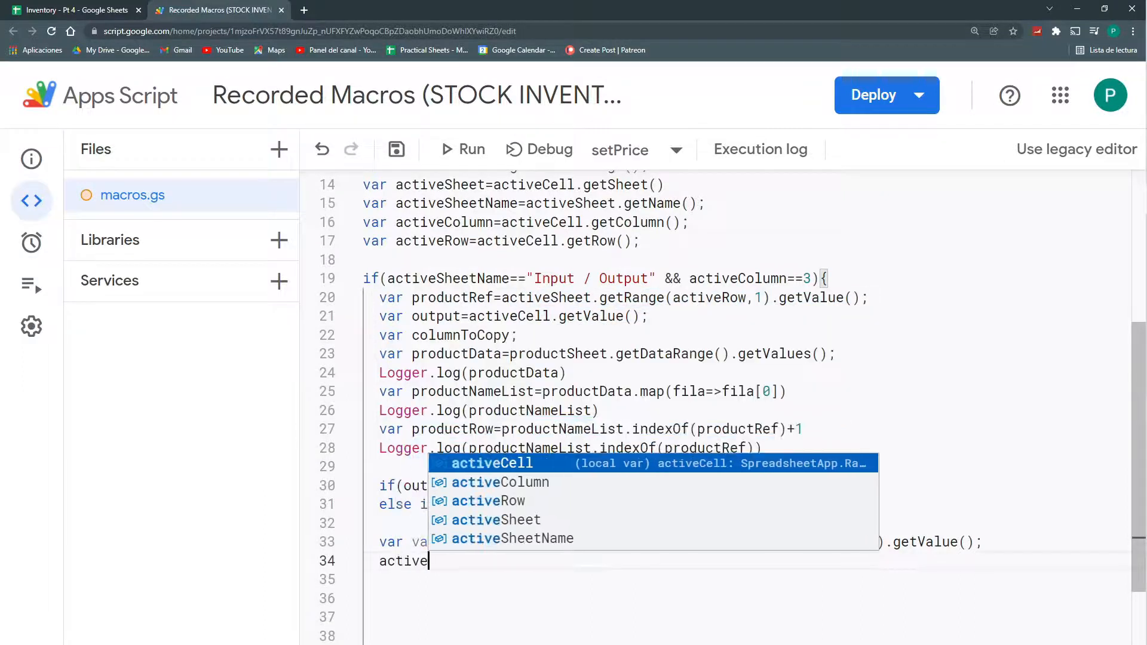
text(Sheet.get)
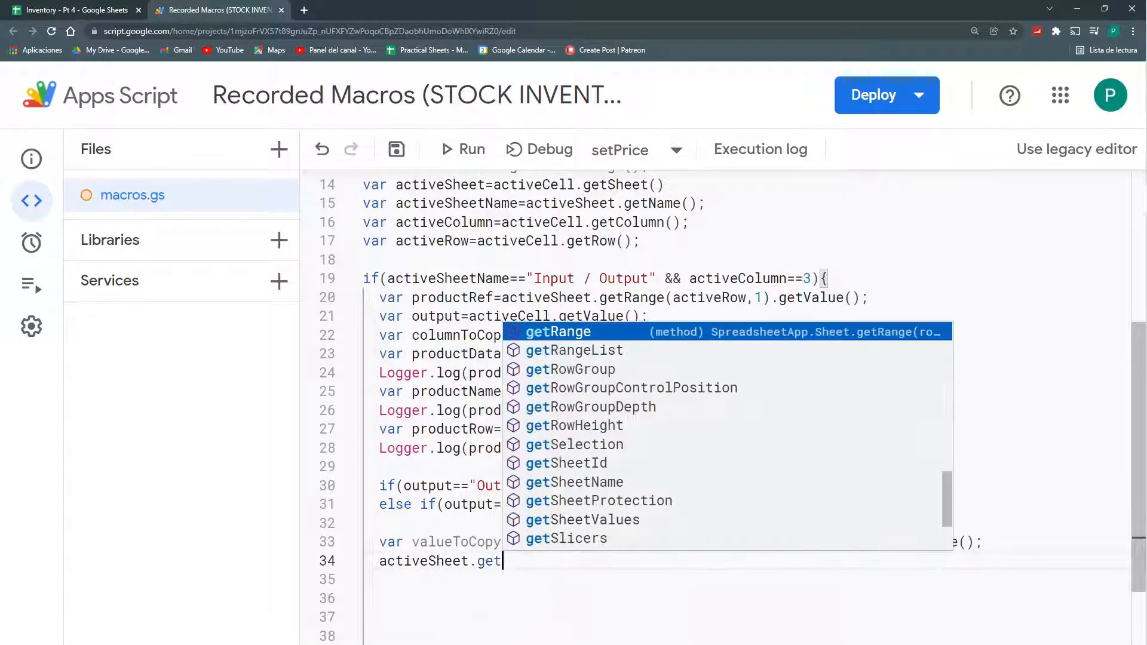
text(Range(a)
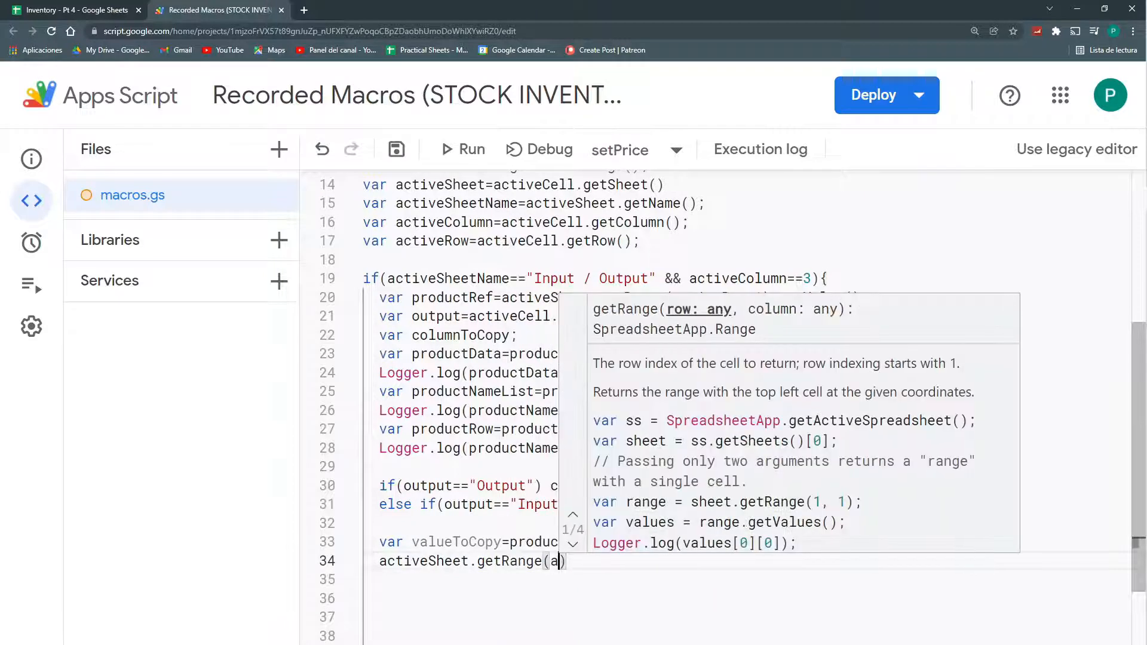
text(ctive)
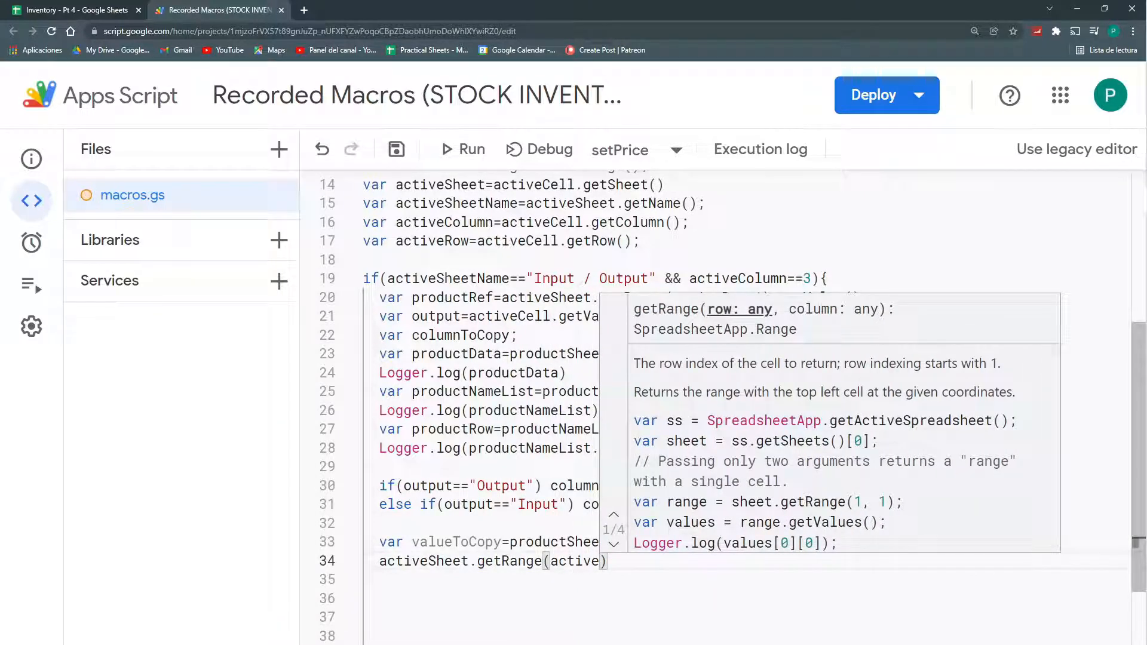
click(69, 10)
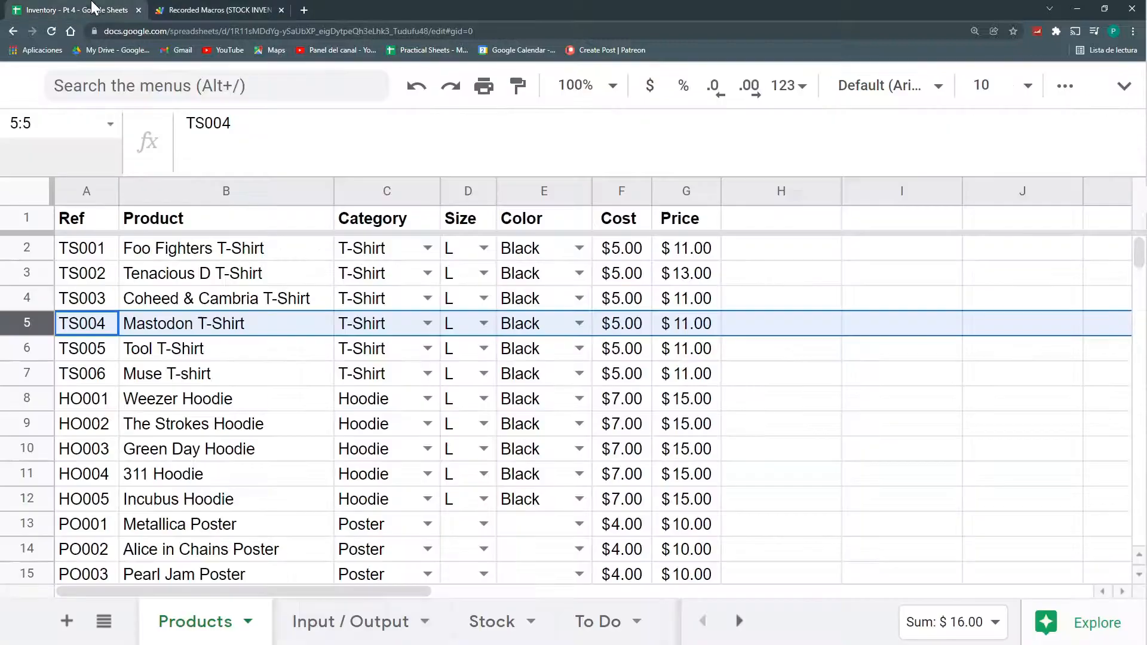
click(349, 622)
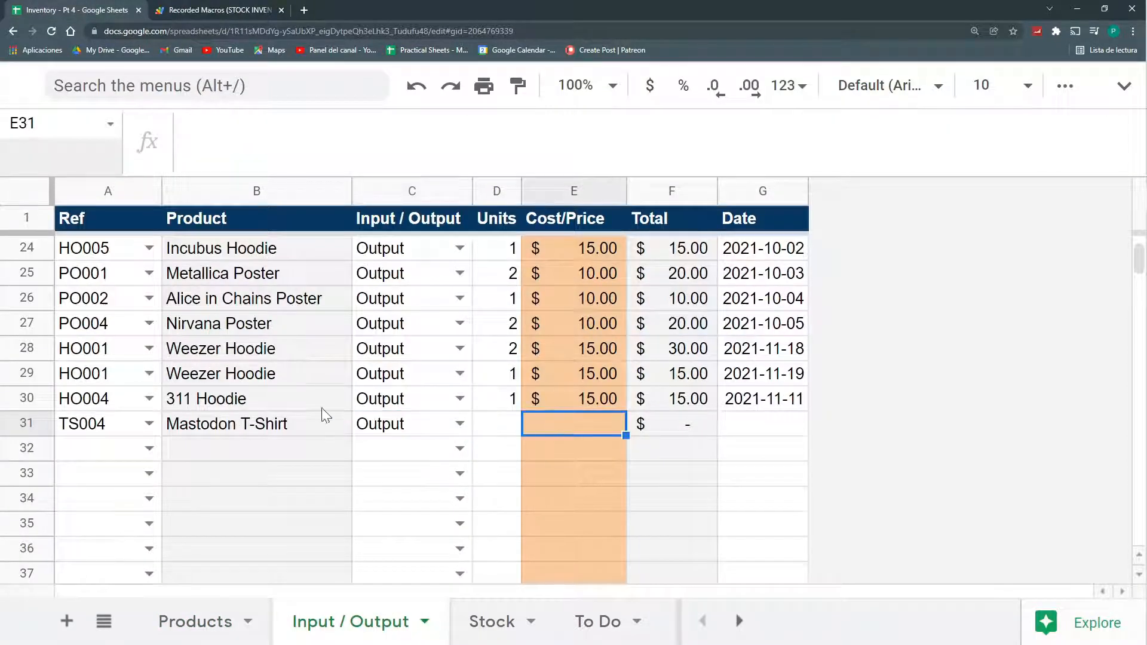
click(217, 9)
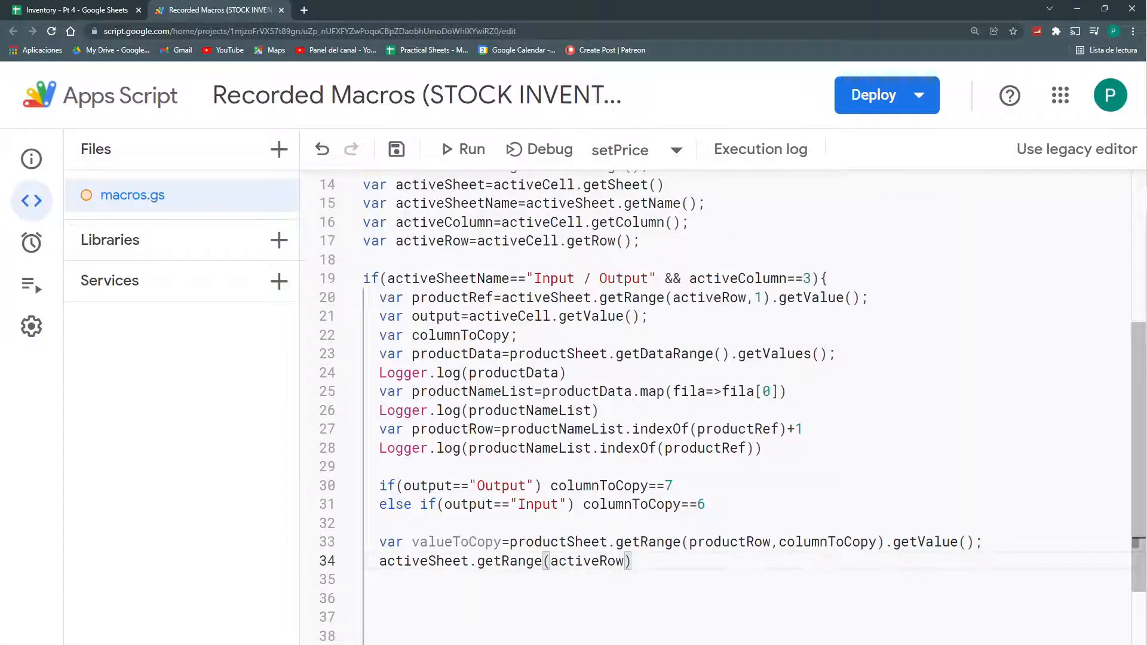
Finish the line as getRange(activeRow, 5).setValue(valueToCopy) and save the project.
text(, 5)
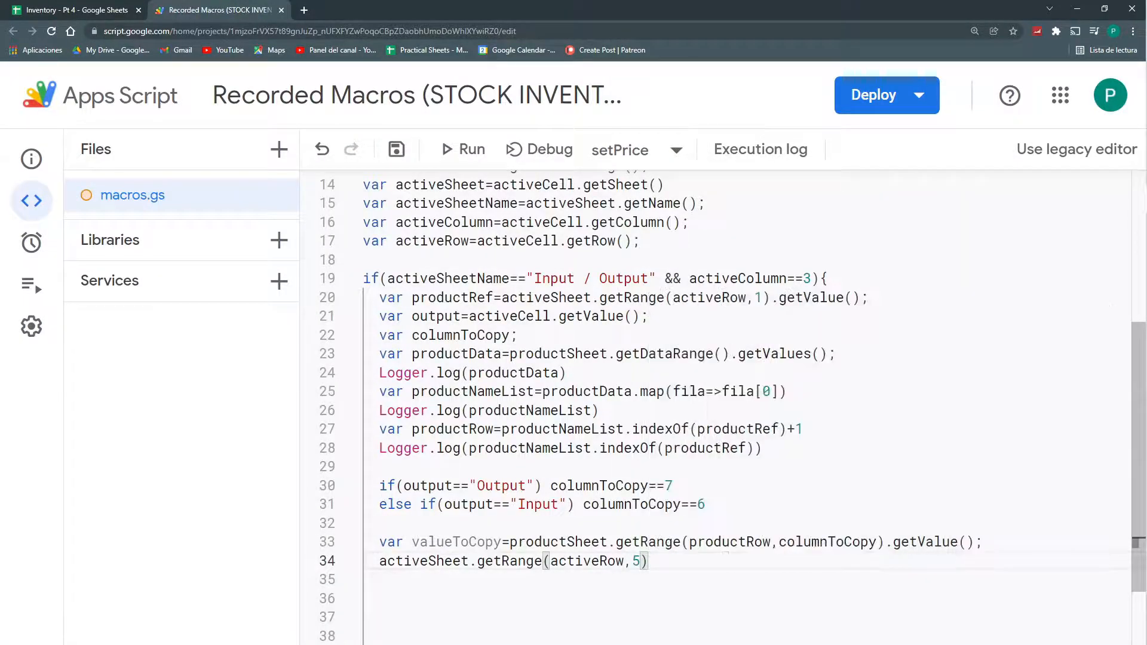
text(.setValue()
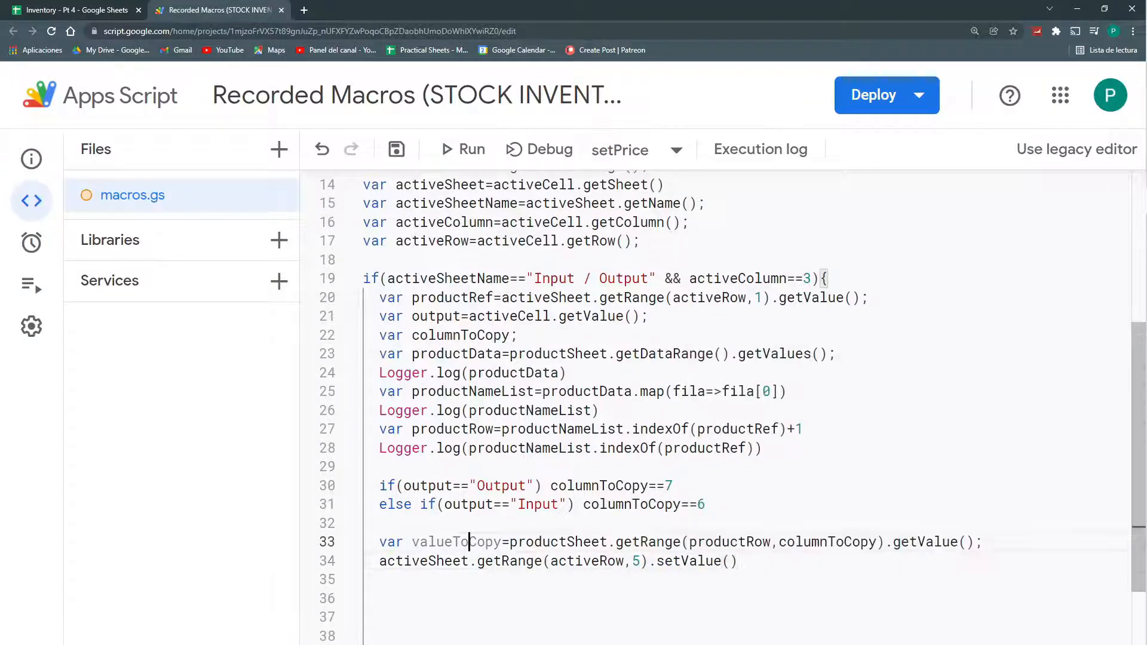
text(valueToCopy)
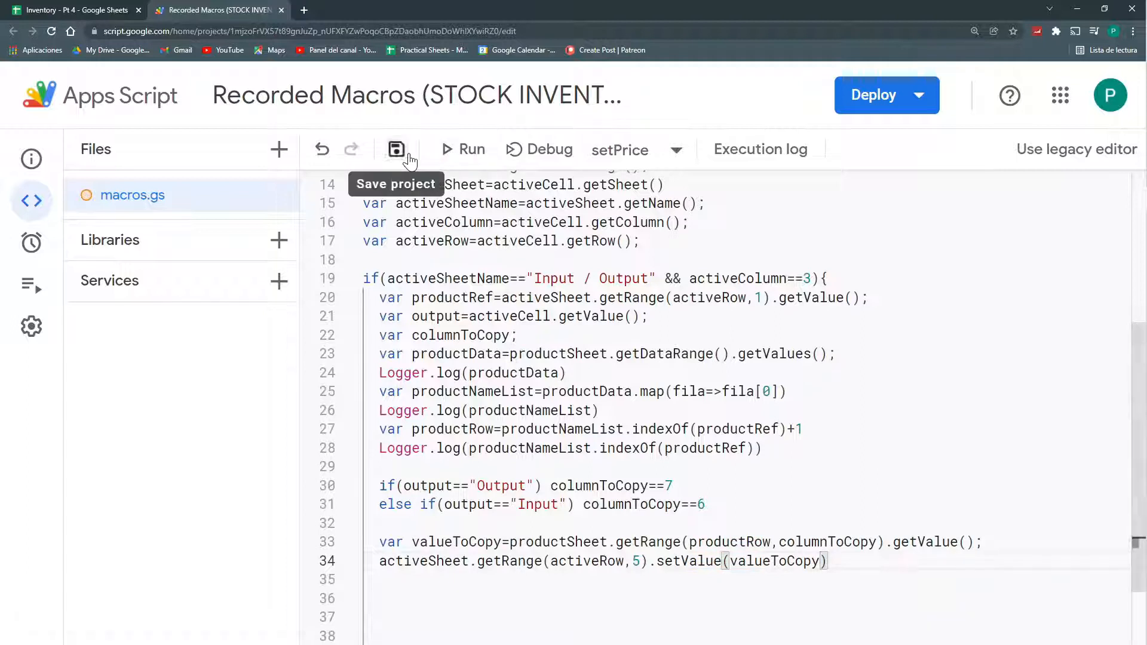
click(73, 10)
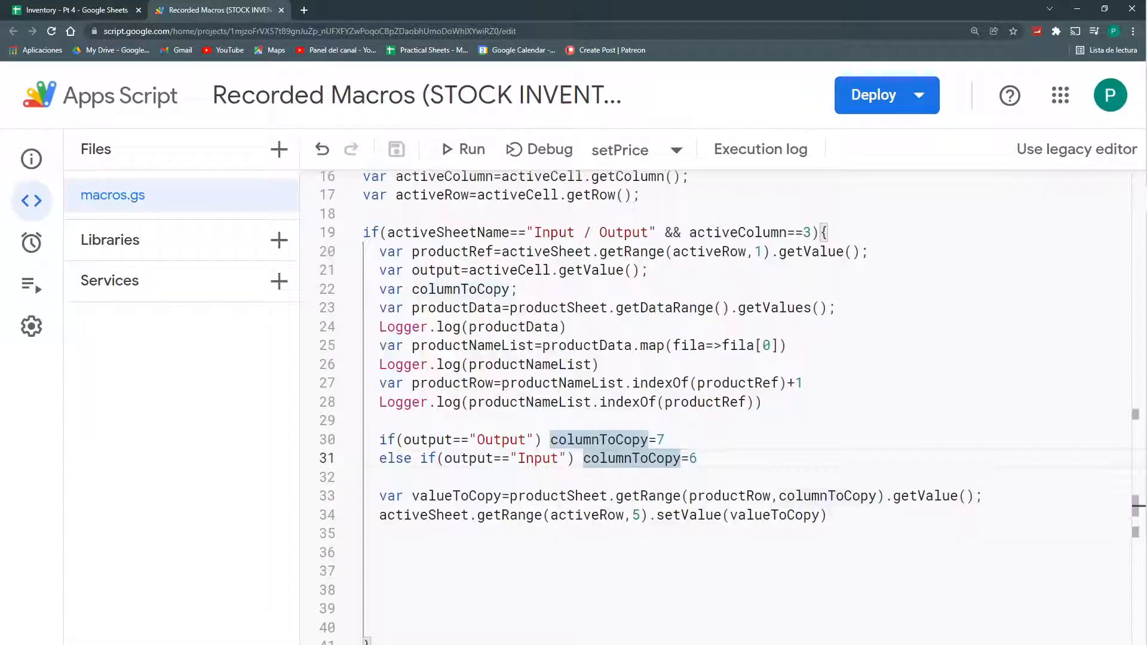
Run setPrice with the corrected columnToCopy = 7 / = 6 assignments and view the result in the spreadsheet.
click(760, 150)
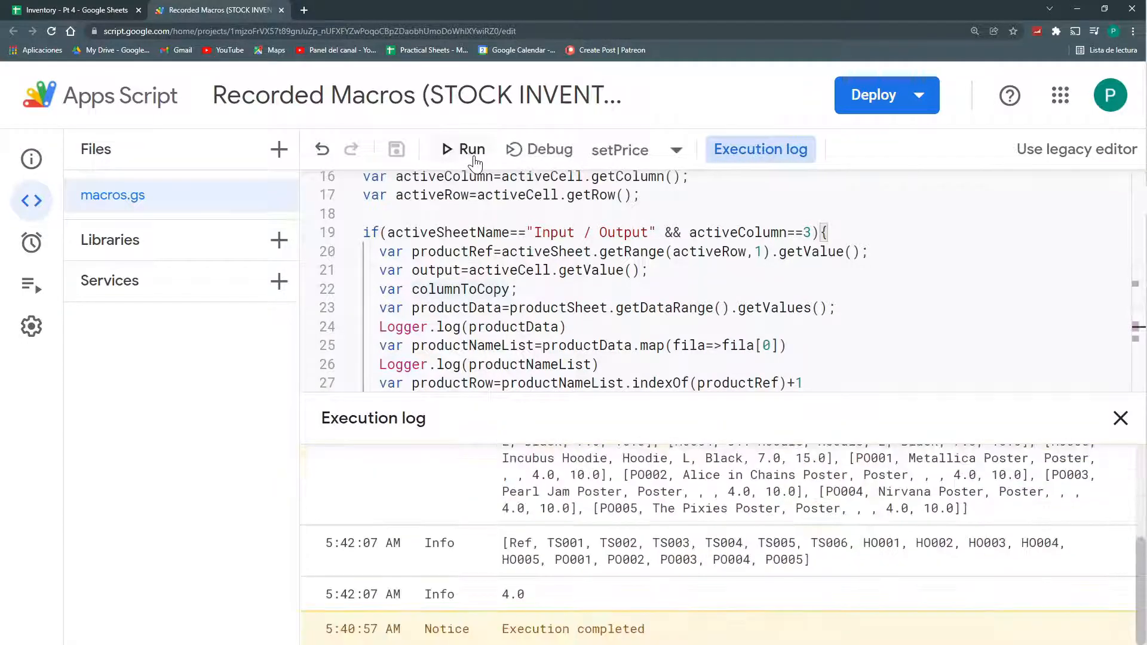
click(72, 10)
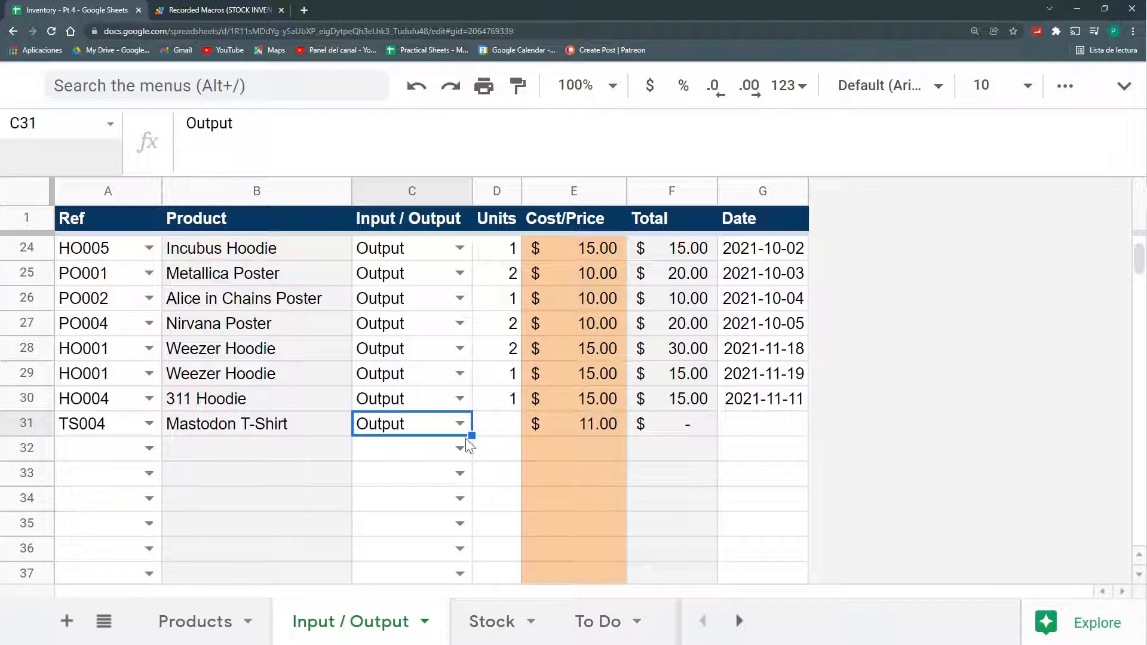
Set the Mastodon T-Shirt price on Products to 15 and add a TS004 row on Input / Output.
click(194, 622)
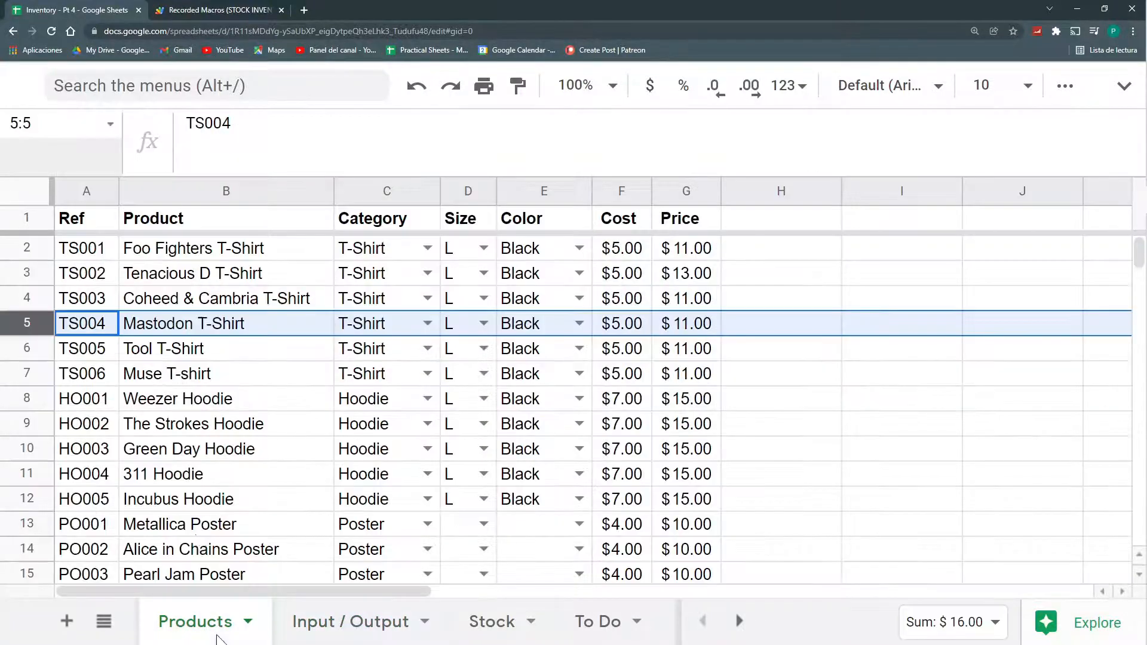
click(686, 324)
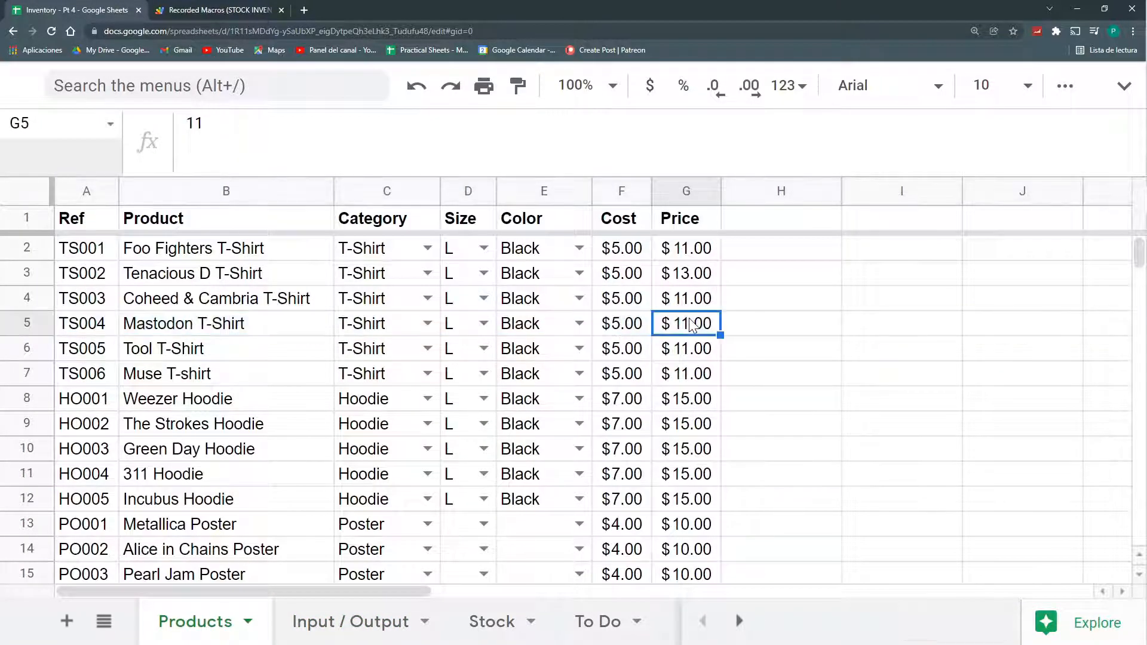
text(15)
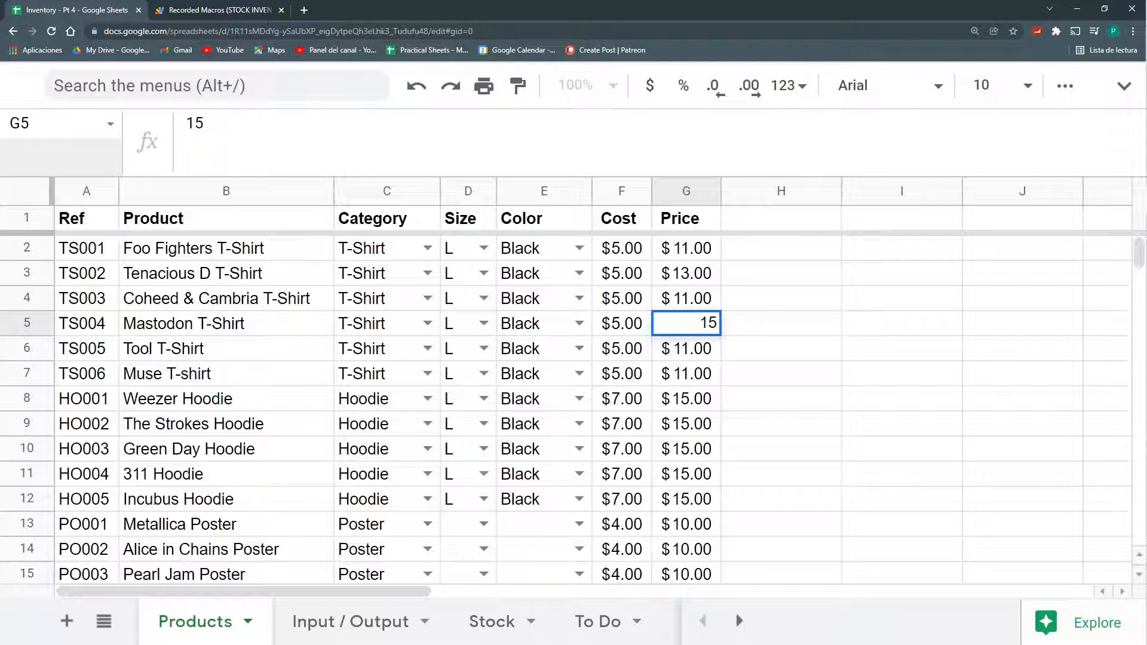
click(350, 621)
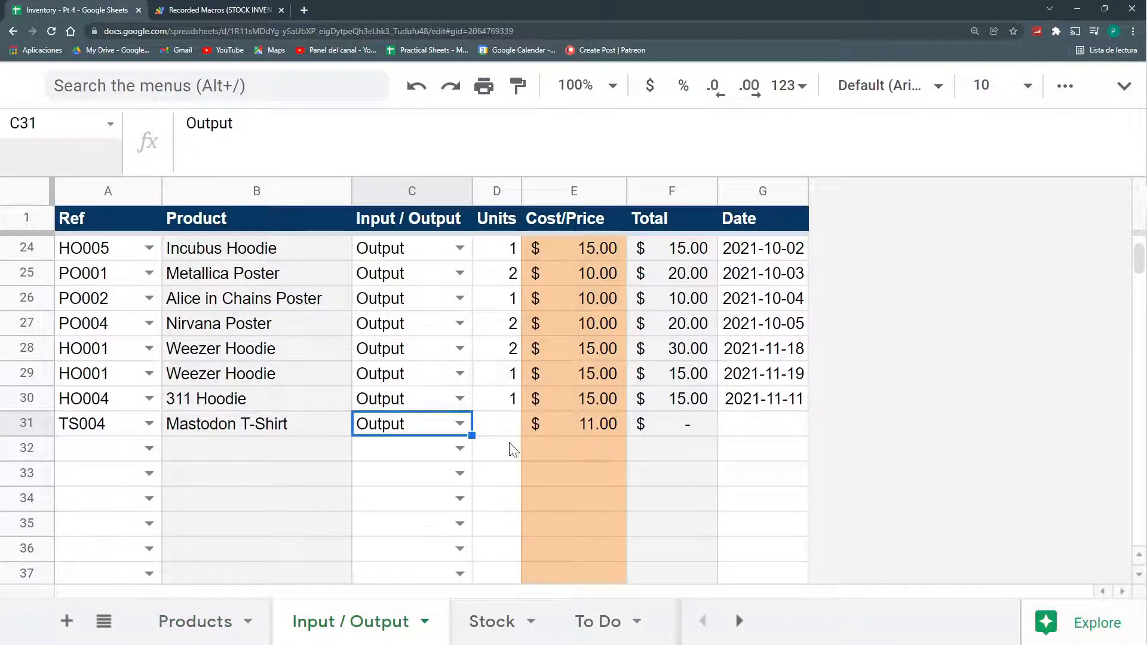
text(TS004)
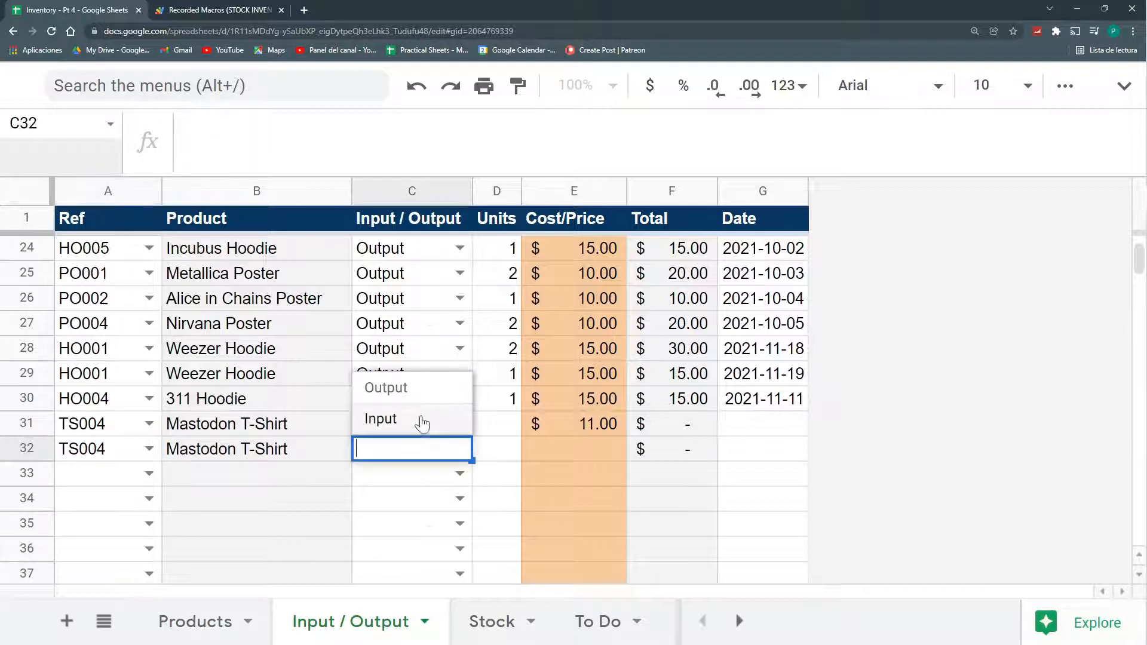
Run setPrice for the TS004 Output and Input rows, confirming $15.00 and $5.00 in column E.
click(220, 9)
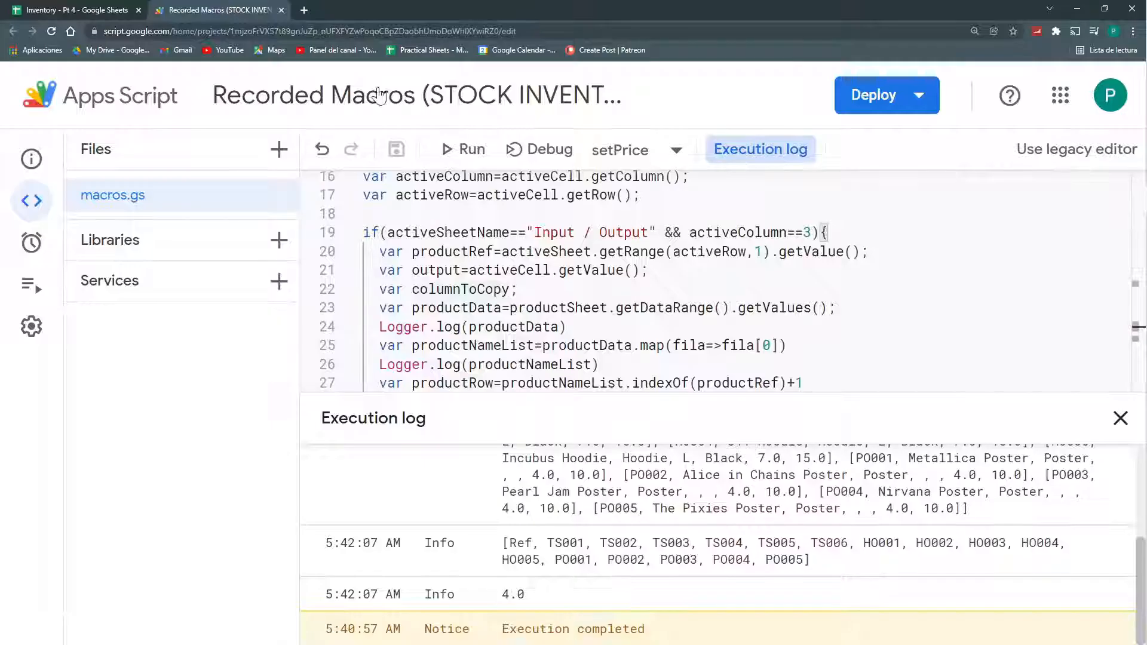
click(461, 149)
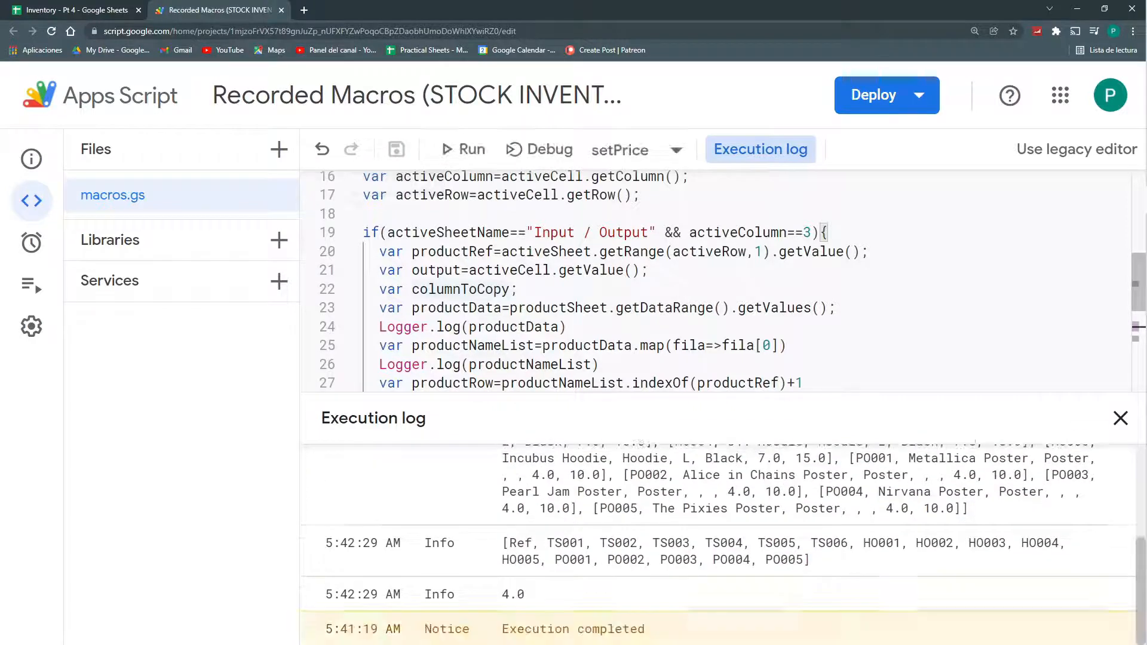
click(73, 9)
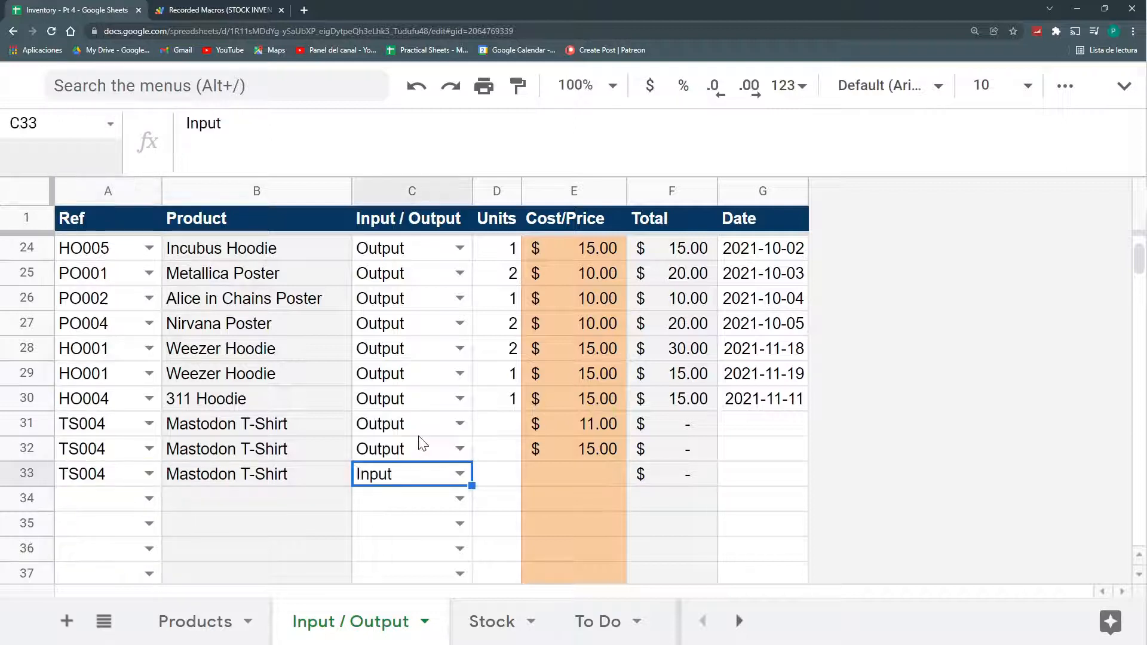
click(216, 10)
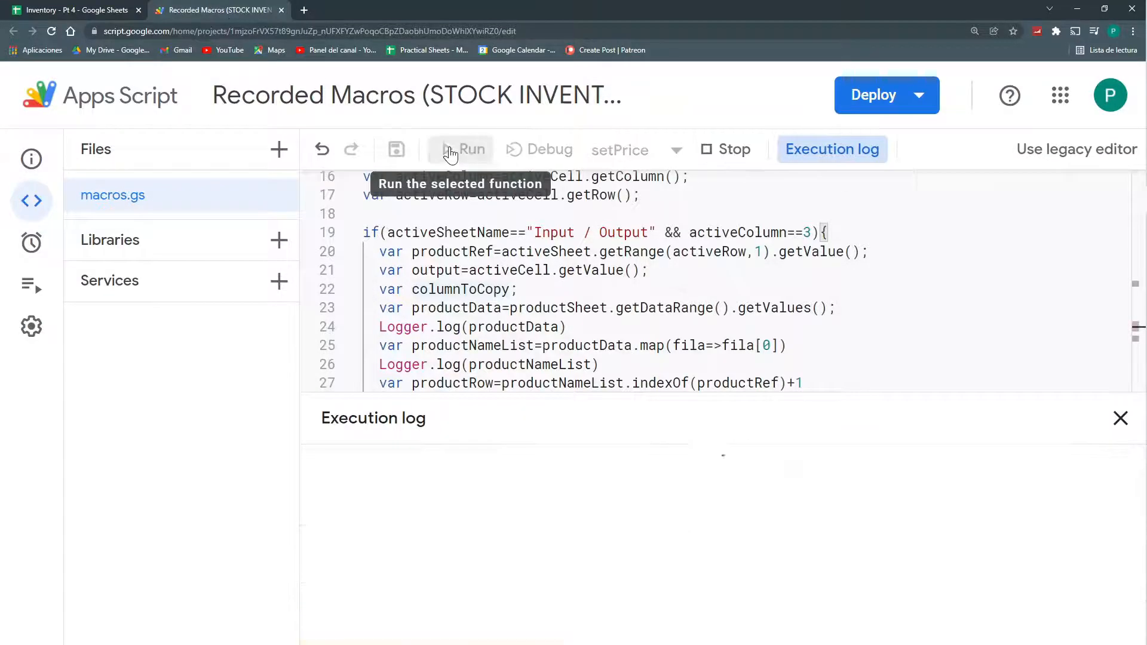
click(461, 150)
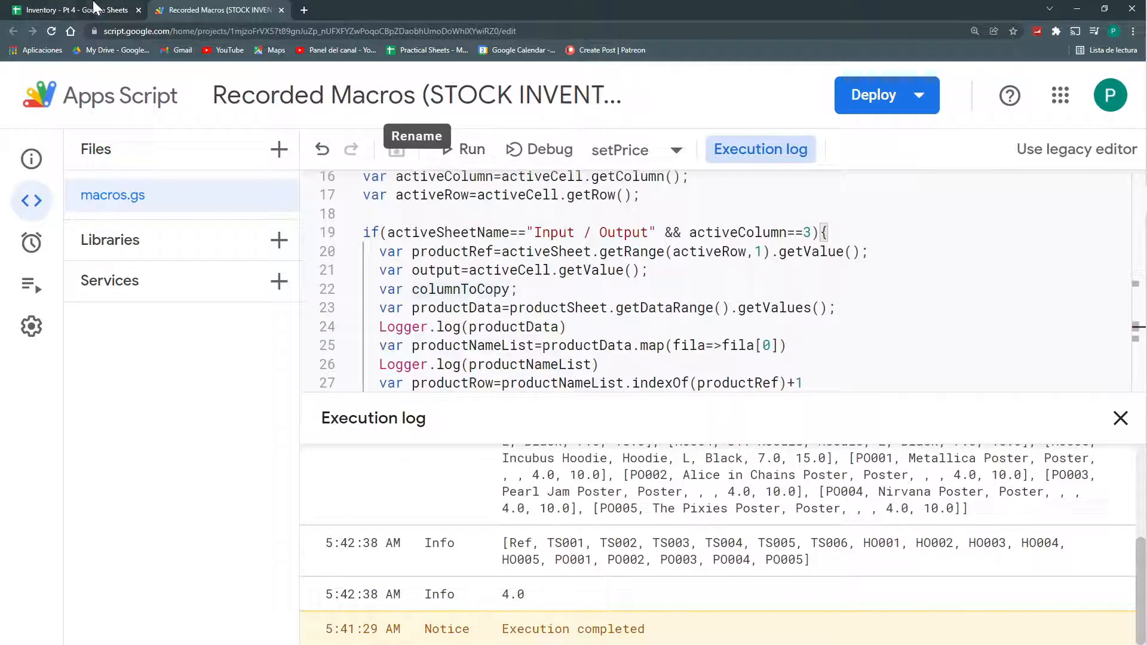
click(73, 10)
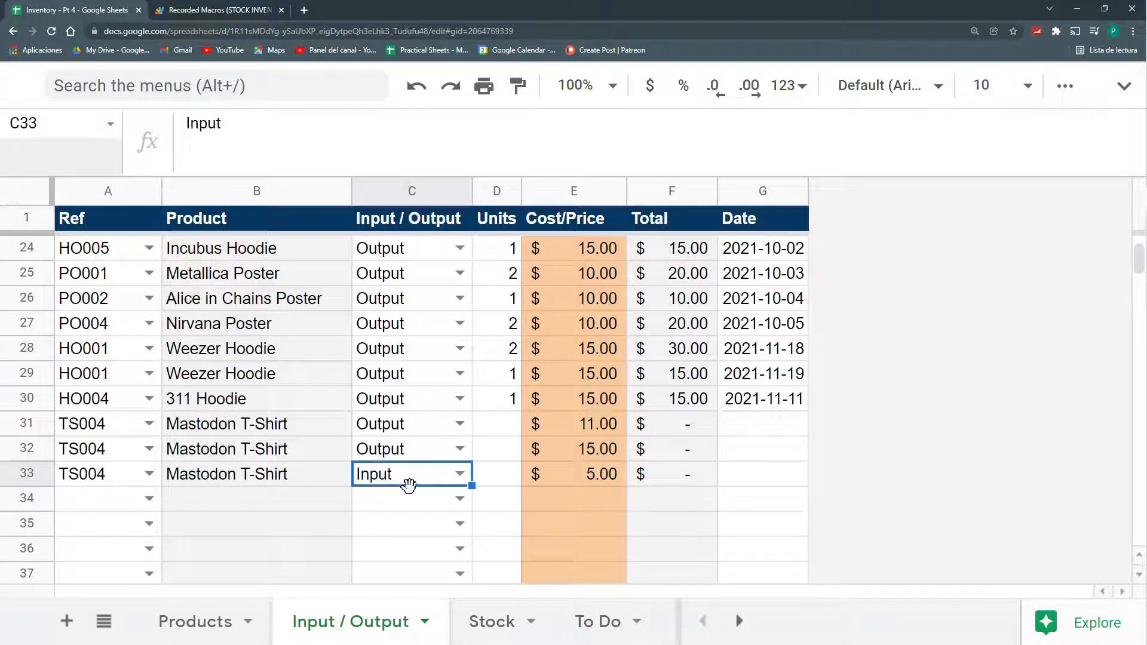
mouse_move(402, 474)
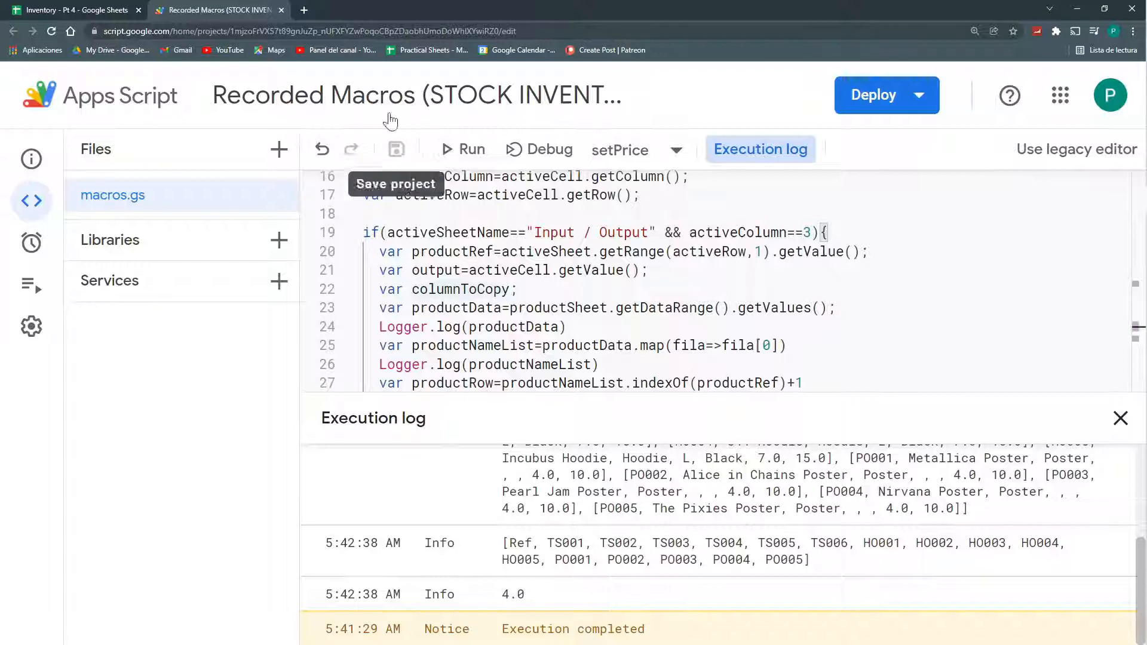
Format the setPrice code via Format Document and delete the Logger.log debugging lines.
click(1120, 418)
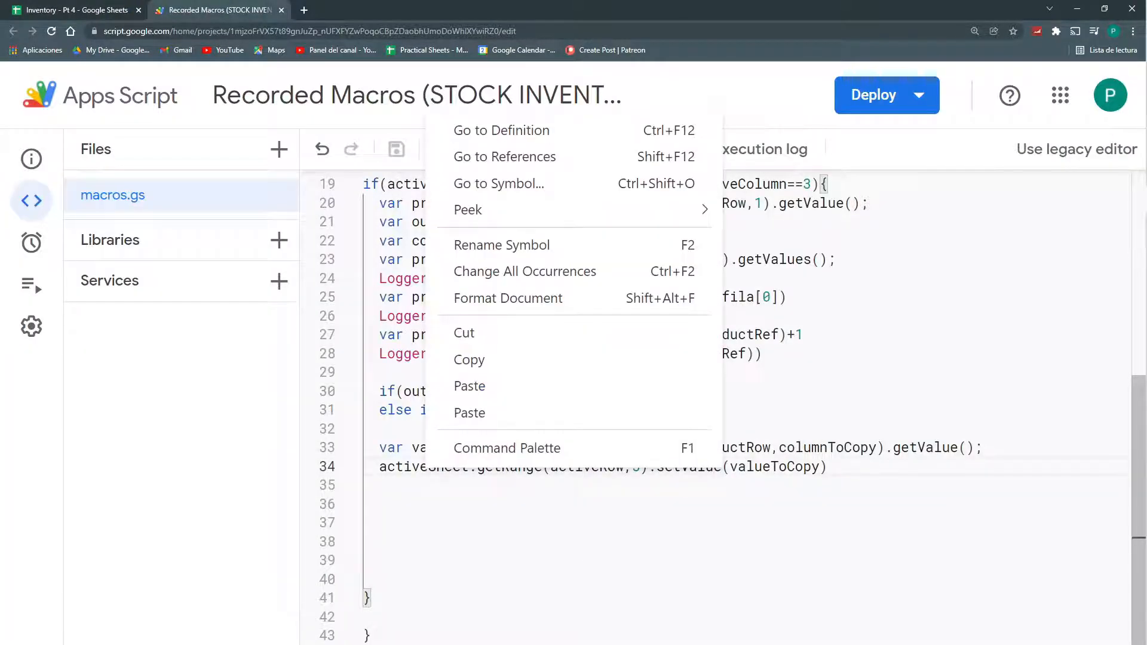
mouse_move(494, 324)
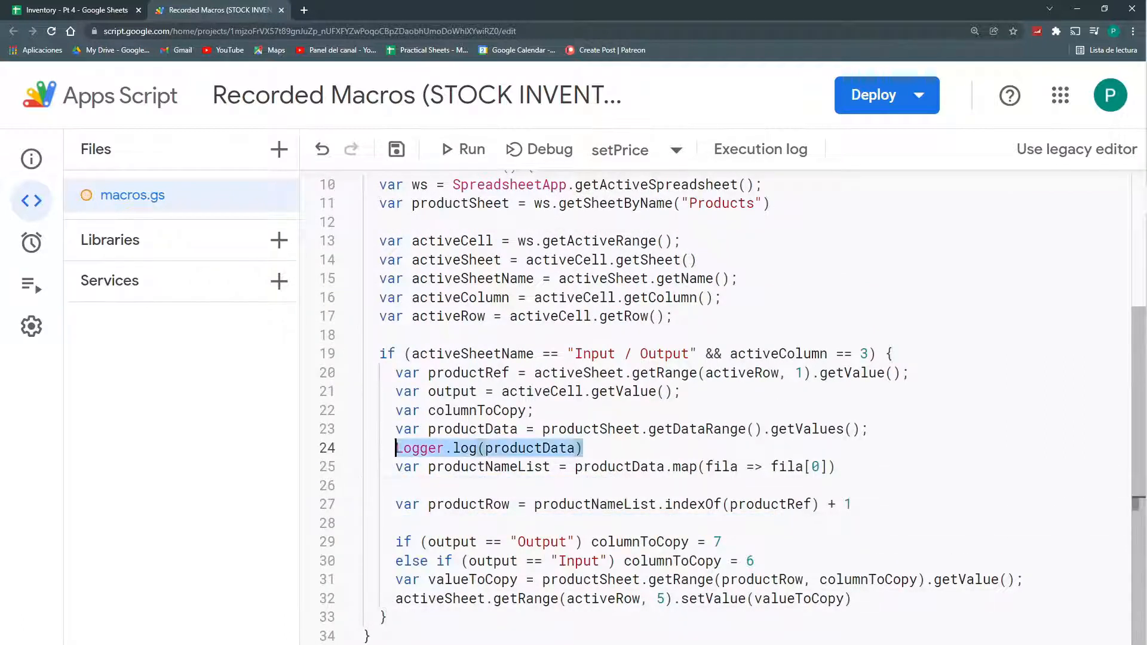
key(Delete)
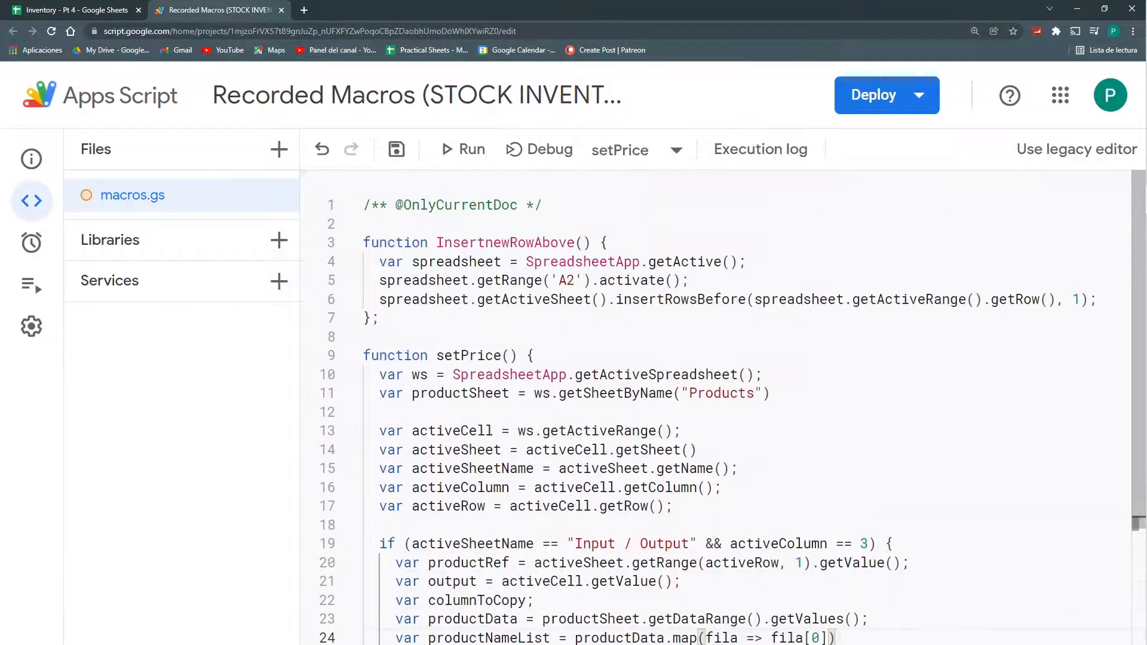
scroll(down, 3)
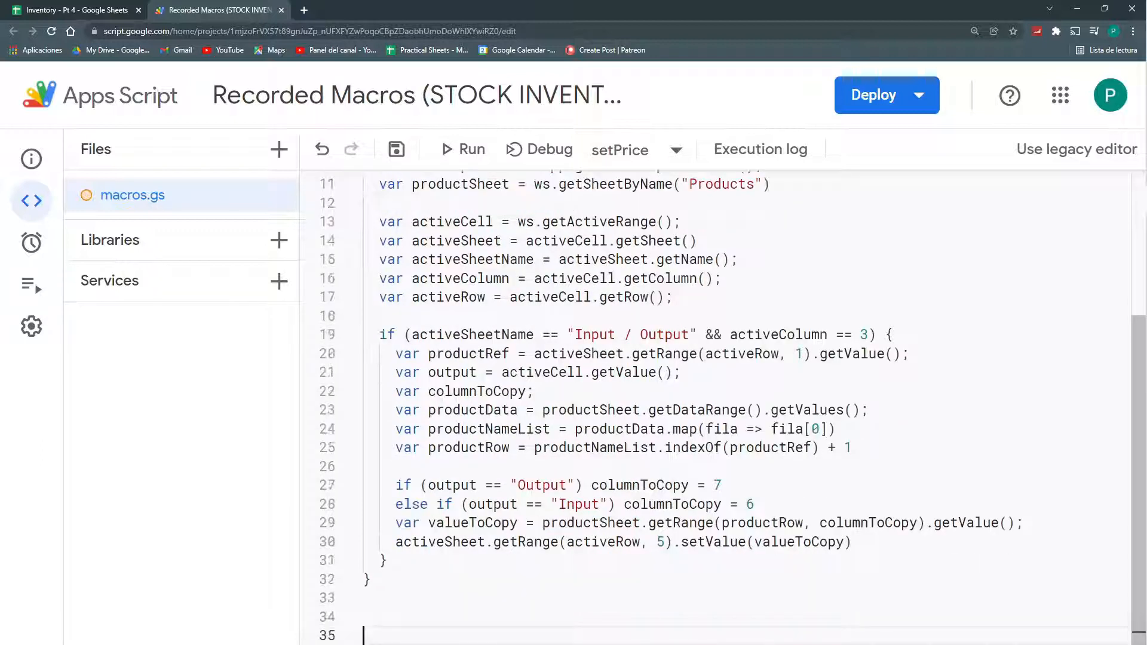
Add function onEdit() { setPrice(); } below setPrice and save the project.
scroll(down, 3)
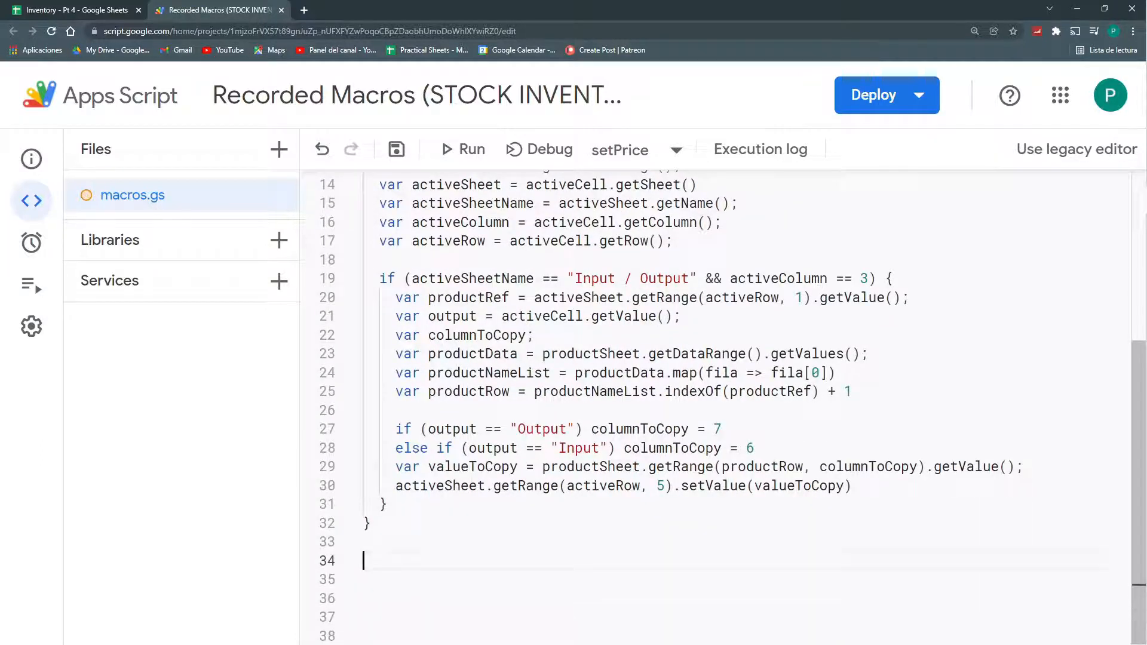
text(function onEdit(){)
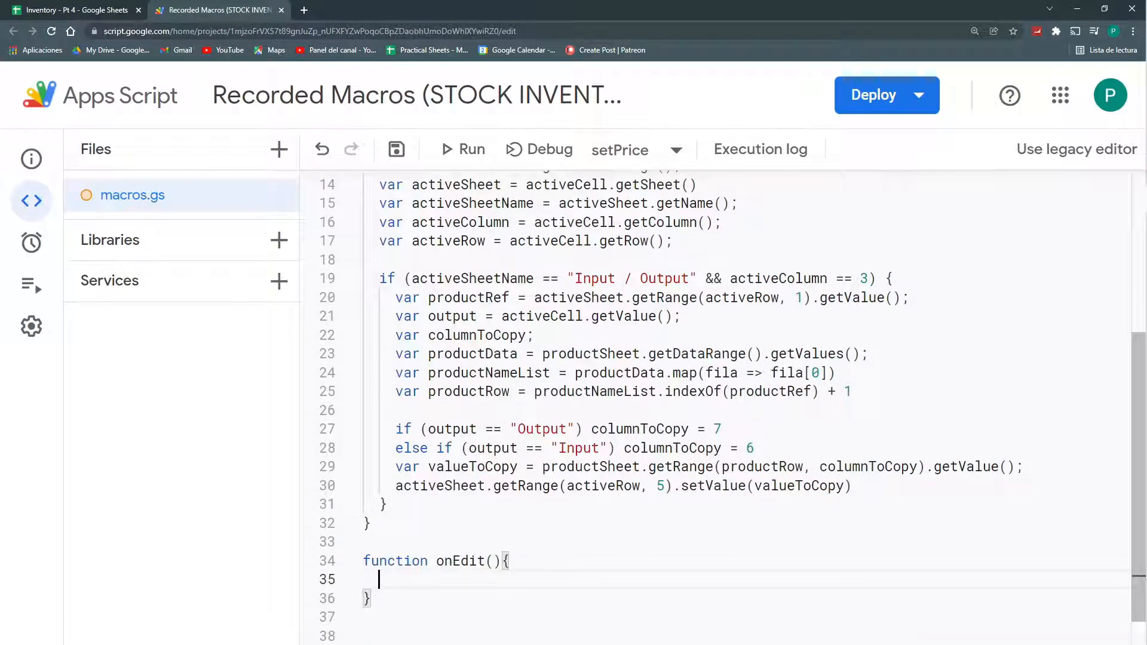
double_click(465, 562)
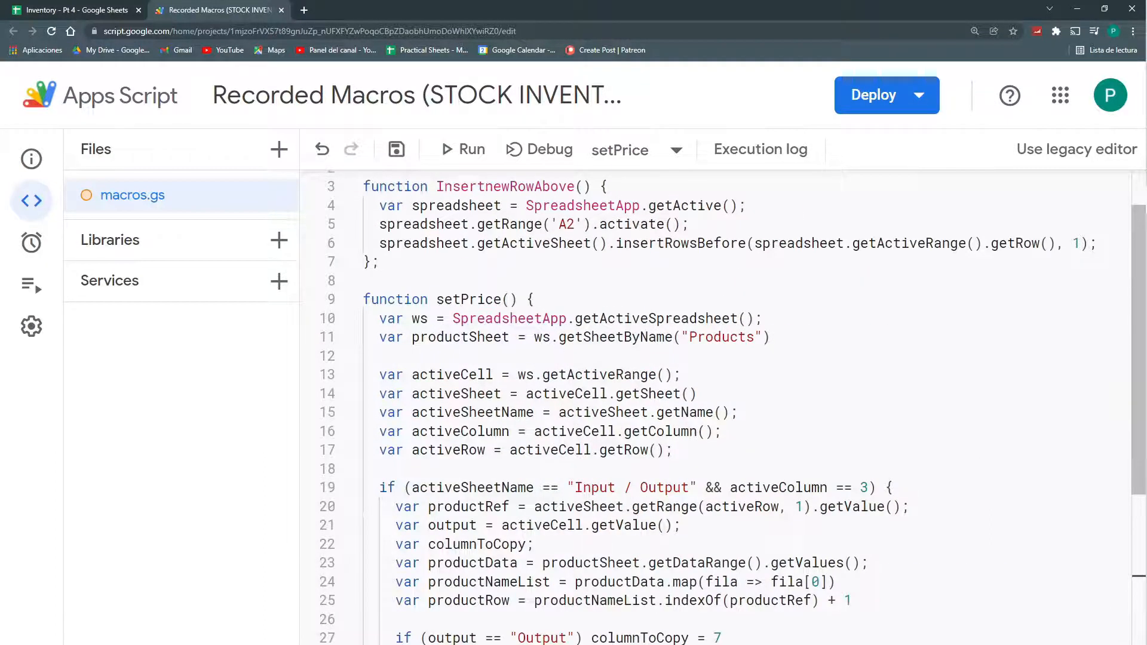
text(setP)
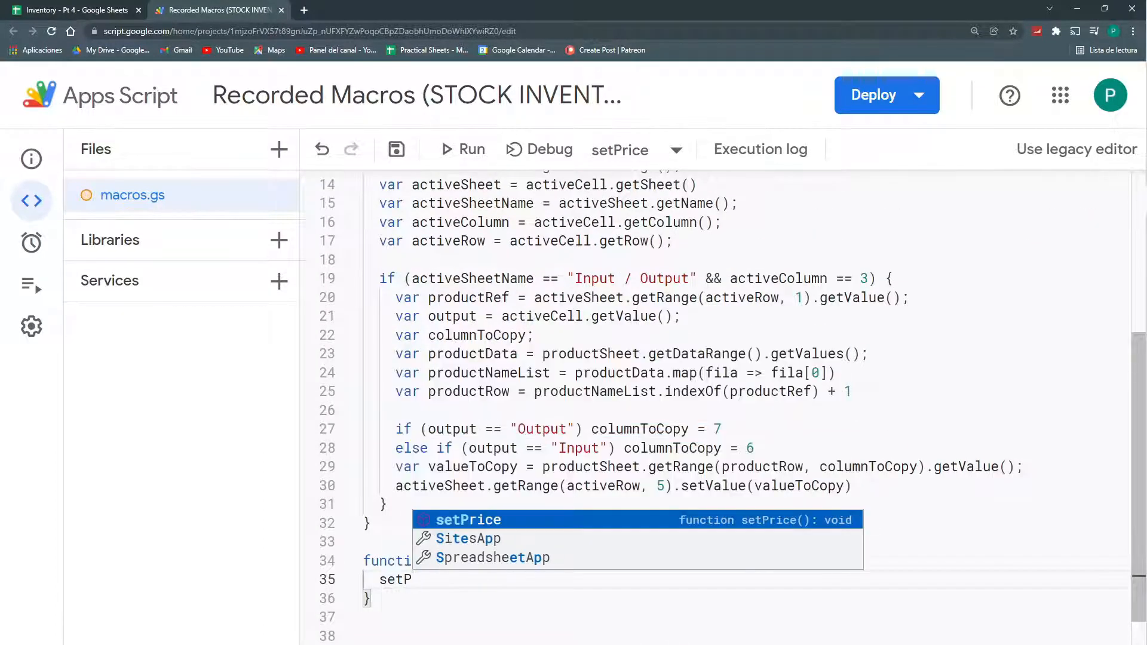
click(395, 149)
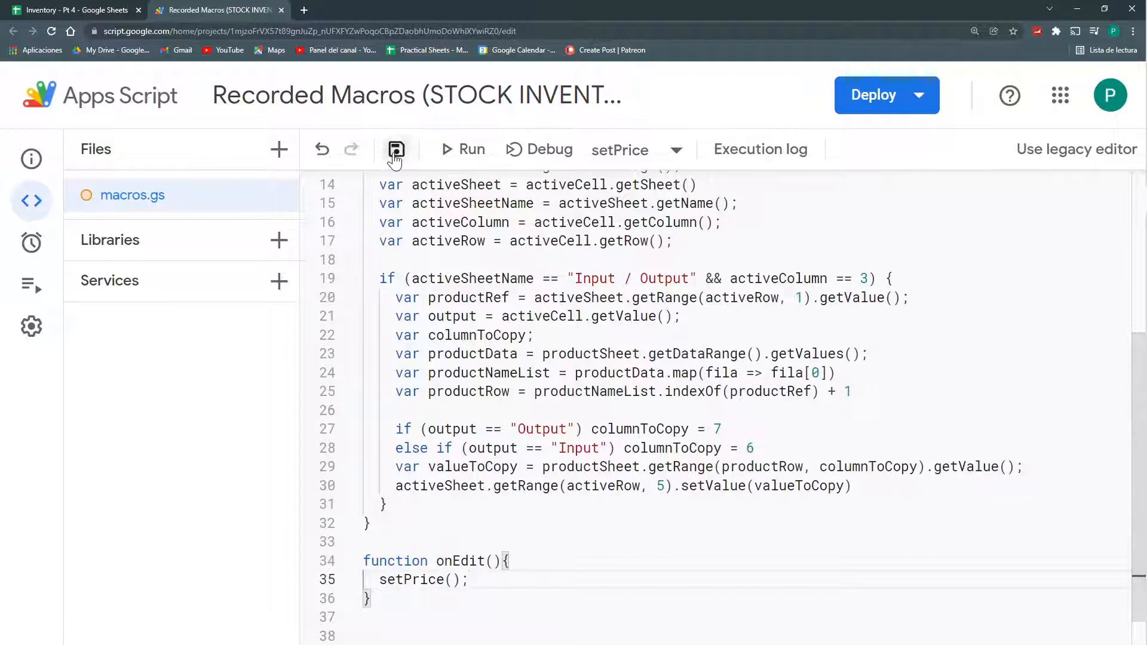
click(72, 10)
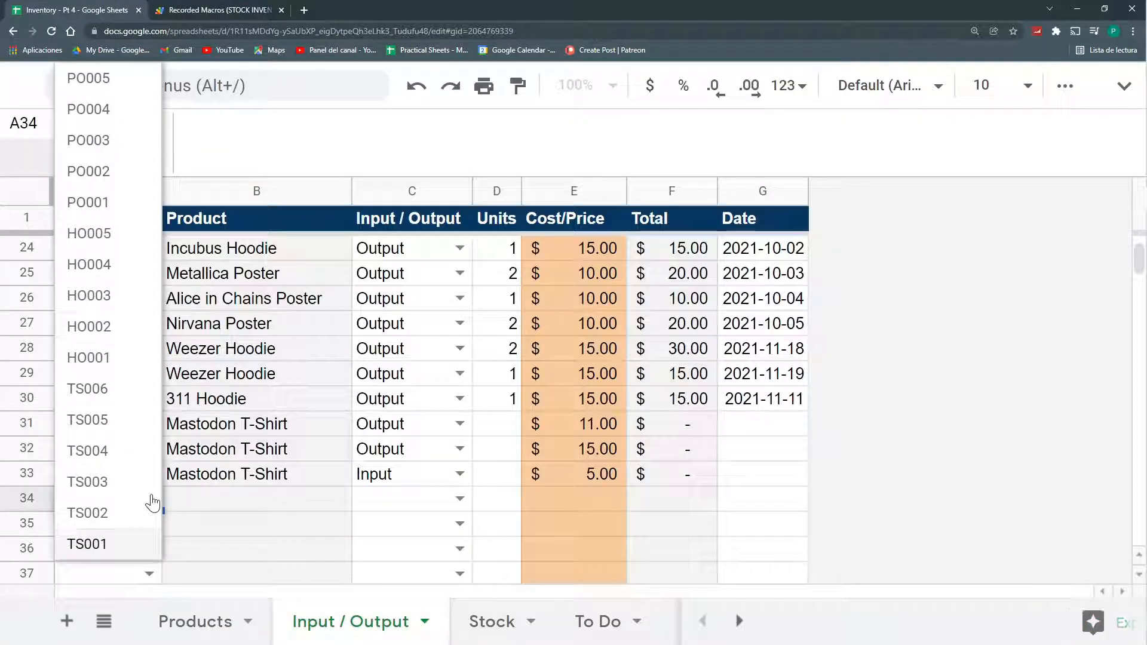
Add an HO001 Weezer Hoodie Input row whose cost auto-fills $7.00, and enter units for rows 31–35.
click(87, 357)
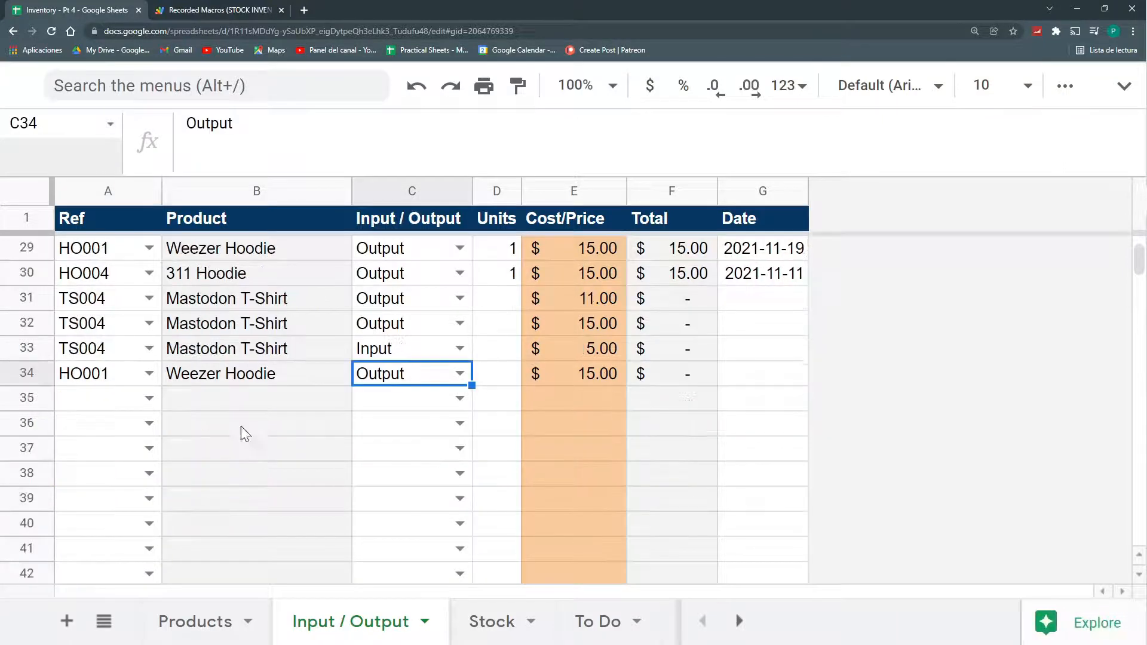
mouse_move(436, 566)
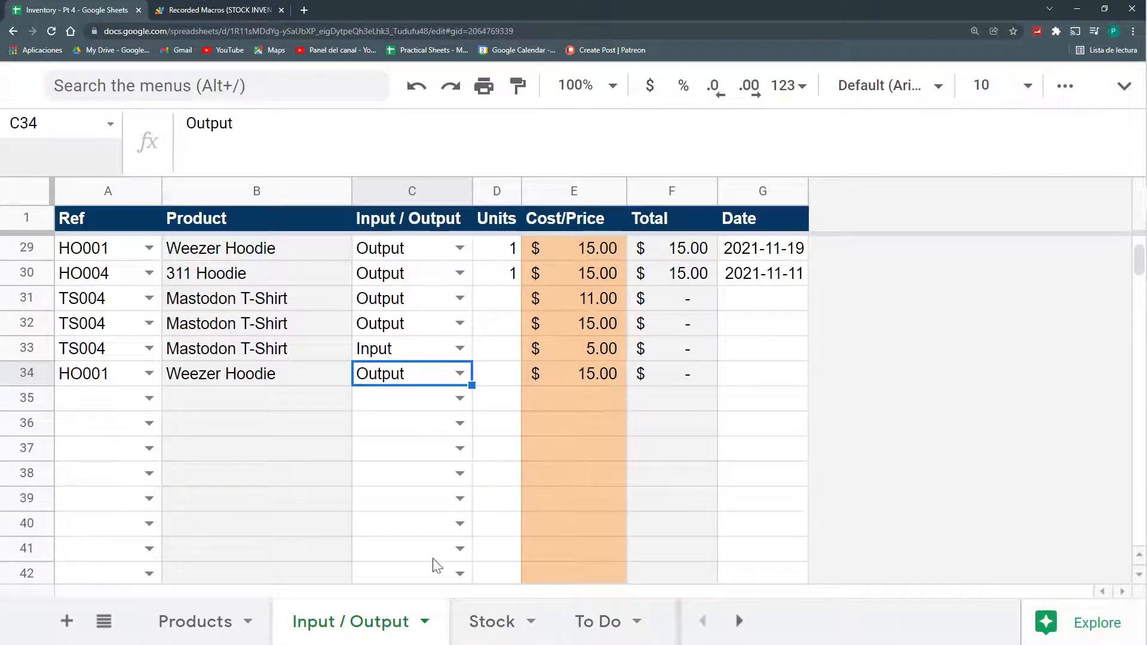
click(194, 622)
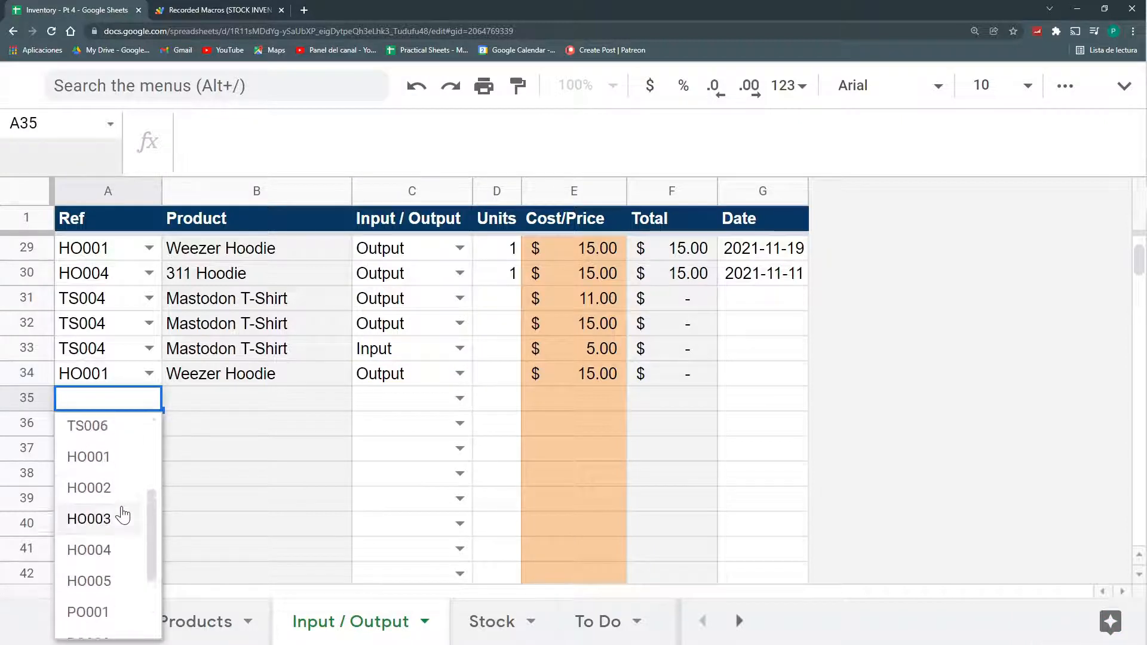
click(87, 456)
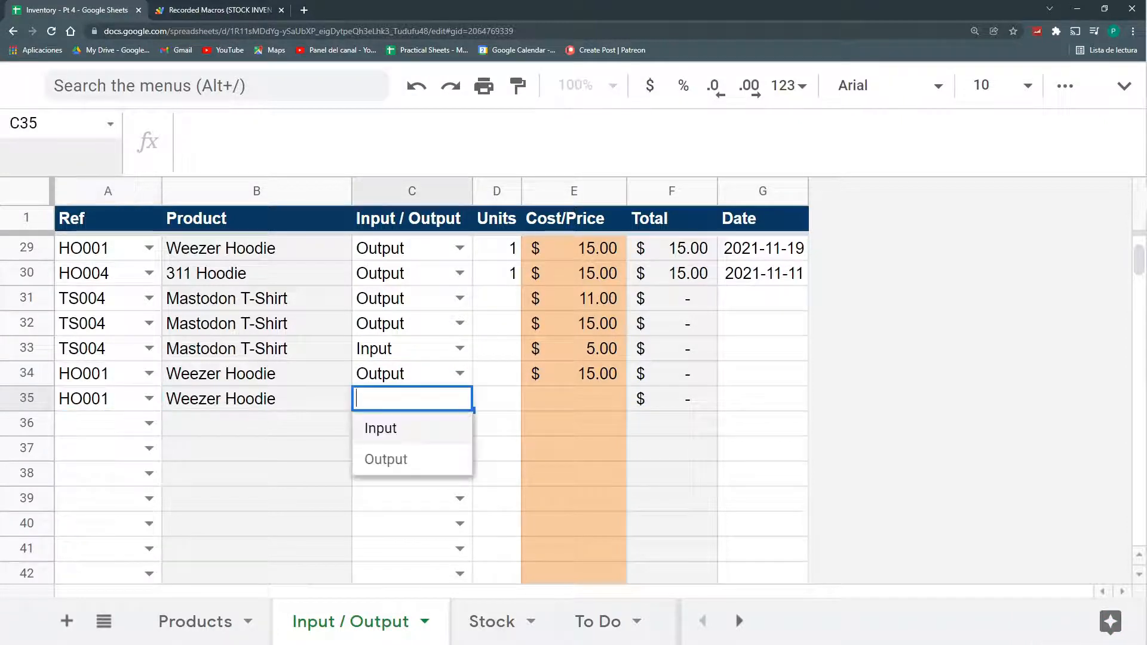
click(380, 428)
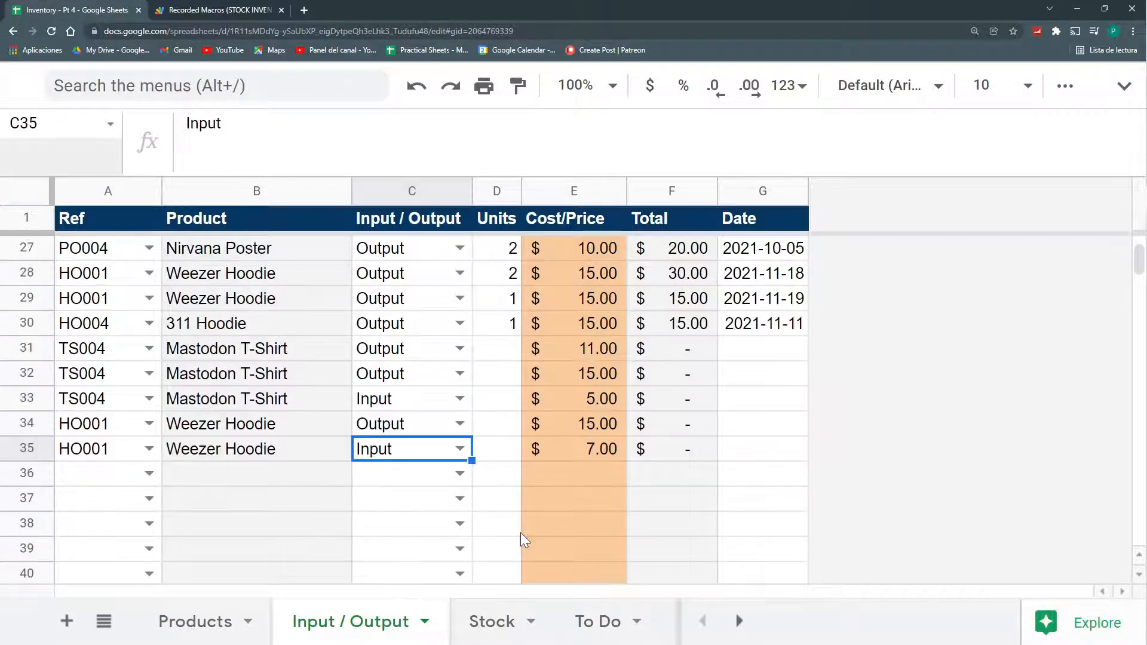
text(2)
click(496, 372)
text(3)
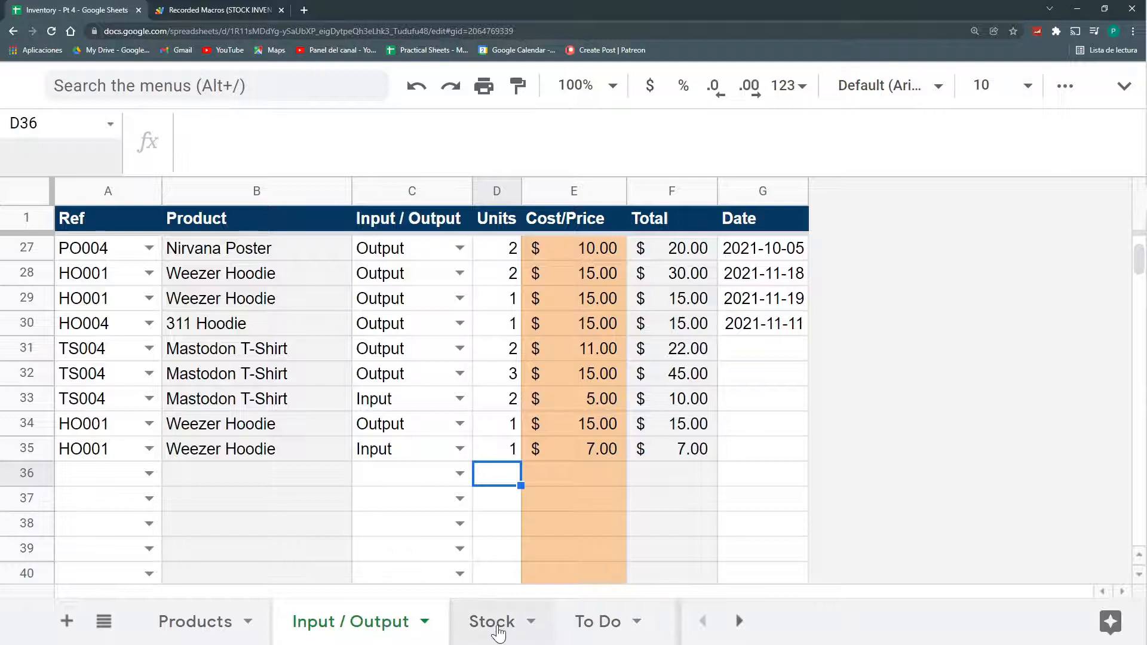
Compare the Stock sheet's $ value formulas against Products costs and Input / Output entries, ending on Stock.
click(491, 622)
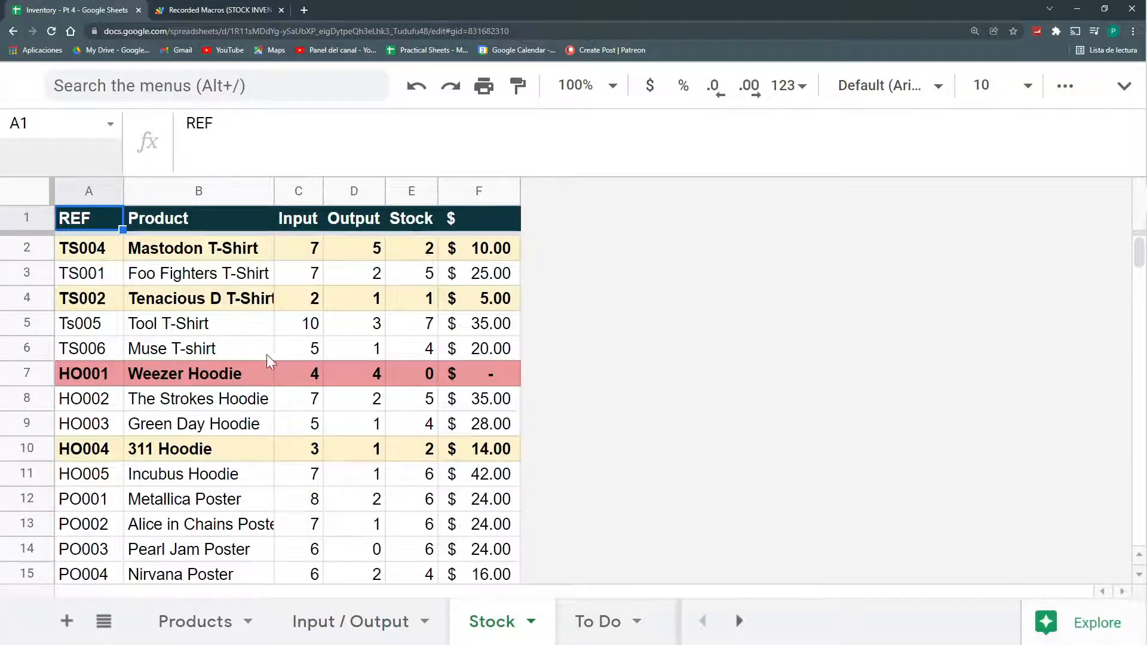
mouse_move(277, 428)
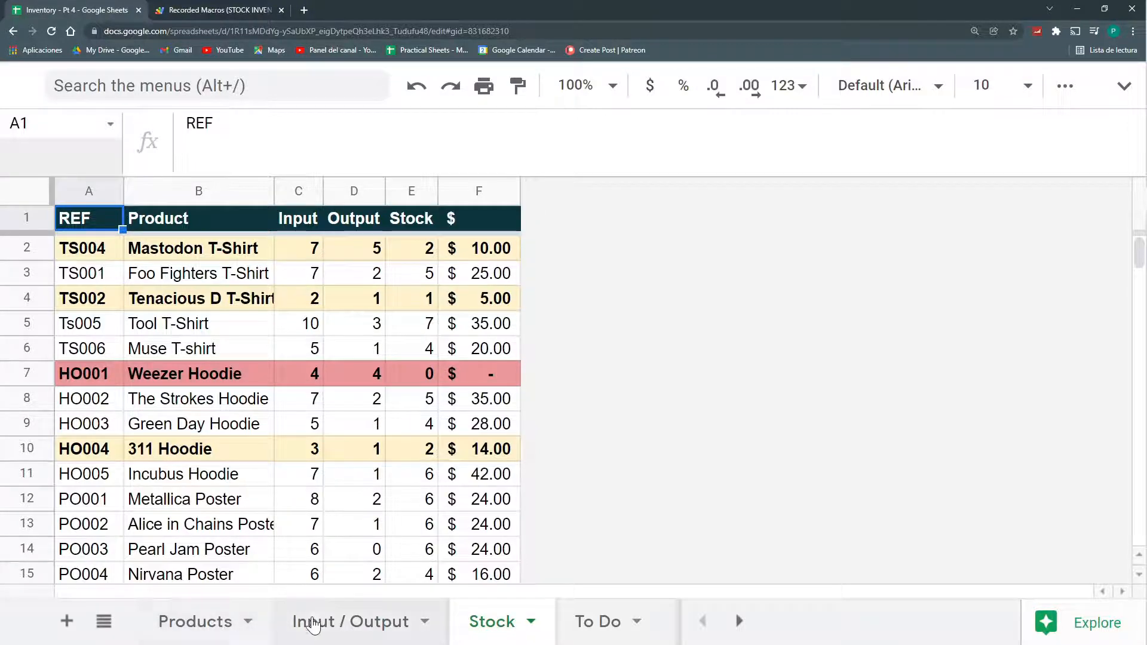
click(351, 621)
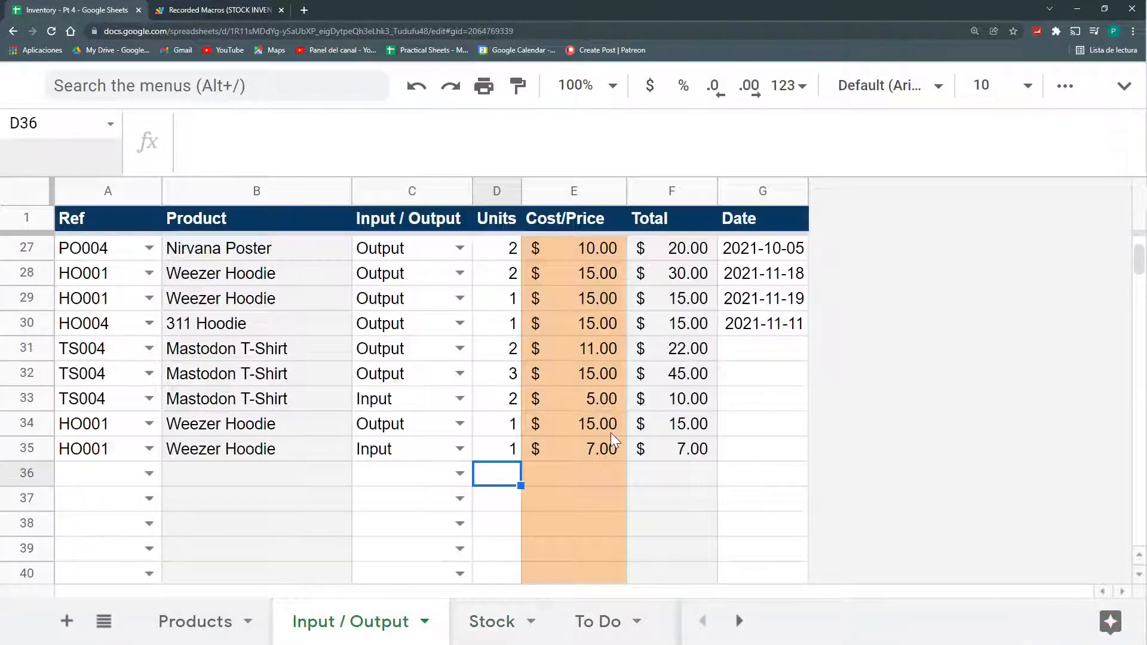
click(492, 621)
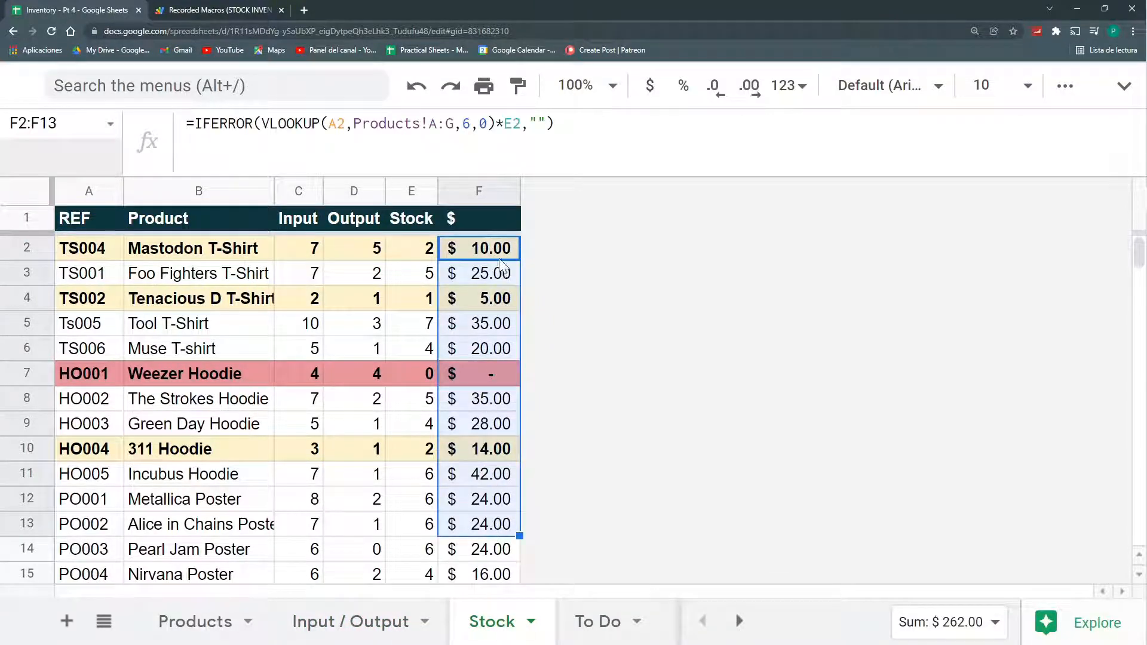
click(478, 272)
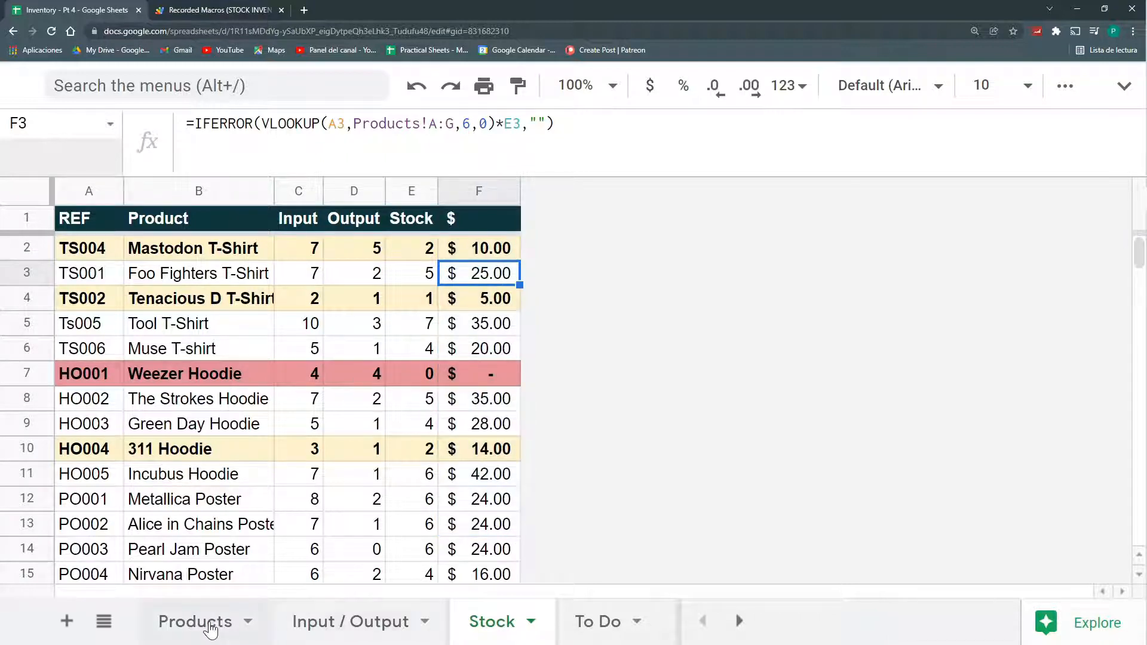
click(195, 621)
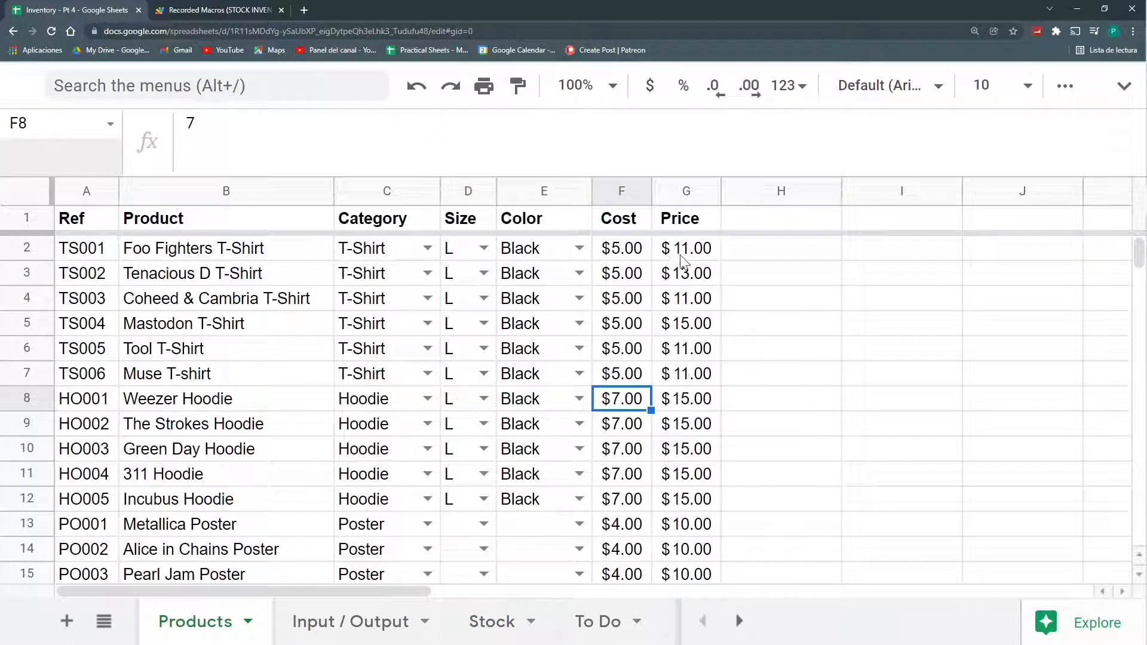
click(350, 621)
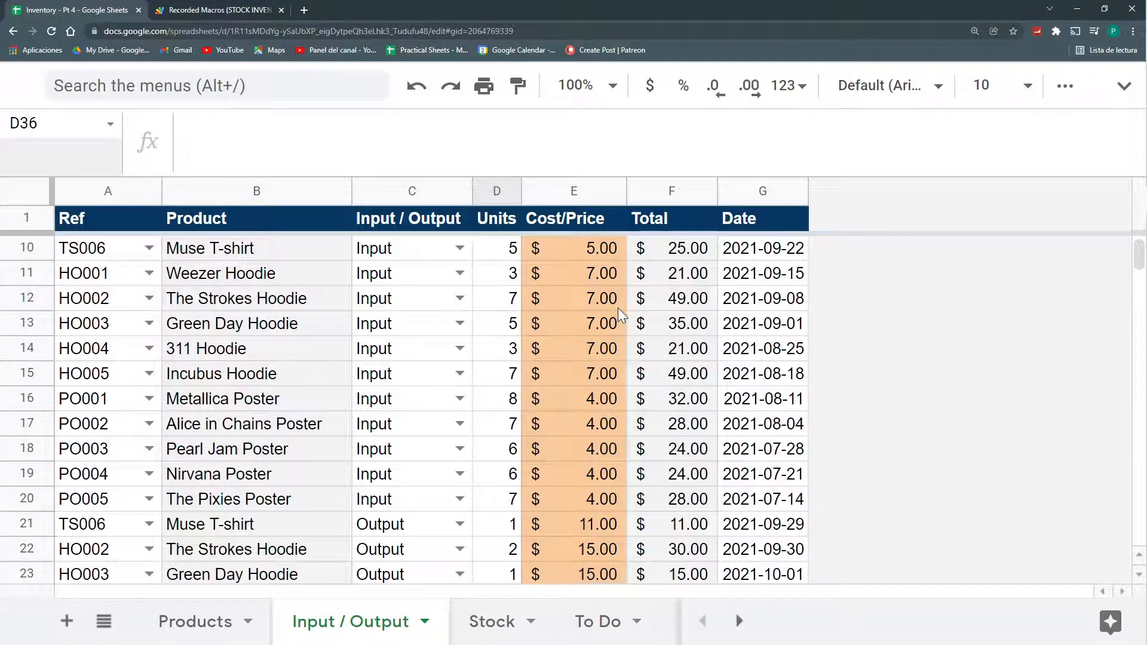
click(491, 621)
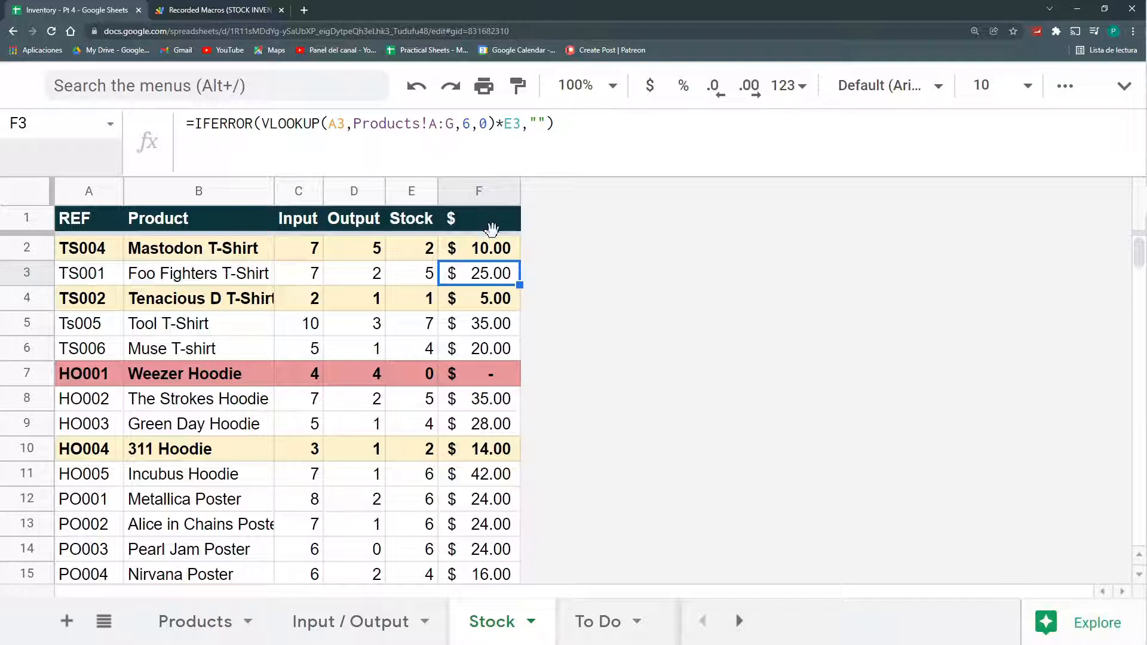
mouse_move(494, 248)
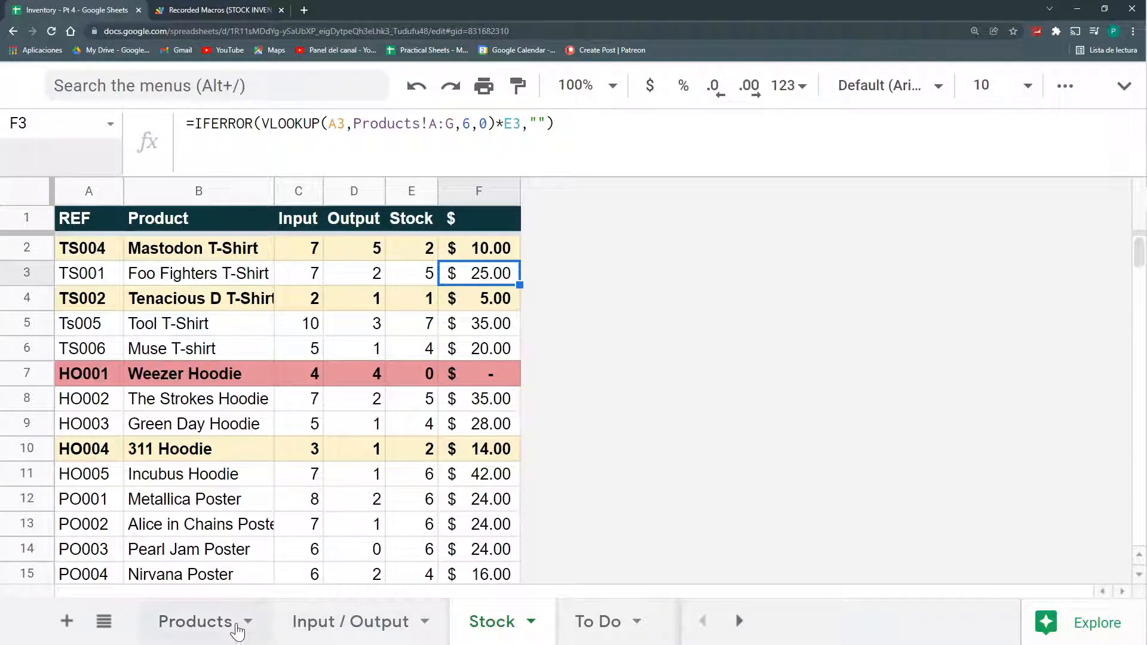
click(195, 622)
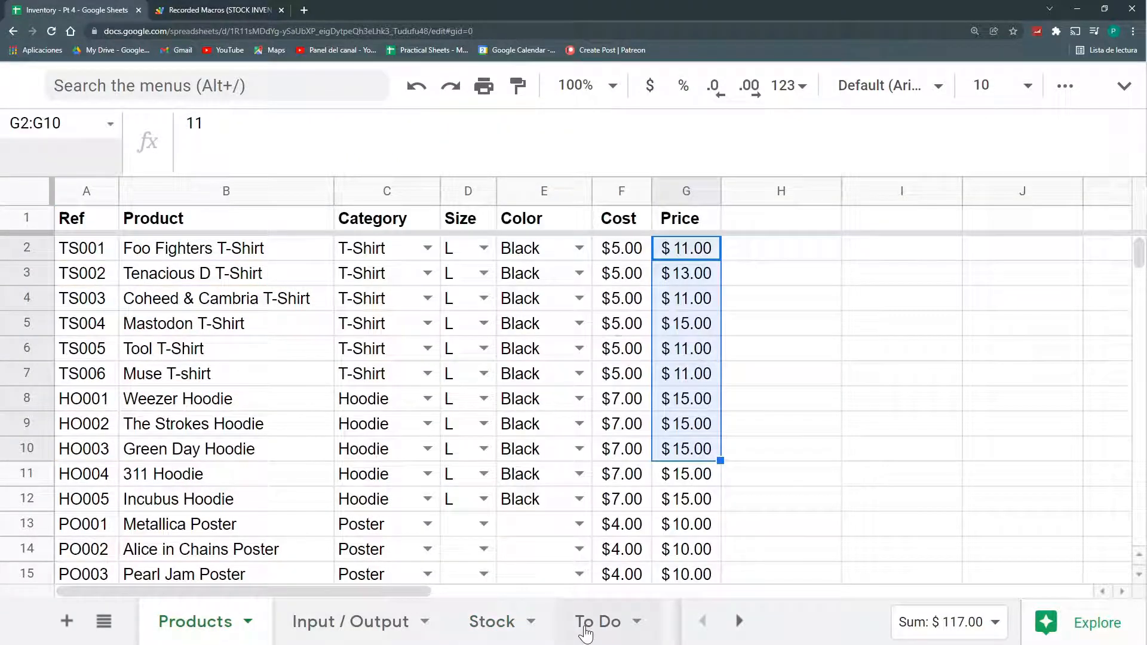
click(597, 622)
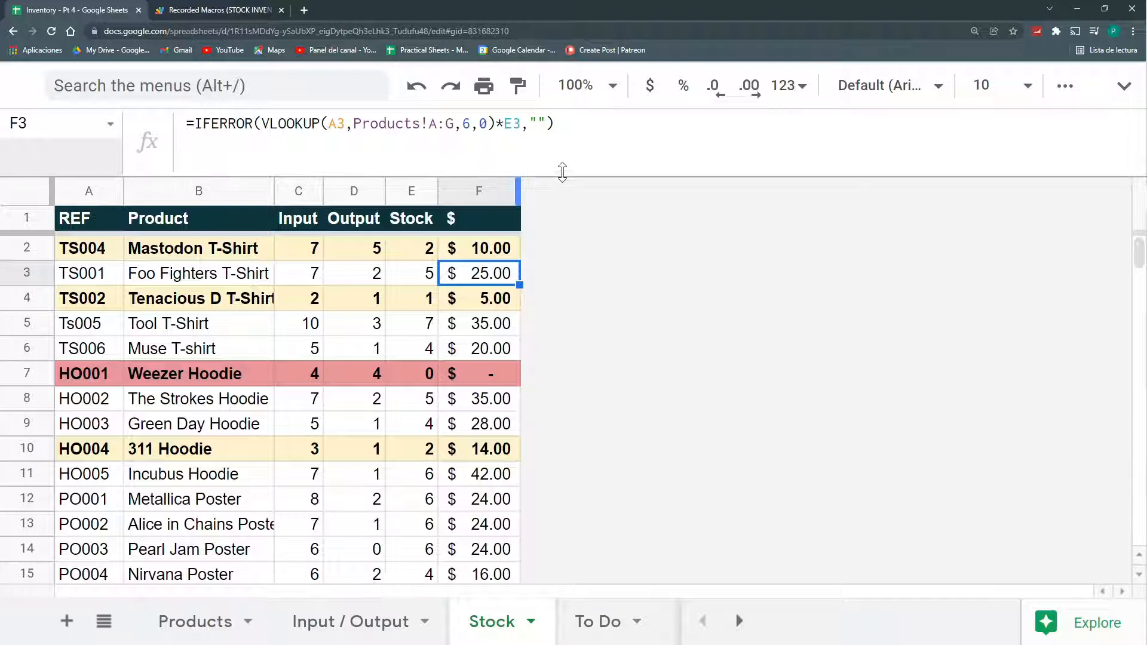
Check the Stock $ value column and Muse T-shirt formula, then go back to the Input / Output sheet.
click(478, 192)
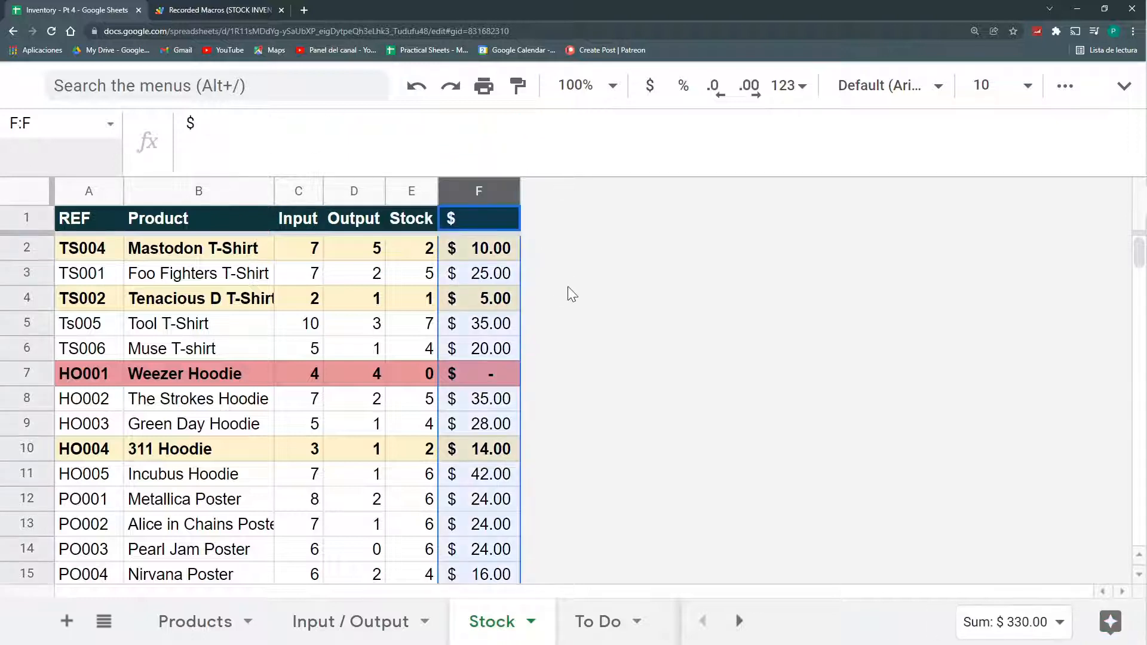
click(411, 348)
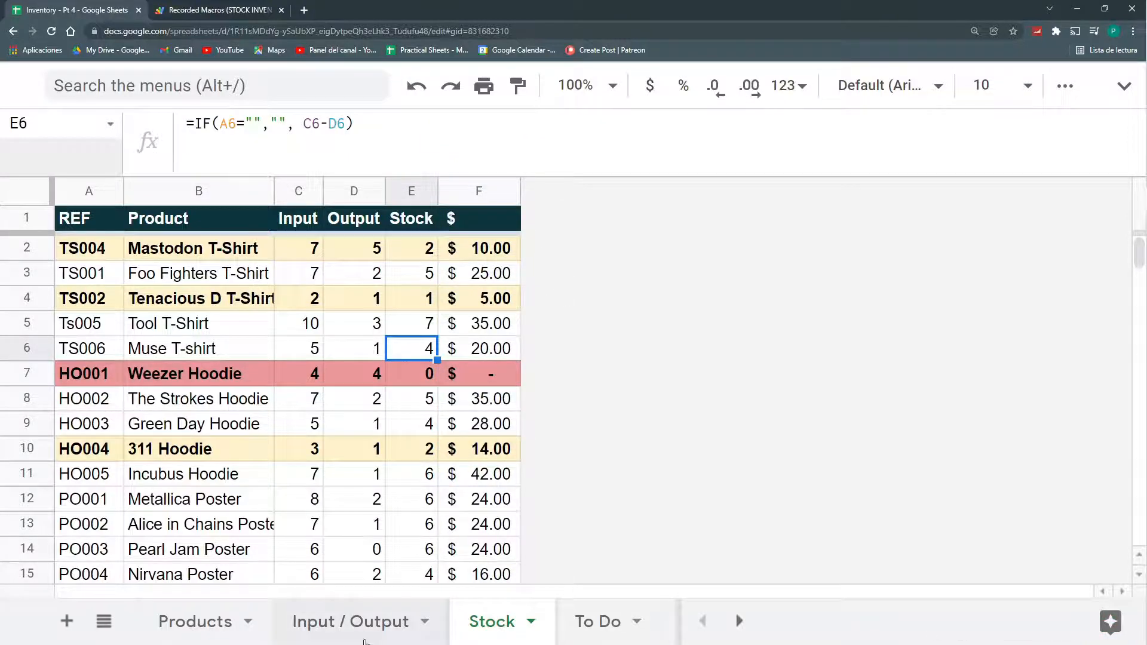
click(351, 621)
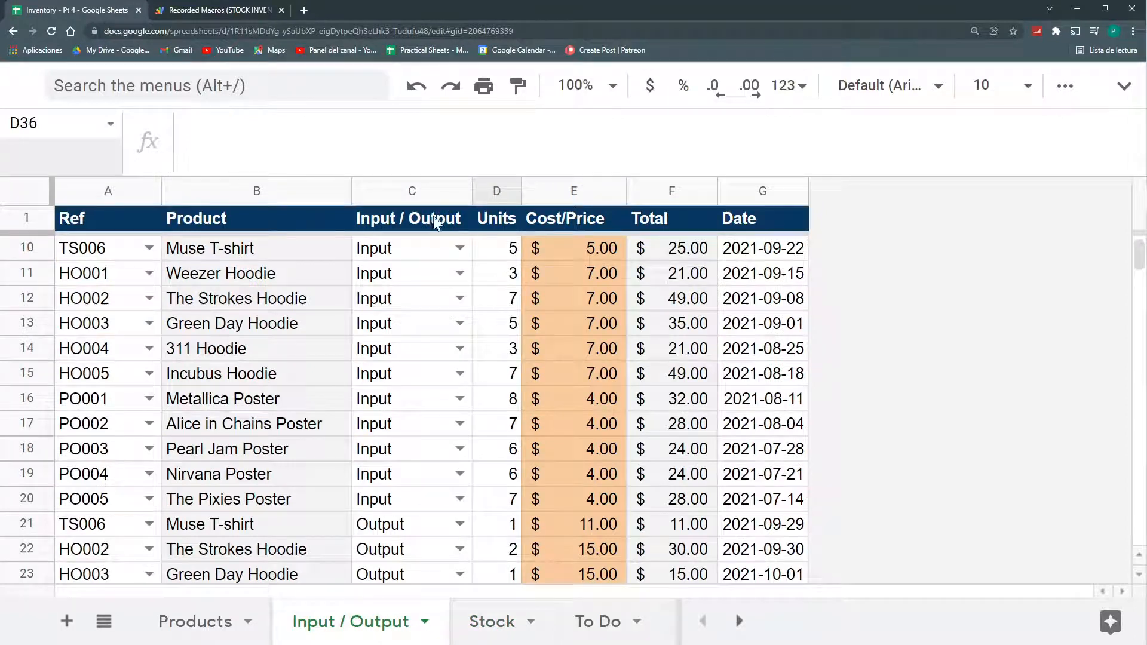
scroll(down, 3)
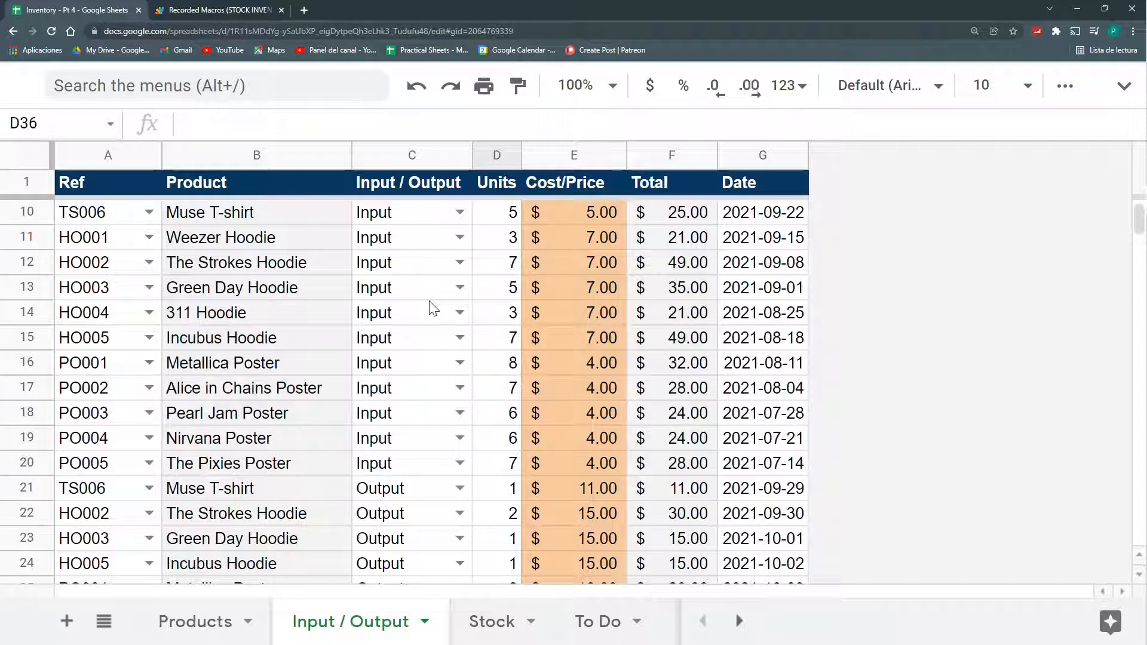
mouse_move(427, 321)
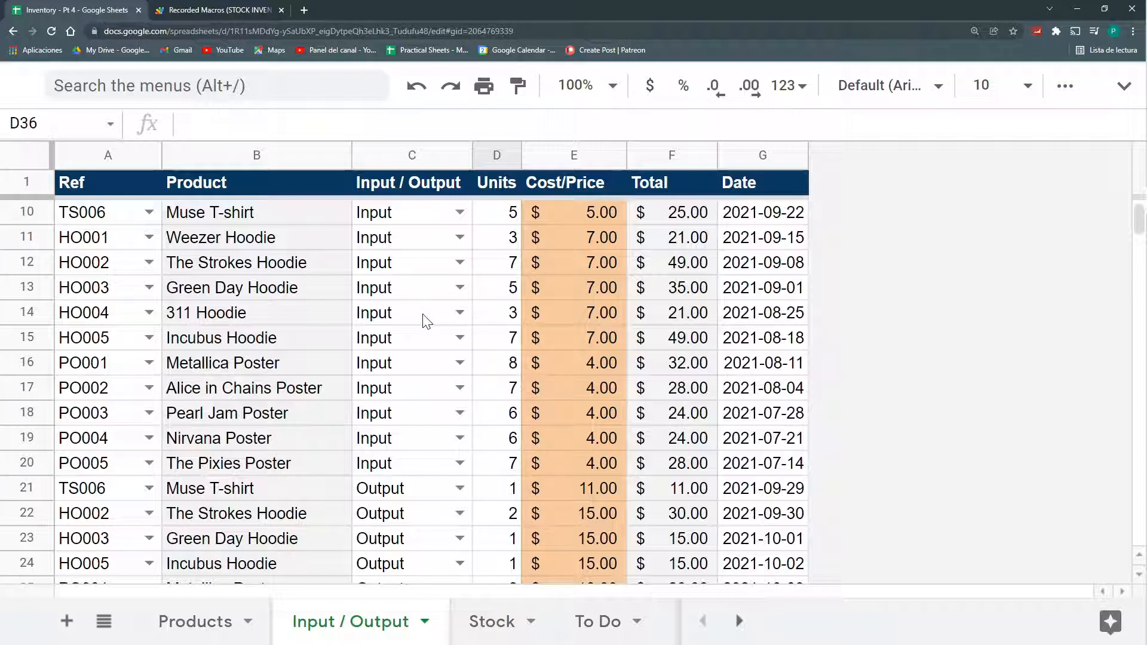